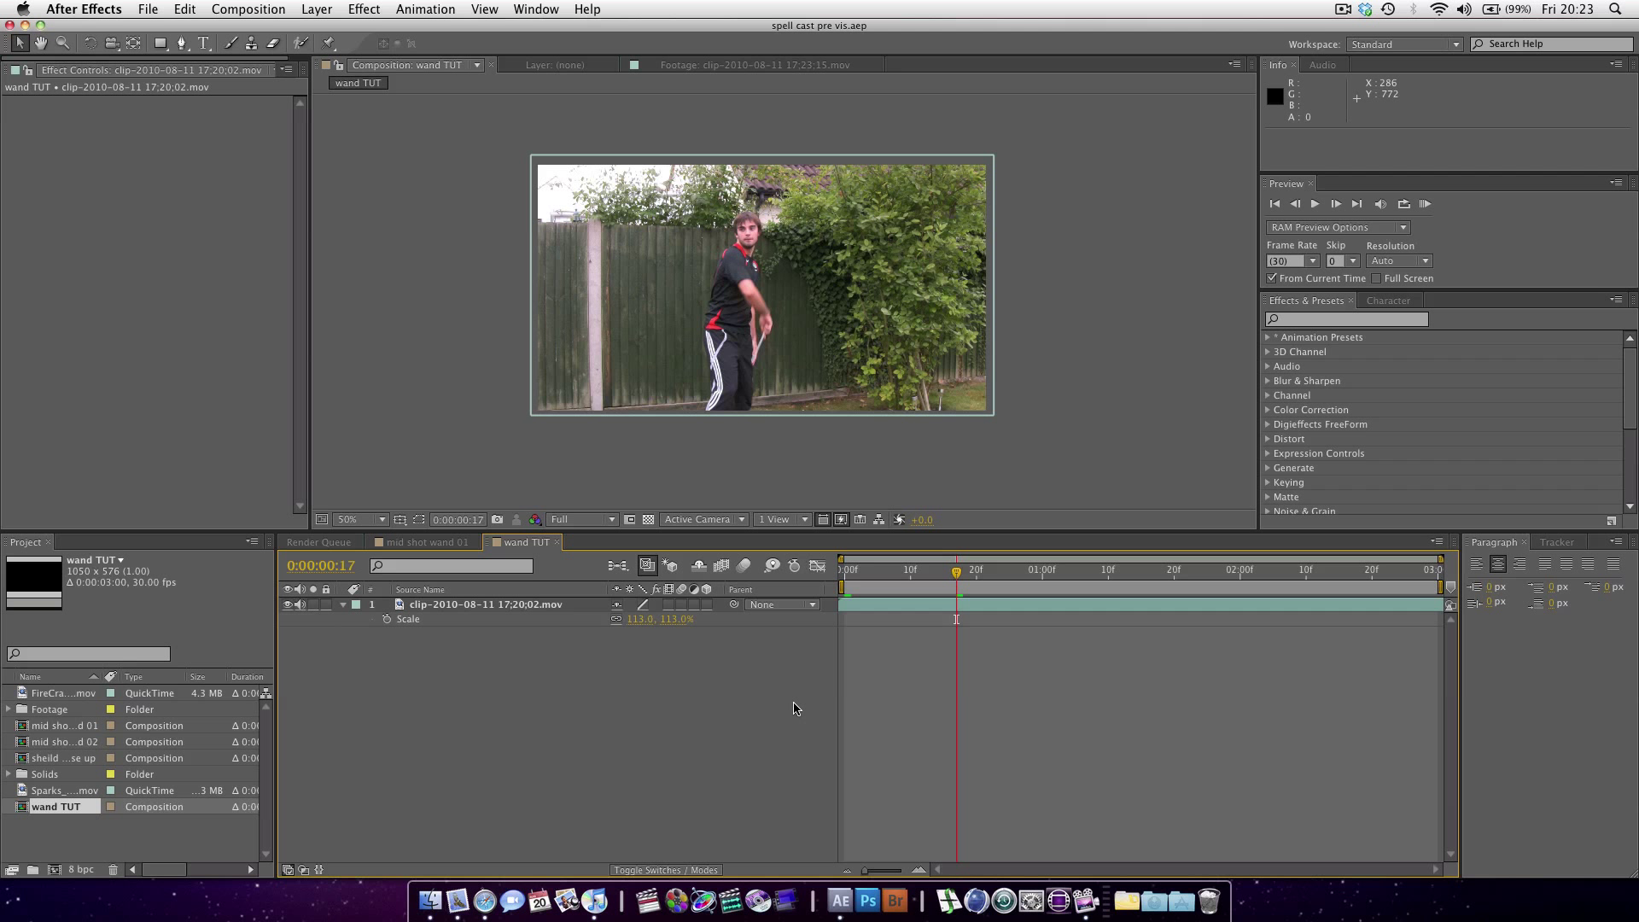
mouse_move(854, 576)
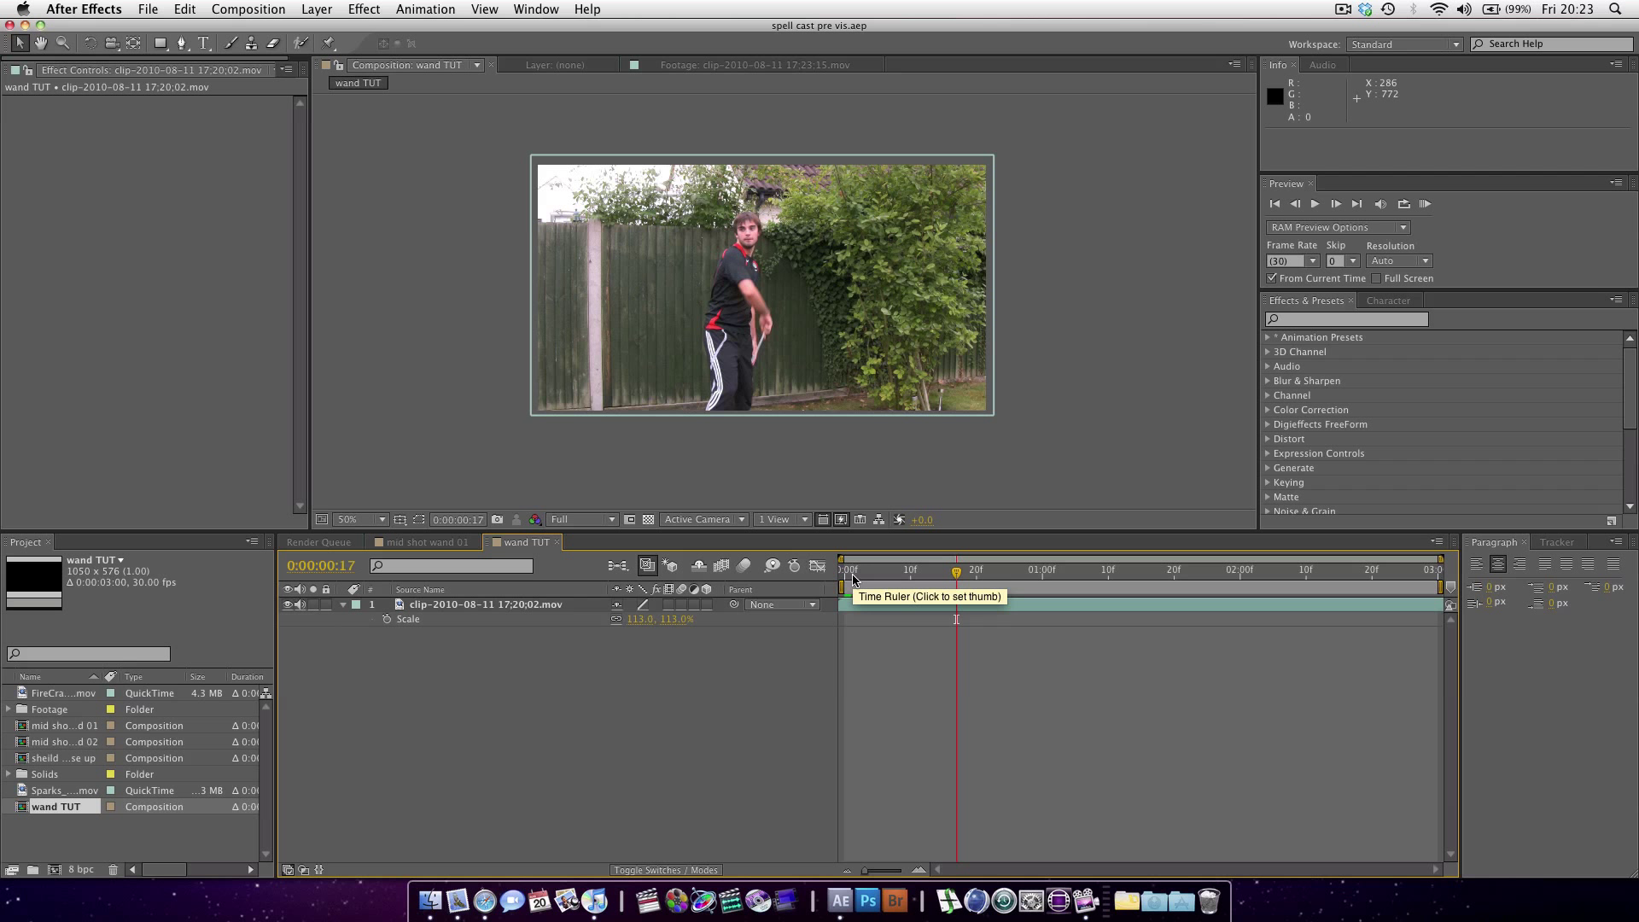
mouse_move(896, 559)
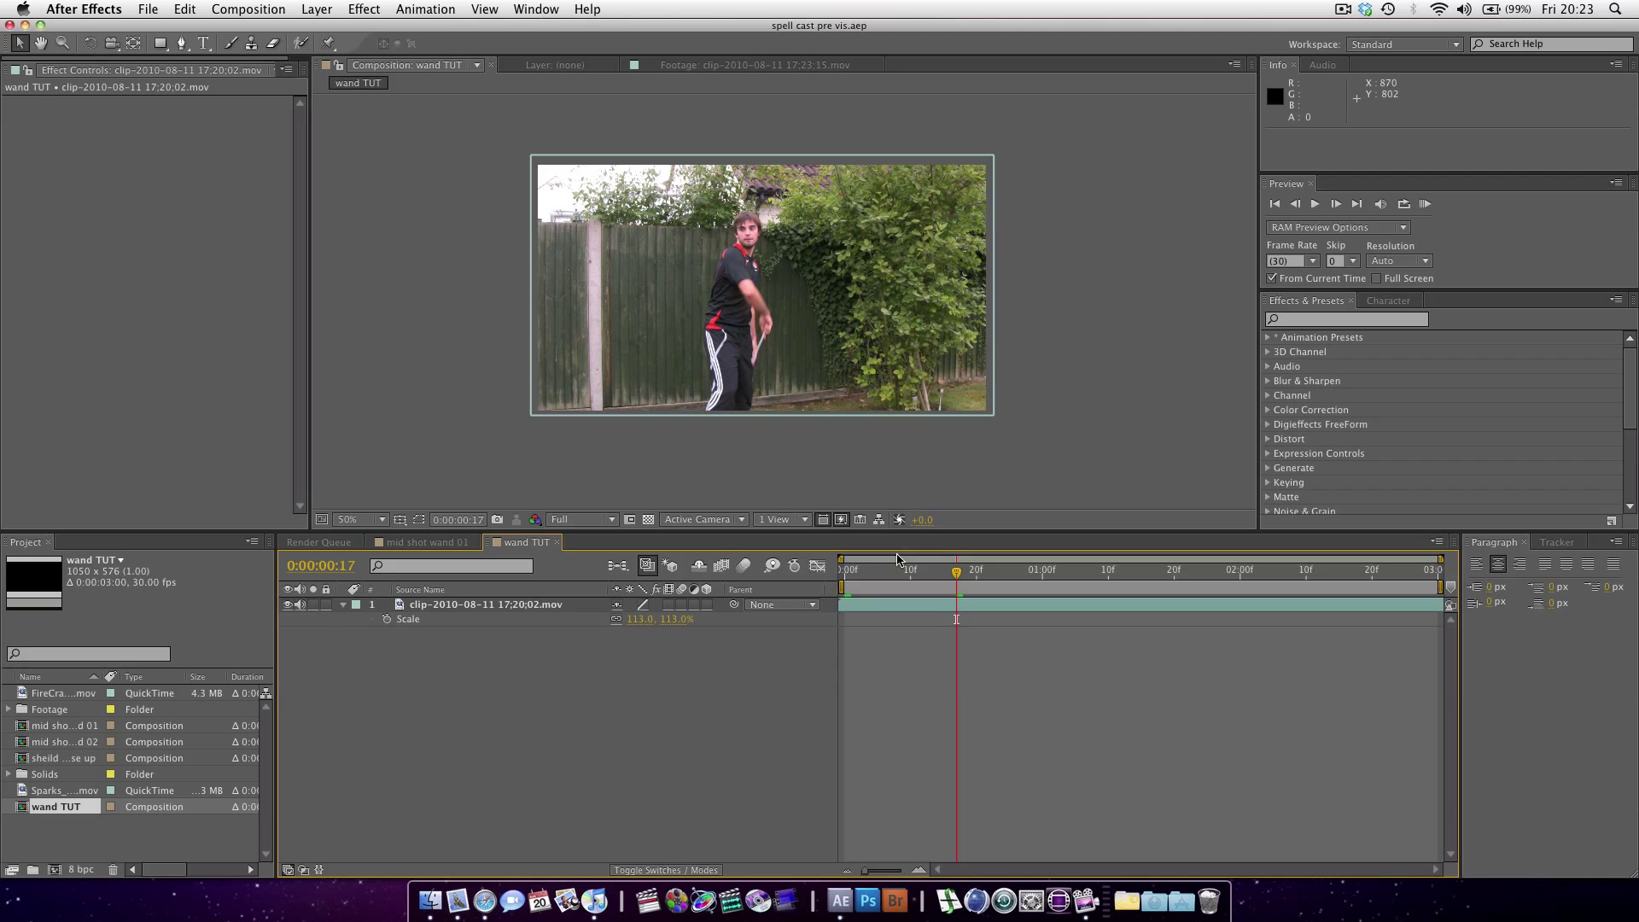
mouse_move(1048, 539)
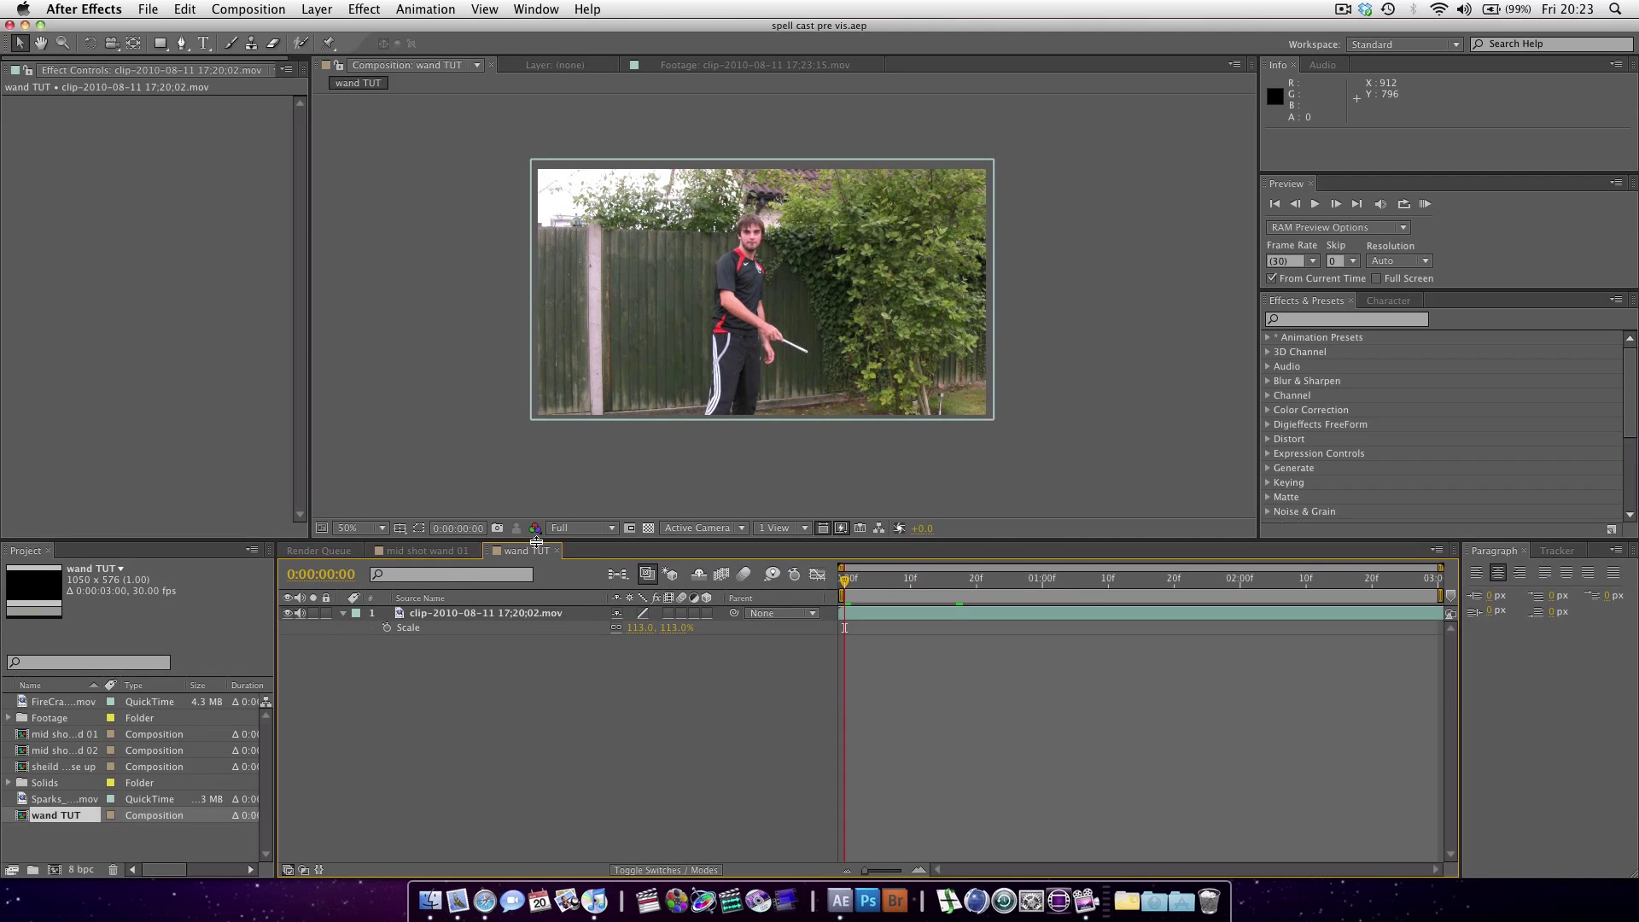
- Create a white composition-sized solid named 'White Solid 2outer ring' above the footage layer
left_click(486, 613)
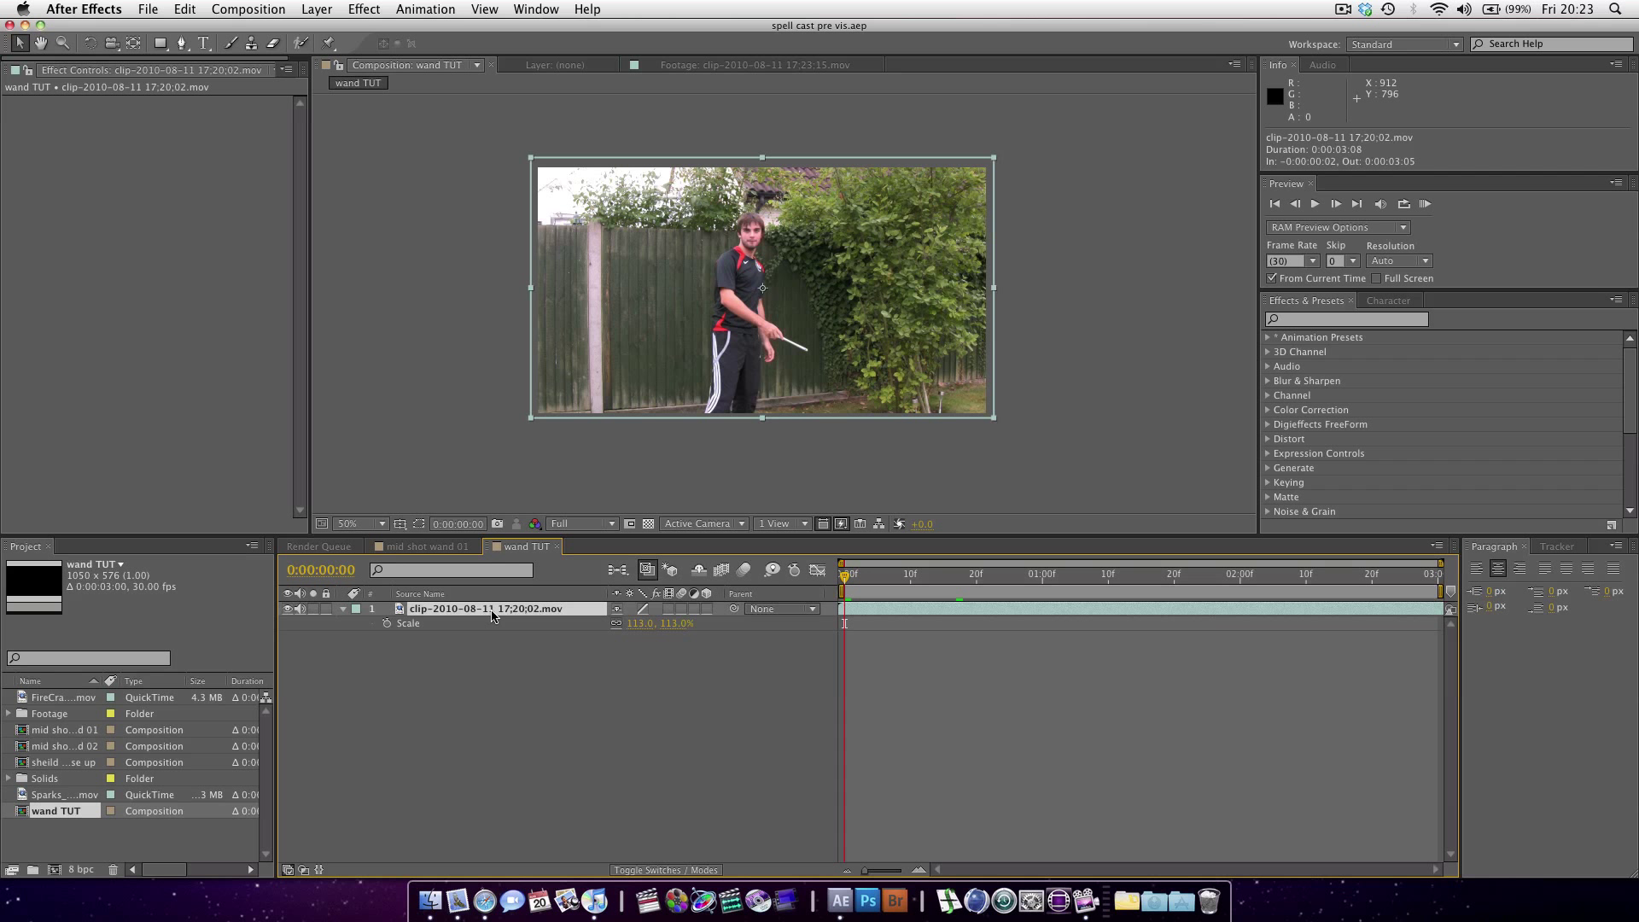
mouse_move(554, 639)
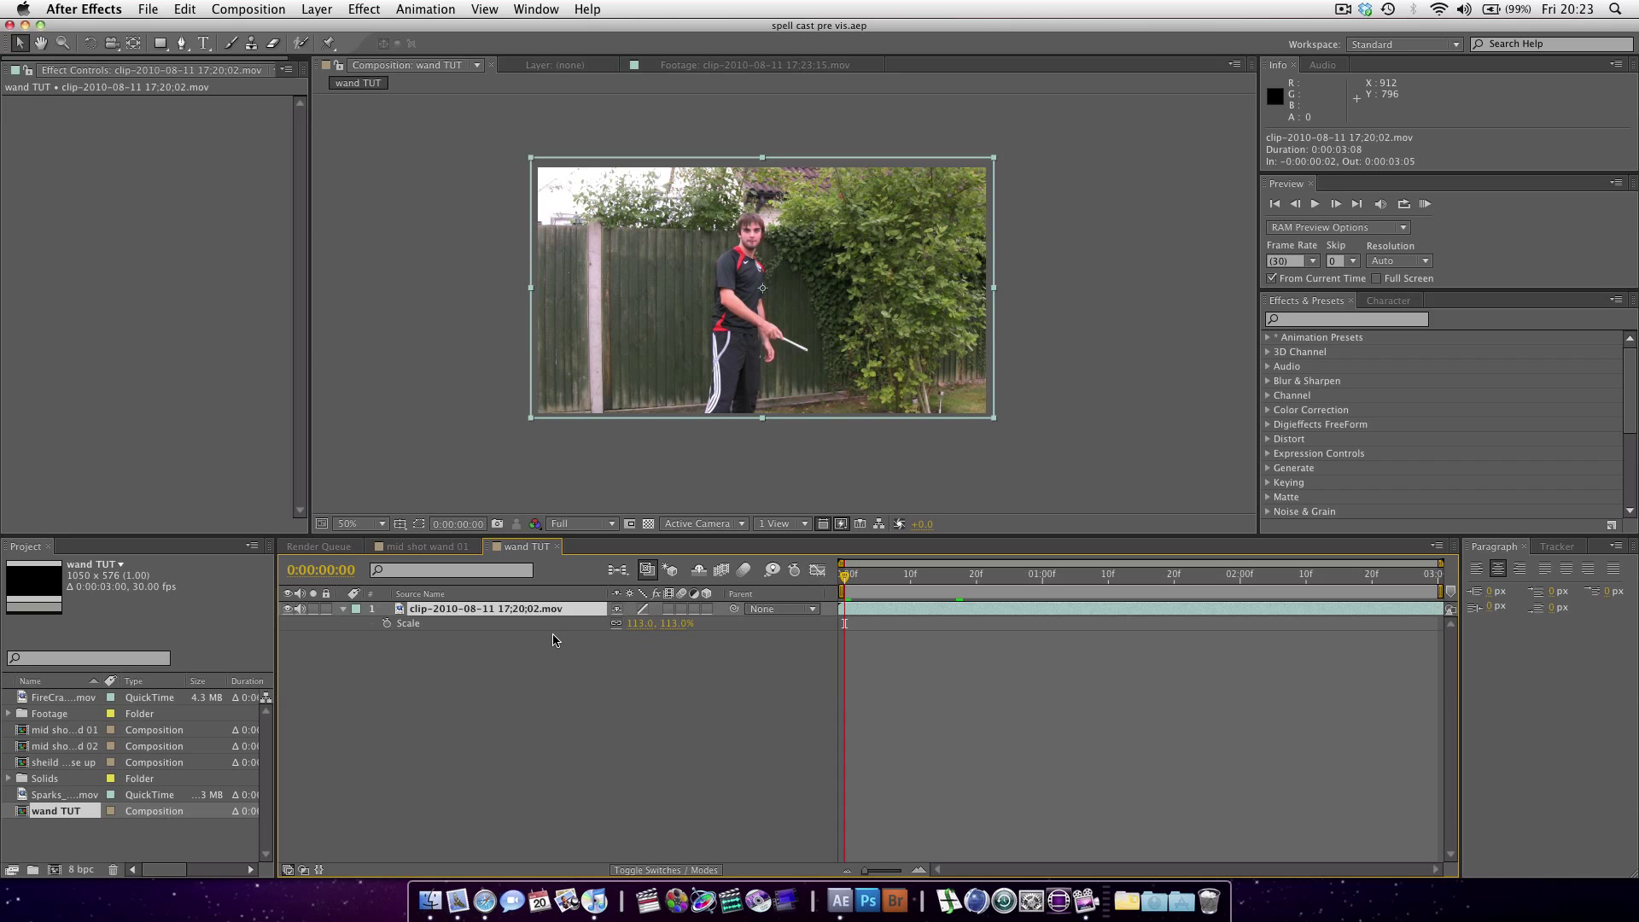
mouse_move(544, 642)
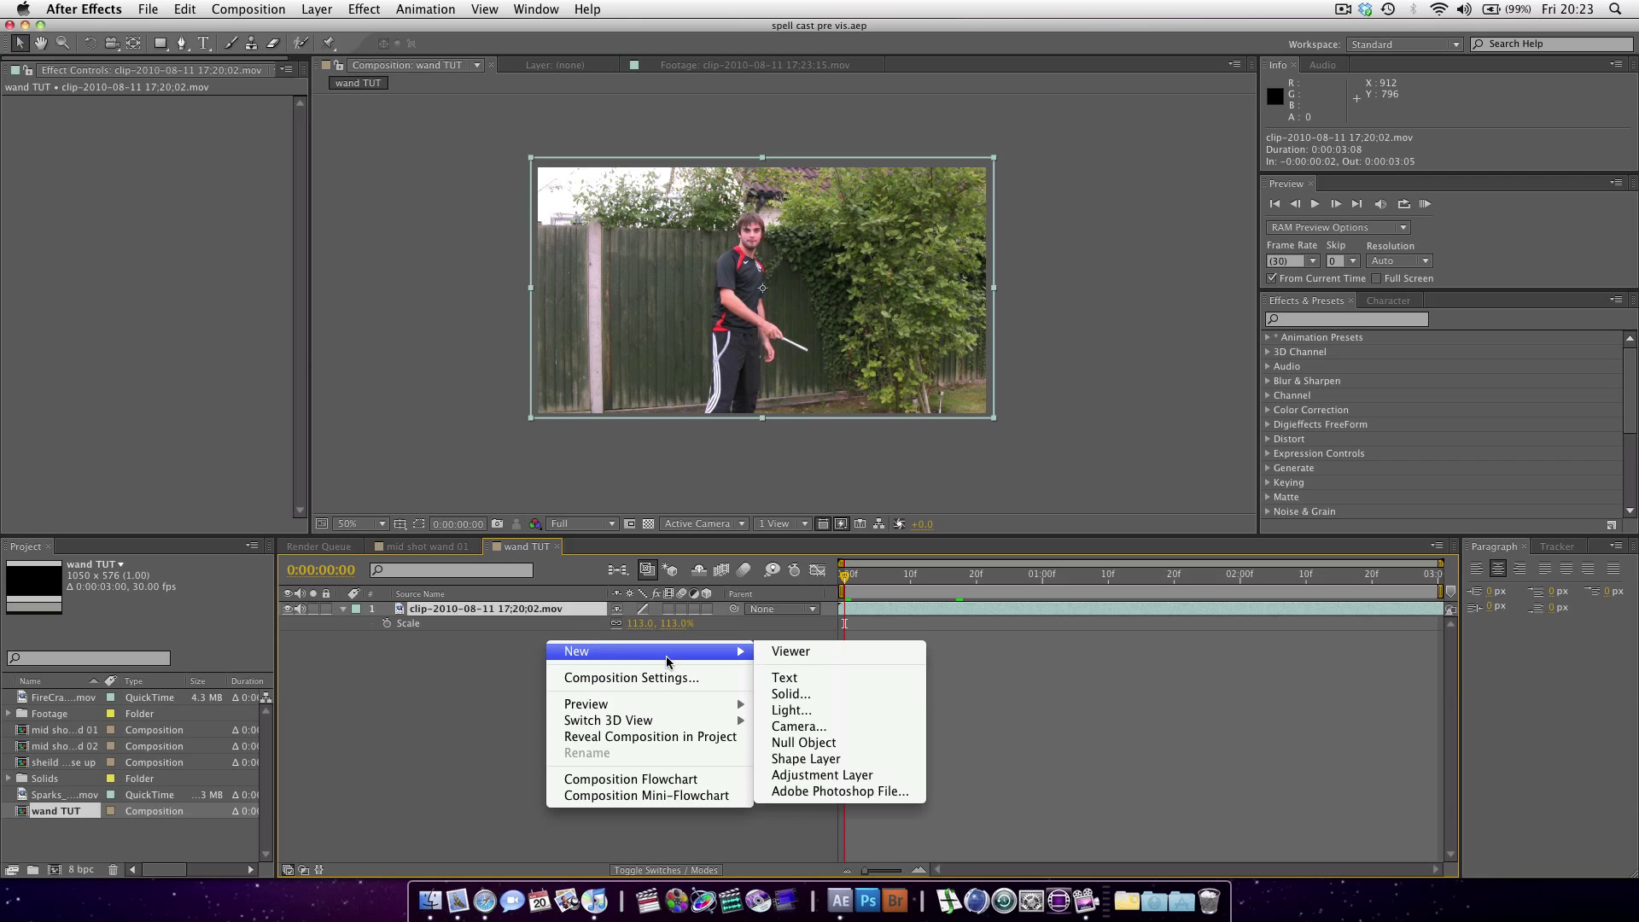
mouse_move(790, 693)
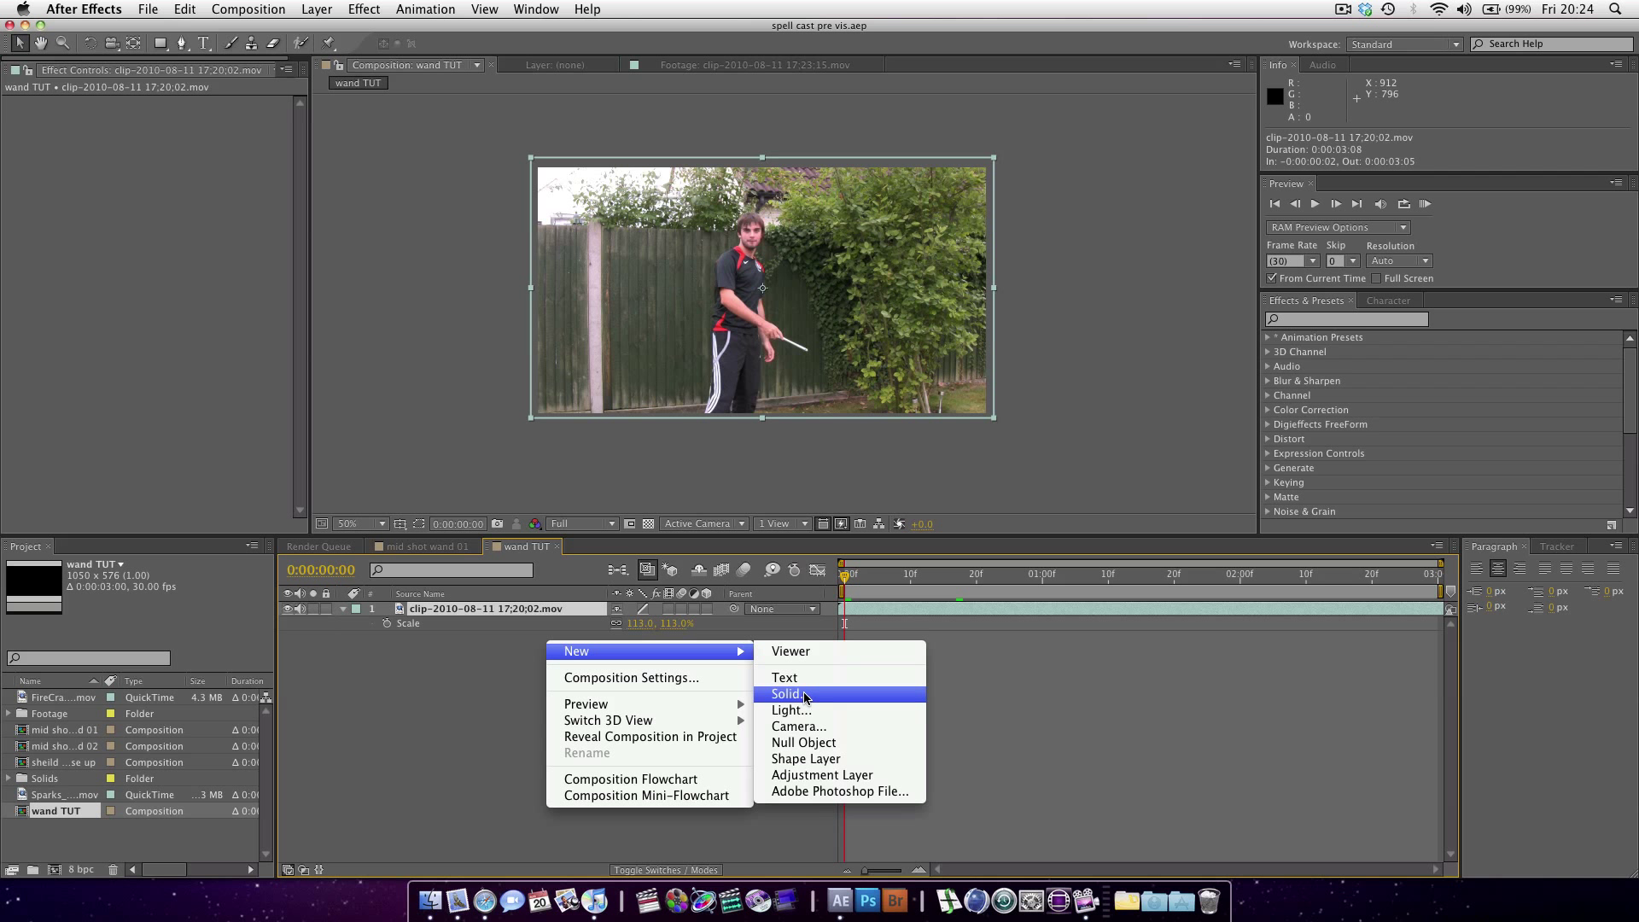
left_click(787, 693)
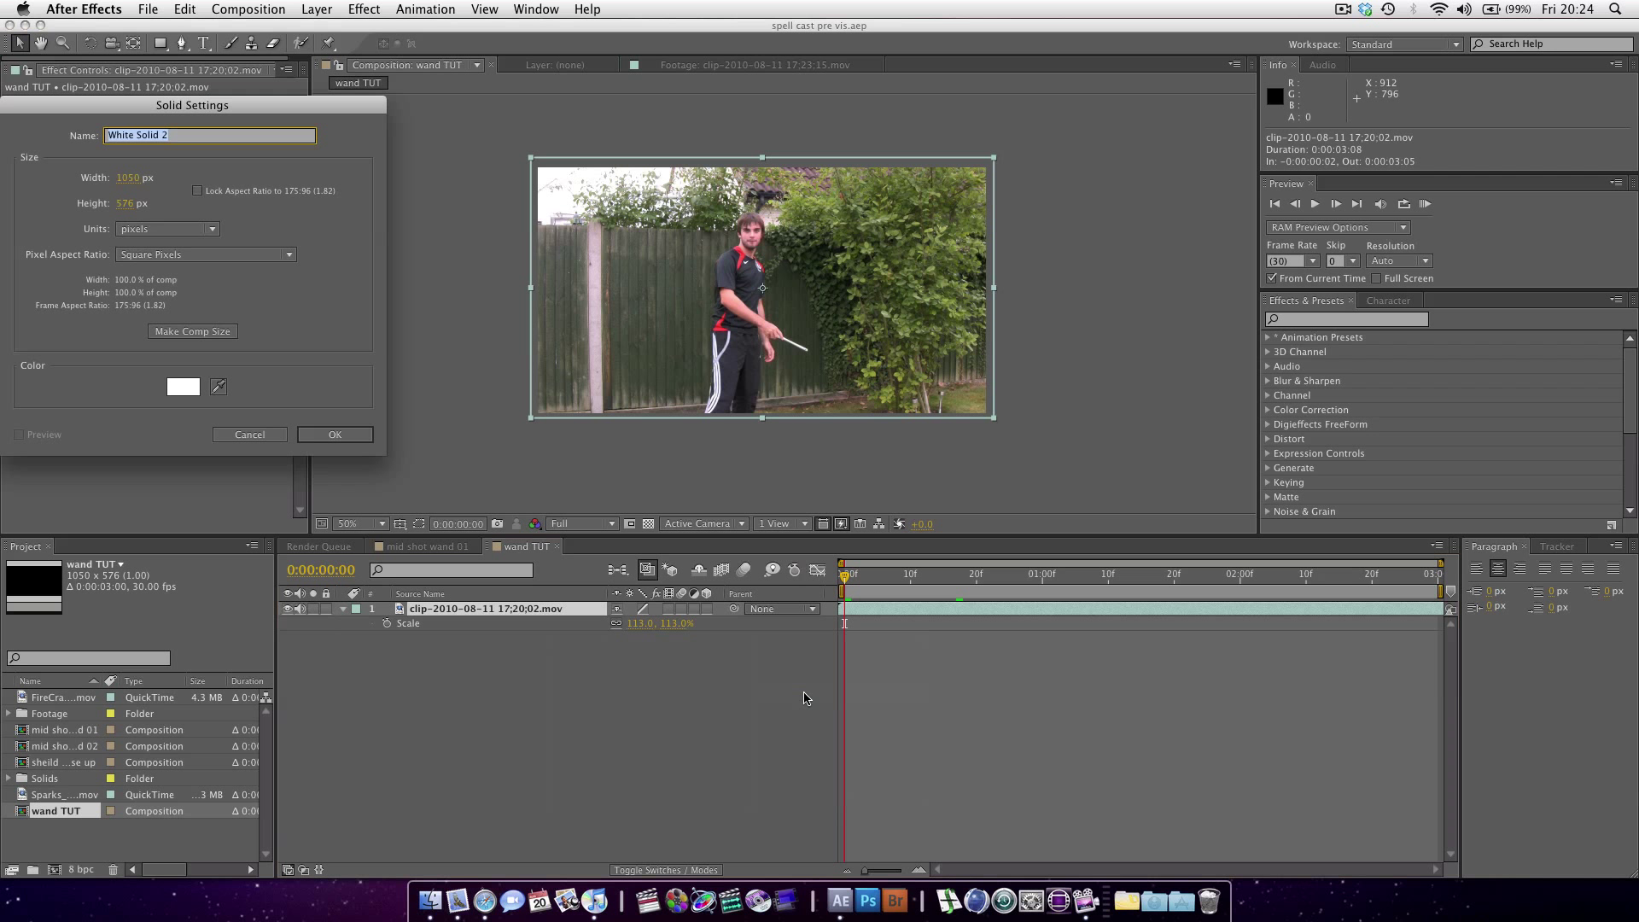
left_click(182, 386)
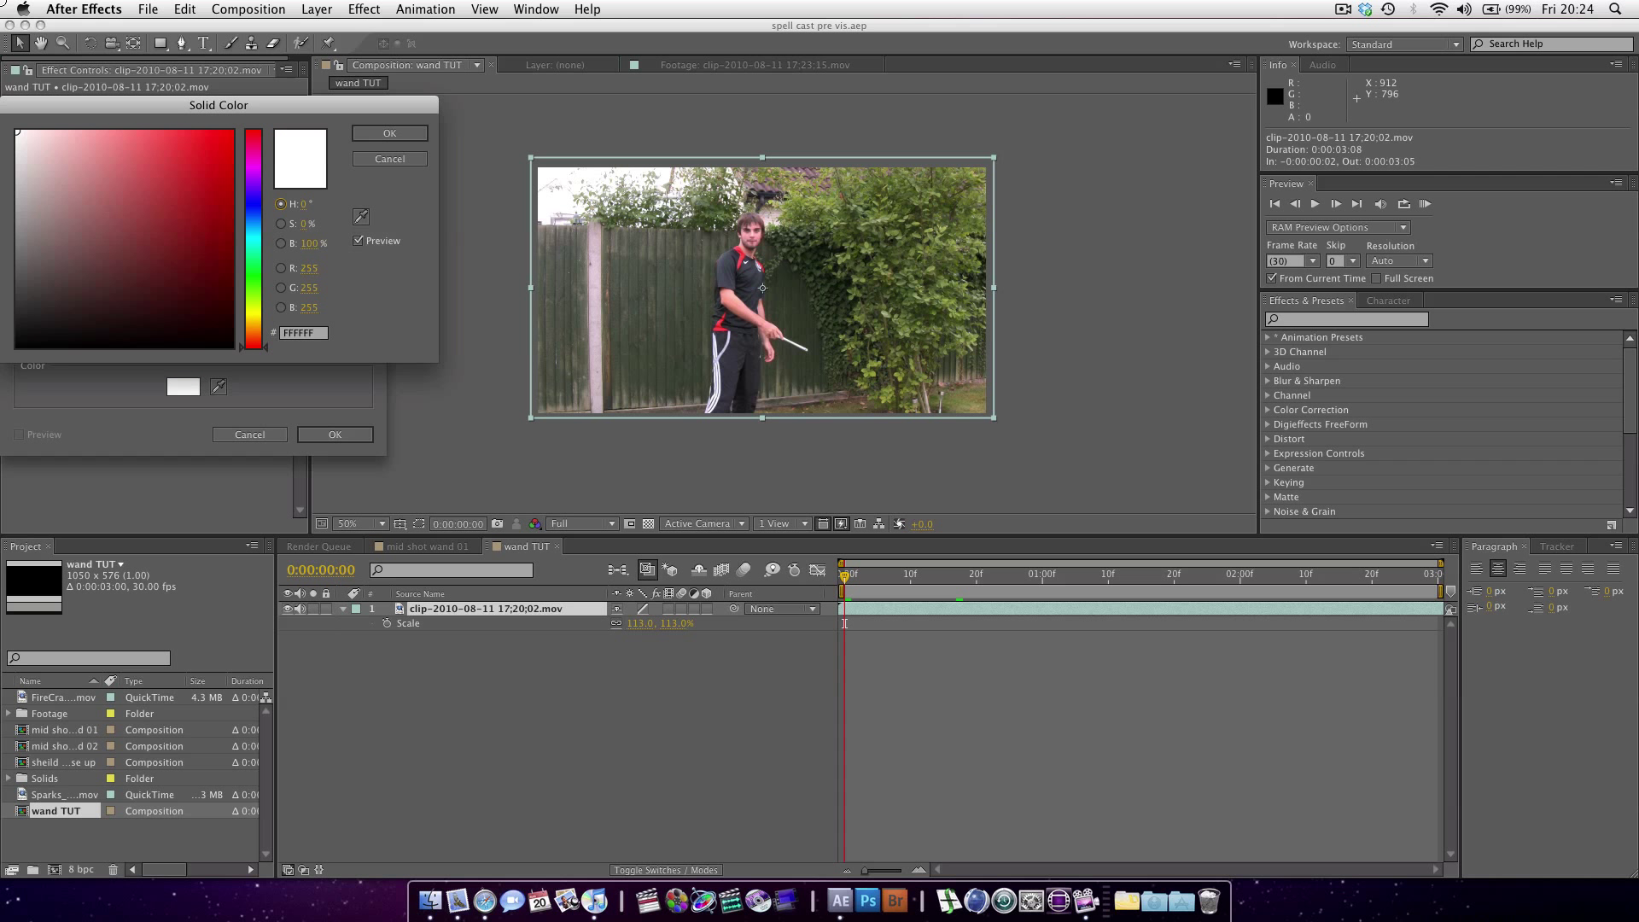
left_click(389, 133)
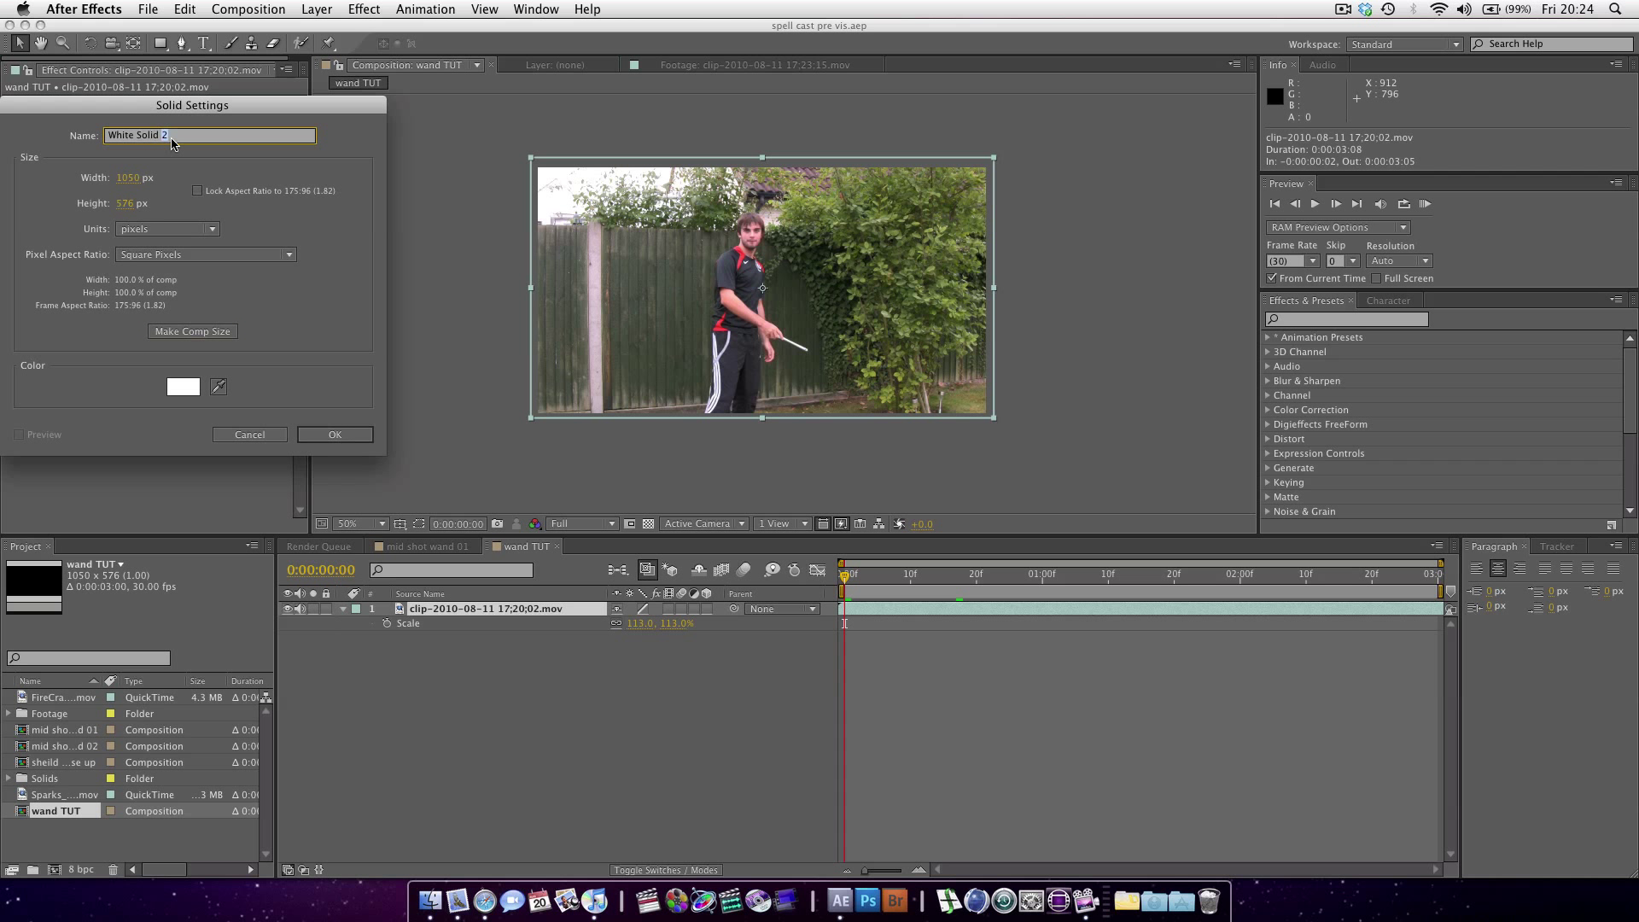
type("outer")
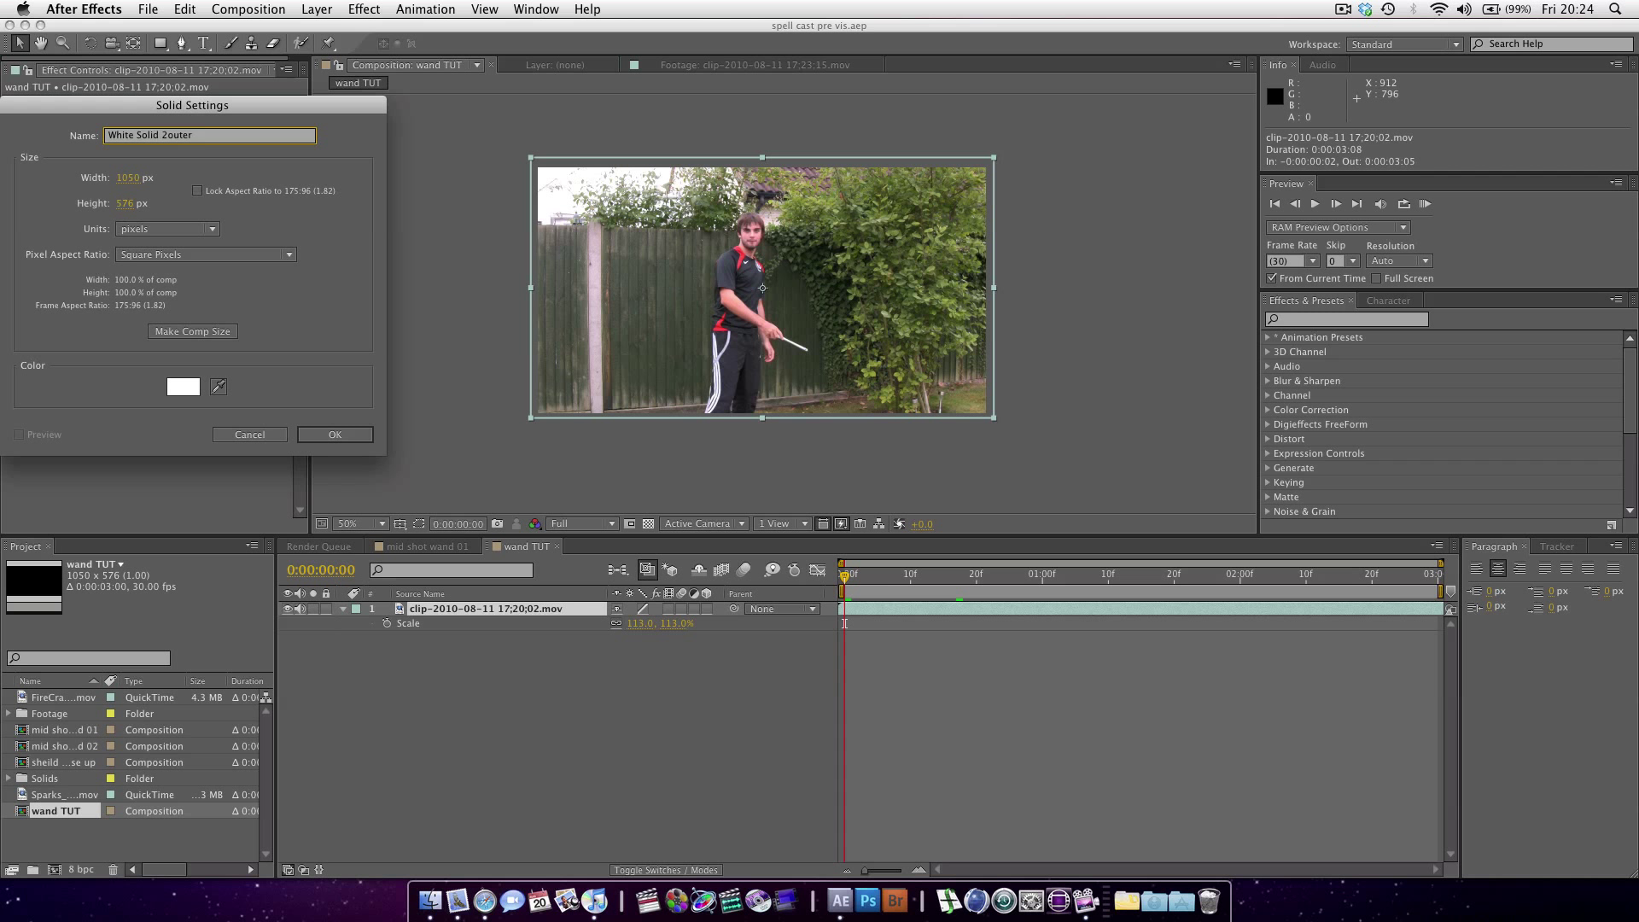
left_click(334, 434)
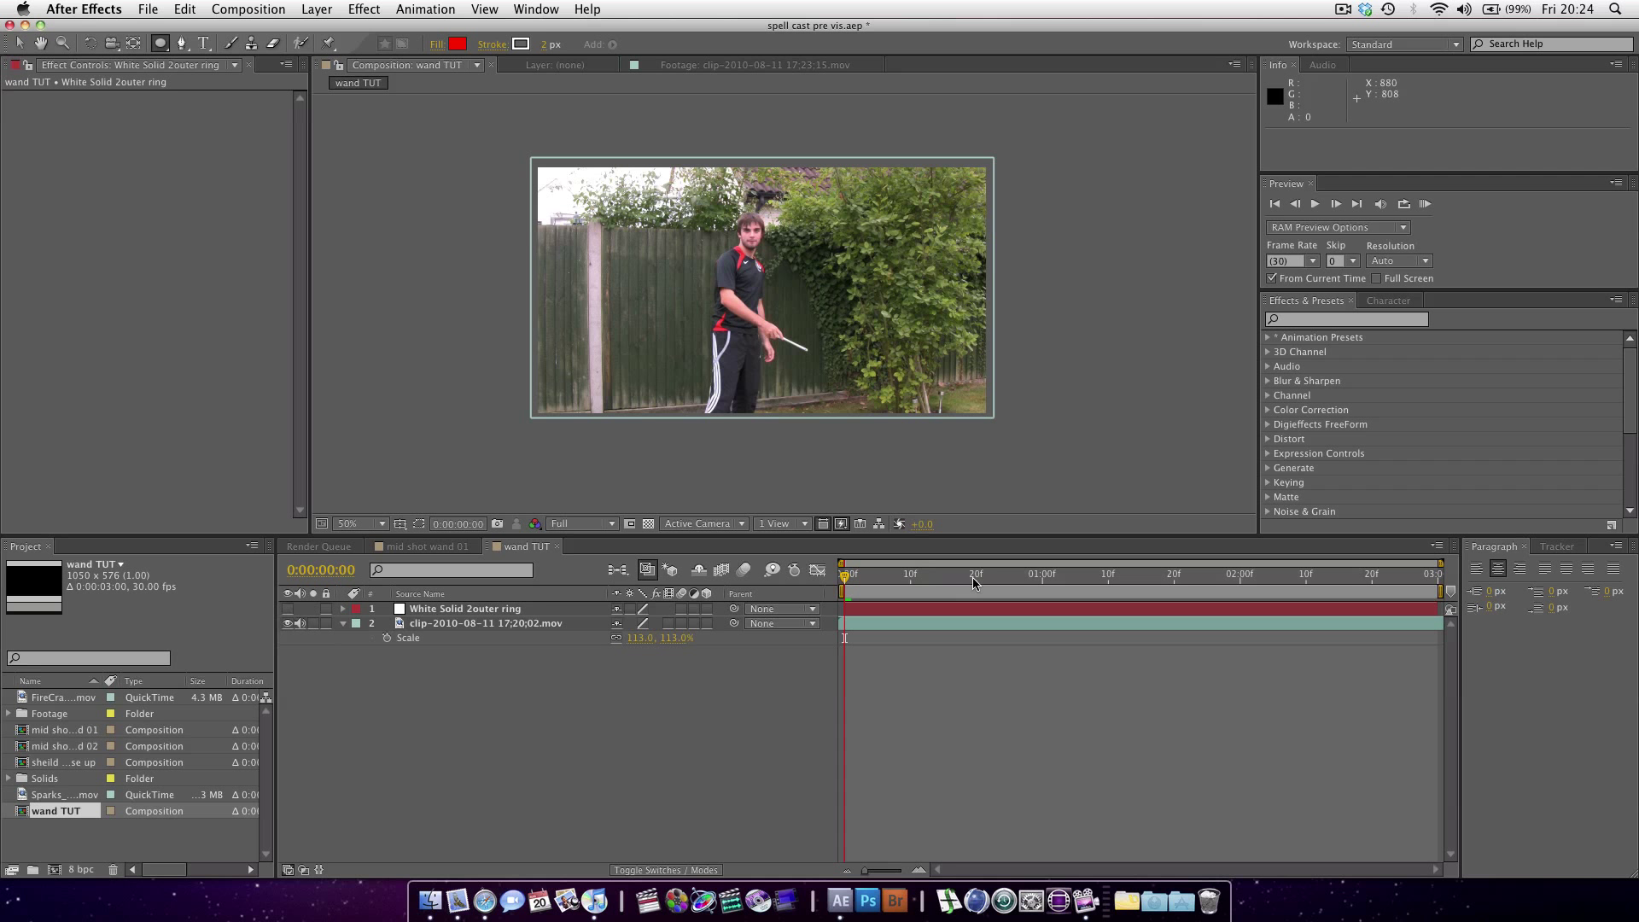
- At 1:03, draw ellipse masks at the wand tip and set Mask 2 to Subtract
left_click(1056, 576)
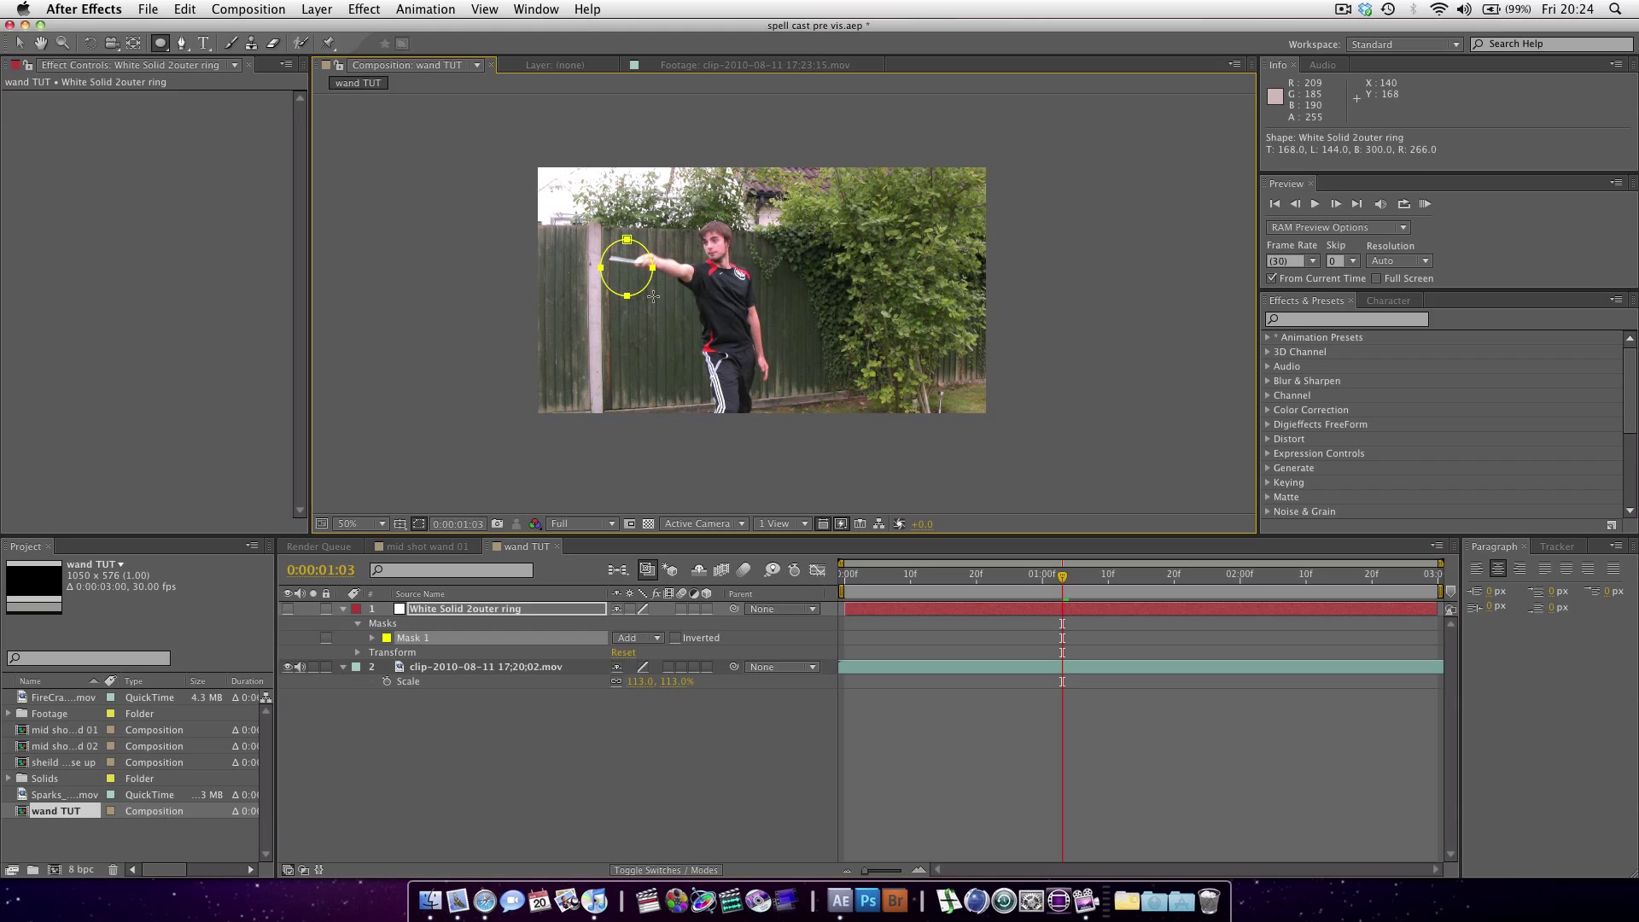
left_click_drag(624, 265, 604, 256)
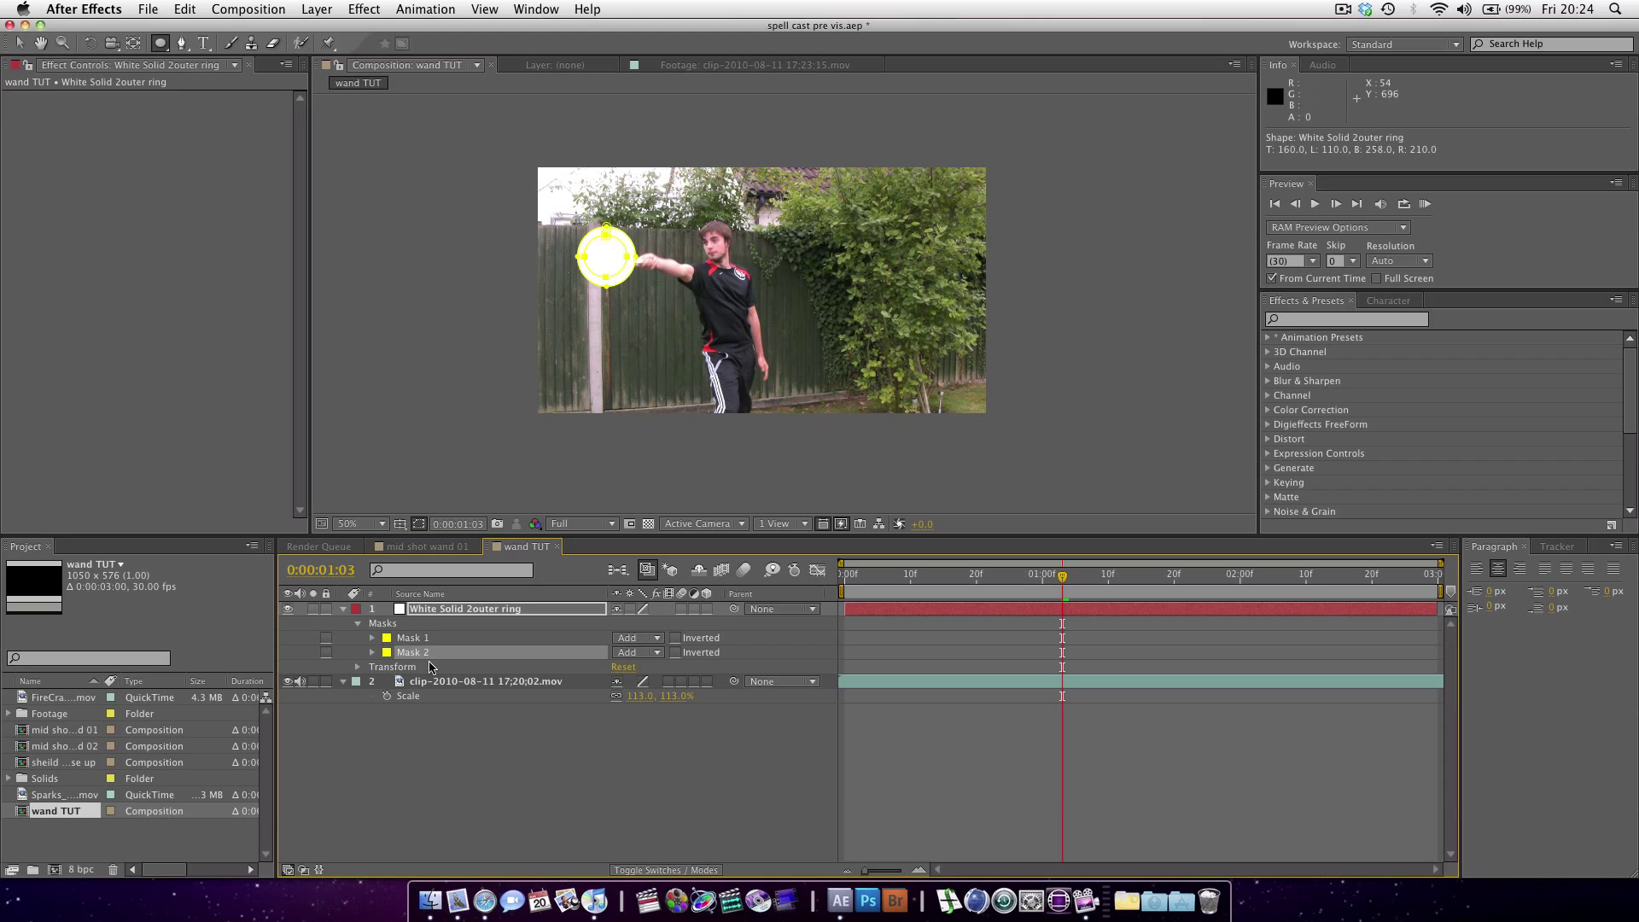
left_click(635, 651)
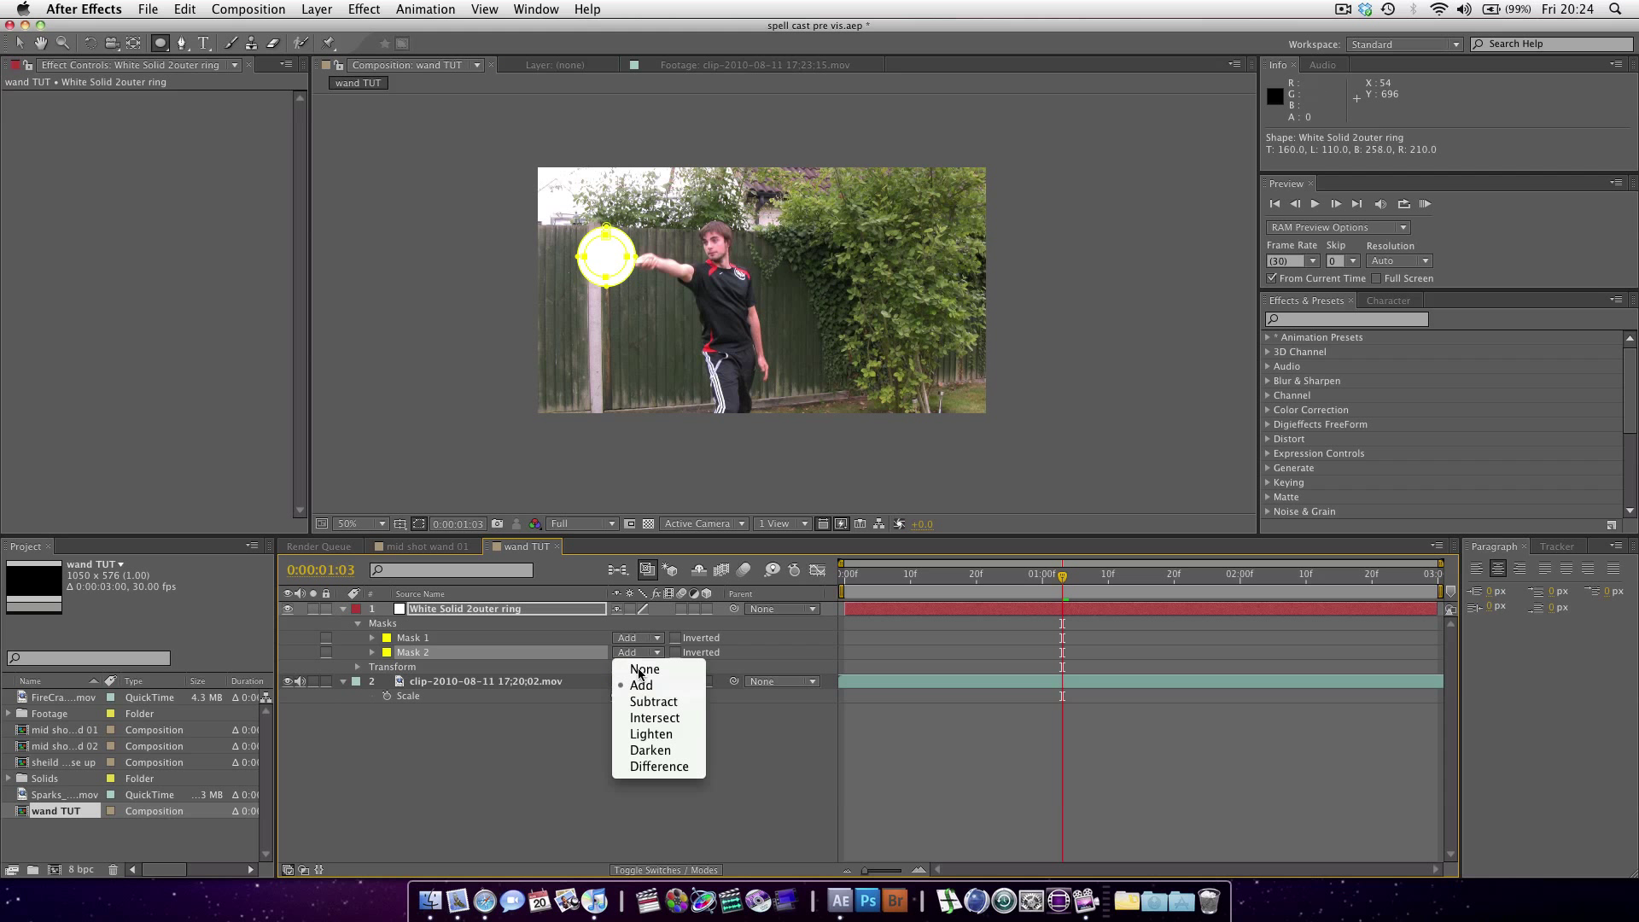
mouse_move(653, 701)
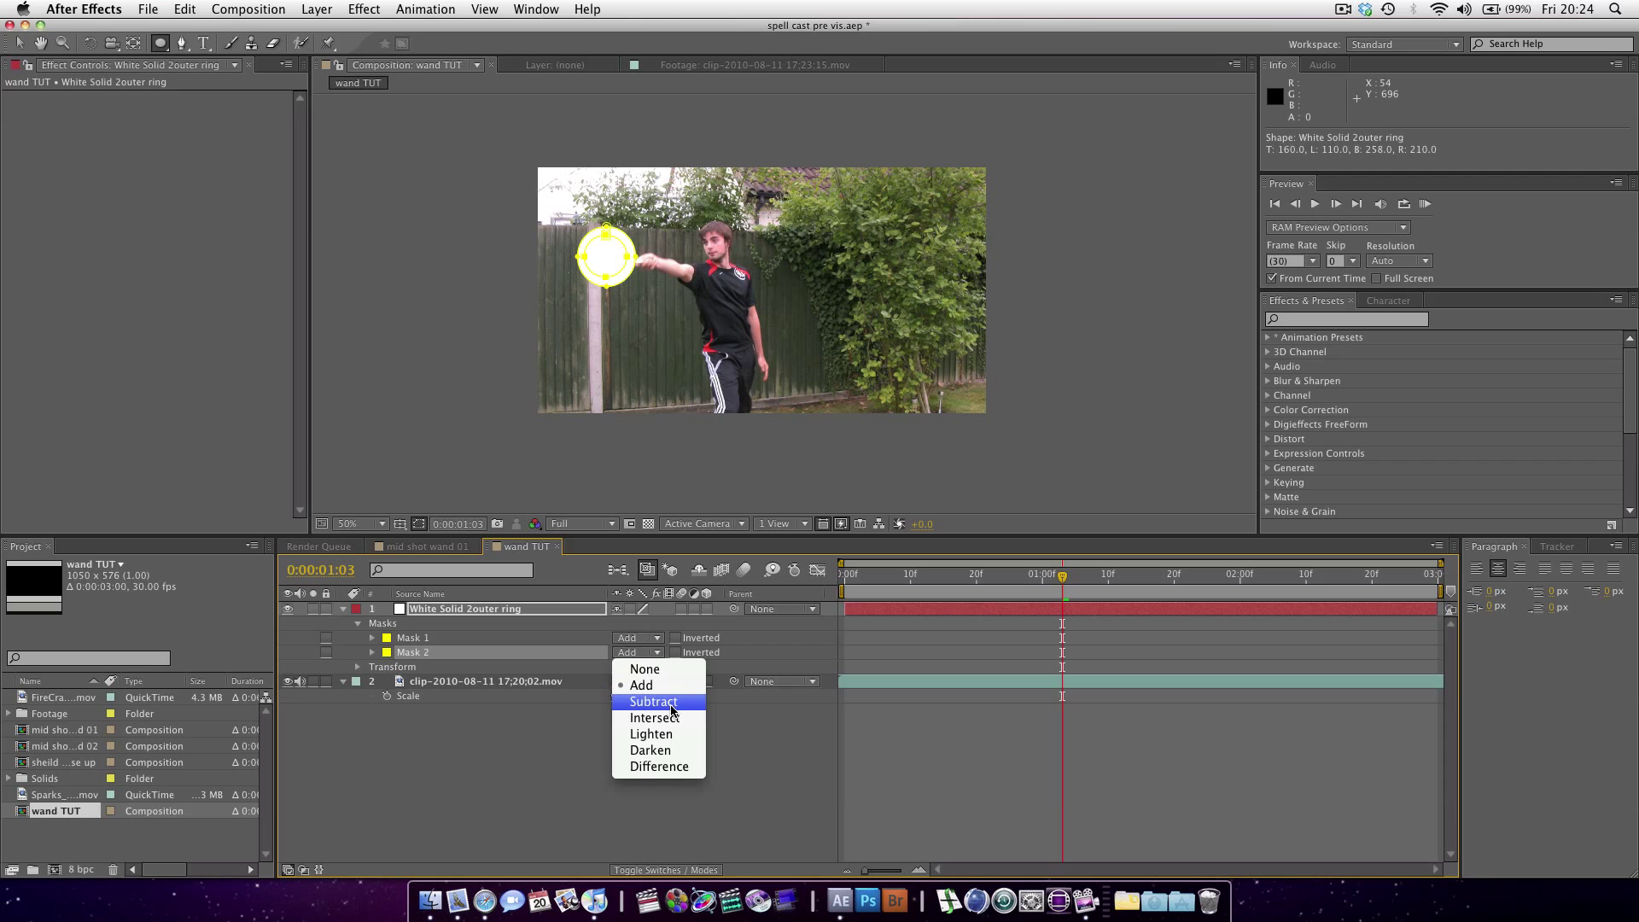
left_click(653, 701)
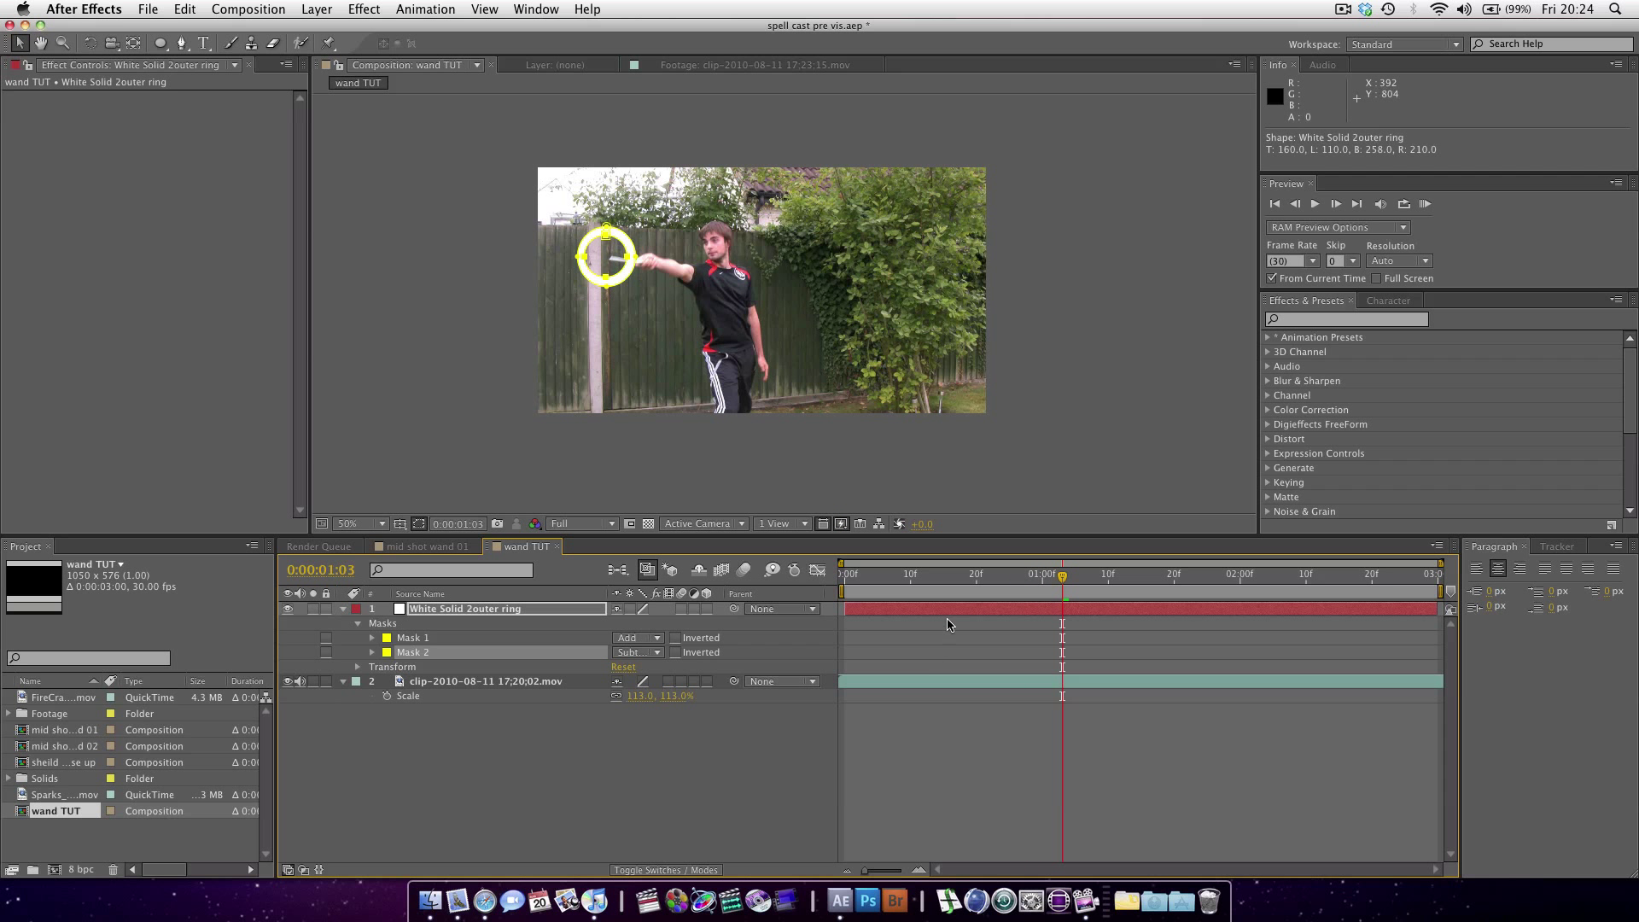
- Trim the ring layer's in point to 1:03 and view the composition at 100%
left_click(484, 609)
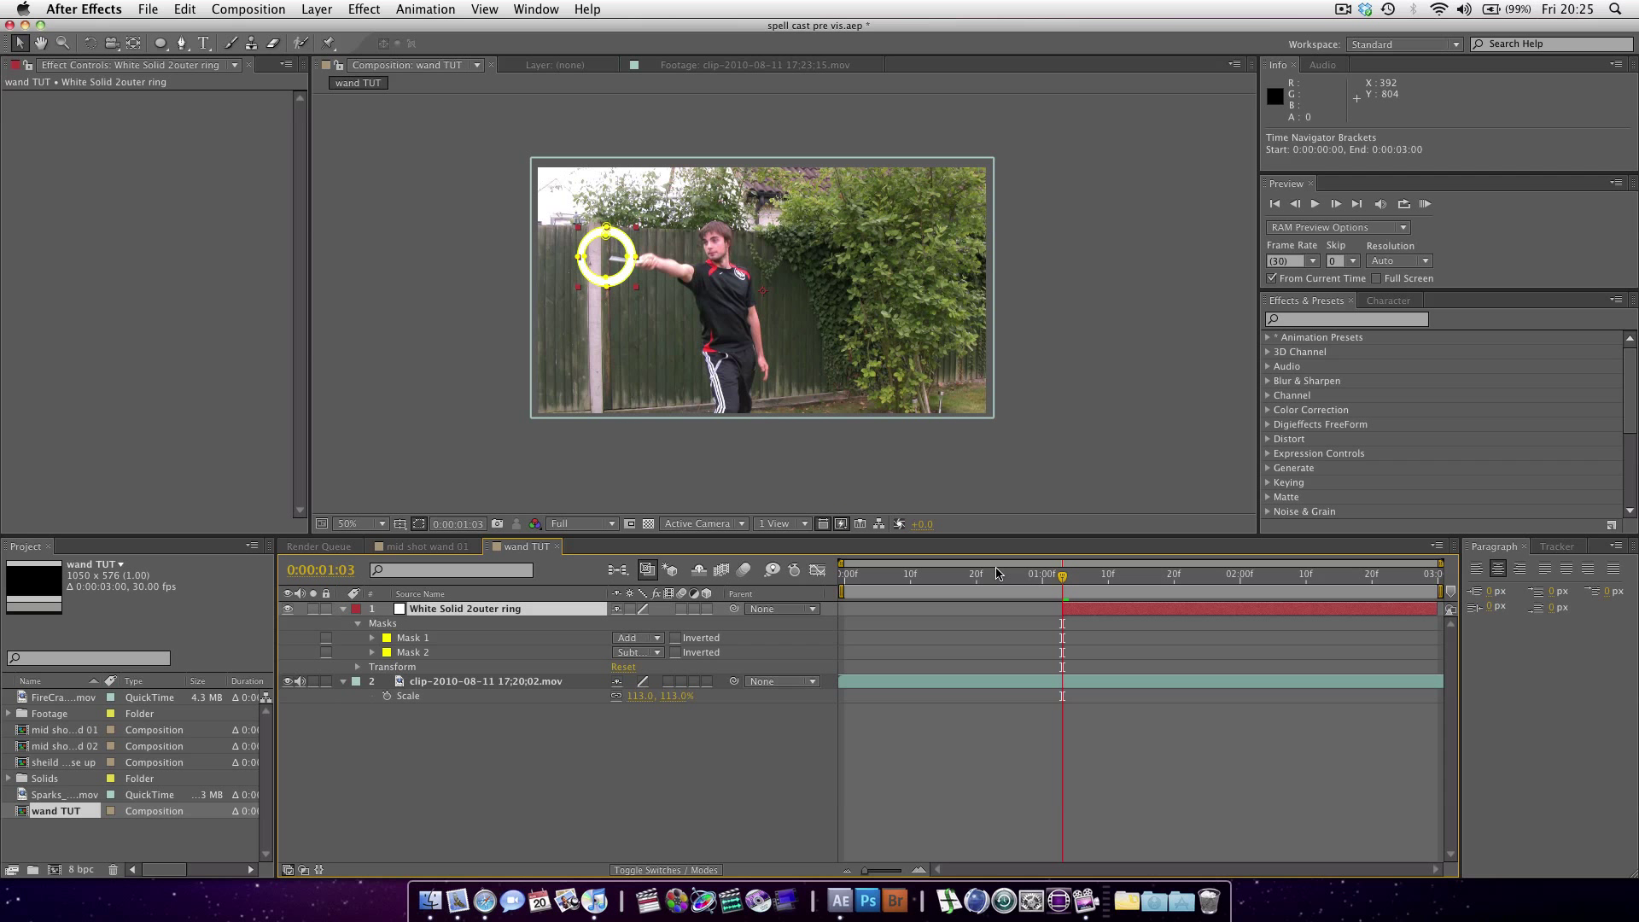
left_click(1075, 574)
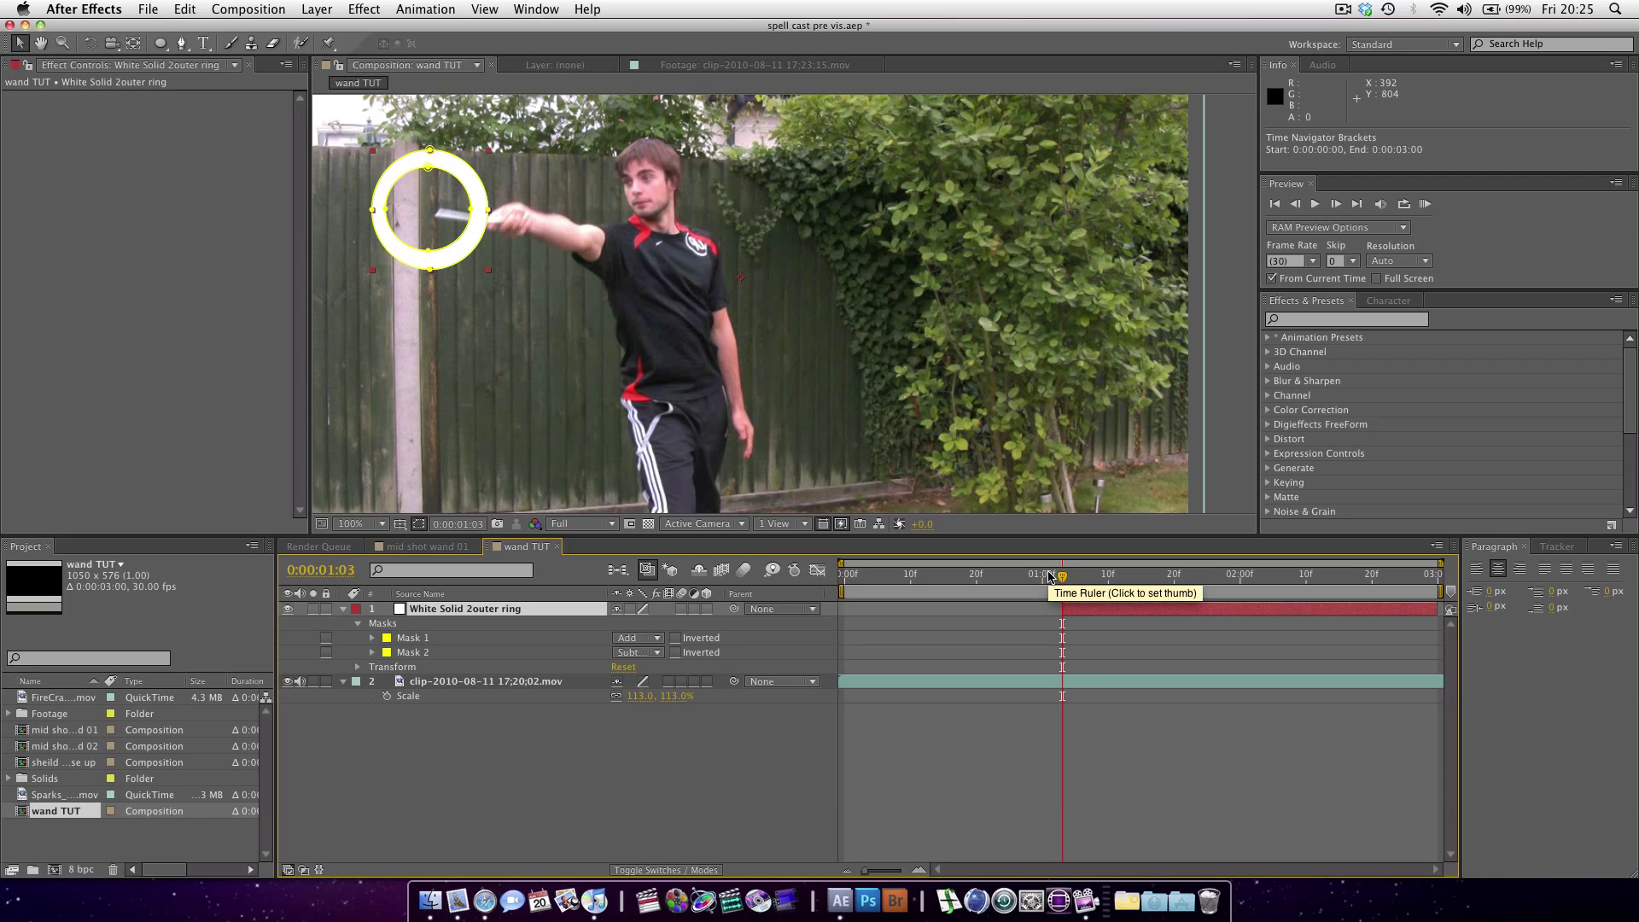
left_click(1035, 574)
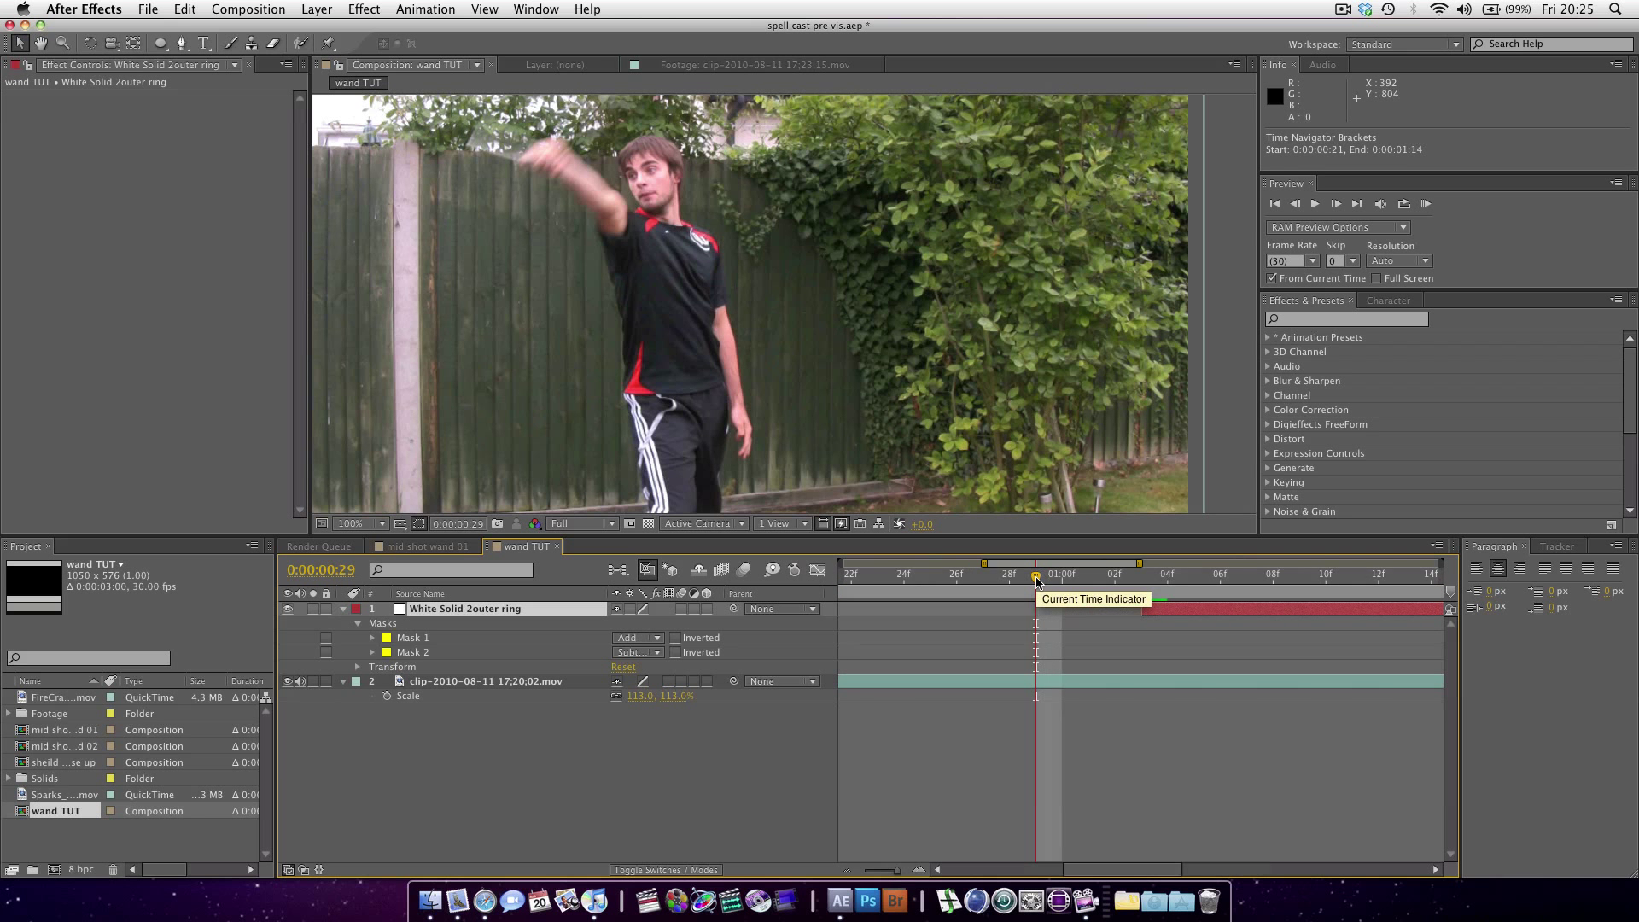
left_click_drag(1035, 574, 1170, 573)
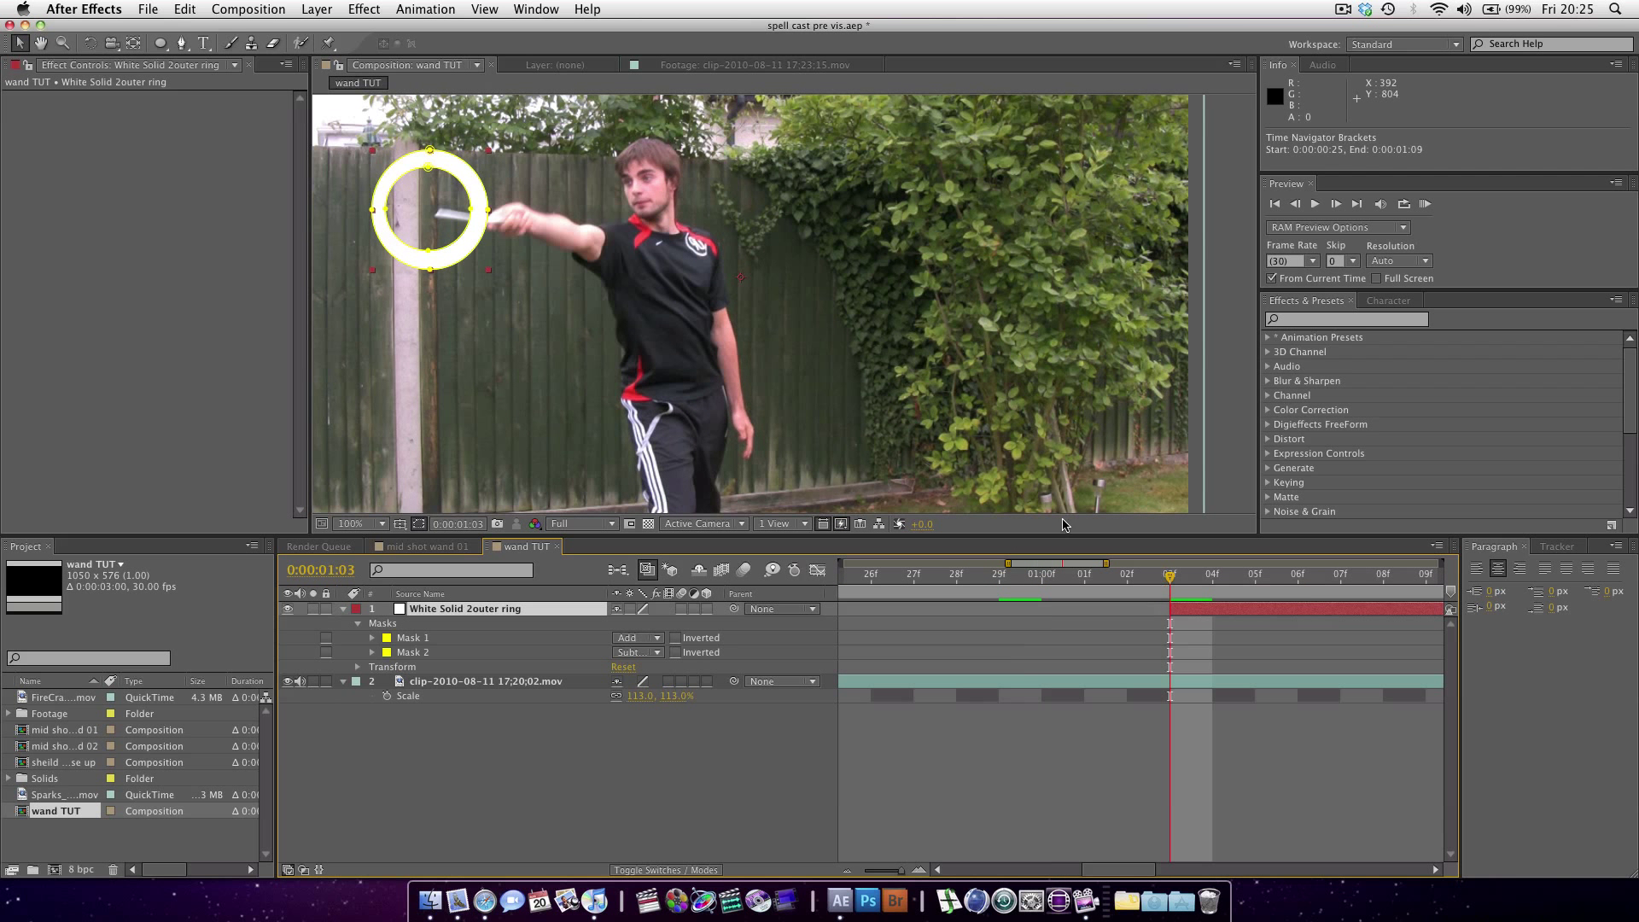
mouse_move(470, 238)
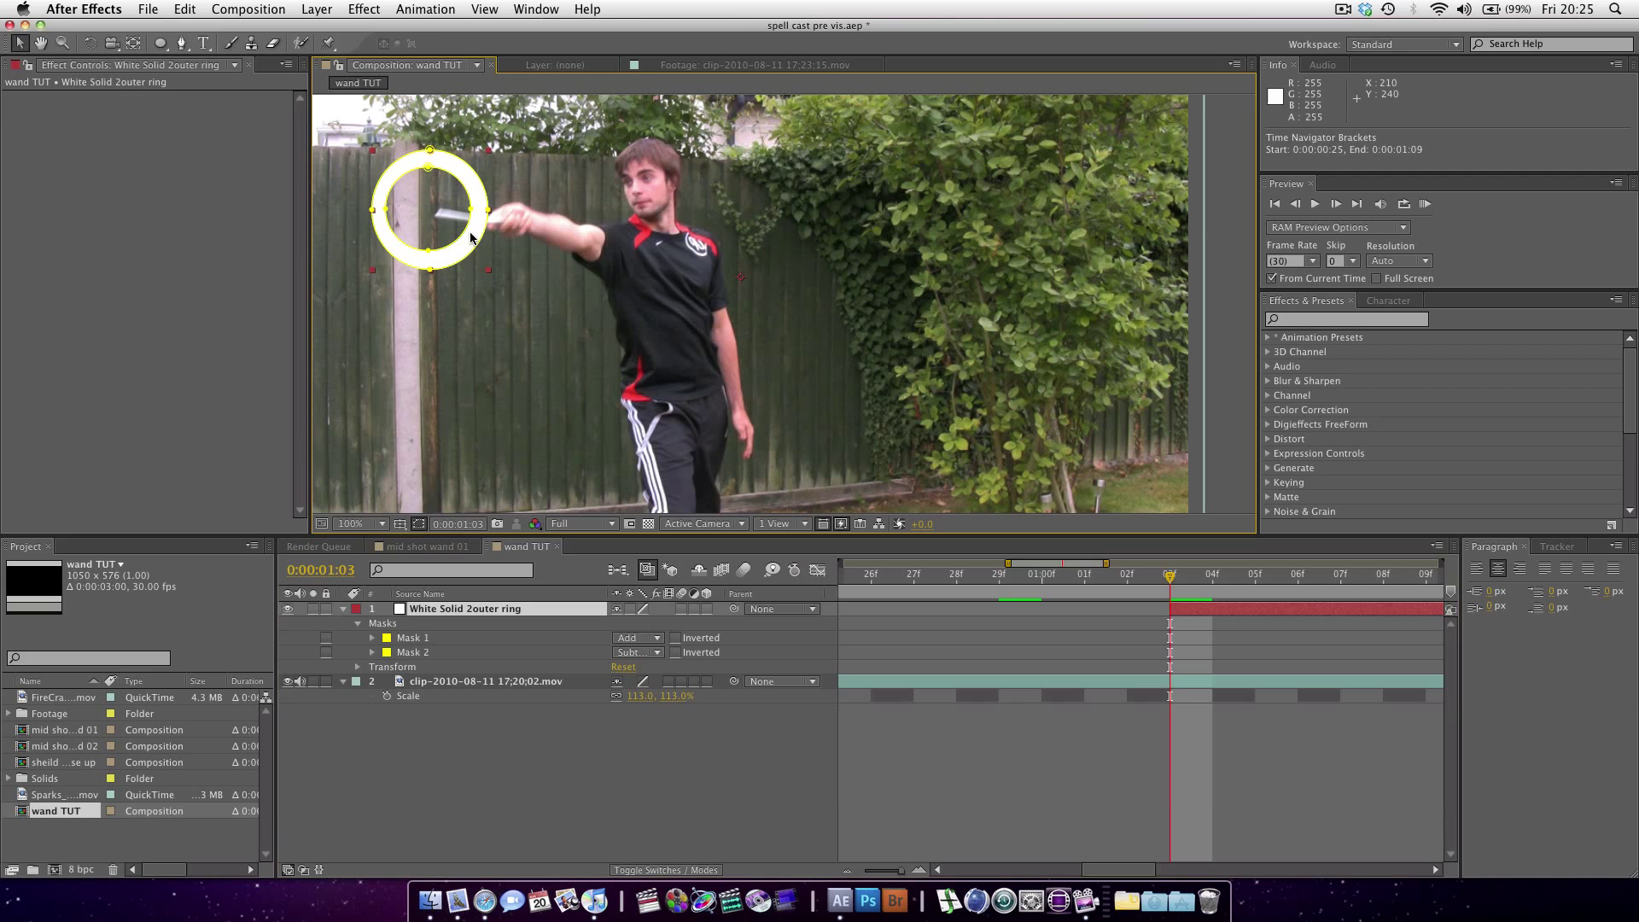
left_click(483, 9)
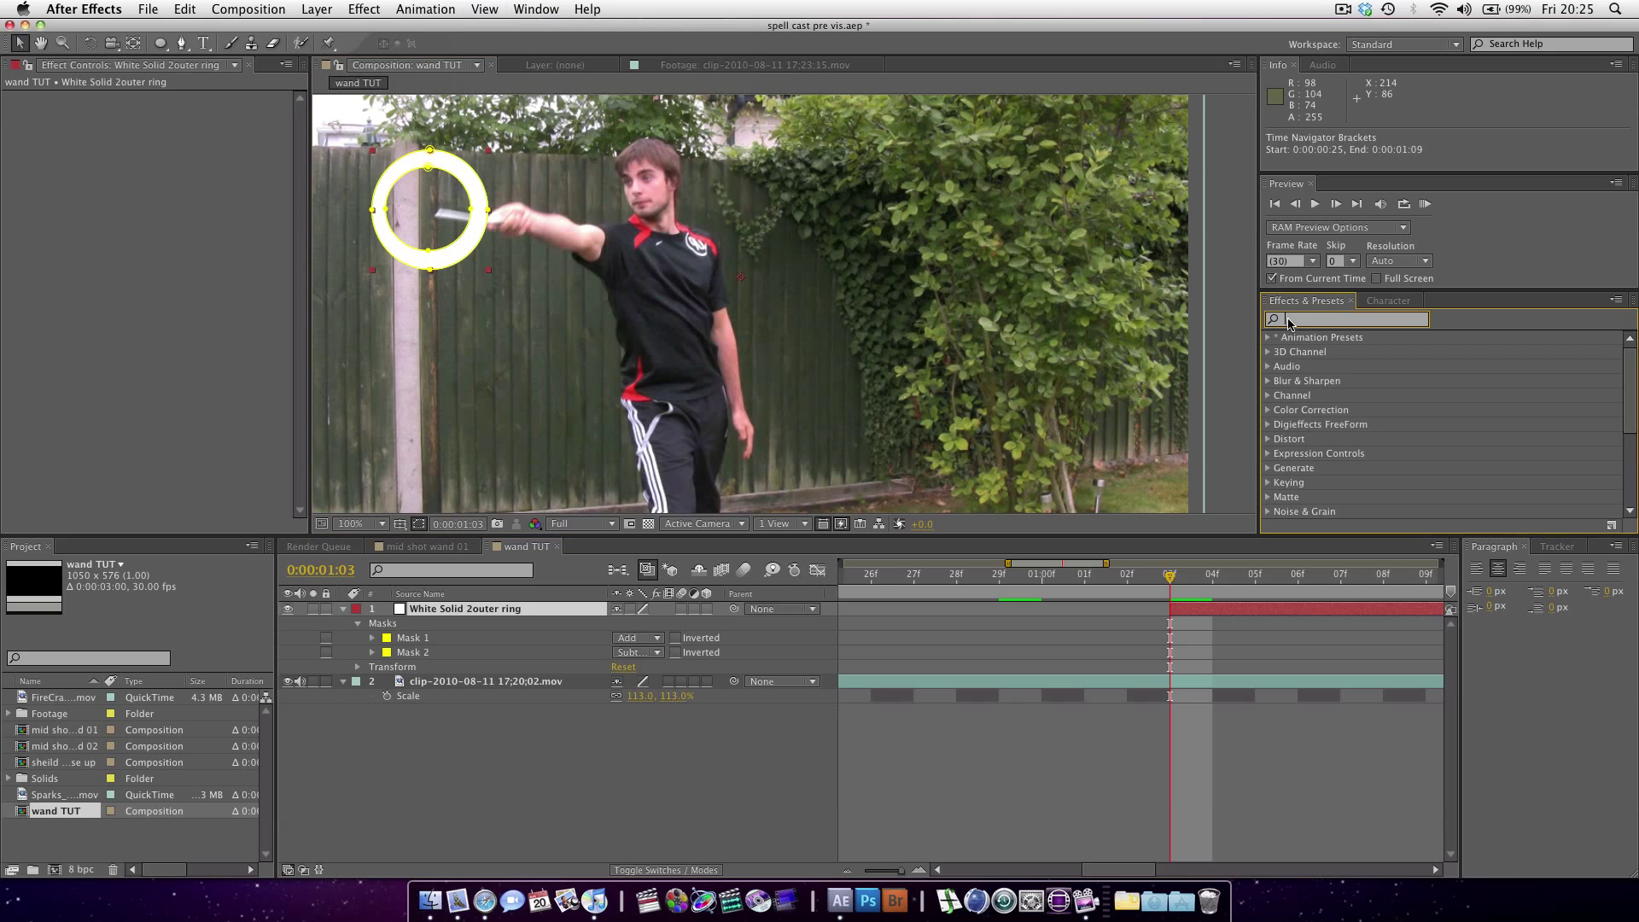
- Apply Roughen Edges to the ring with Border 8, Scale 73 and Complexity 2
type("roug")
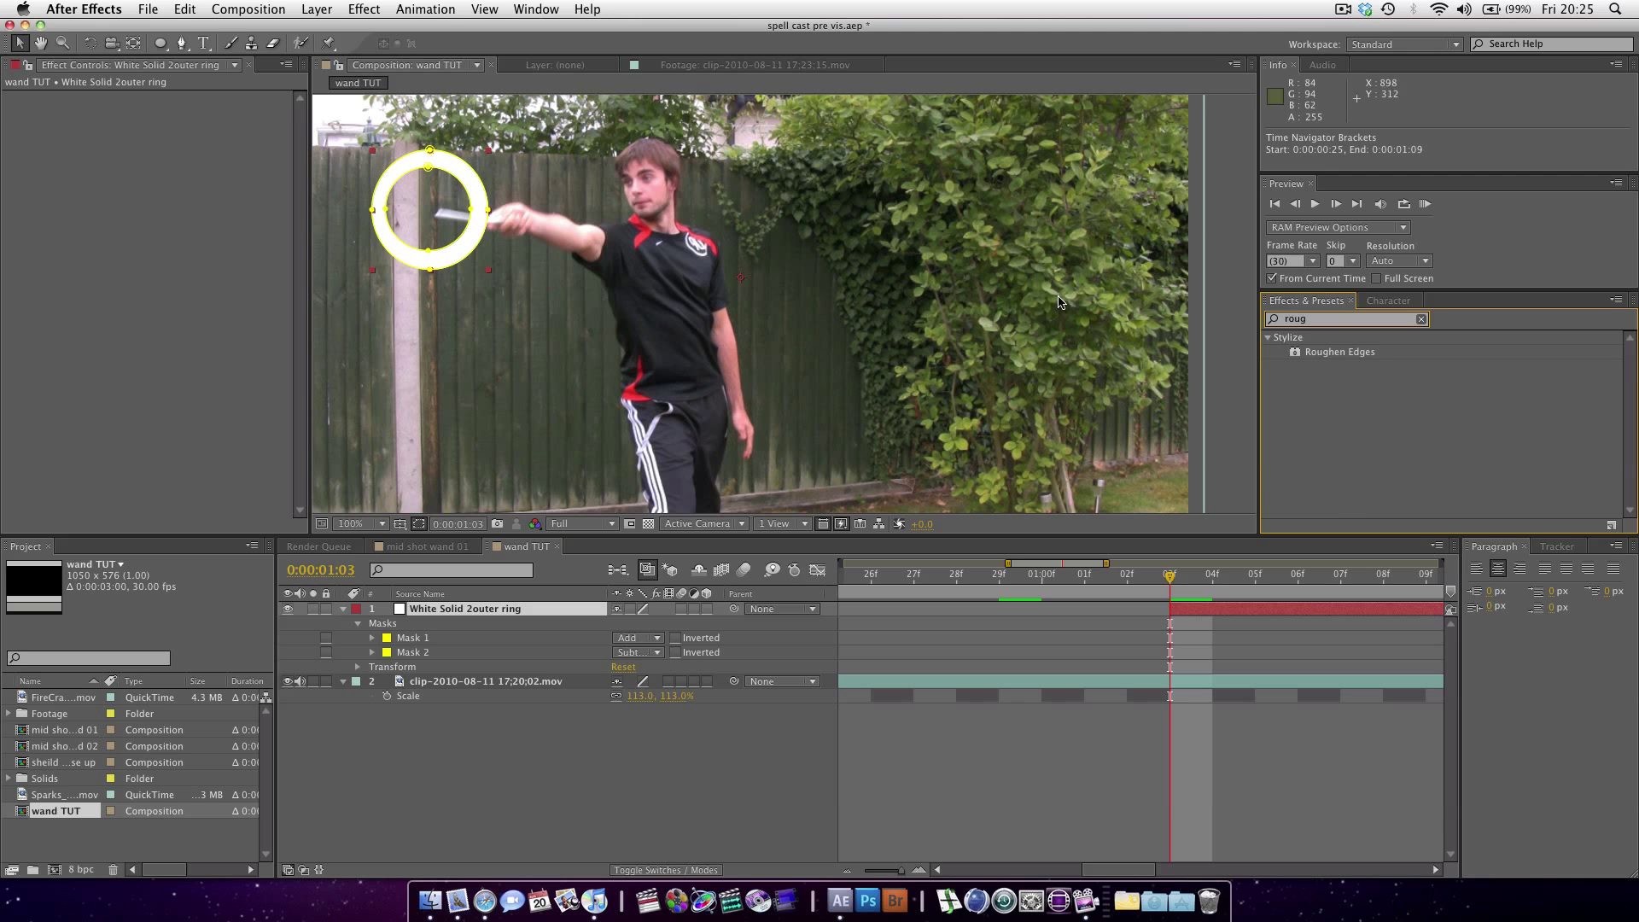
mouse_move(1320, 358)
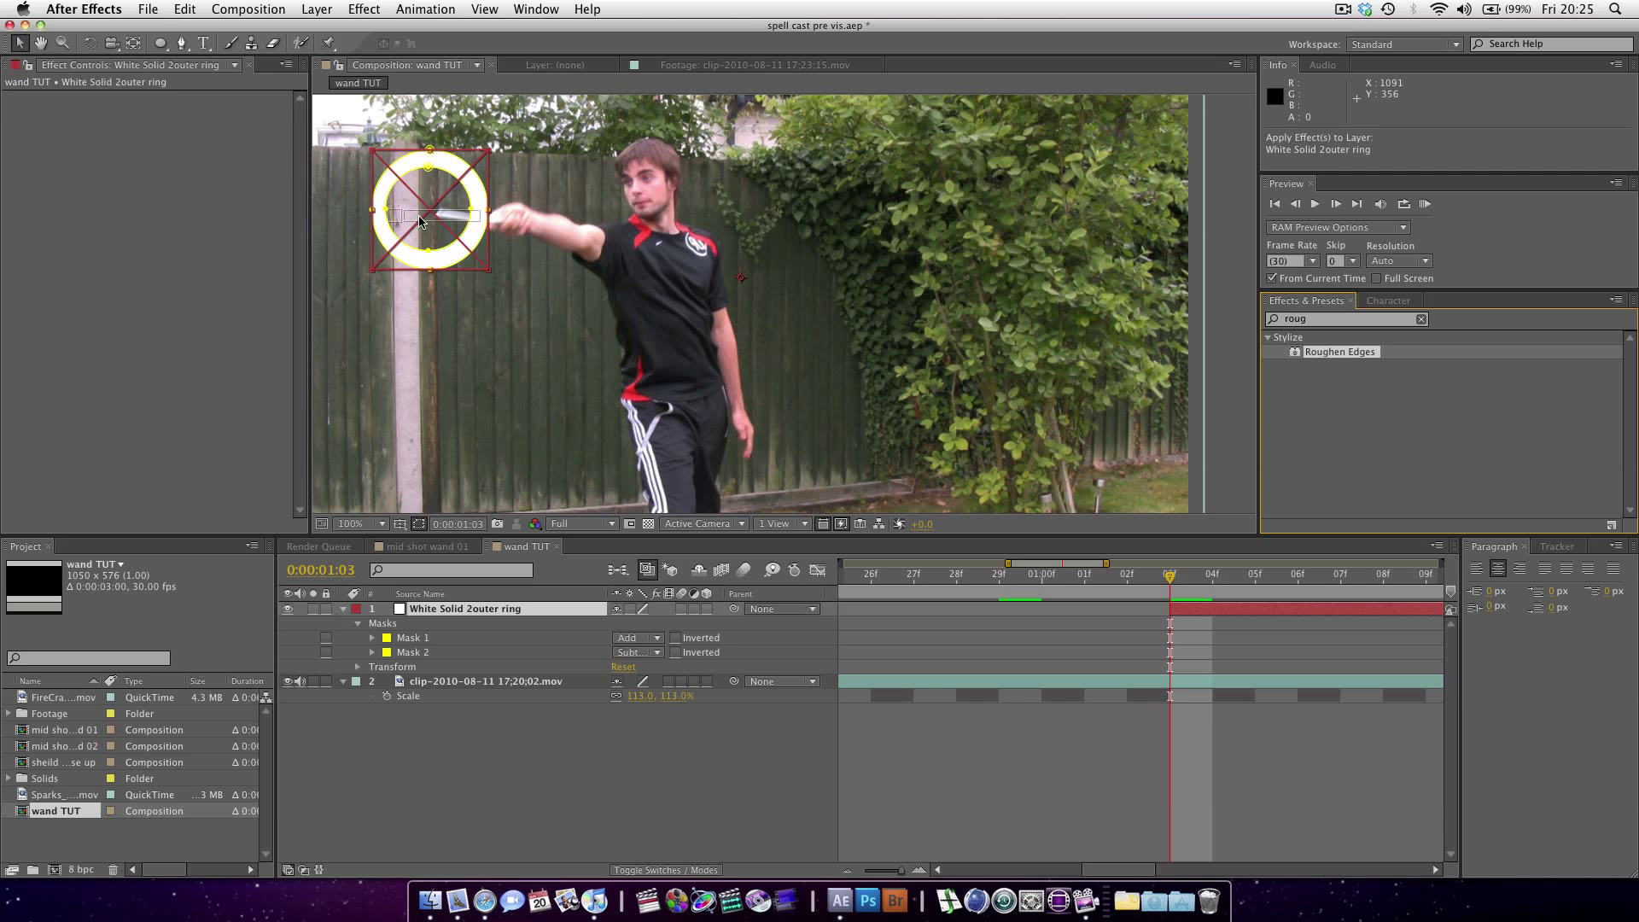
double_click(1341, 351)
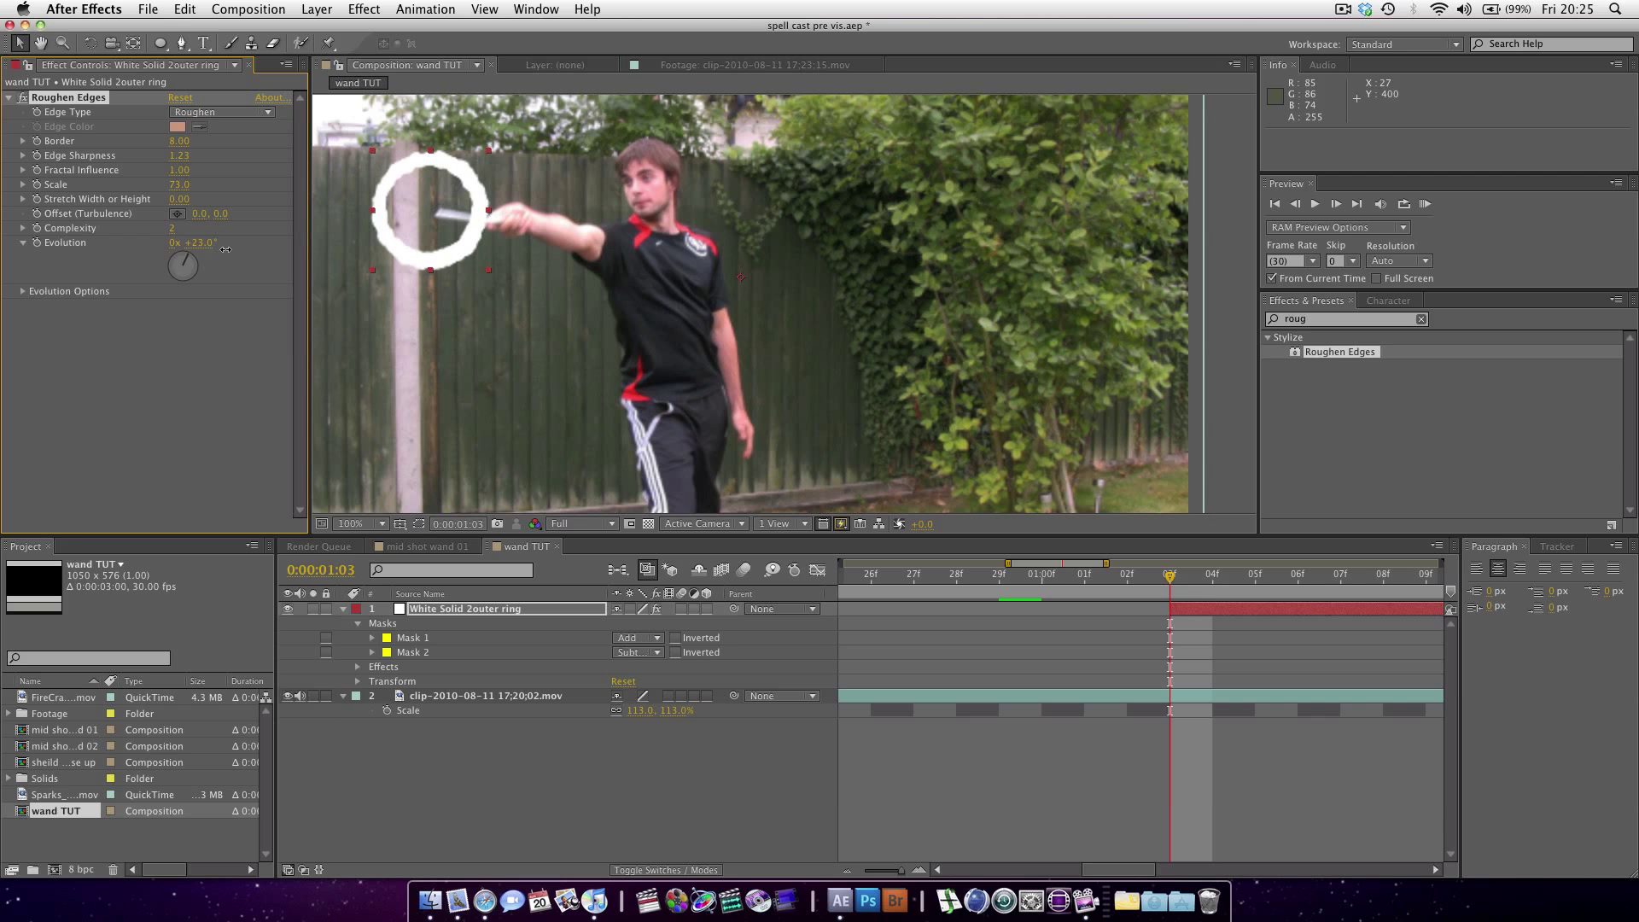
left_click_drag(193, 242, 171, 245)
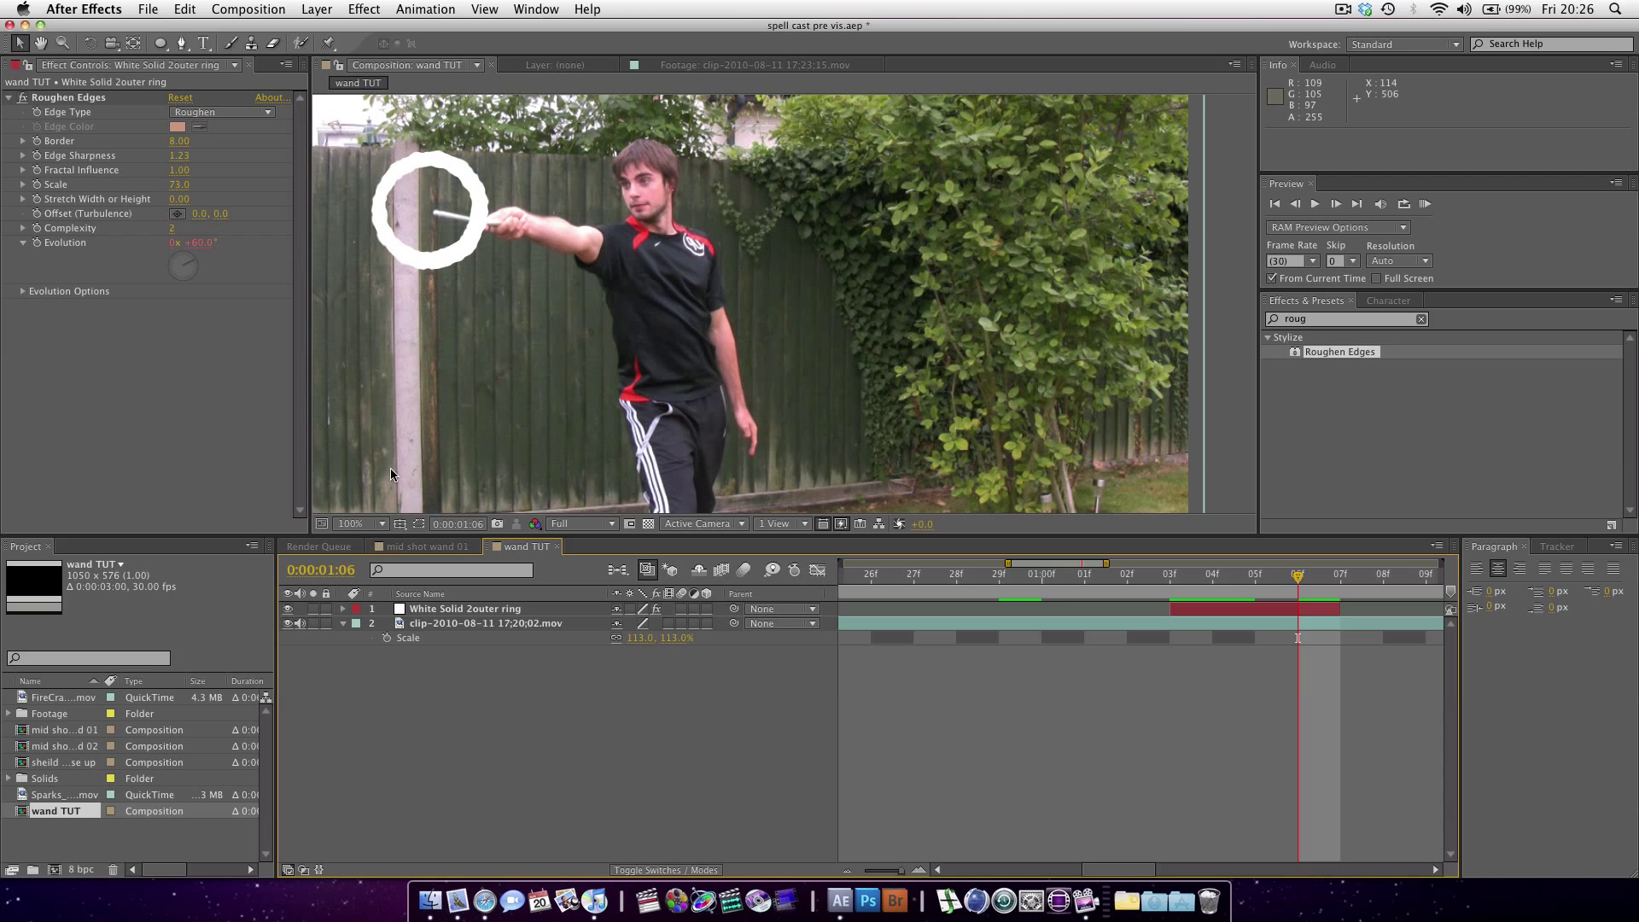
mouse_move(622, 593)
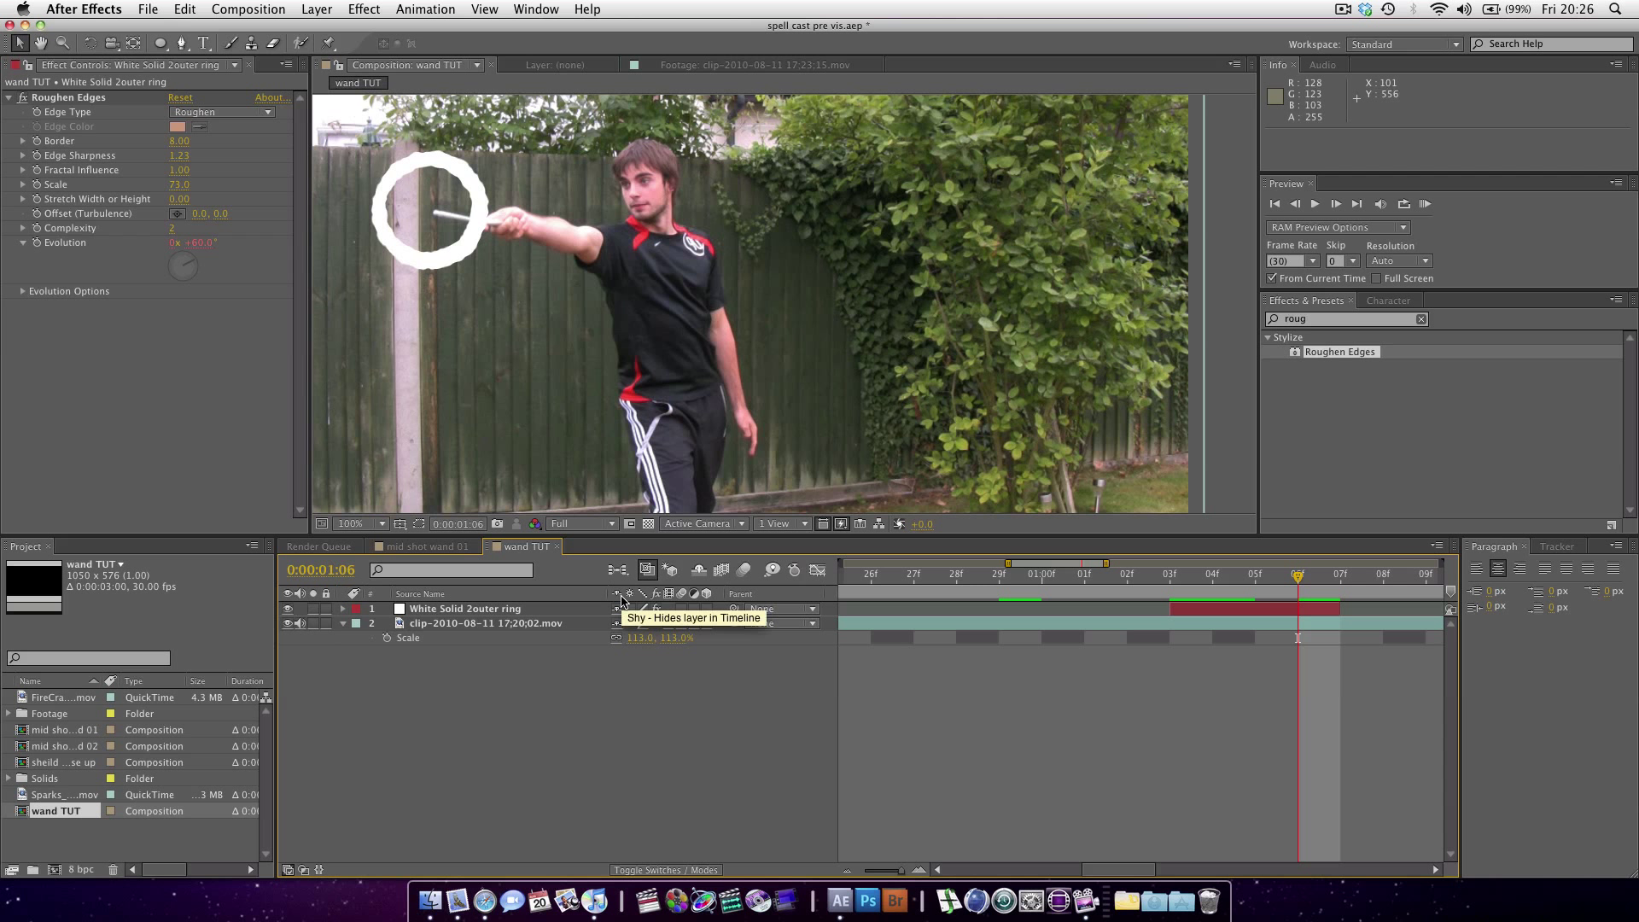
mouse_move(507, 616)
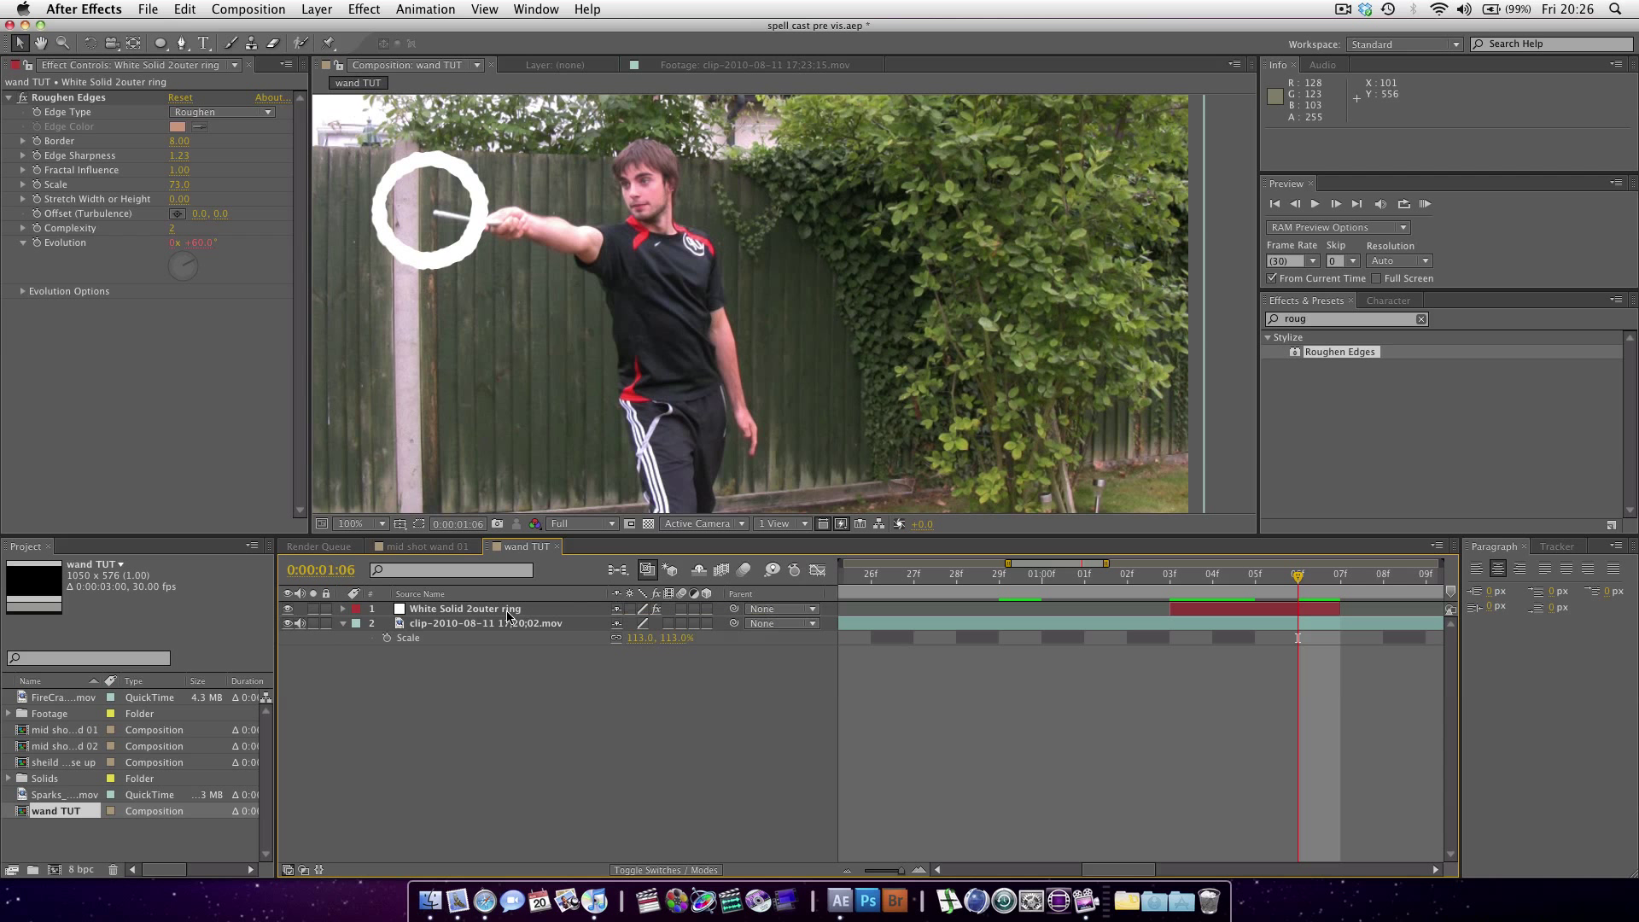
- Add Fast Blur with Blurriness 1 to the White Solid 2outer ring layer
left_click(363, 9)
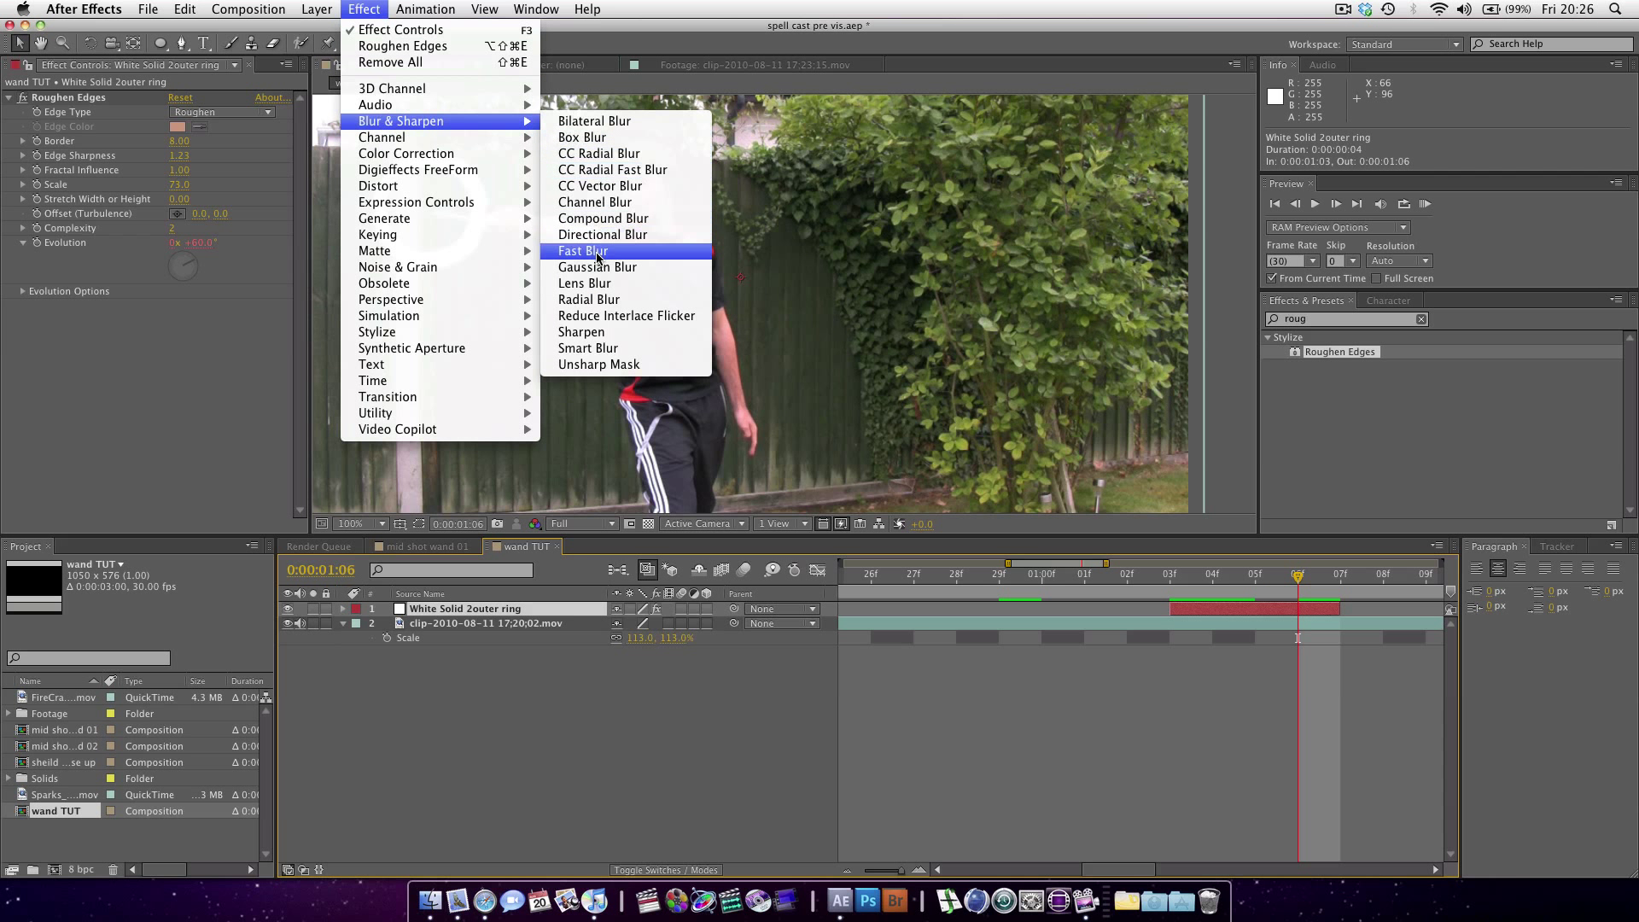
left_click(582, 250)
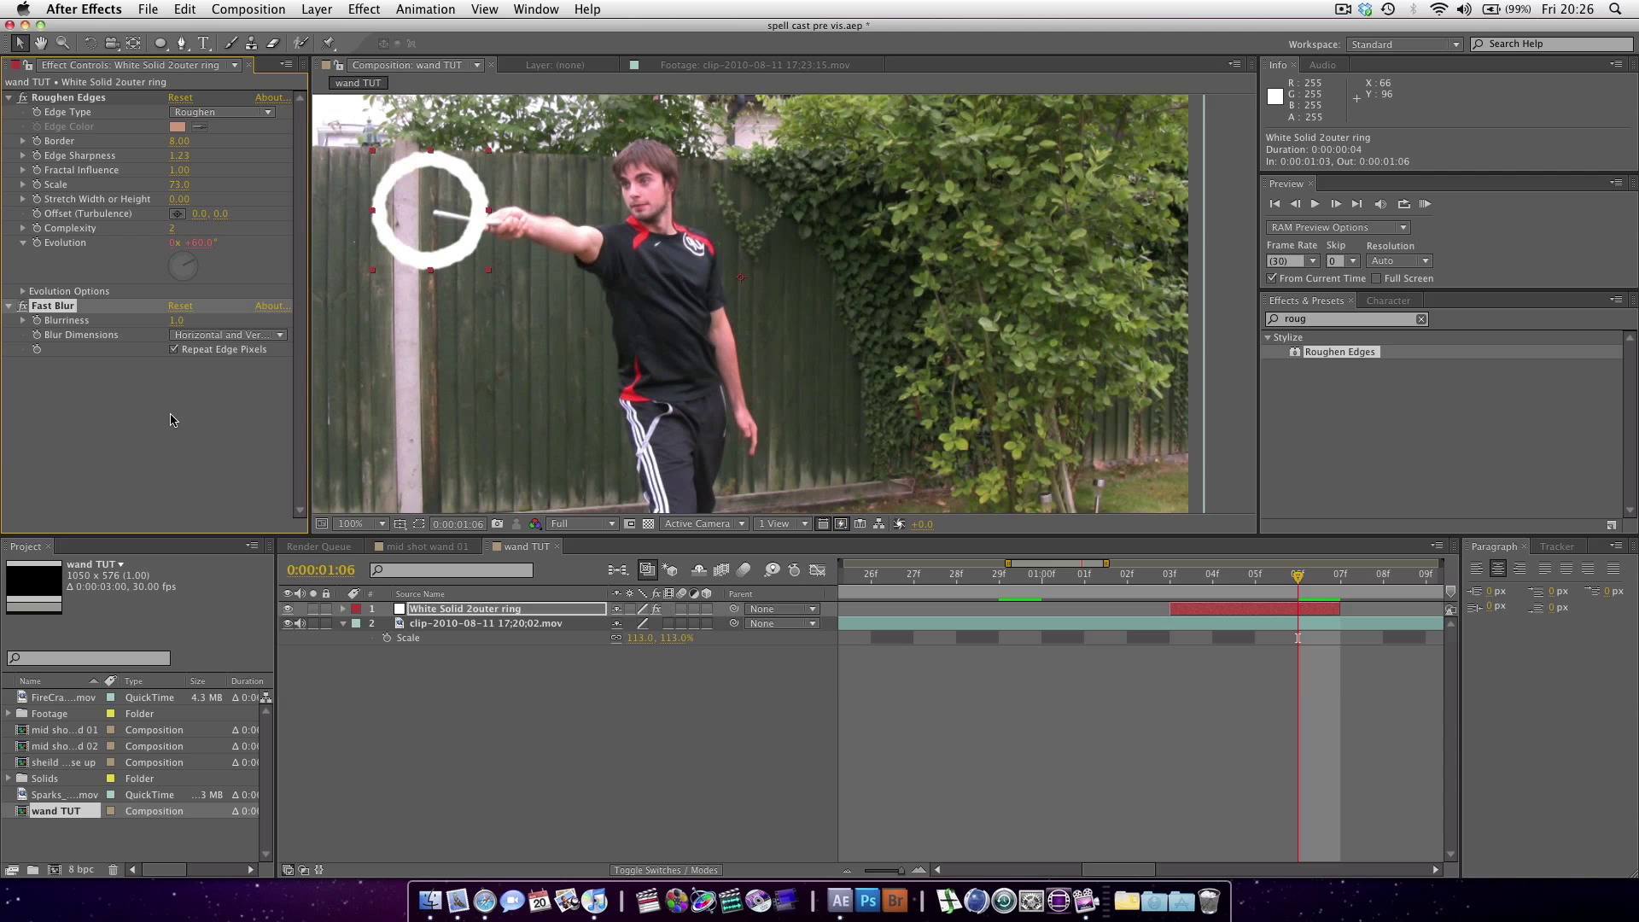
left_click(363, 9)
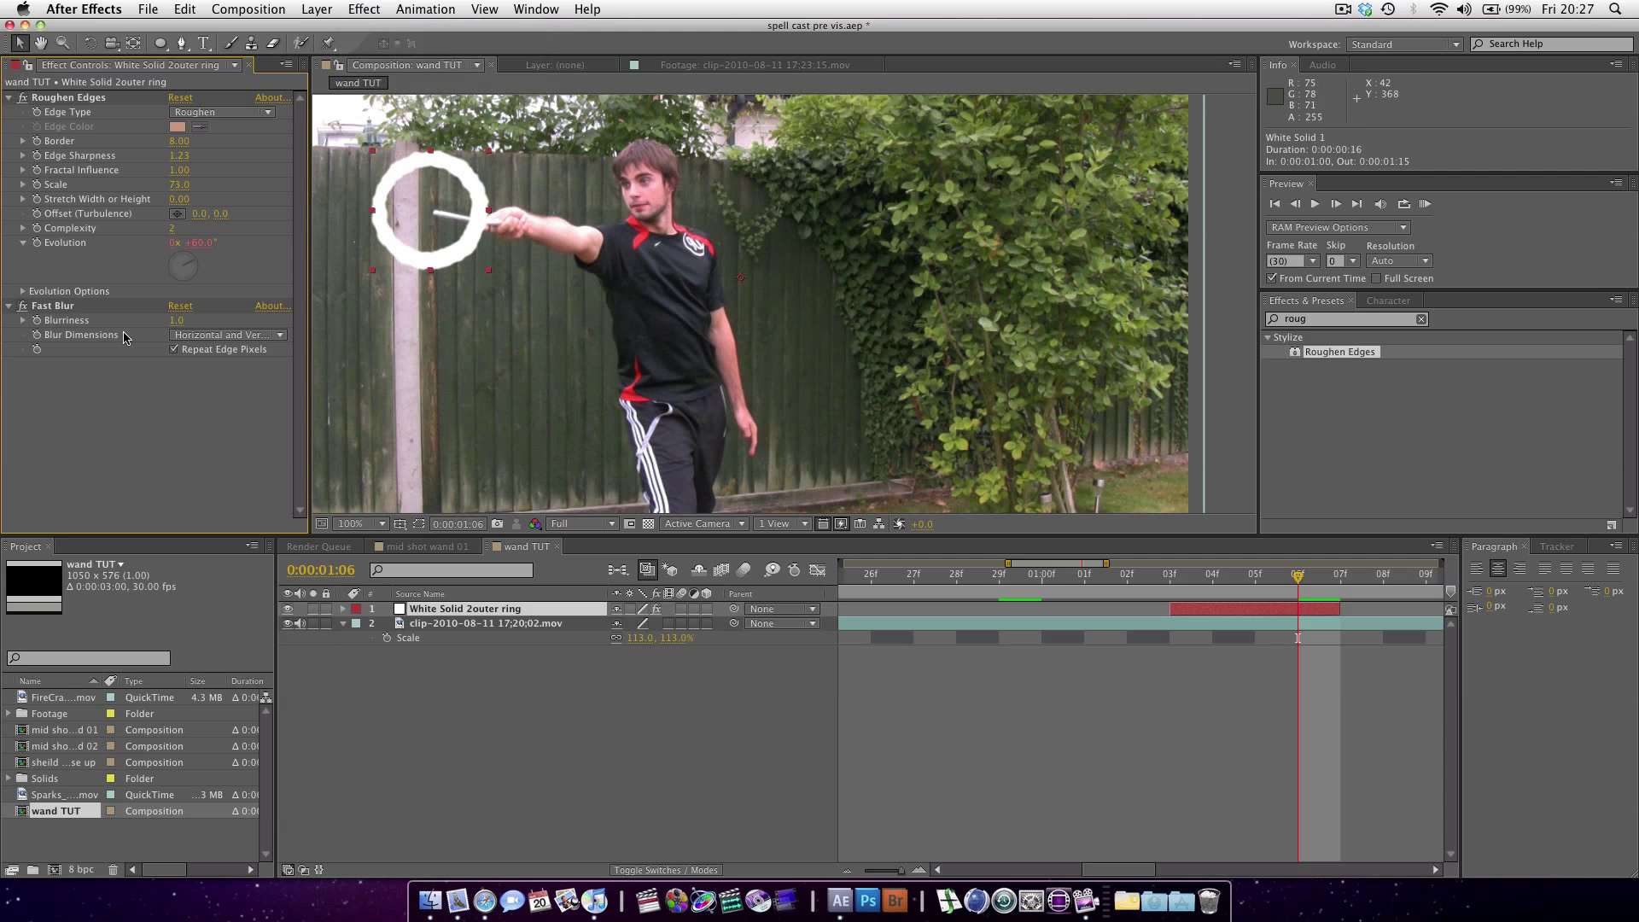
- Apply CC Radial Fast Blur (Amount 50, wand-tip center) and keyframe opacity from 100% to 25%
left_click(364, 8)
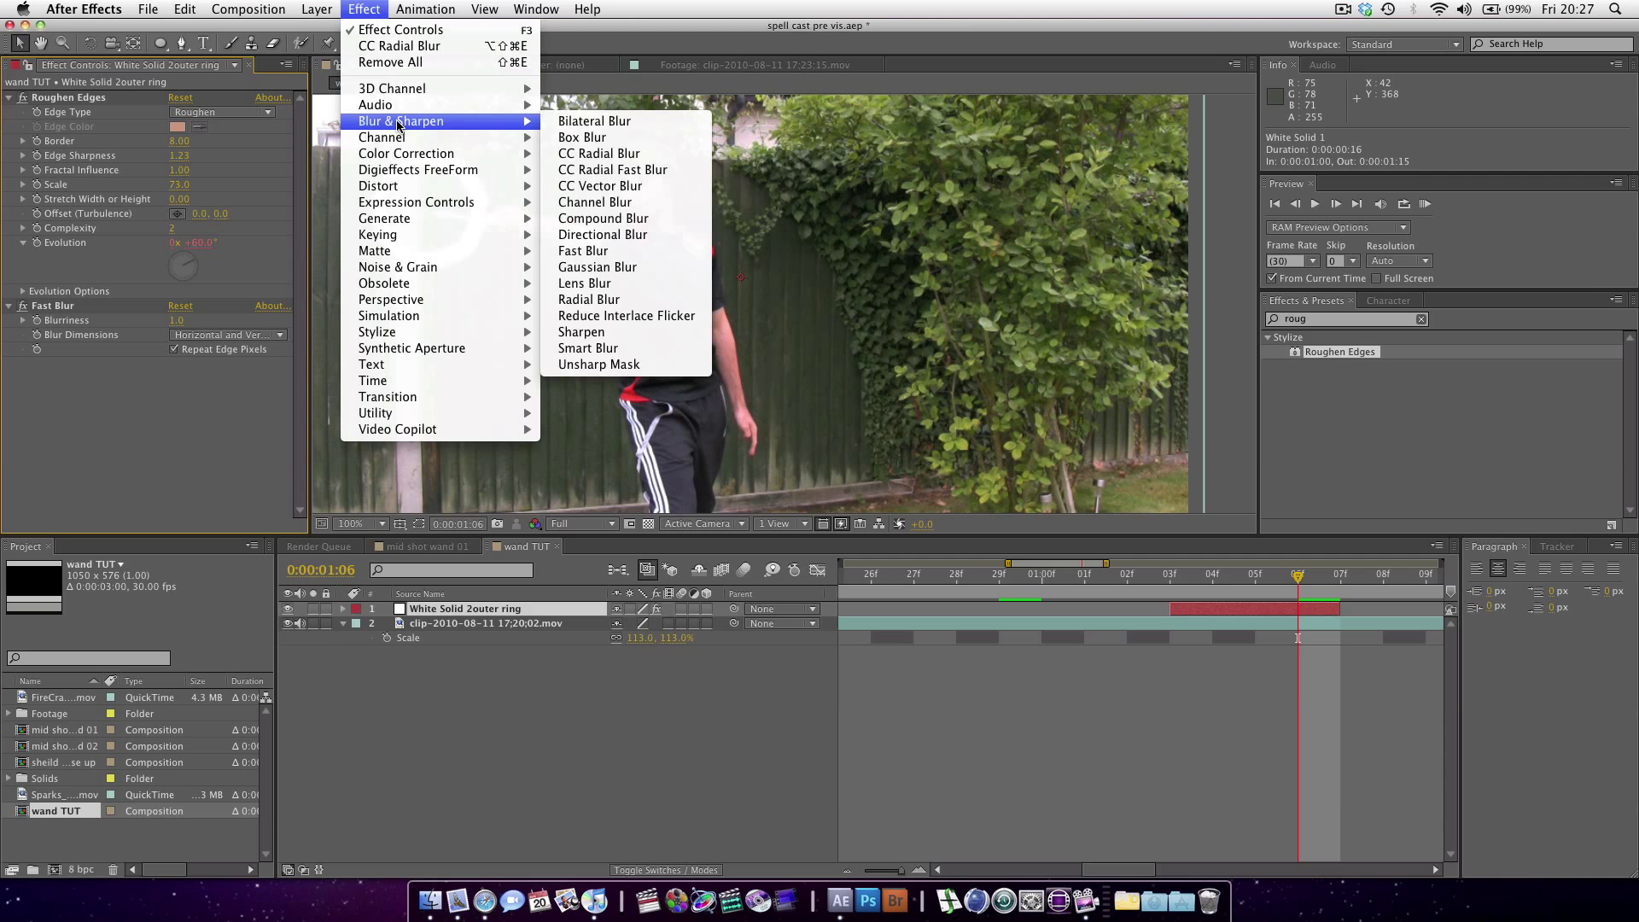
left_click(613, 169)
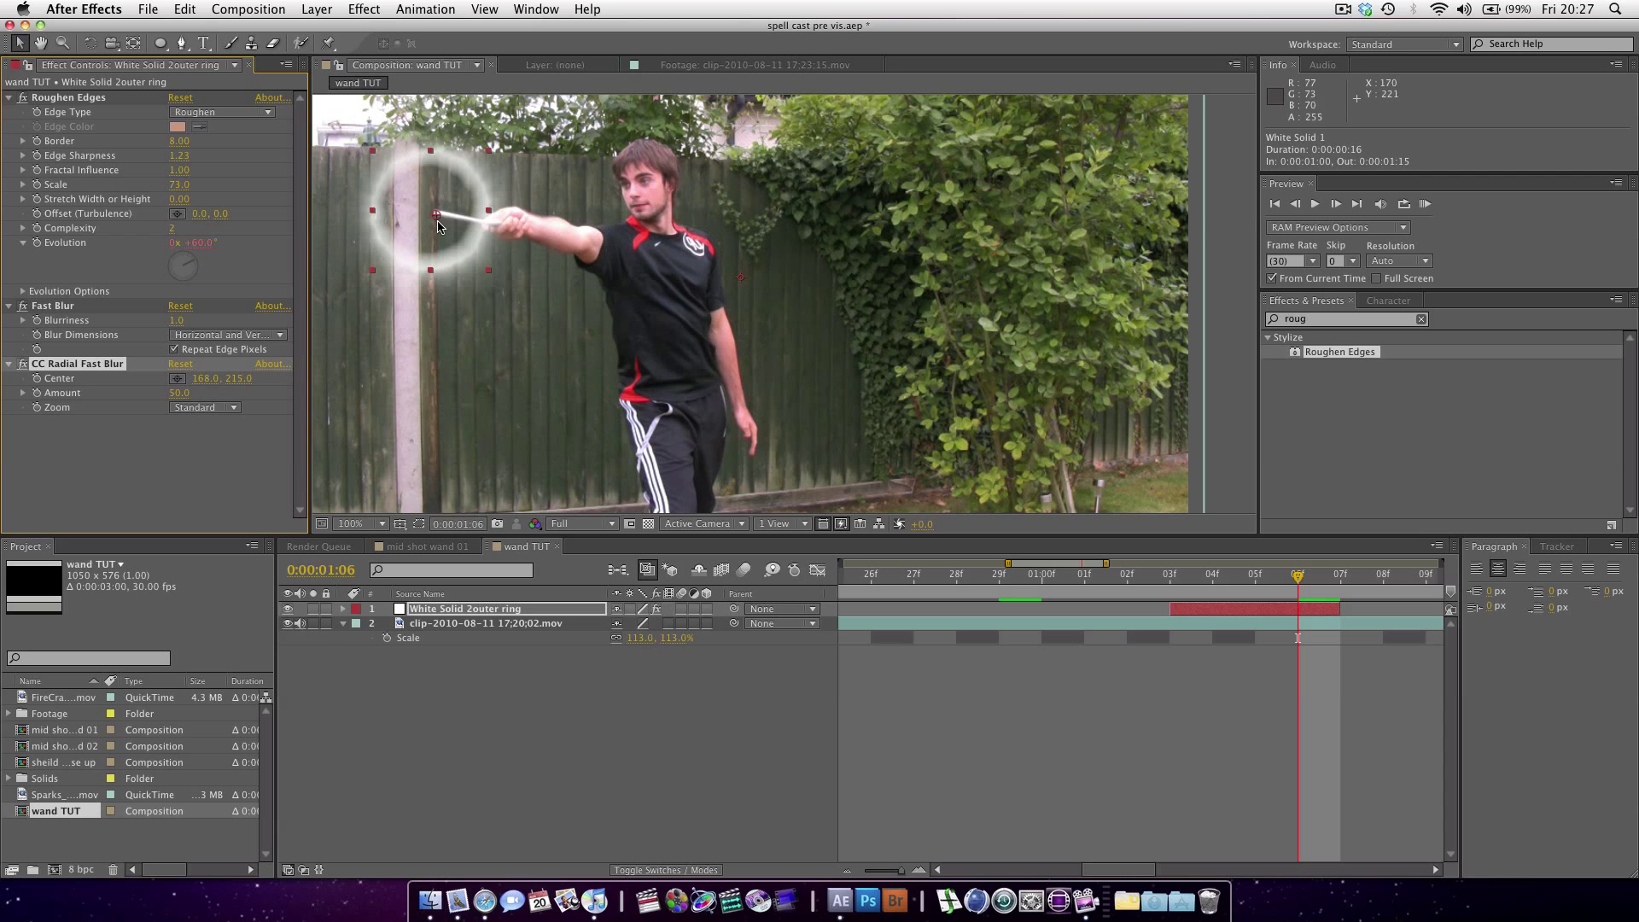
mouse_move(404, 259)
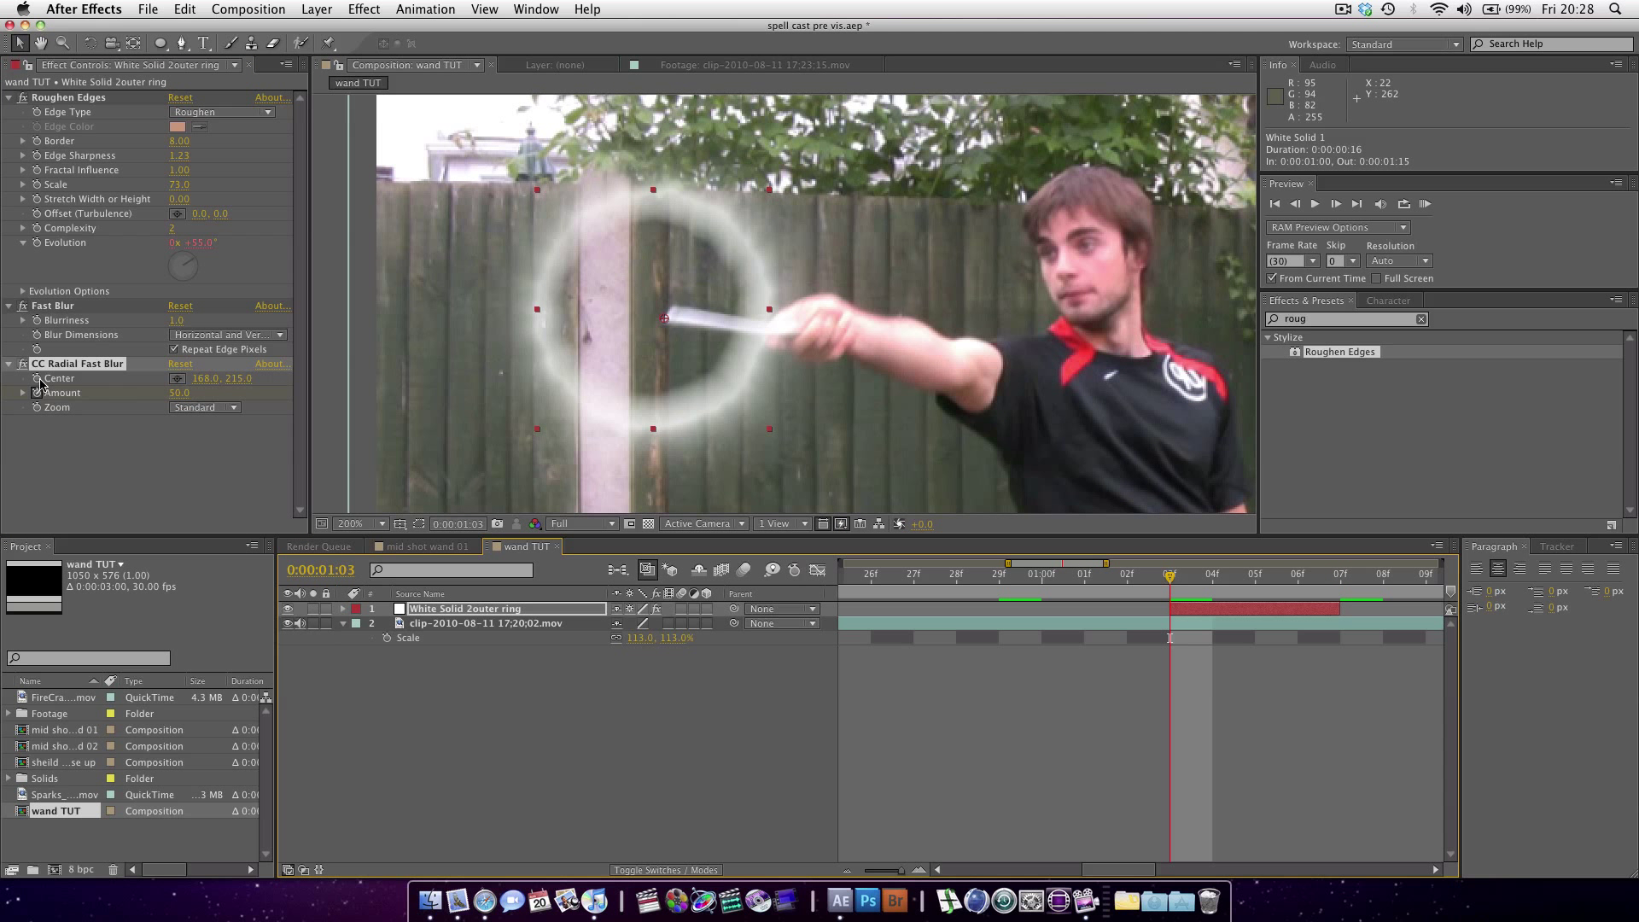
mouse_move(1030, 564)
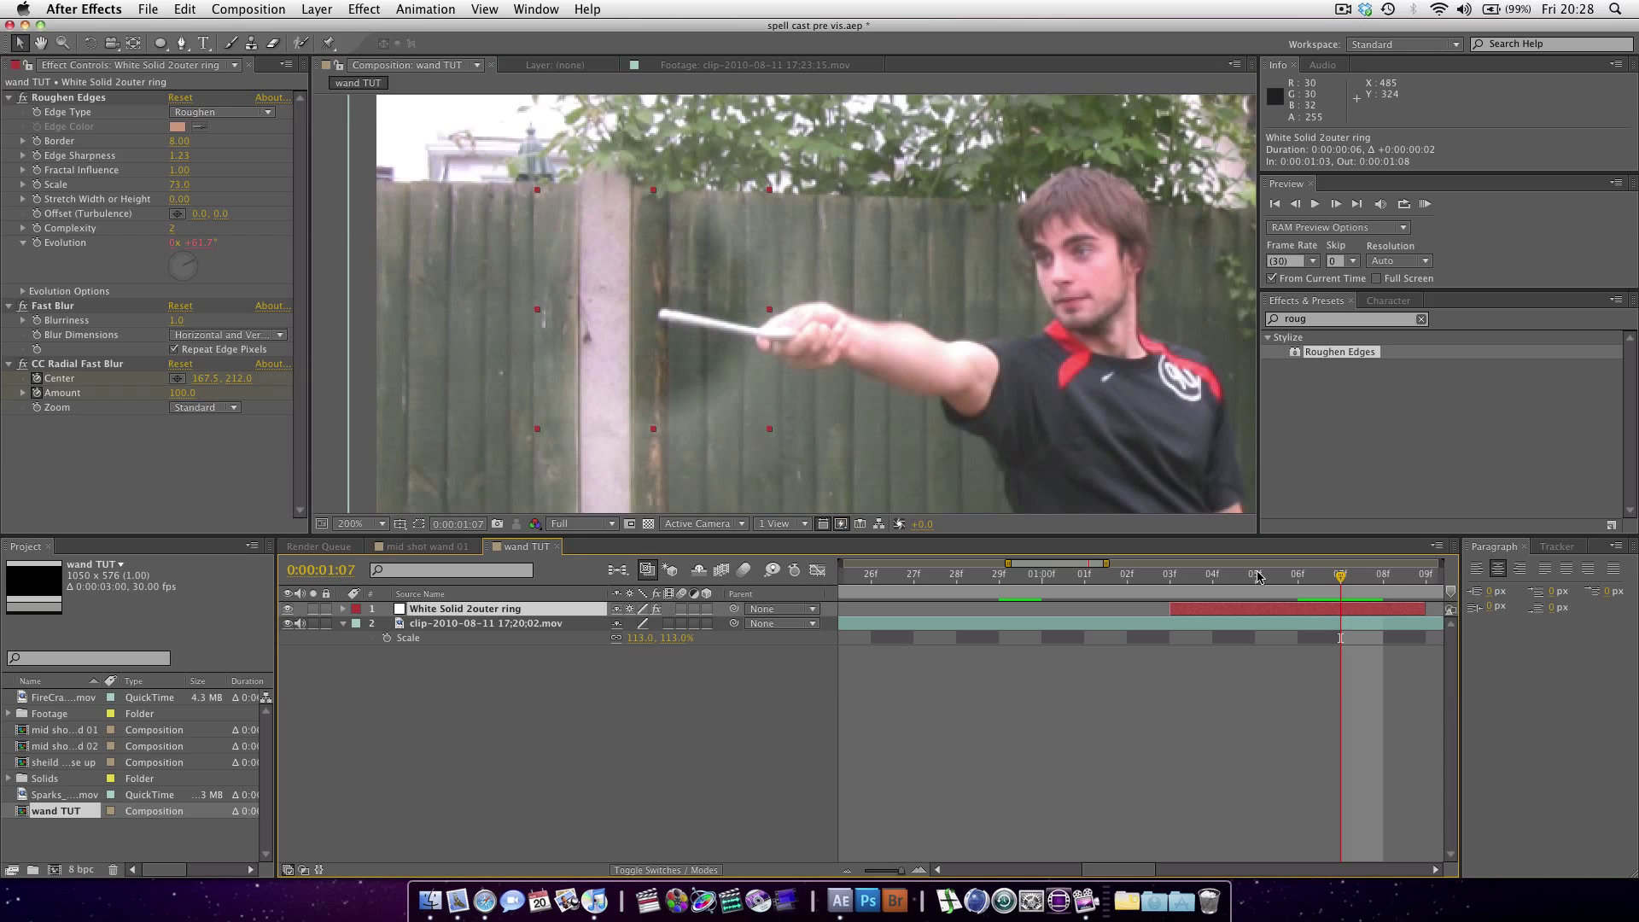
left_click(1254, 574)
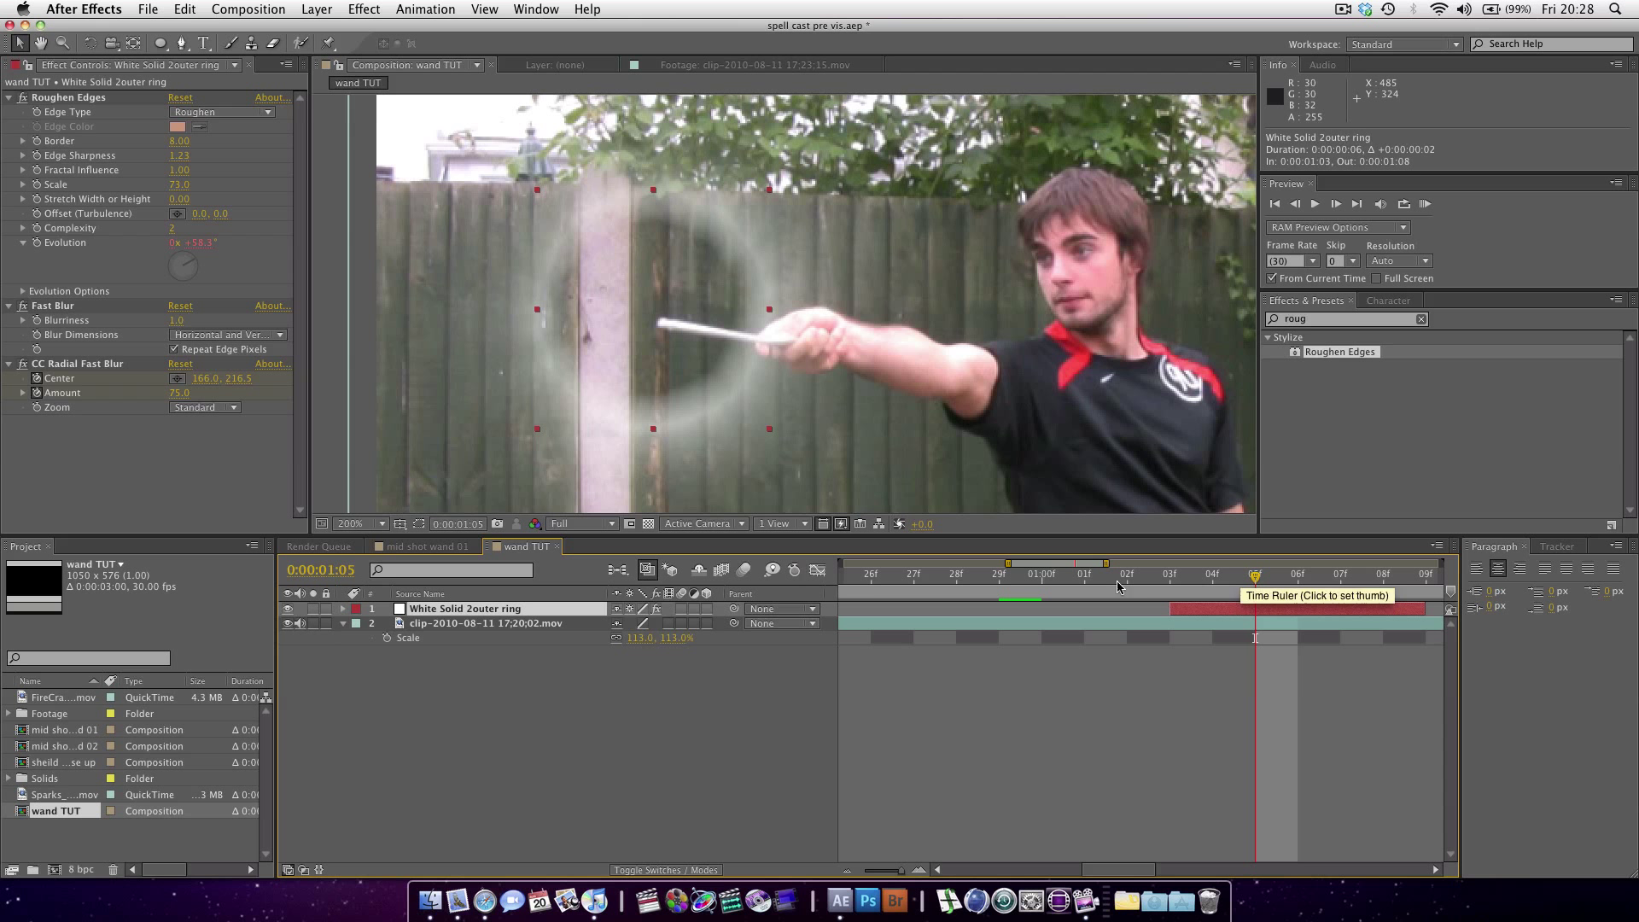
left_click(341, 608)
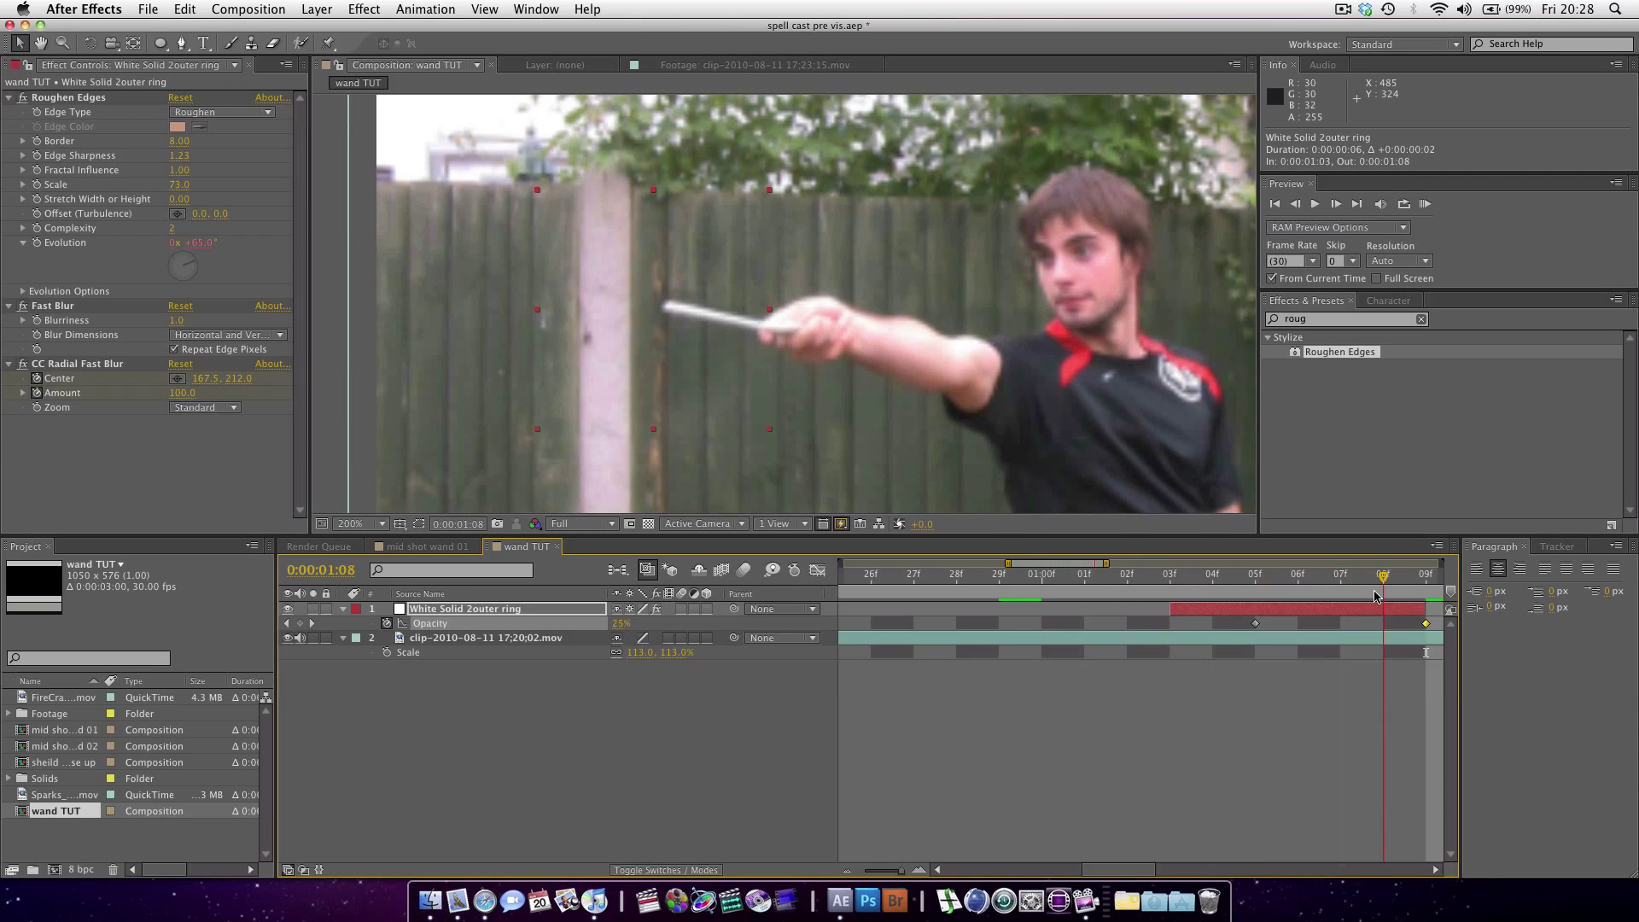
left_click_drag(1383, 564, 958, 565)
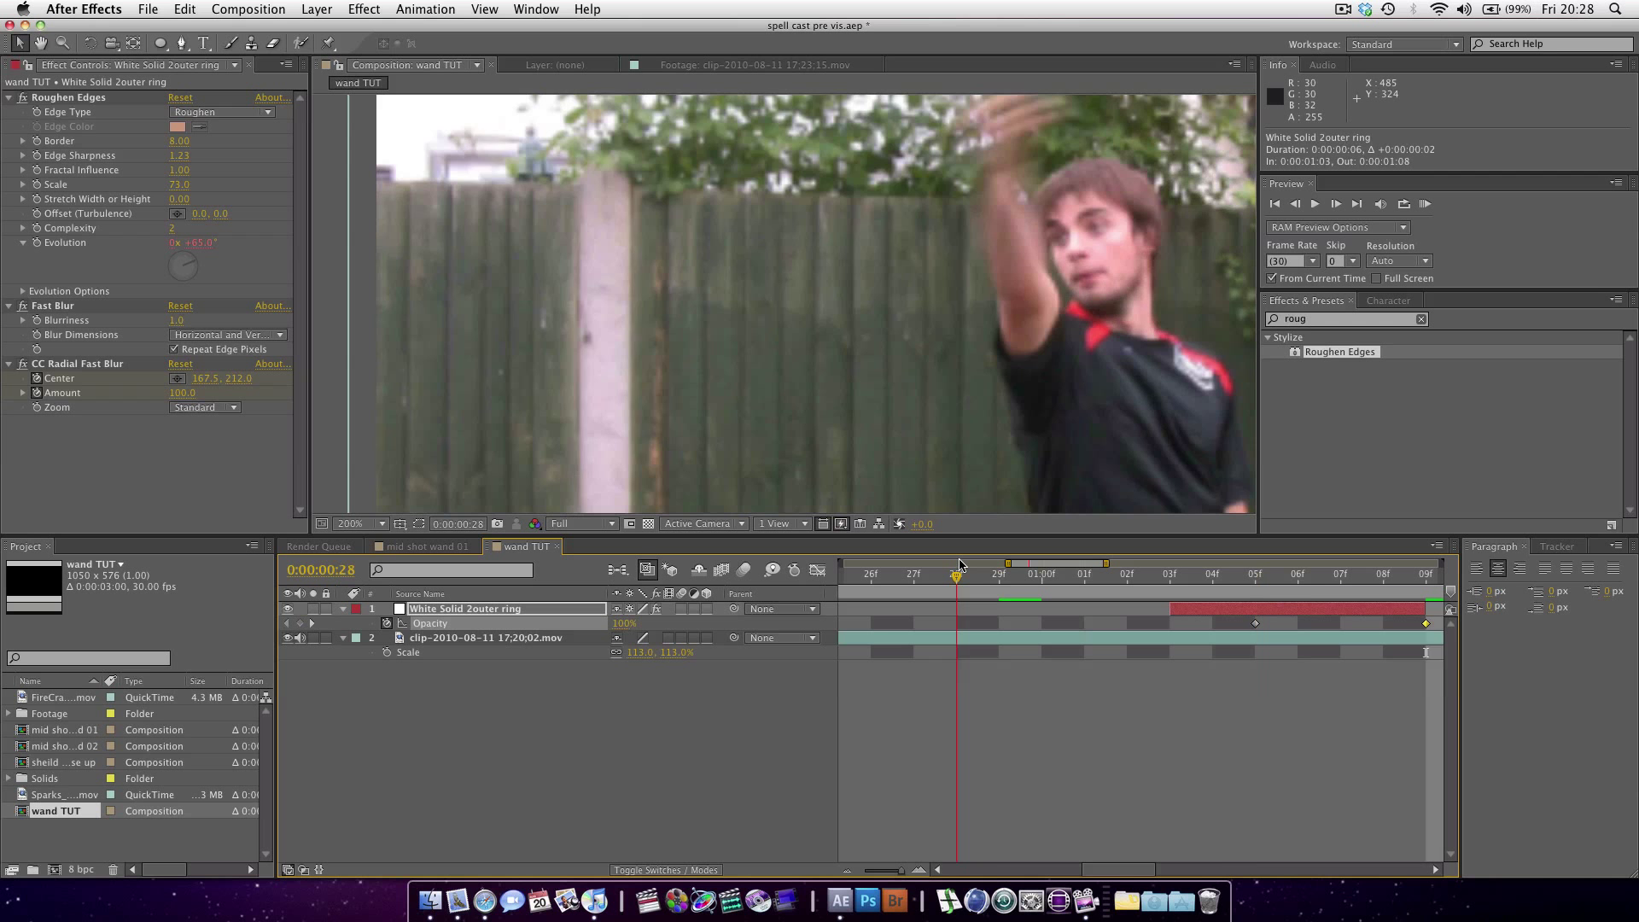
left_click(1084, 574)
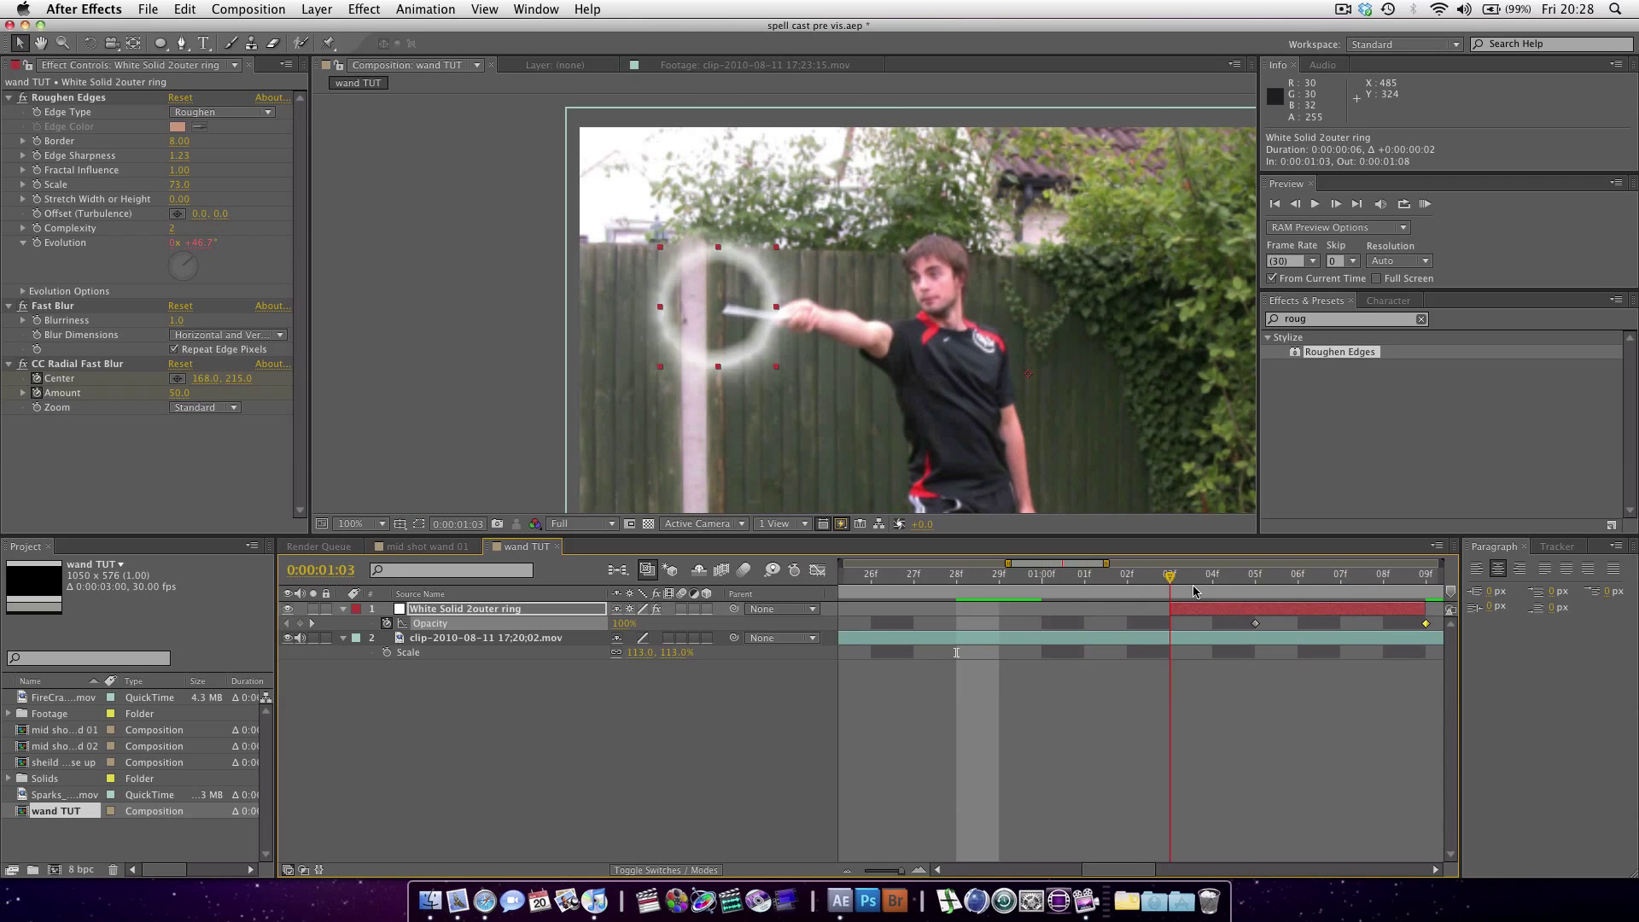
- Keyframe the ring's Scale at 43% on frame 1;03 and 100% on frame 1;05
left_click(1211, 573)
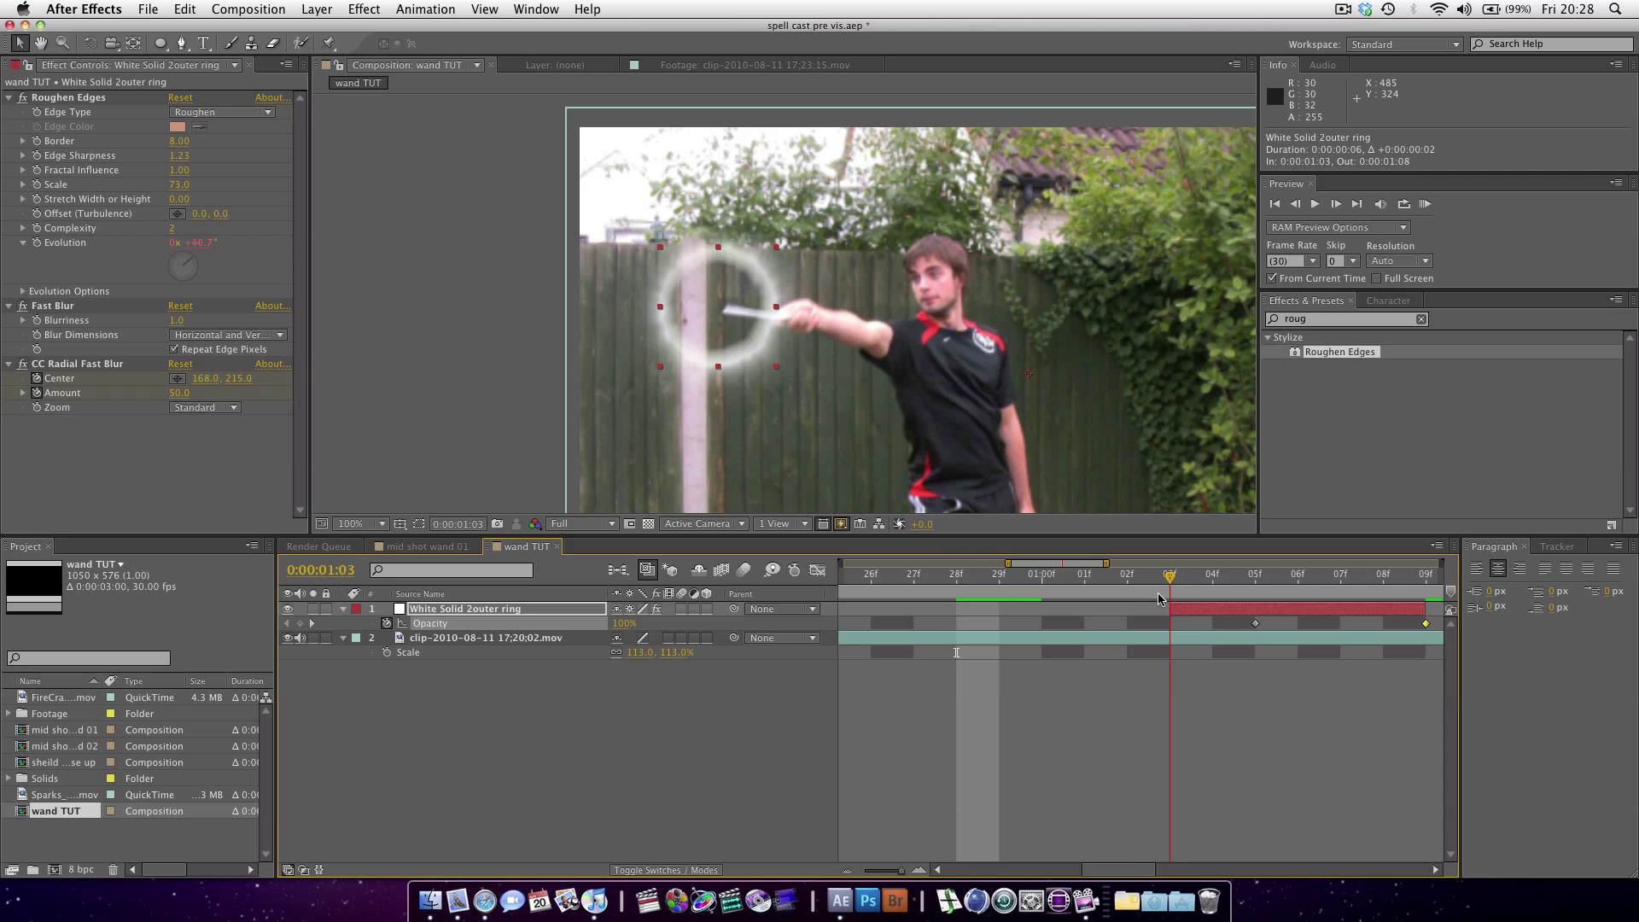
left_click(1211, 574)
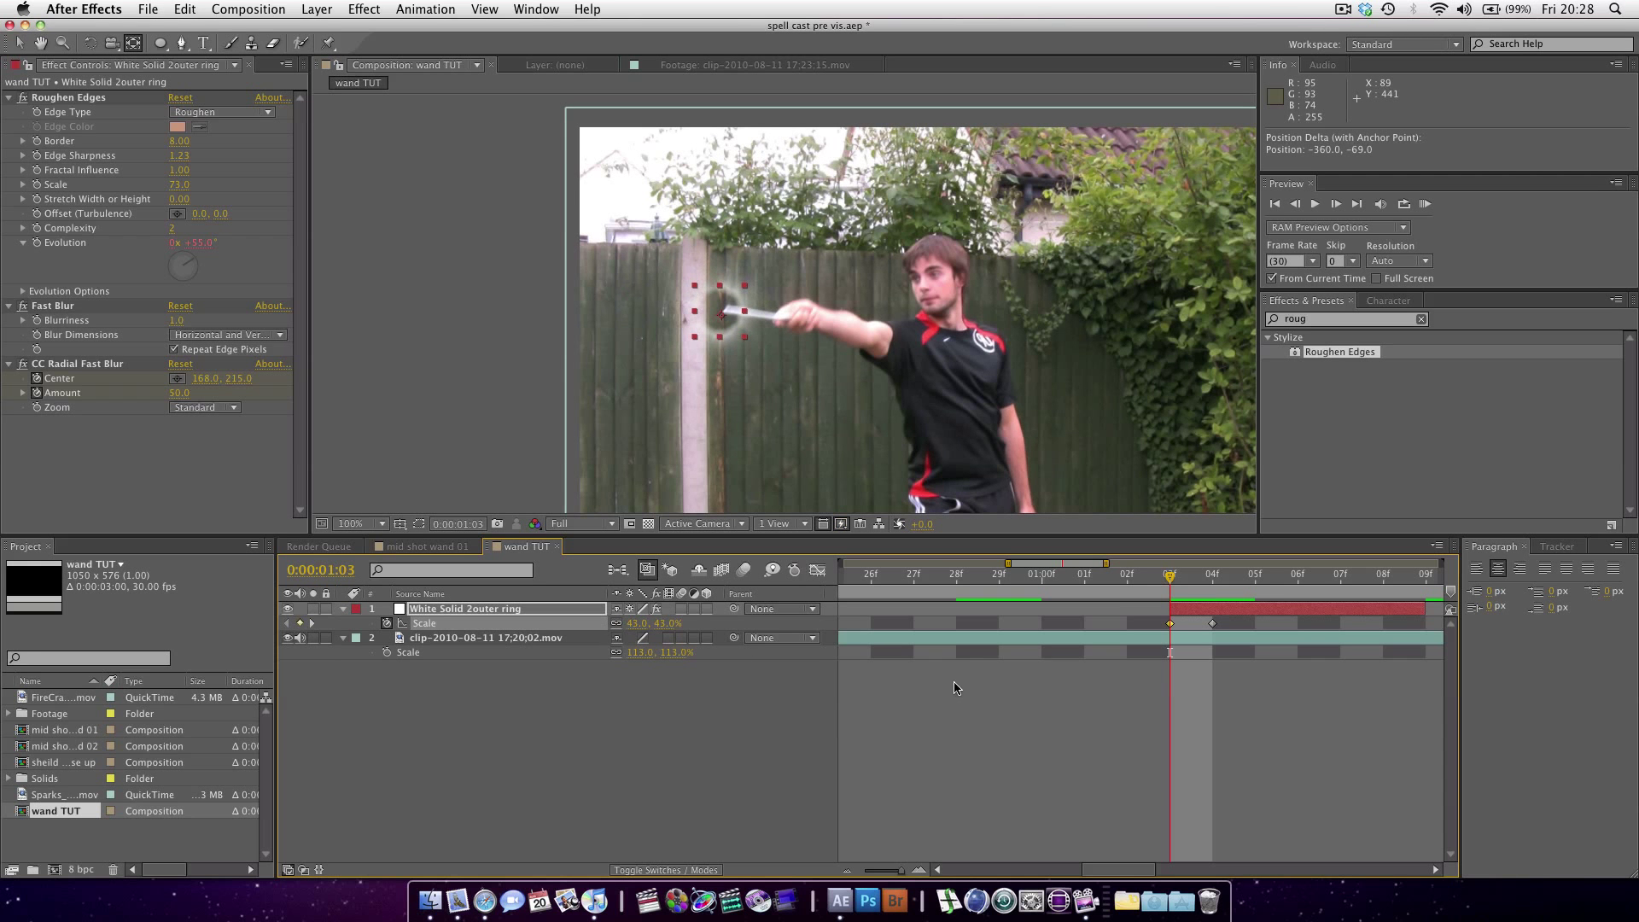
left_click(1211, 574)
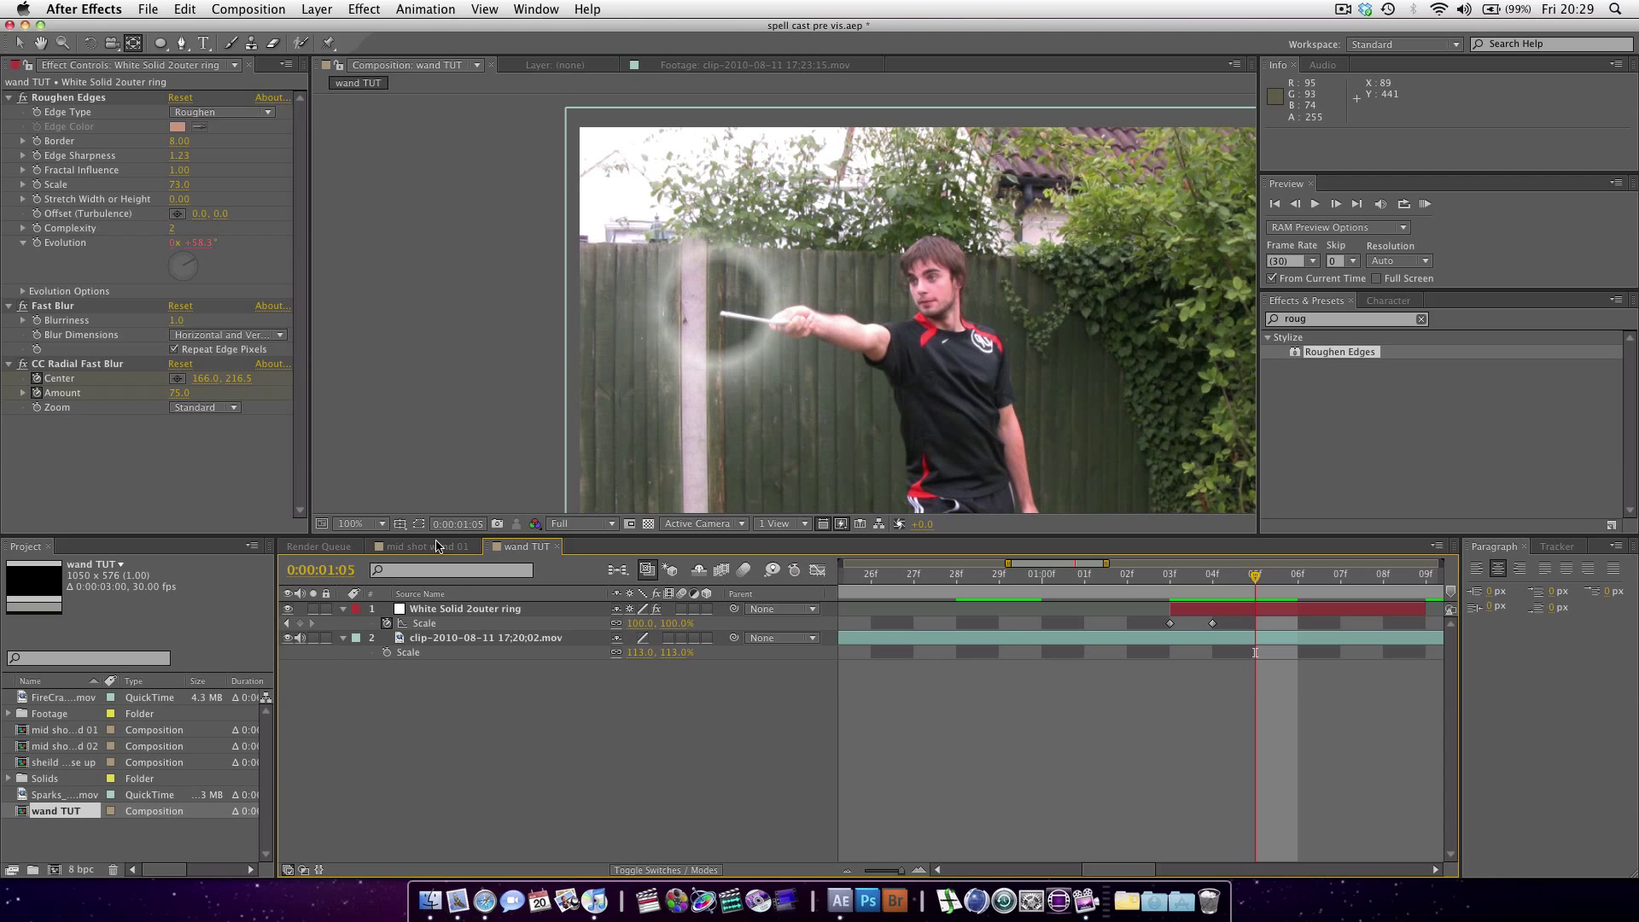
left_click(419, 545)
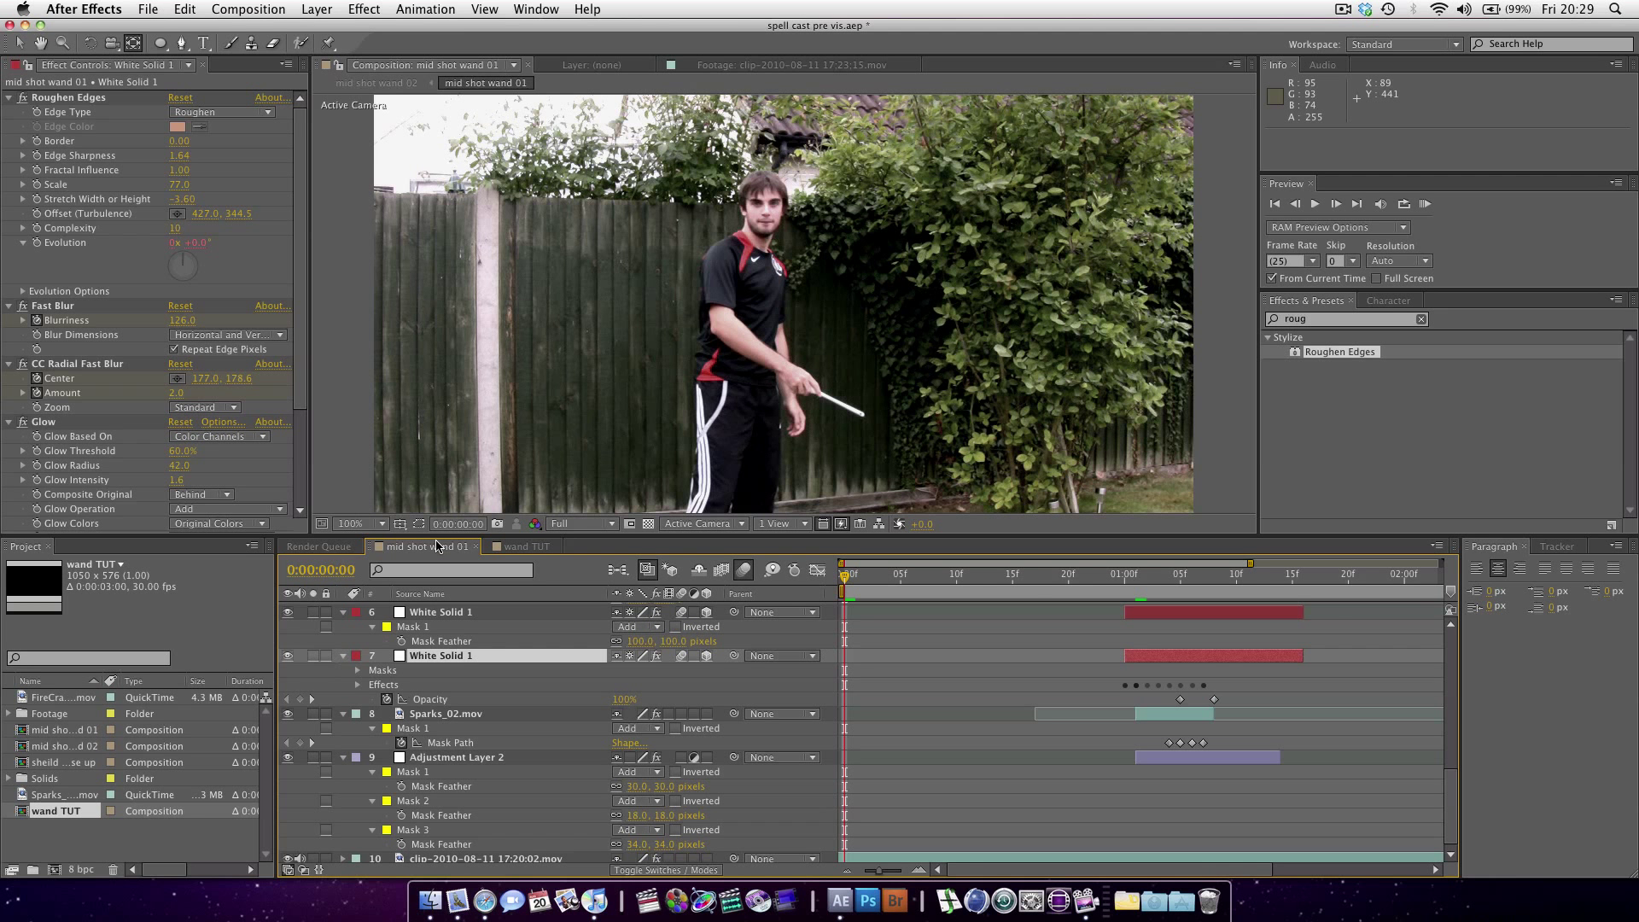
left_click(520, 545)
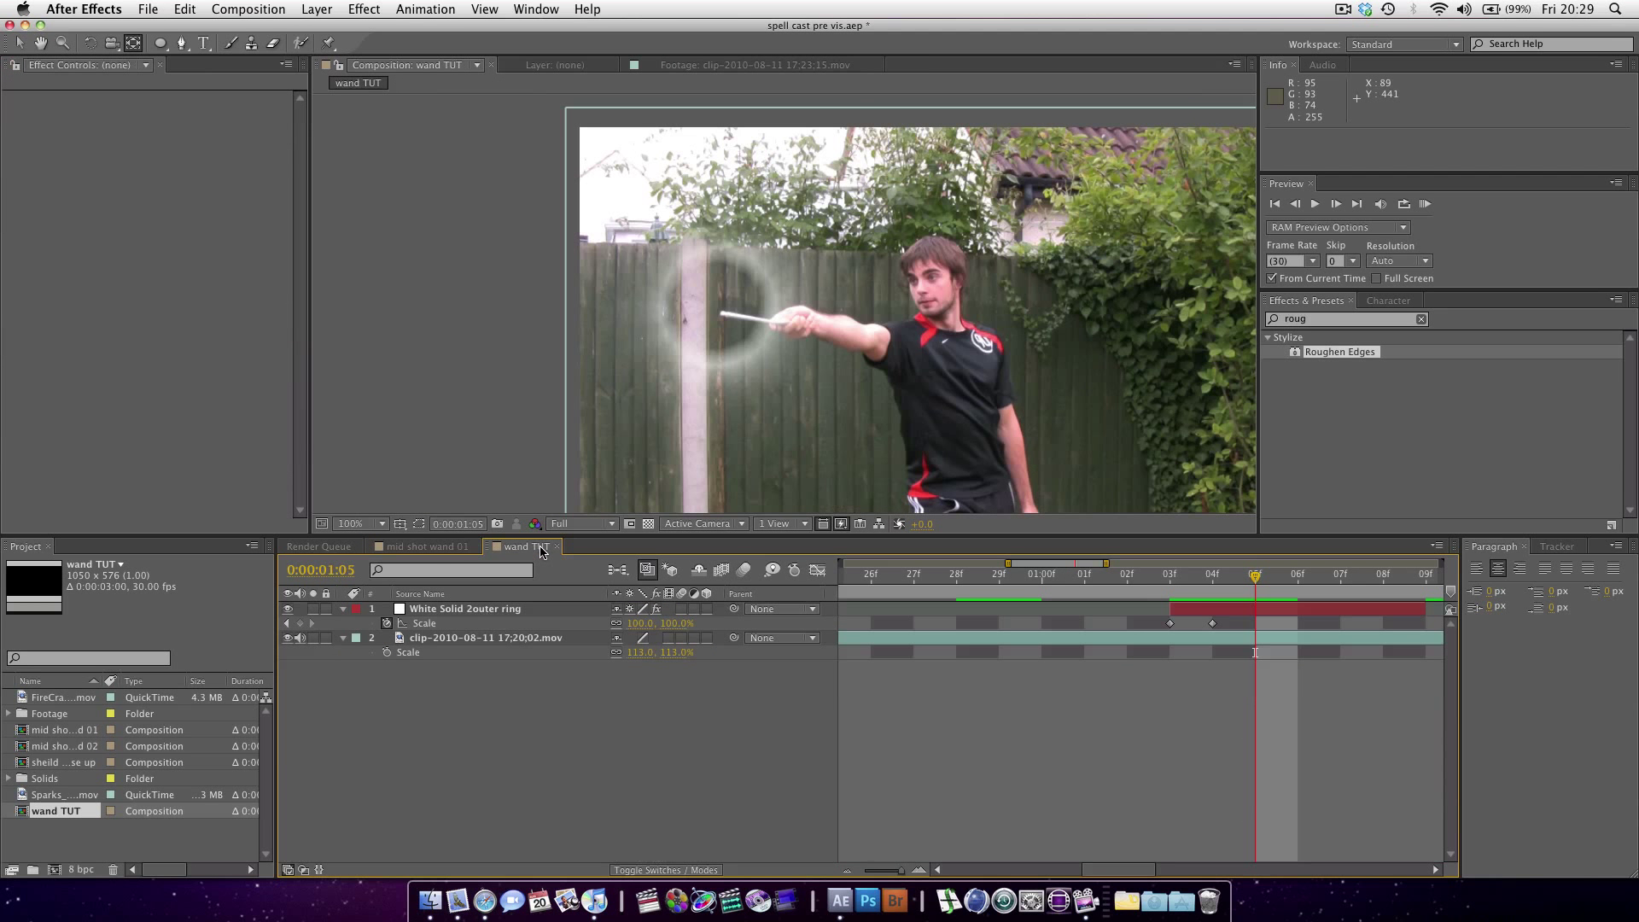
mouse_move(1170, 583)
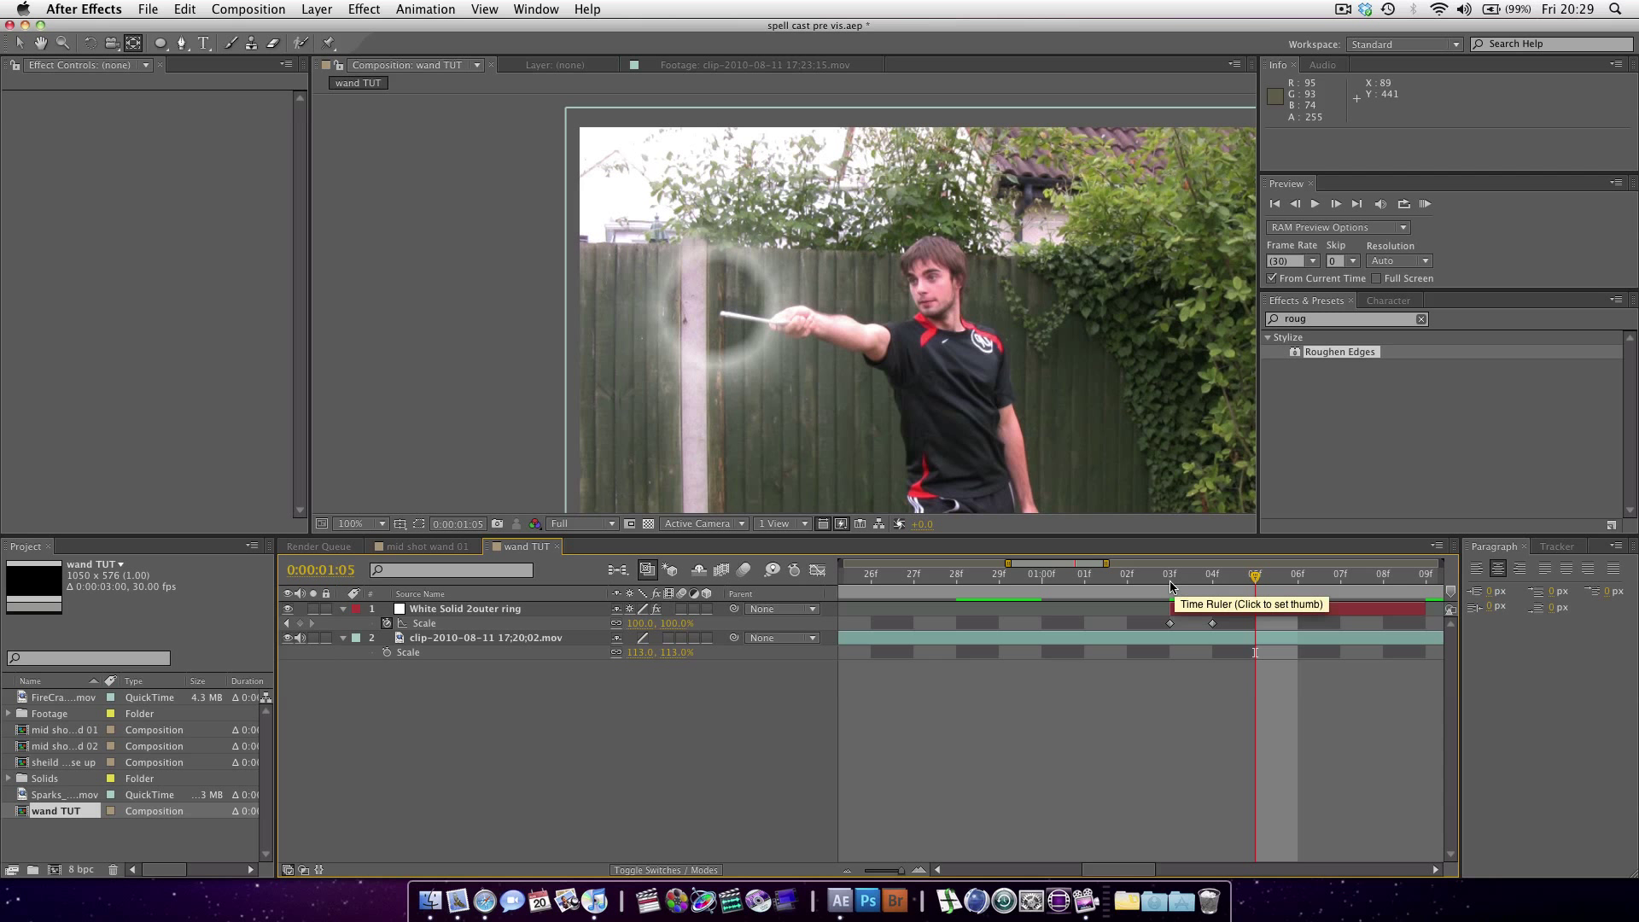
left_click(1170, 574)
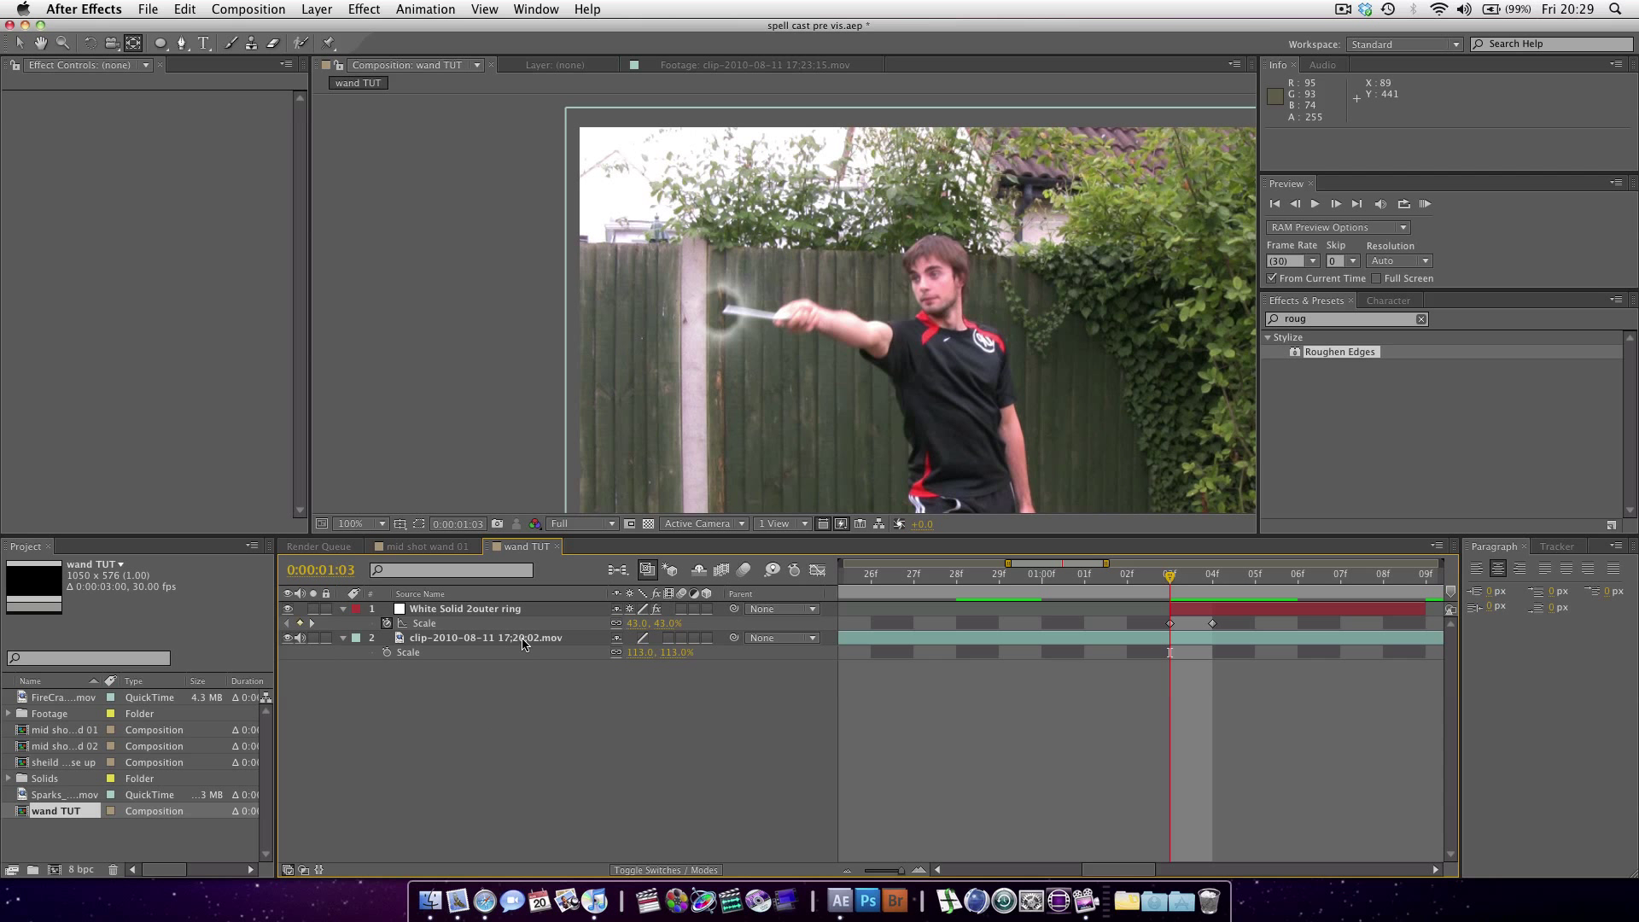
- Set the top ring's Mask 2 to Add with -19 px expansion and preview the burst
left_click(465, 608)
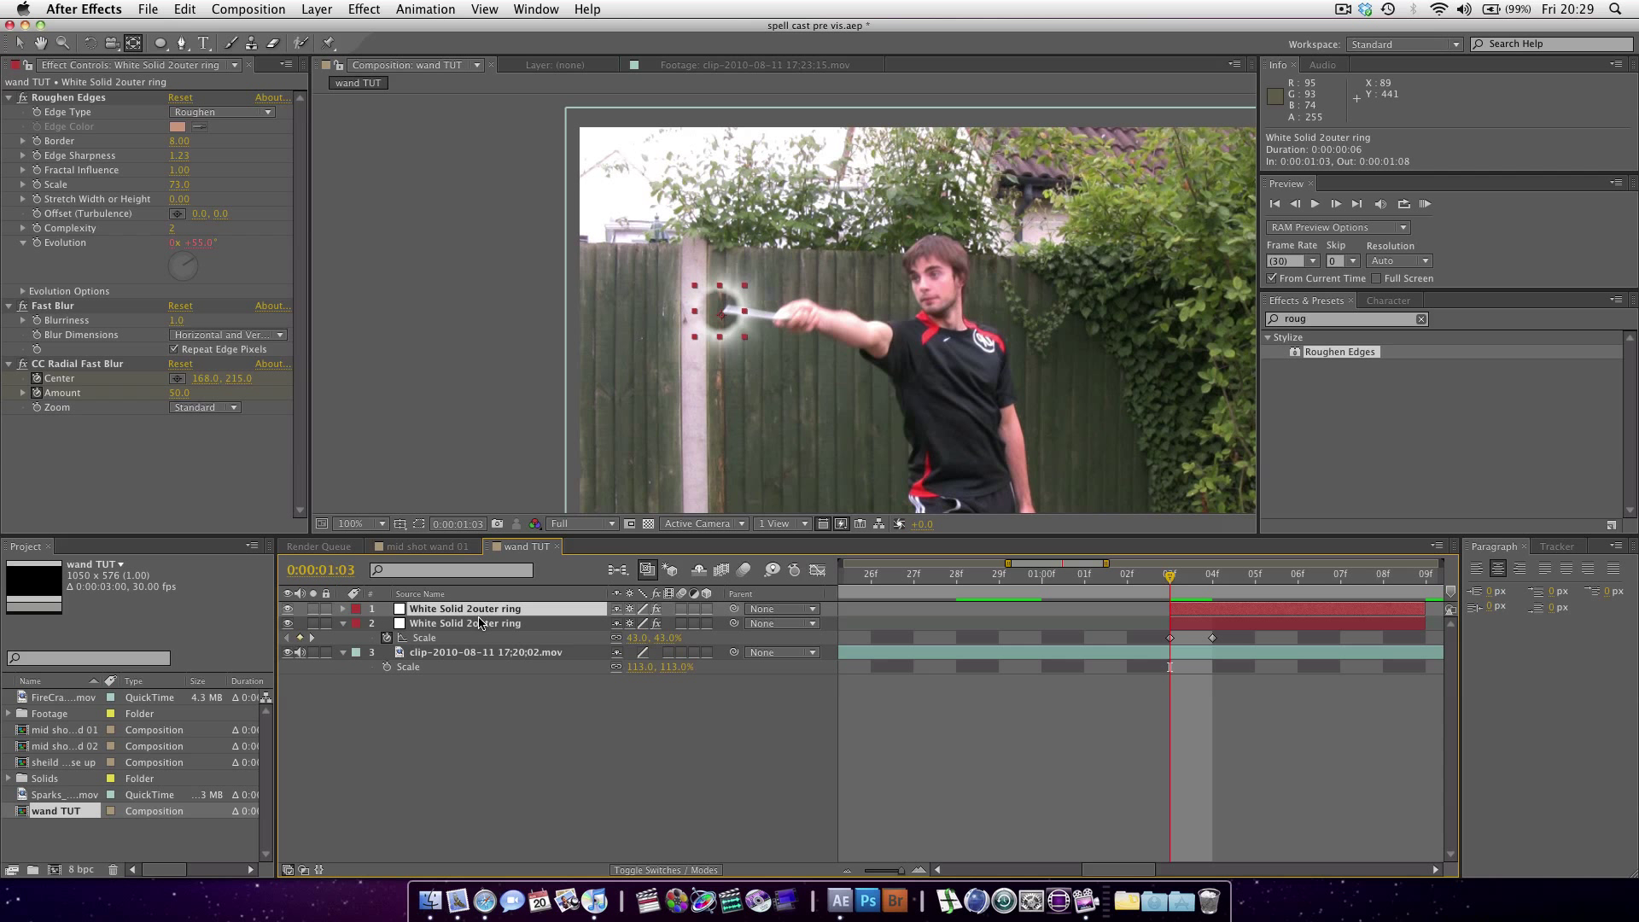
left_click(343, 608)
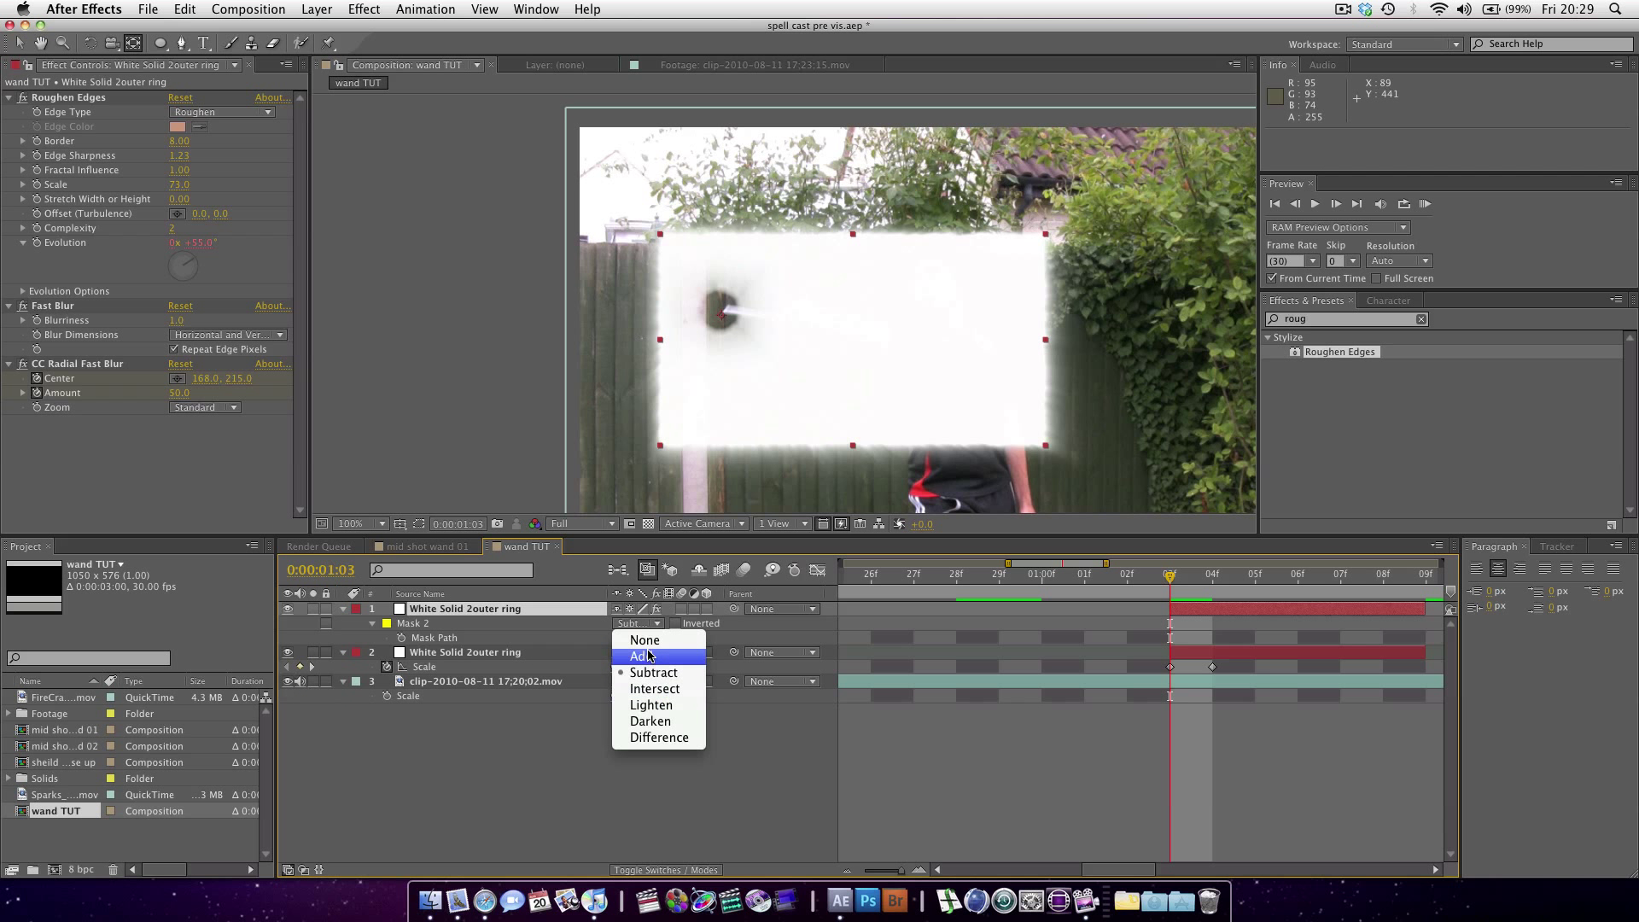
left_click(640, 655)
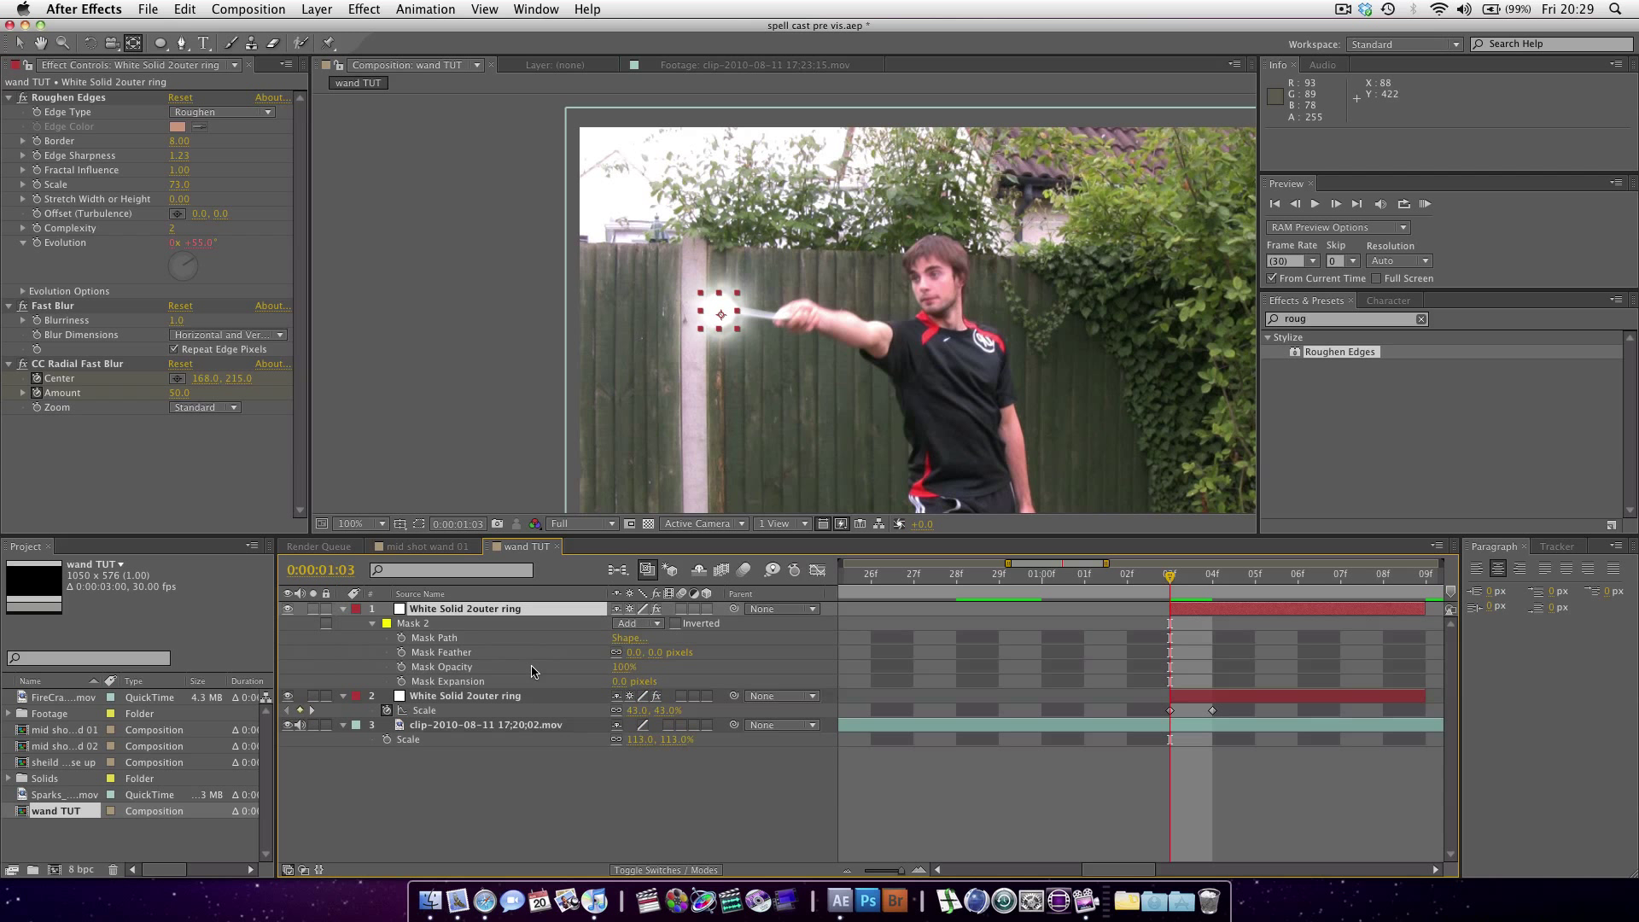
mouse_move(614, 657)
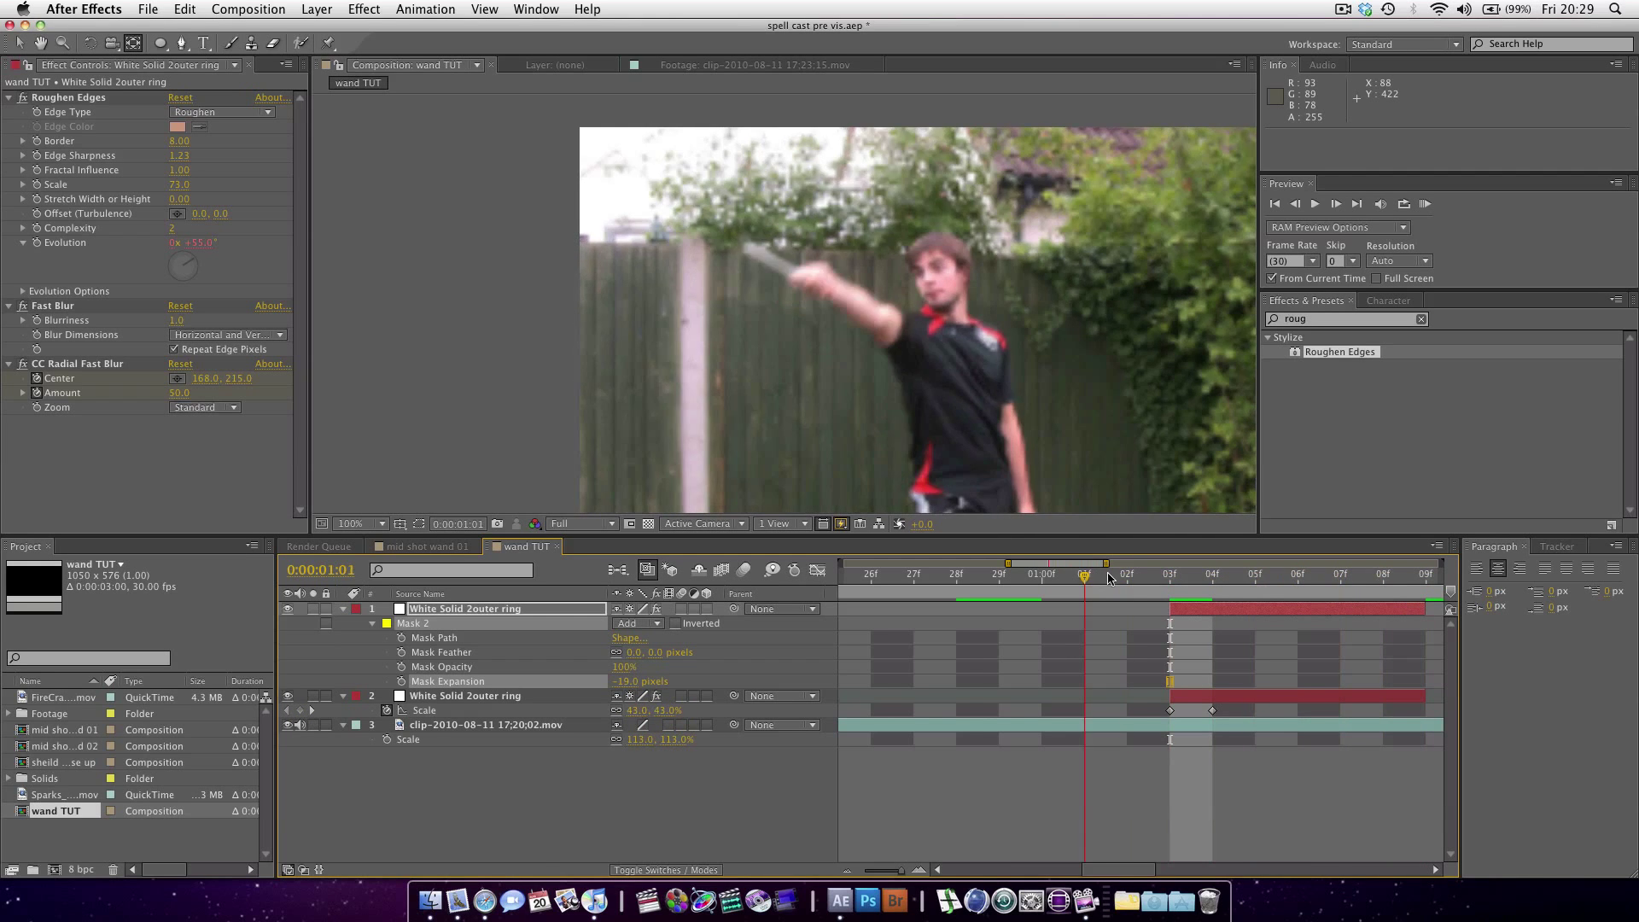
left_click_drag(1085, 573, 1211, 574)
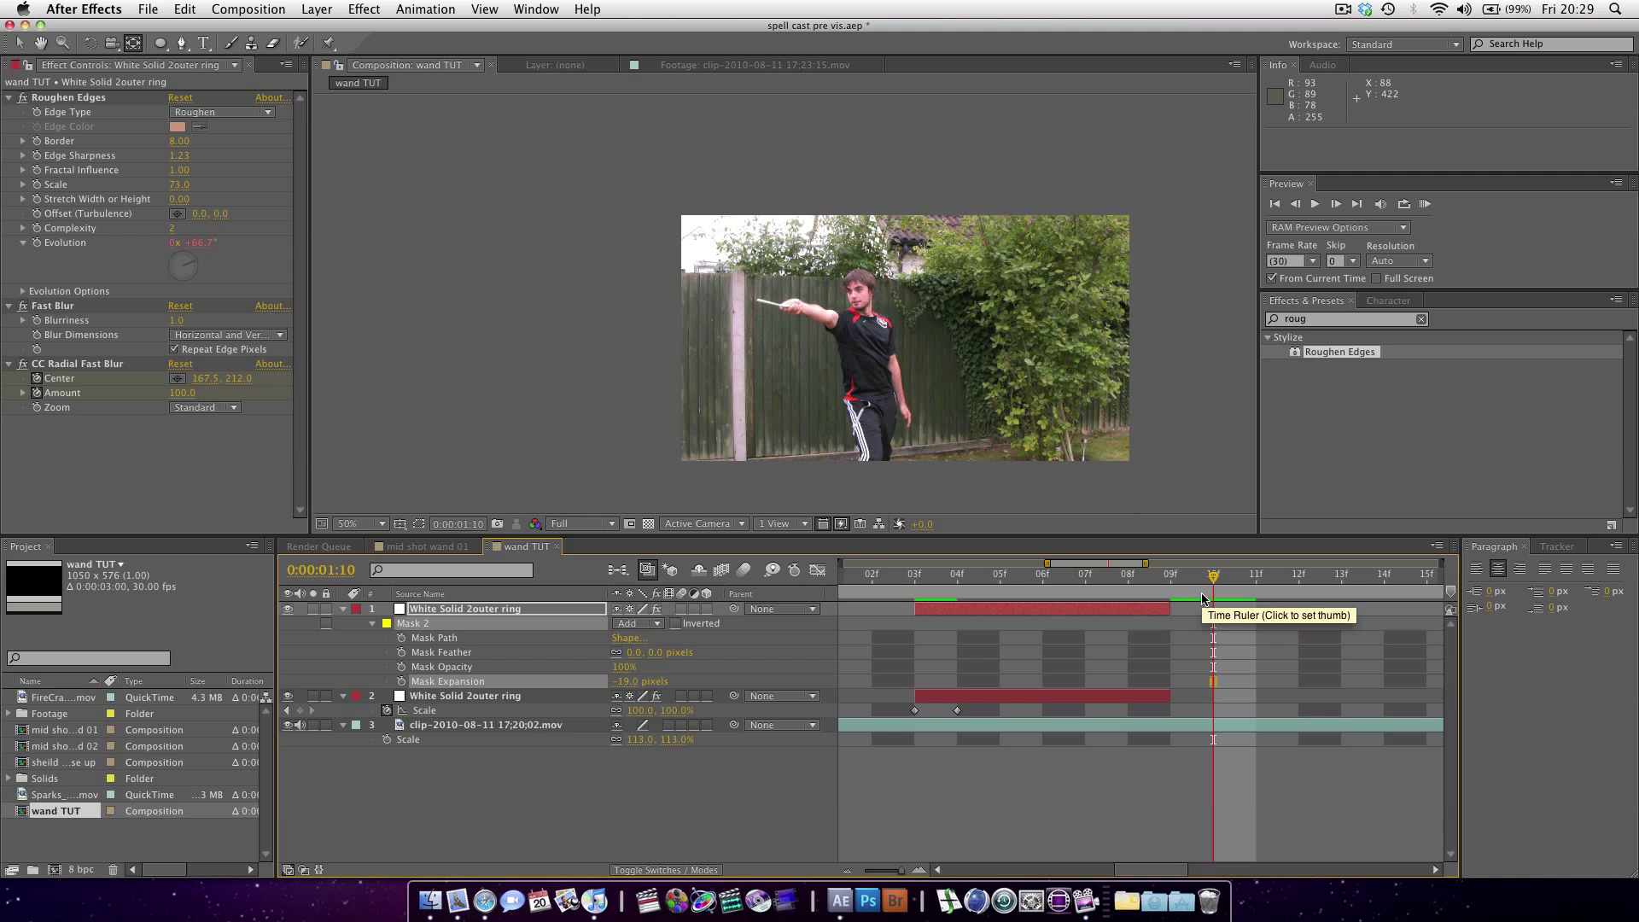
left_click(914, 574)
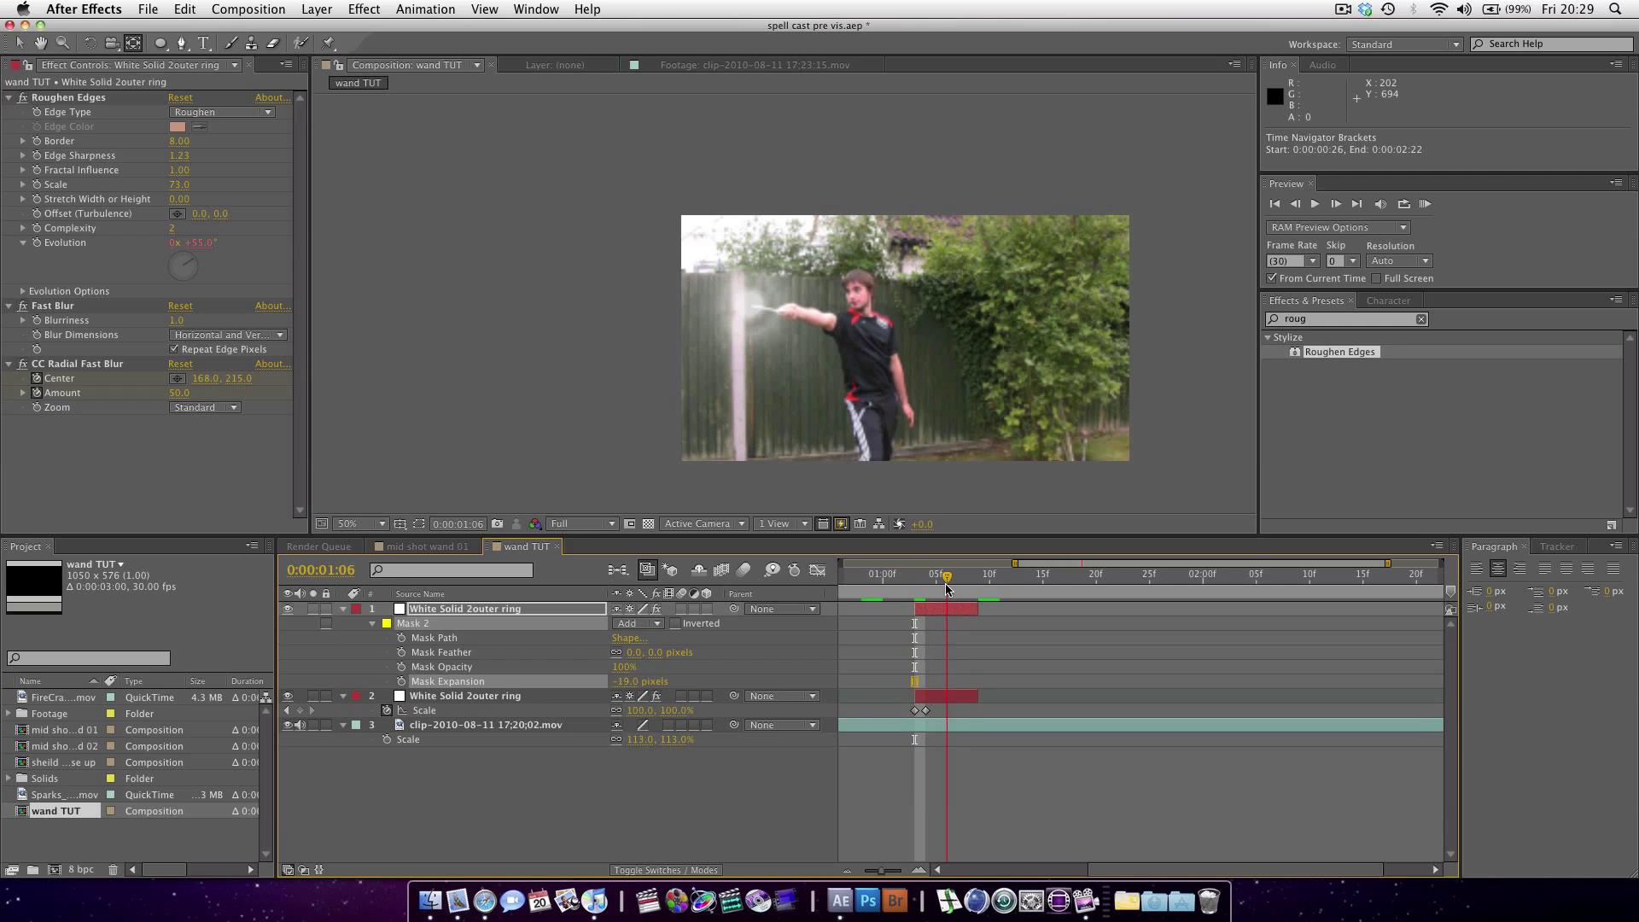
left_click_drag(946, 576, 998, 576)
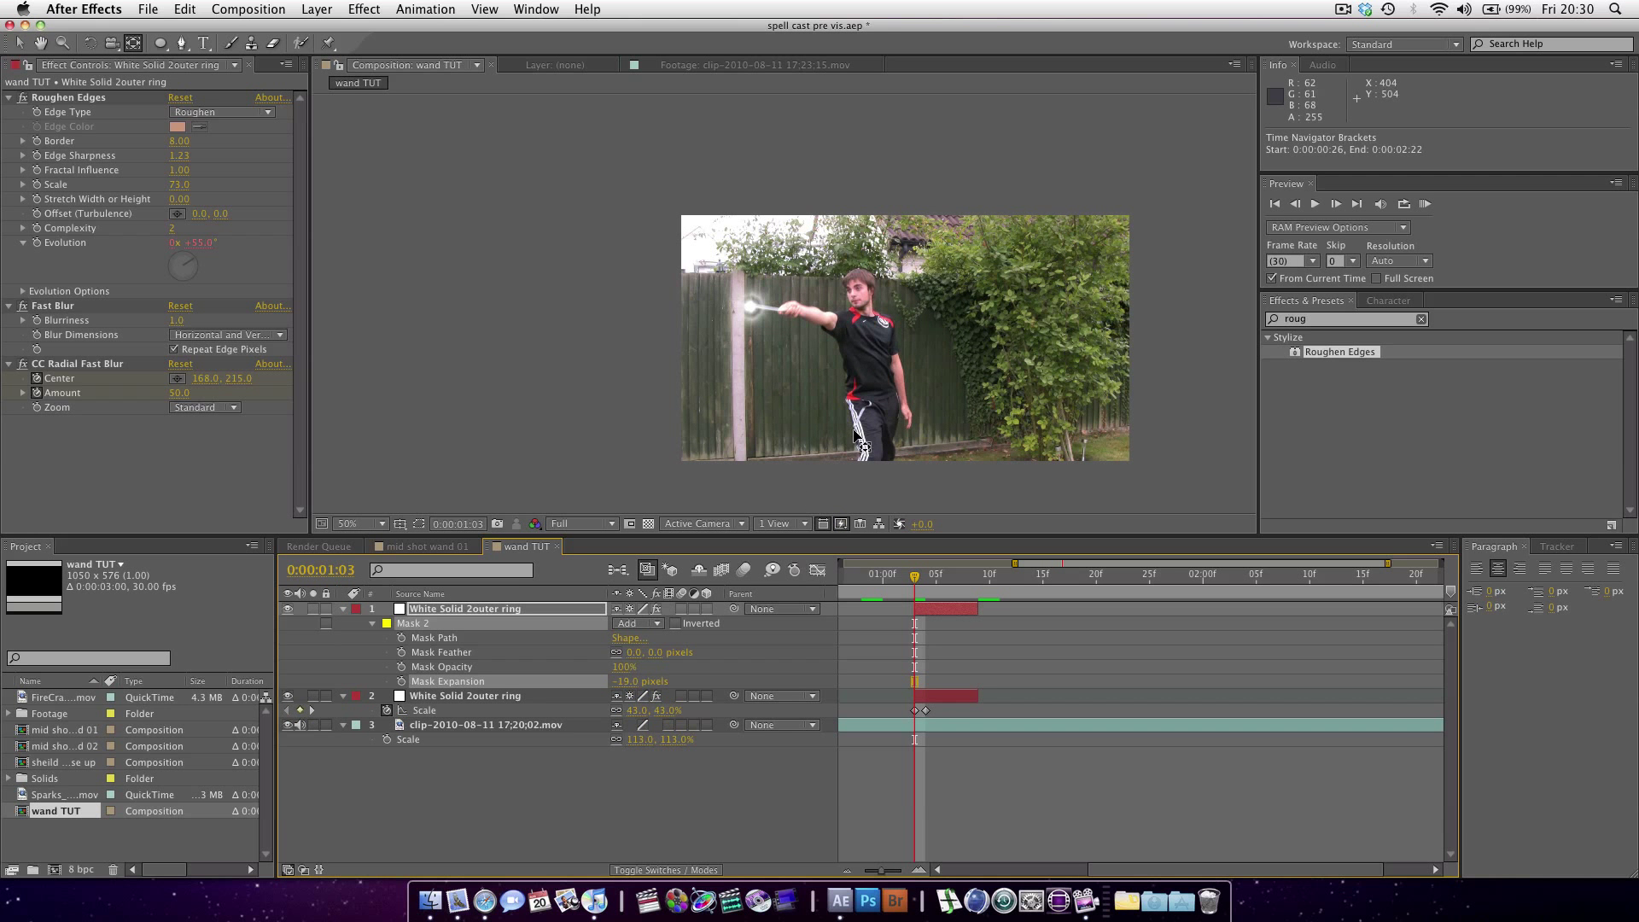
mouse_move(1163, 358)
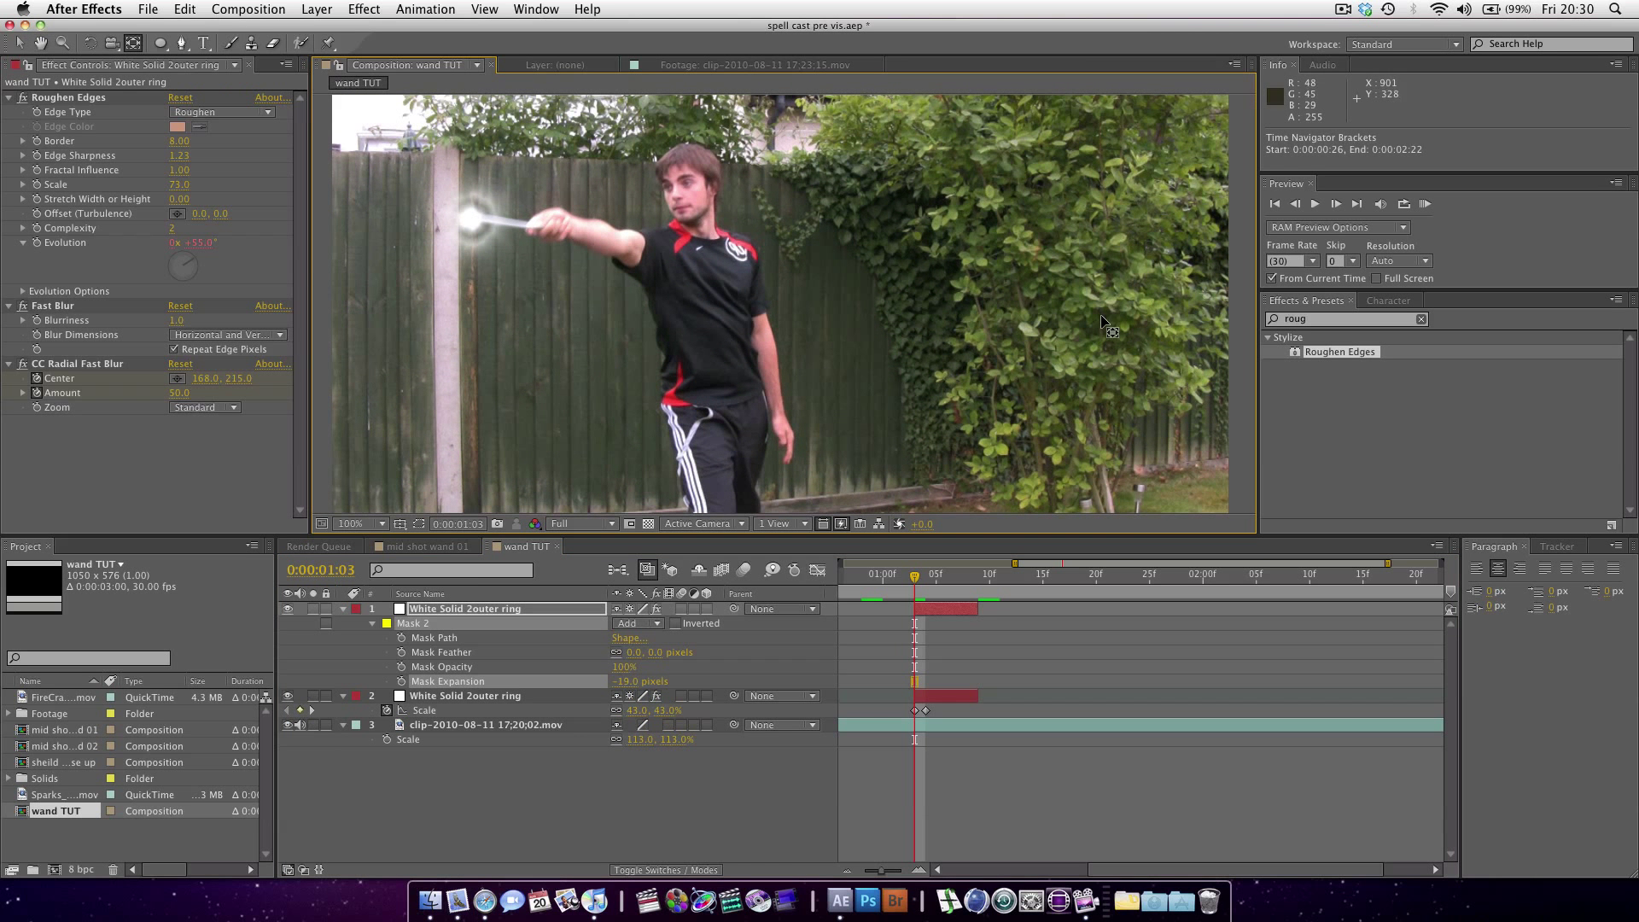
mouse_move(395, 642)
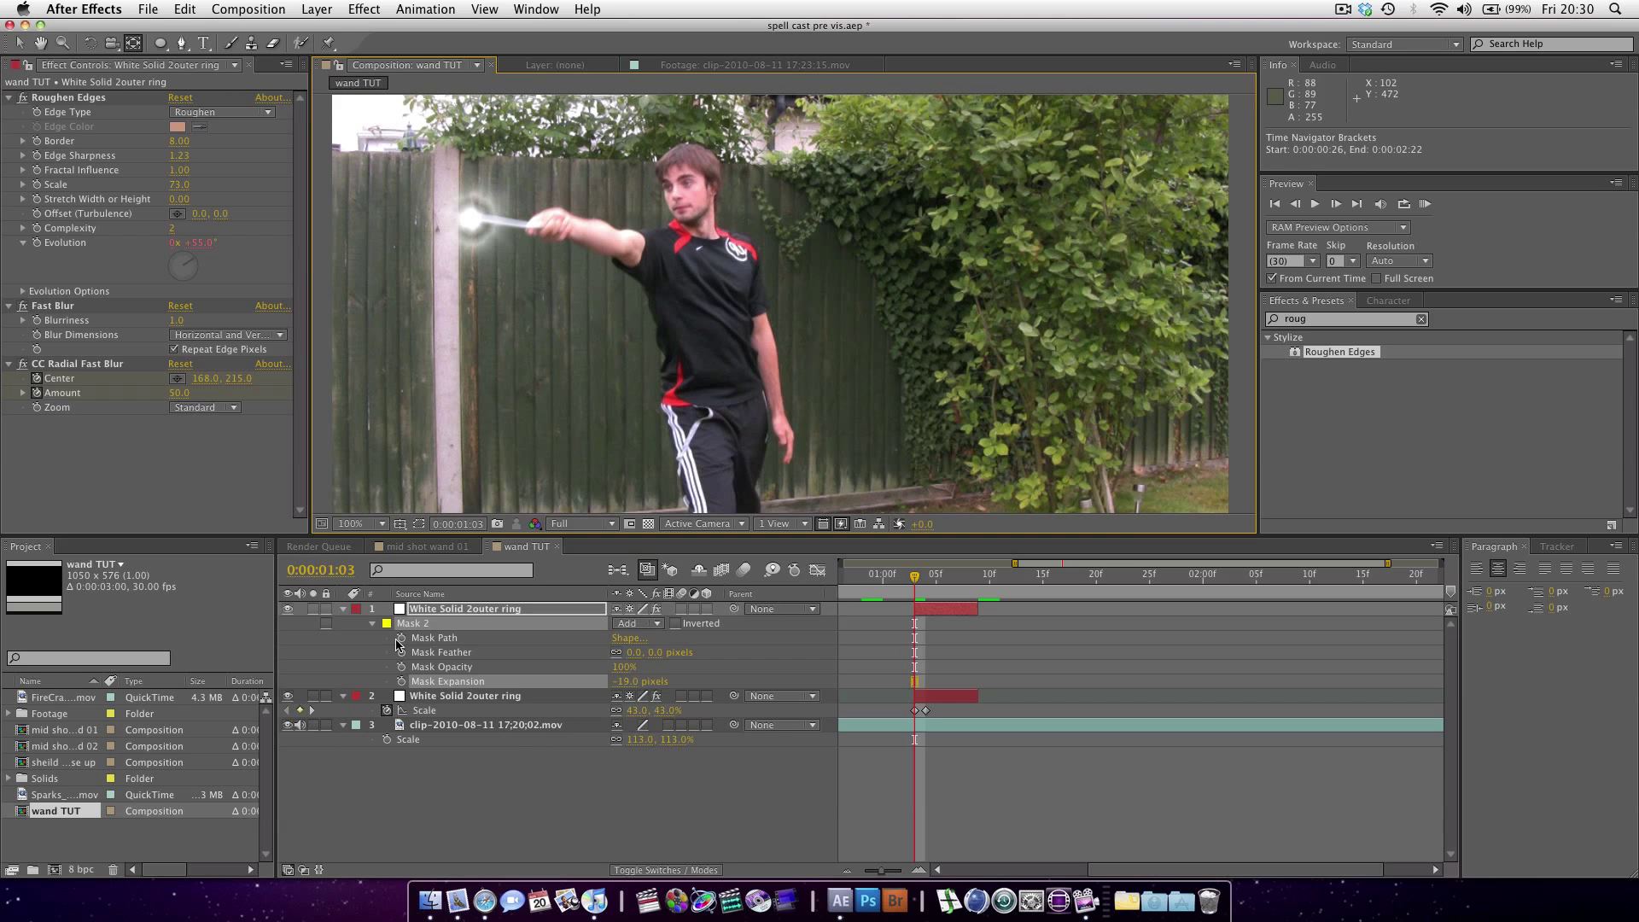
- Rename the masked ring copies to 'inner circle' and 'beam'
left_click(465, 608)
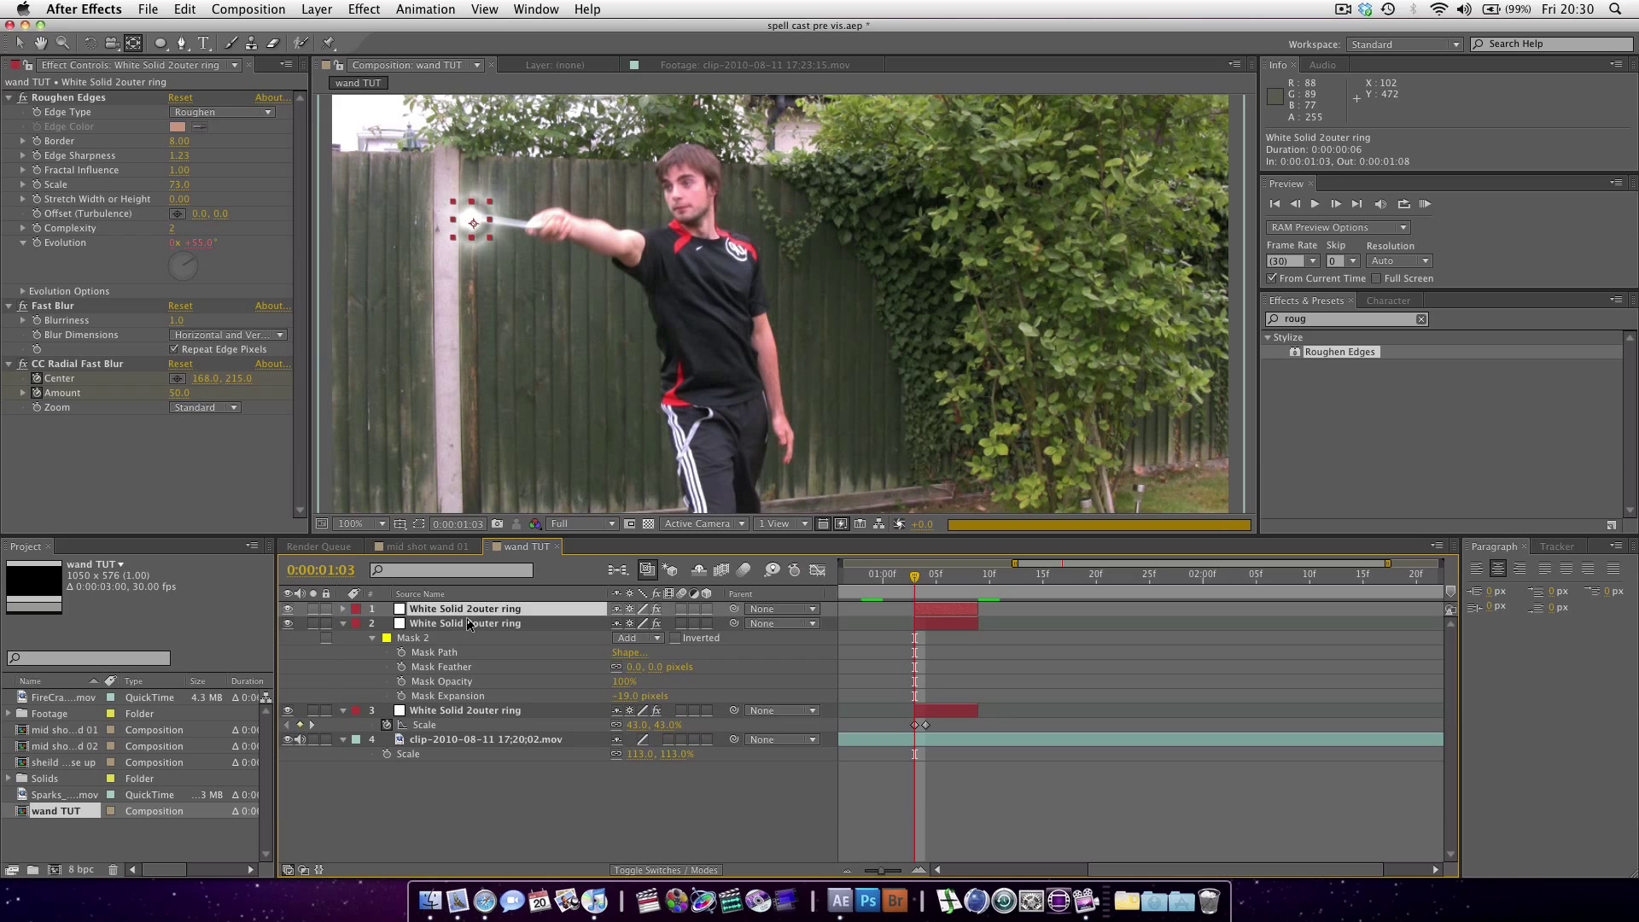
double_click(465, 623)
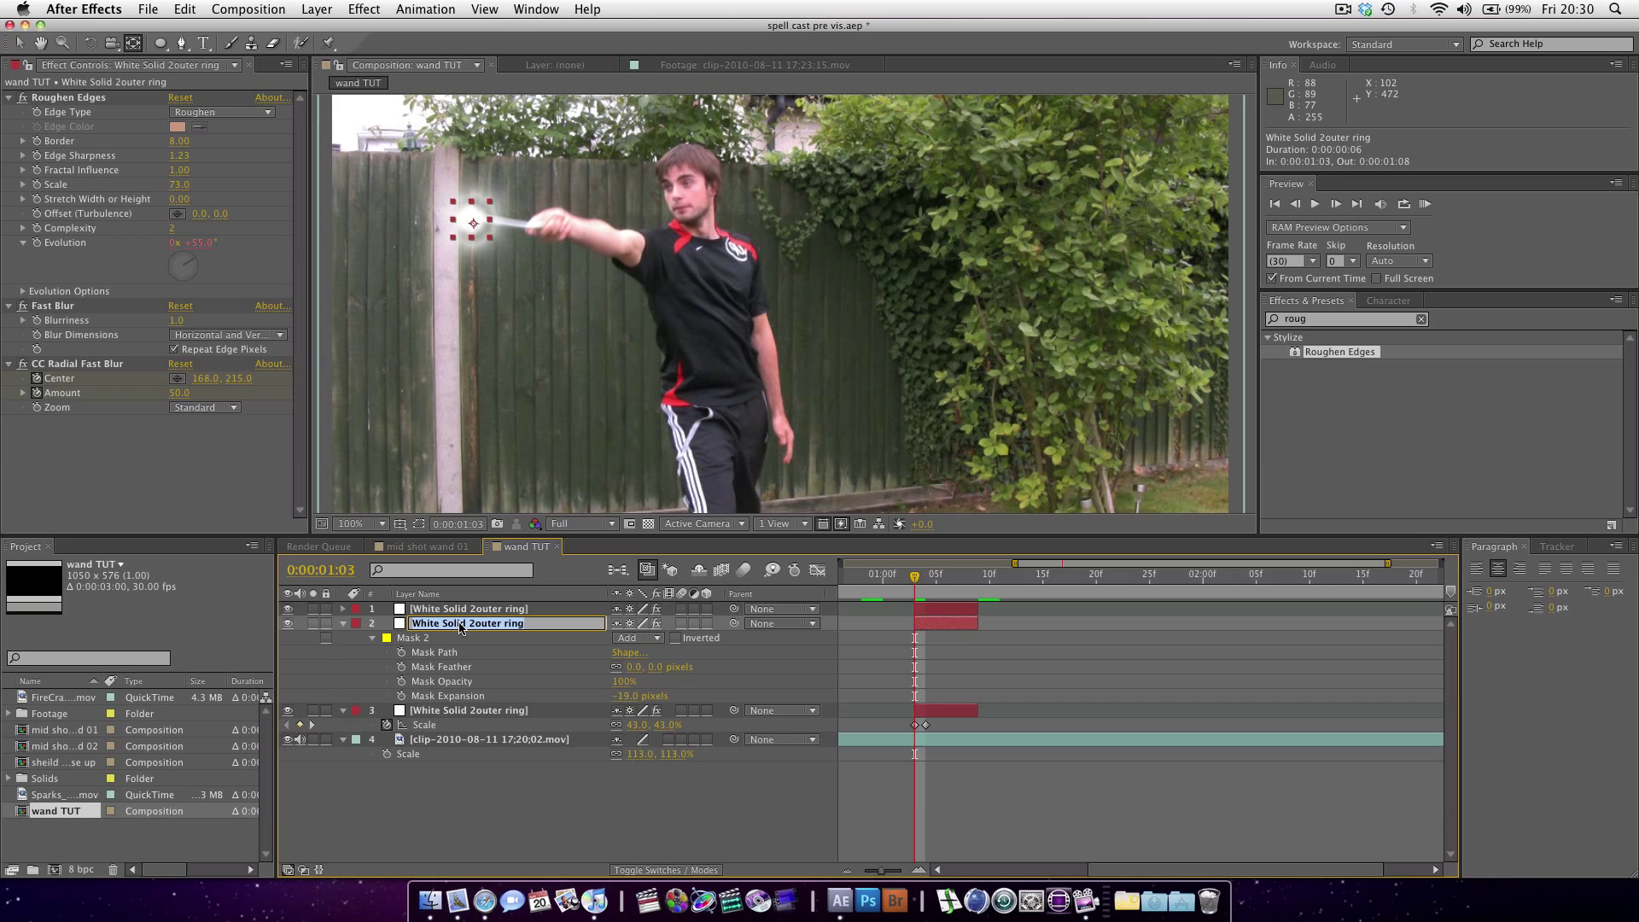
type("inner")
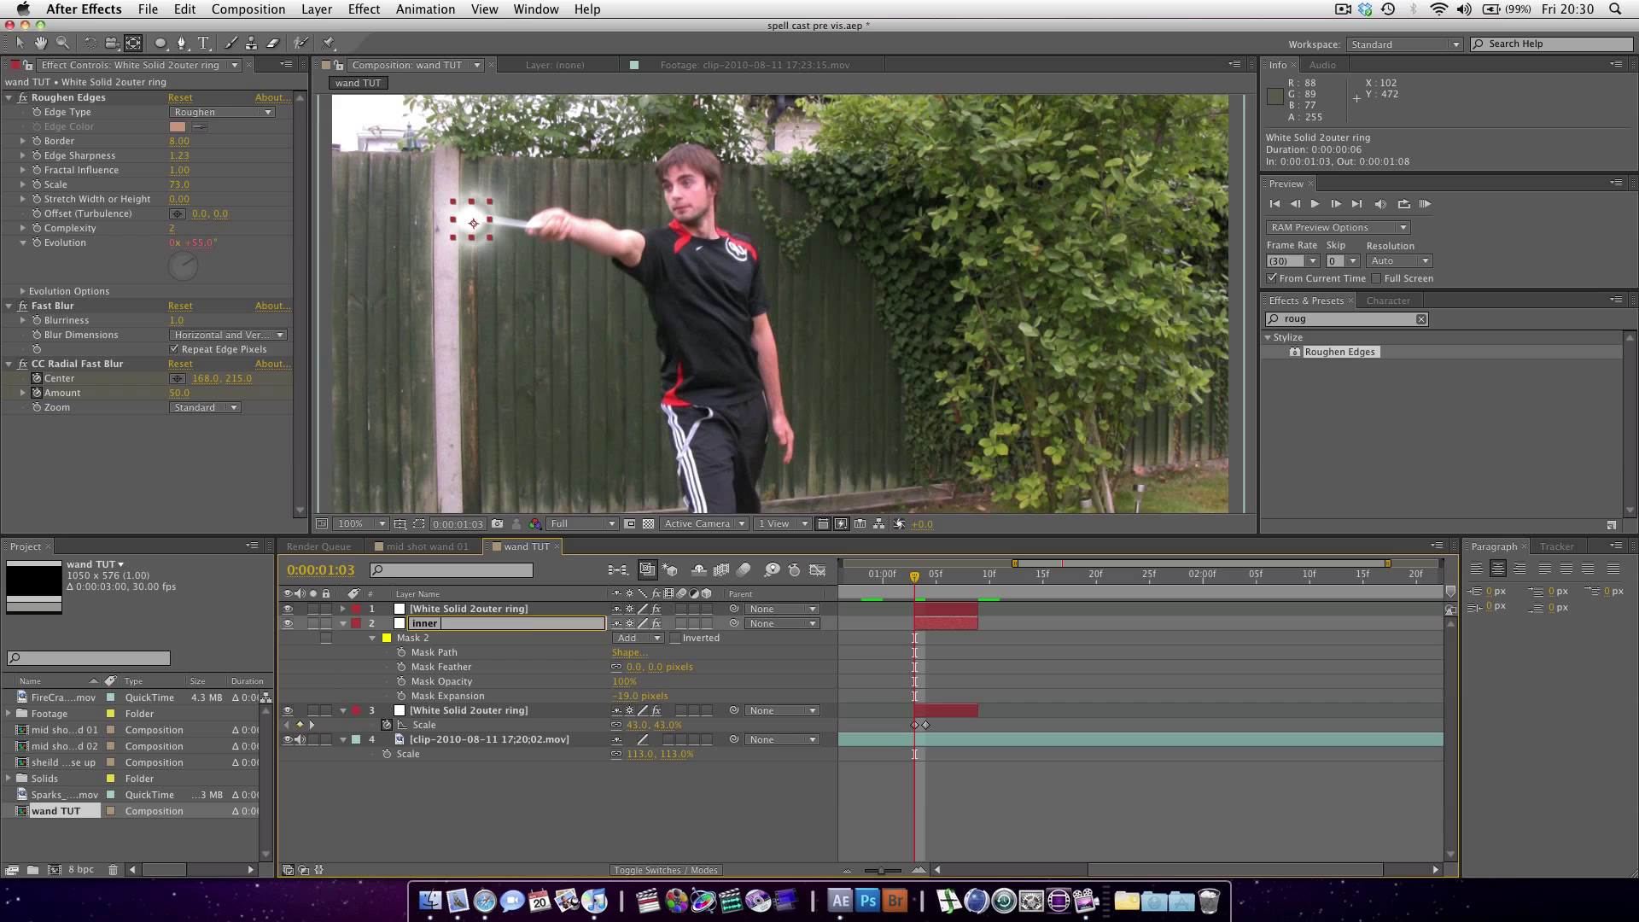
type("circle")
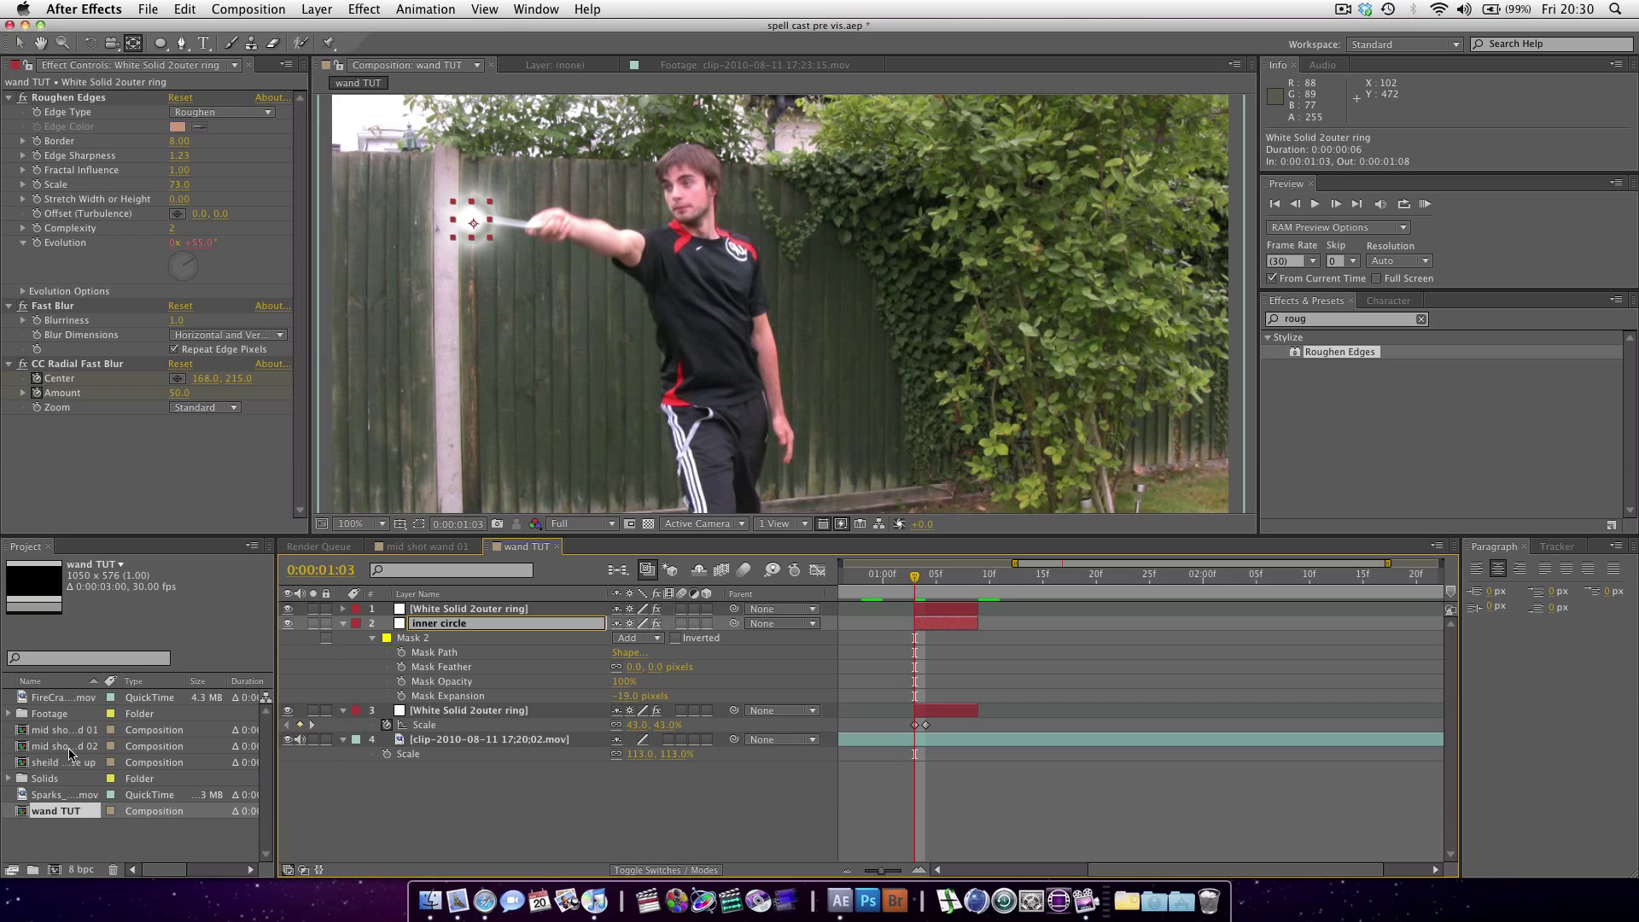
left_click(468, 608)
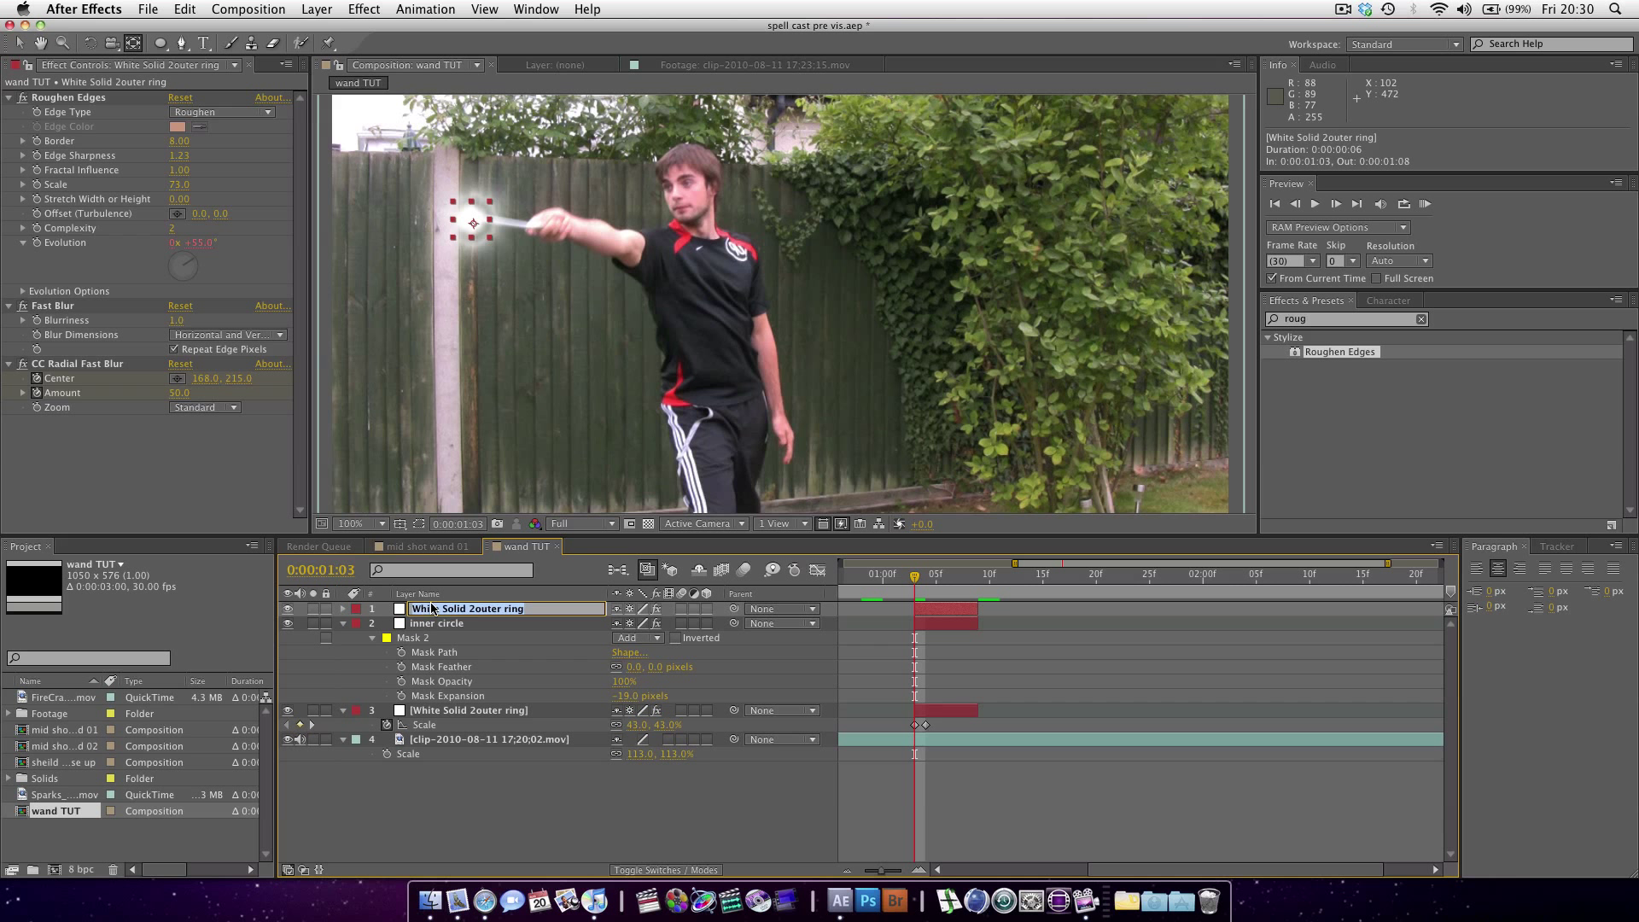
type("beam")
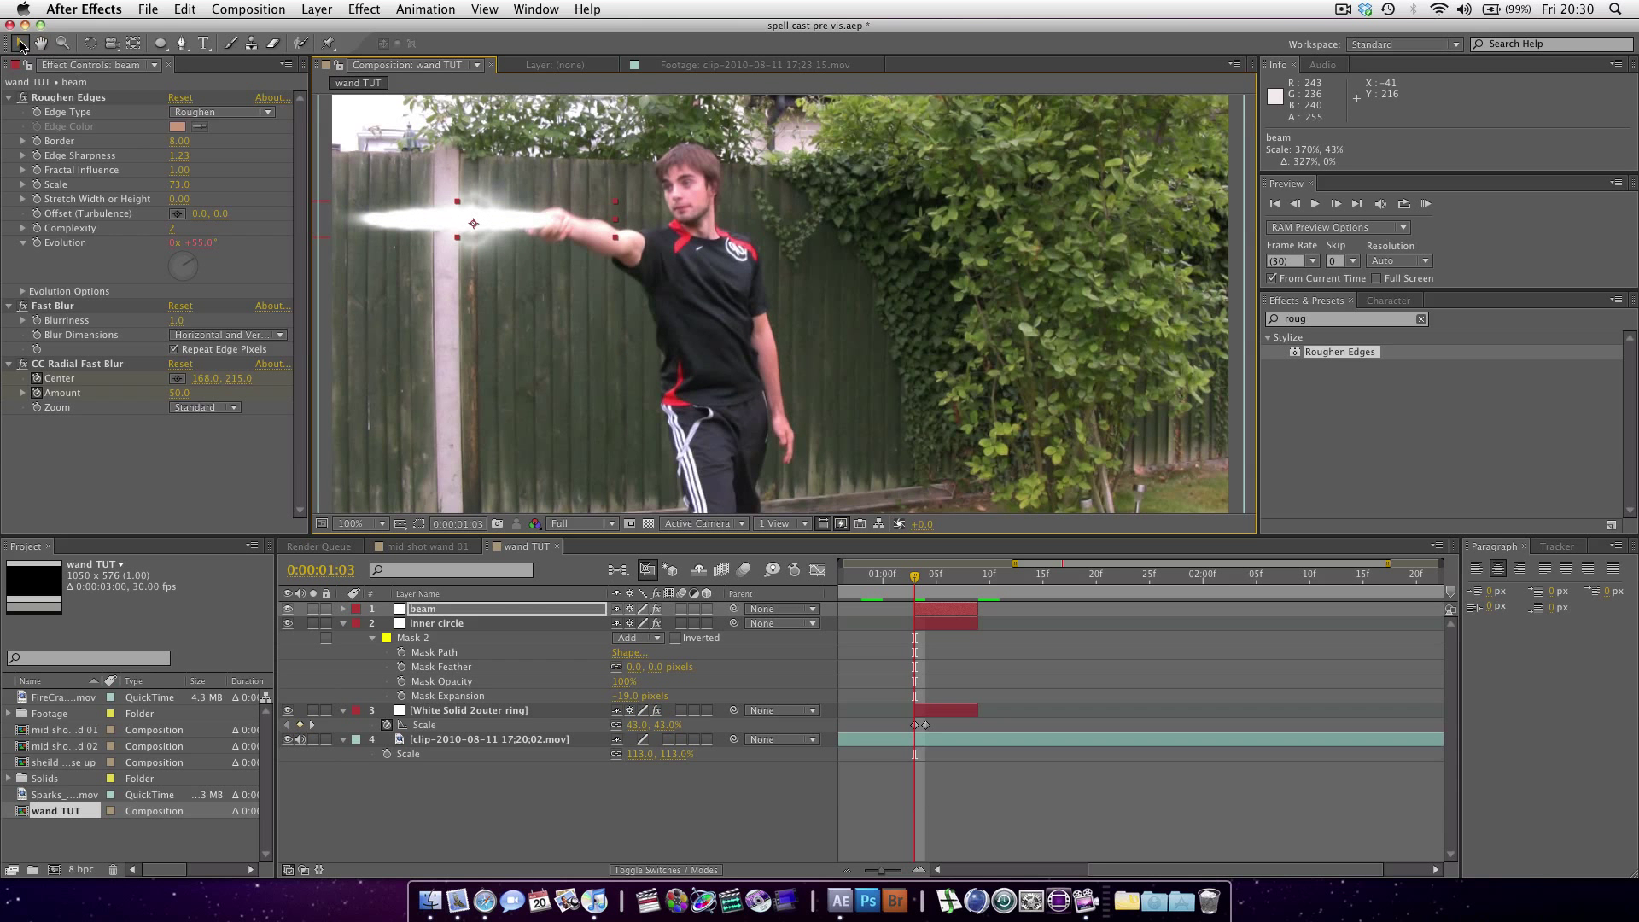
- Zoom out and resize the beam streak to 272% by 43% beside the wand tip
left_click(353, 523)
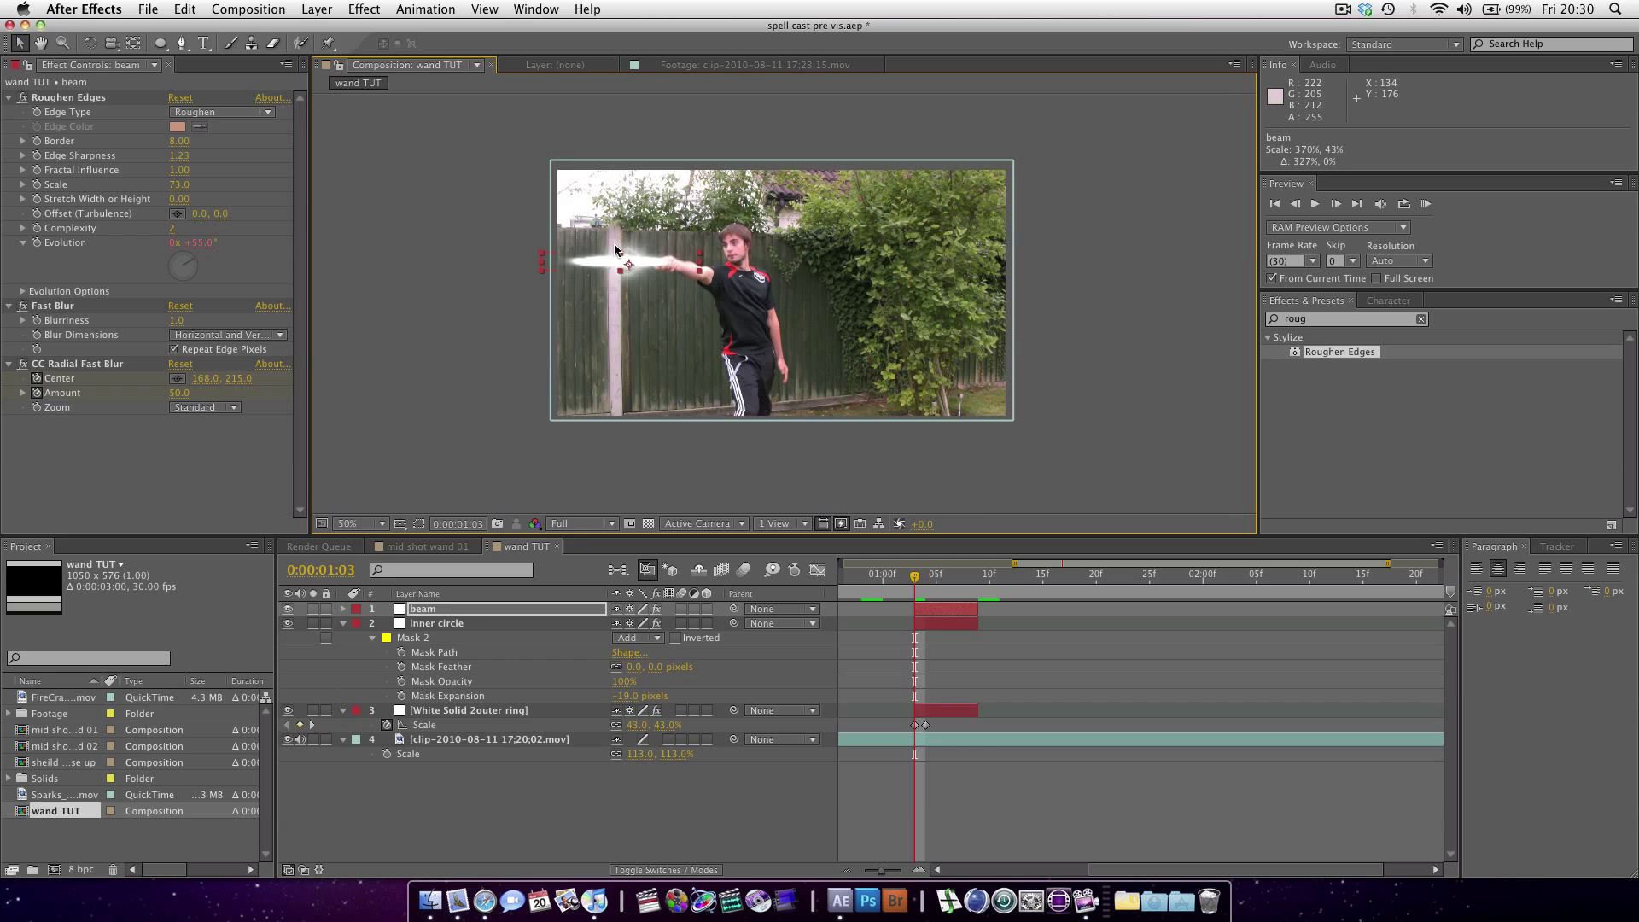
left_click_drag(627, 261, 559, 265)
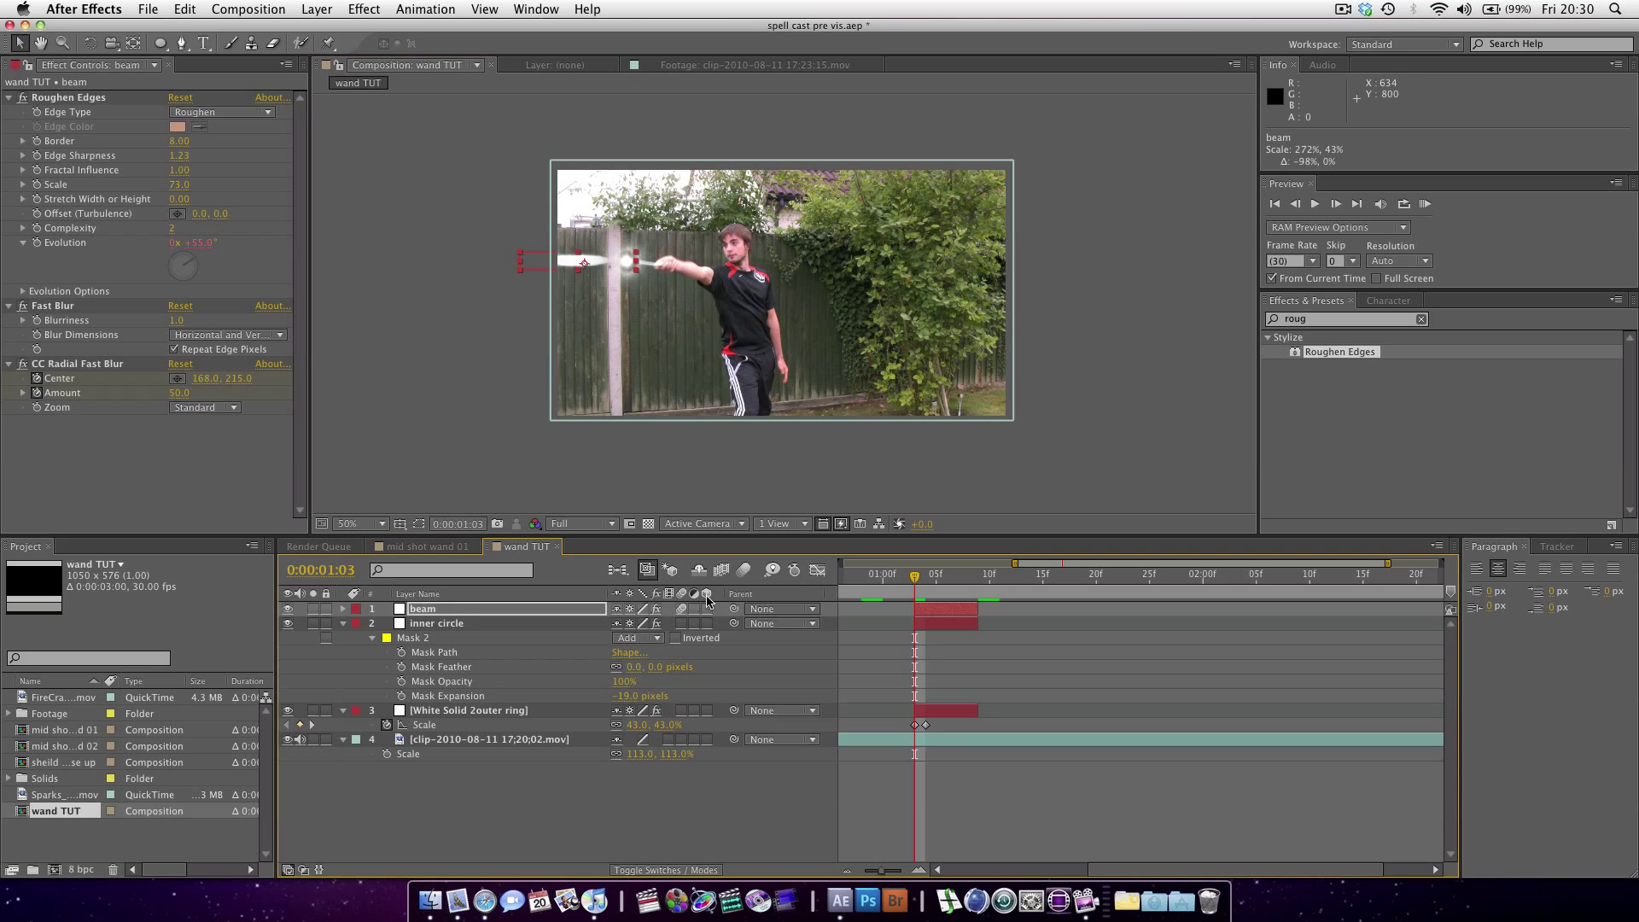
mouse_move(945, 592)
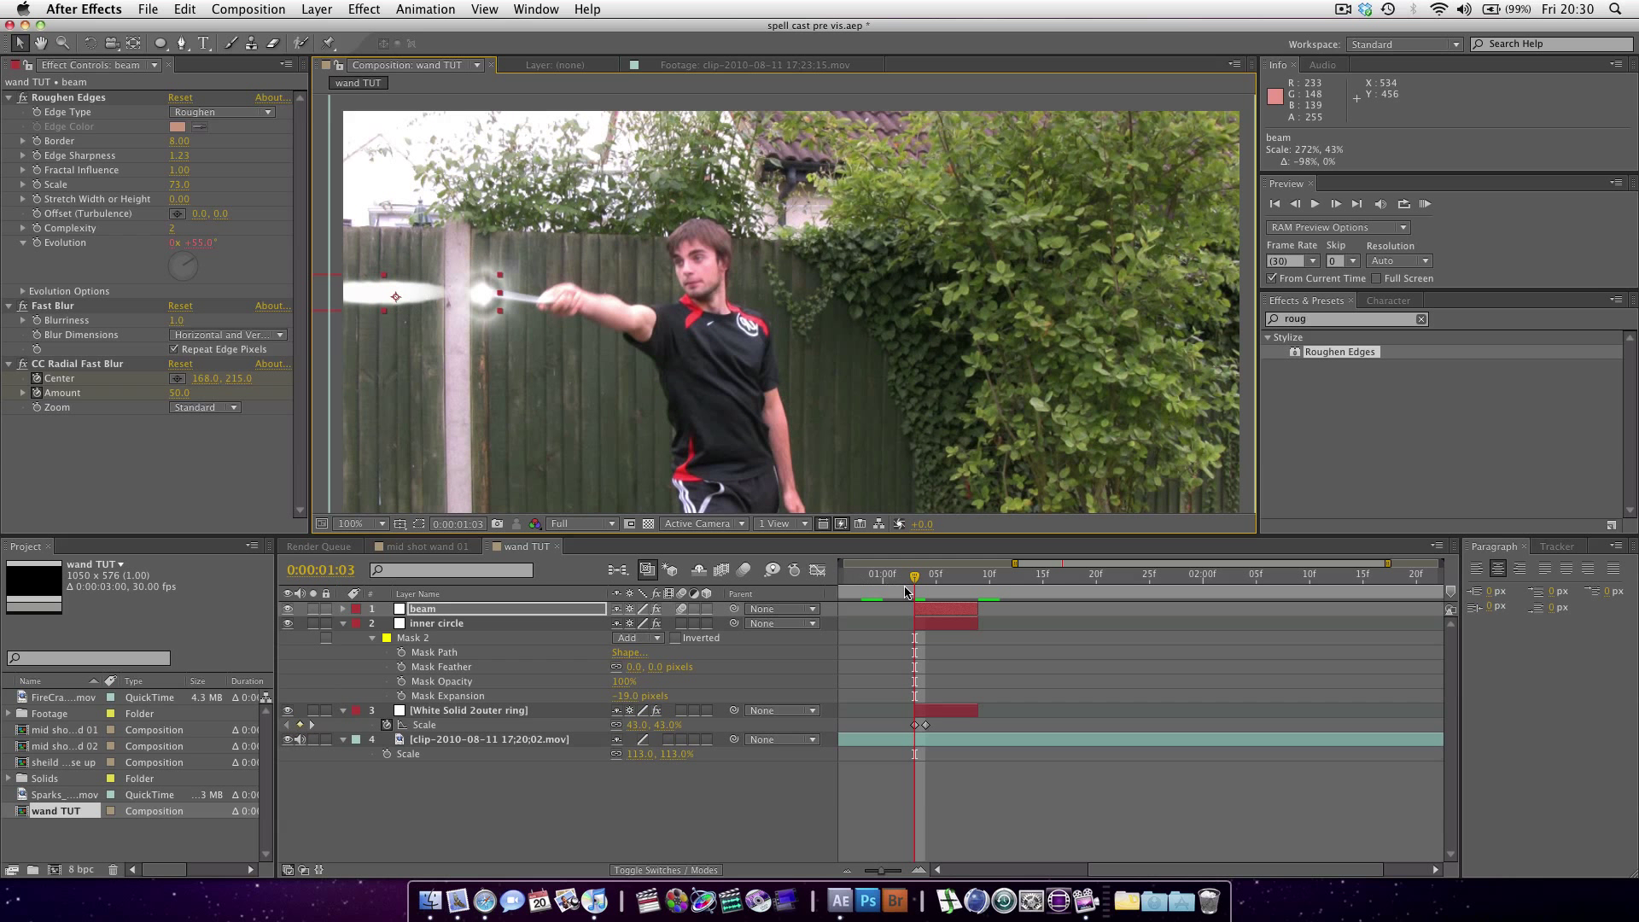
mouse_move(409, 295)
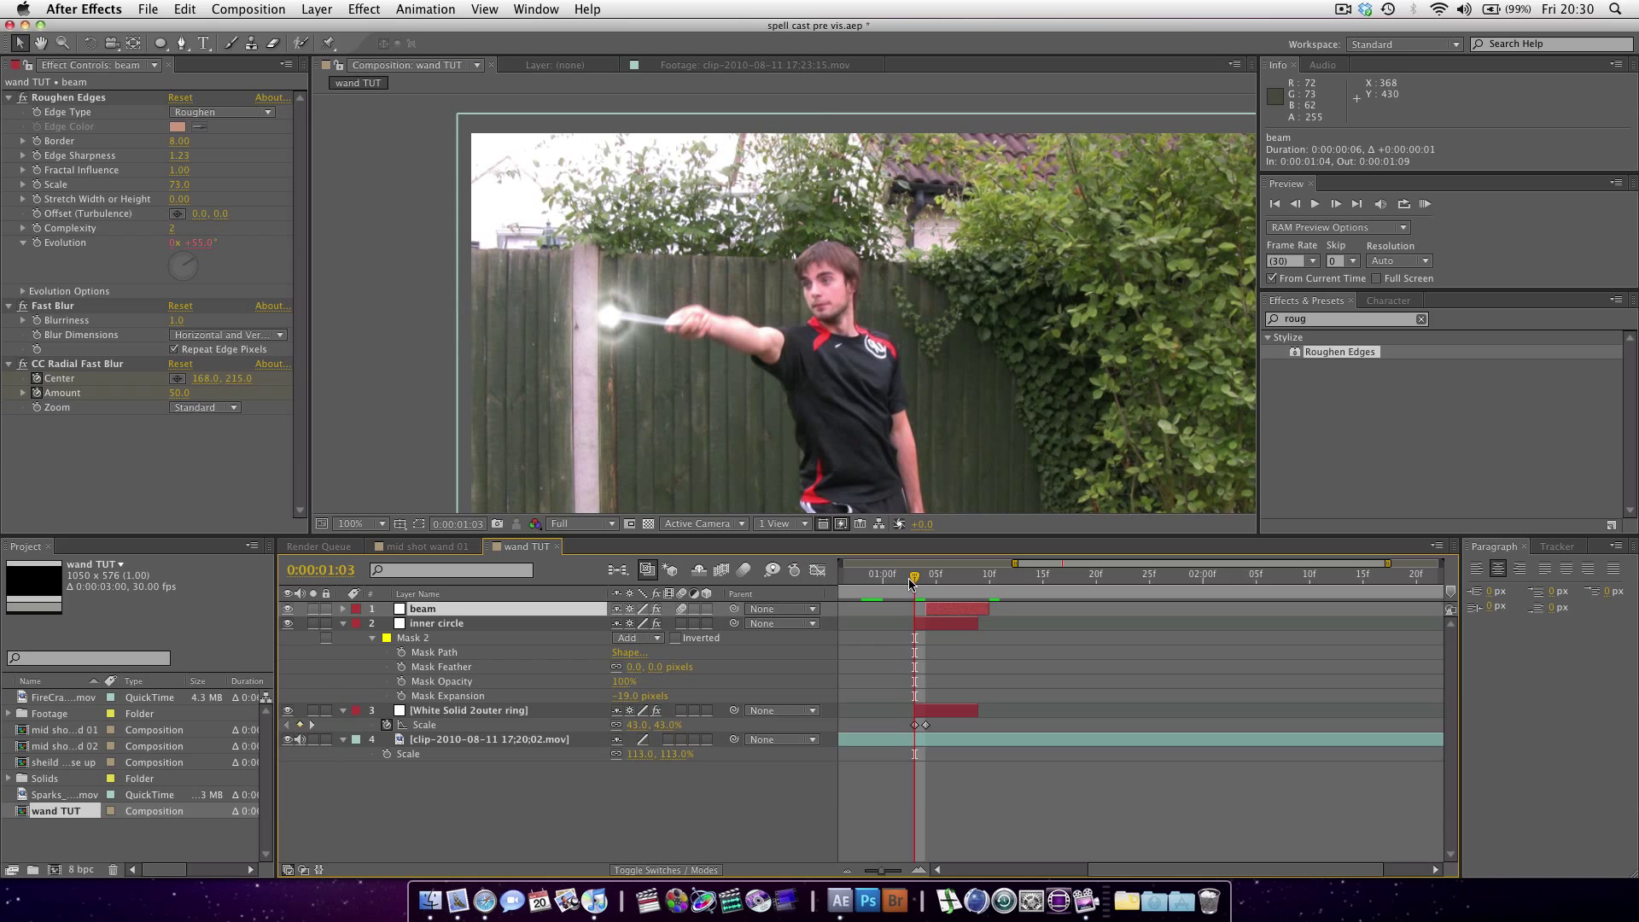
- Keyframe the beam's Position from the wand tip to off-frame left, retiming and adding a middle keyframe
left_click(925, 573)
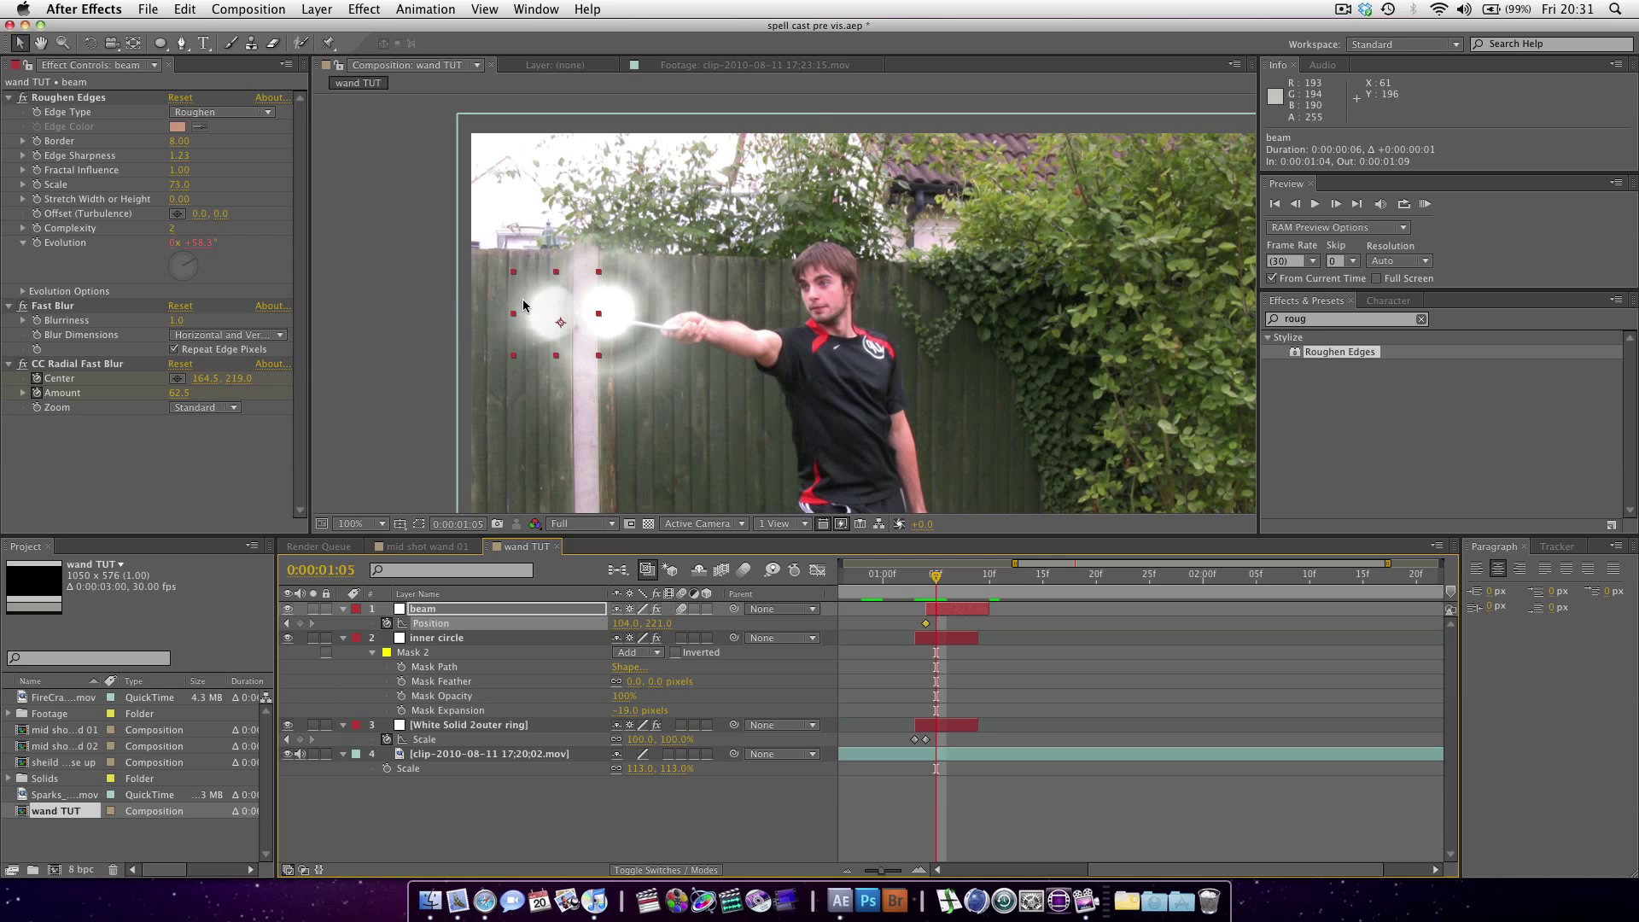
mouse_move(508, 322)
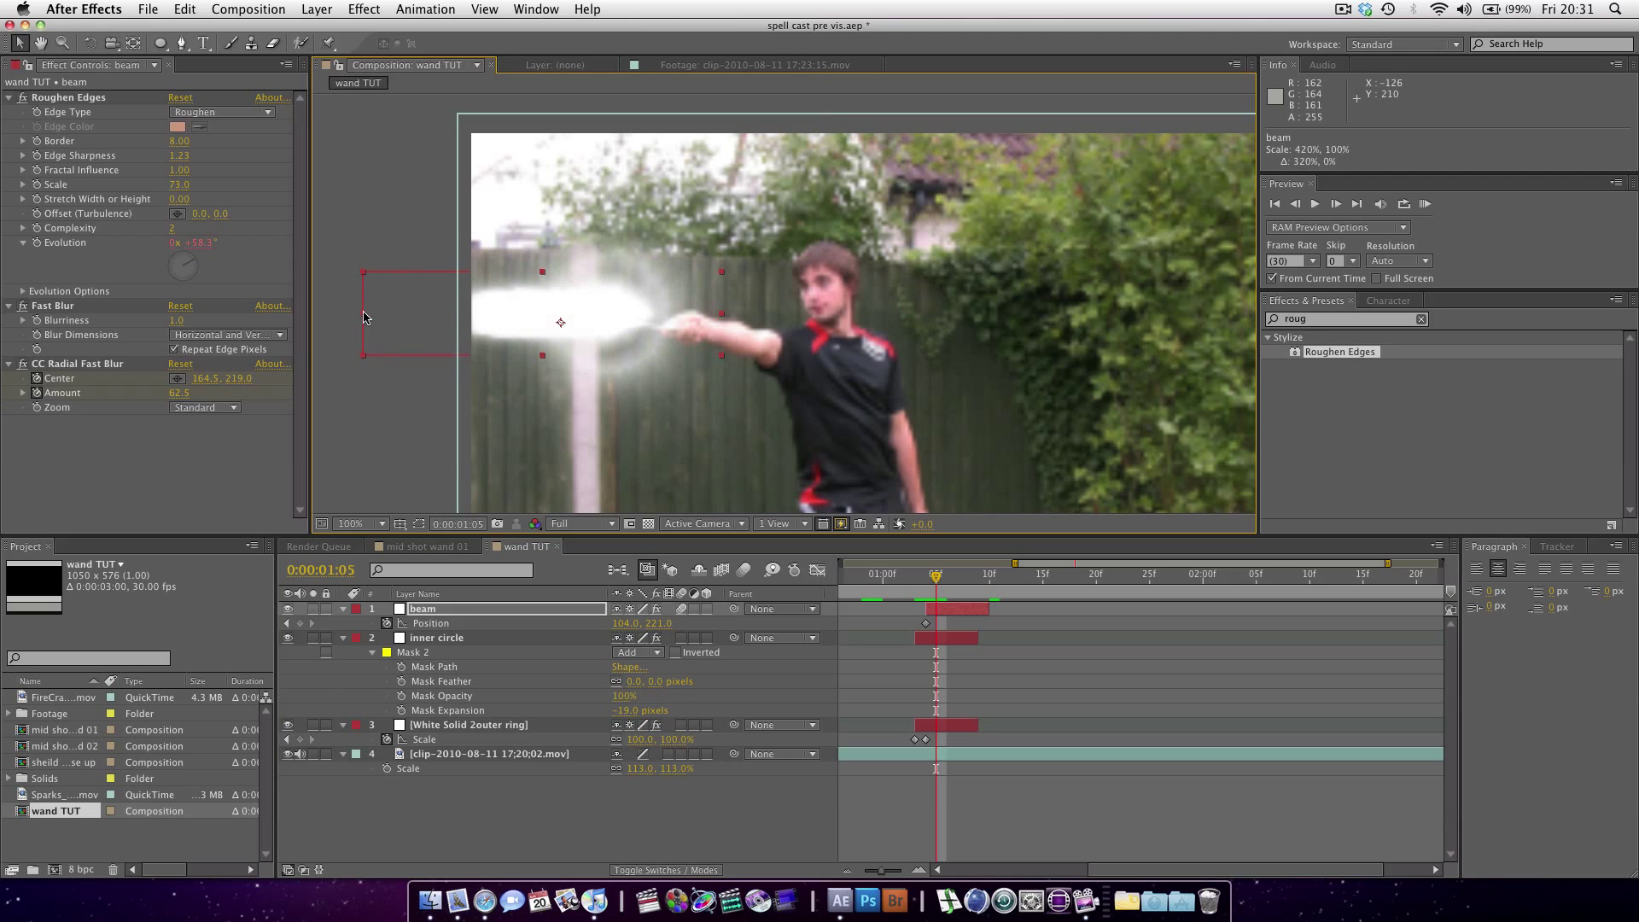
left_click_drag(559, 322, 436, 322)
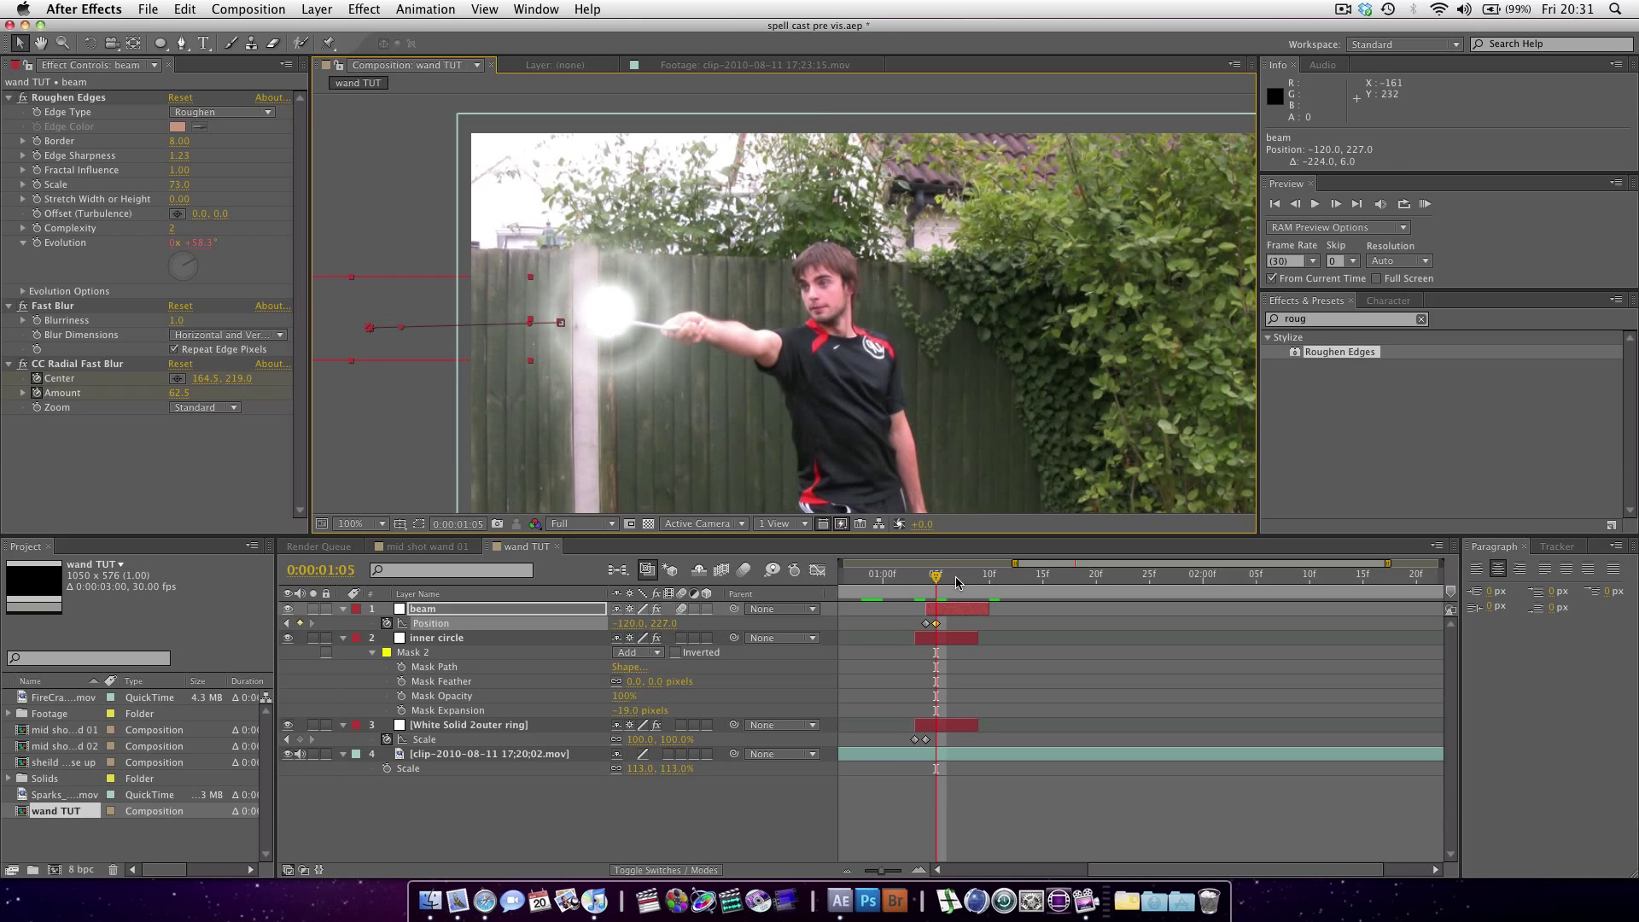
left_click(954, 574)
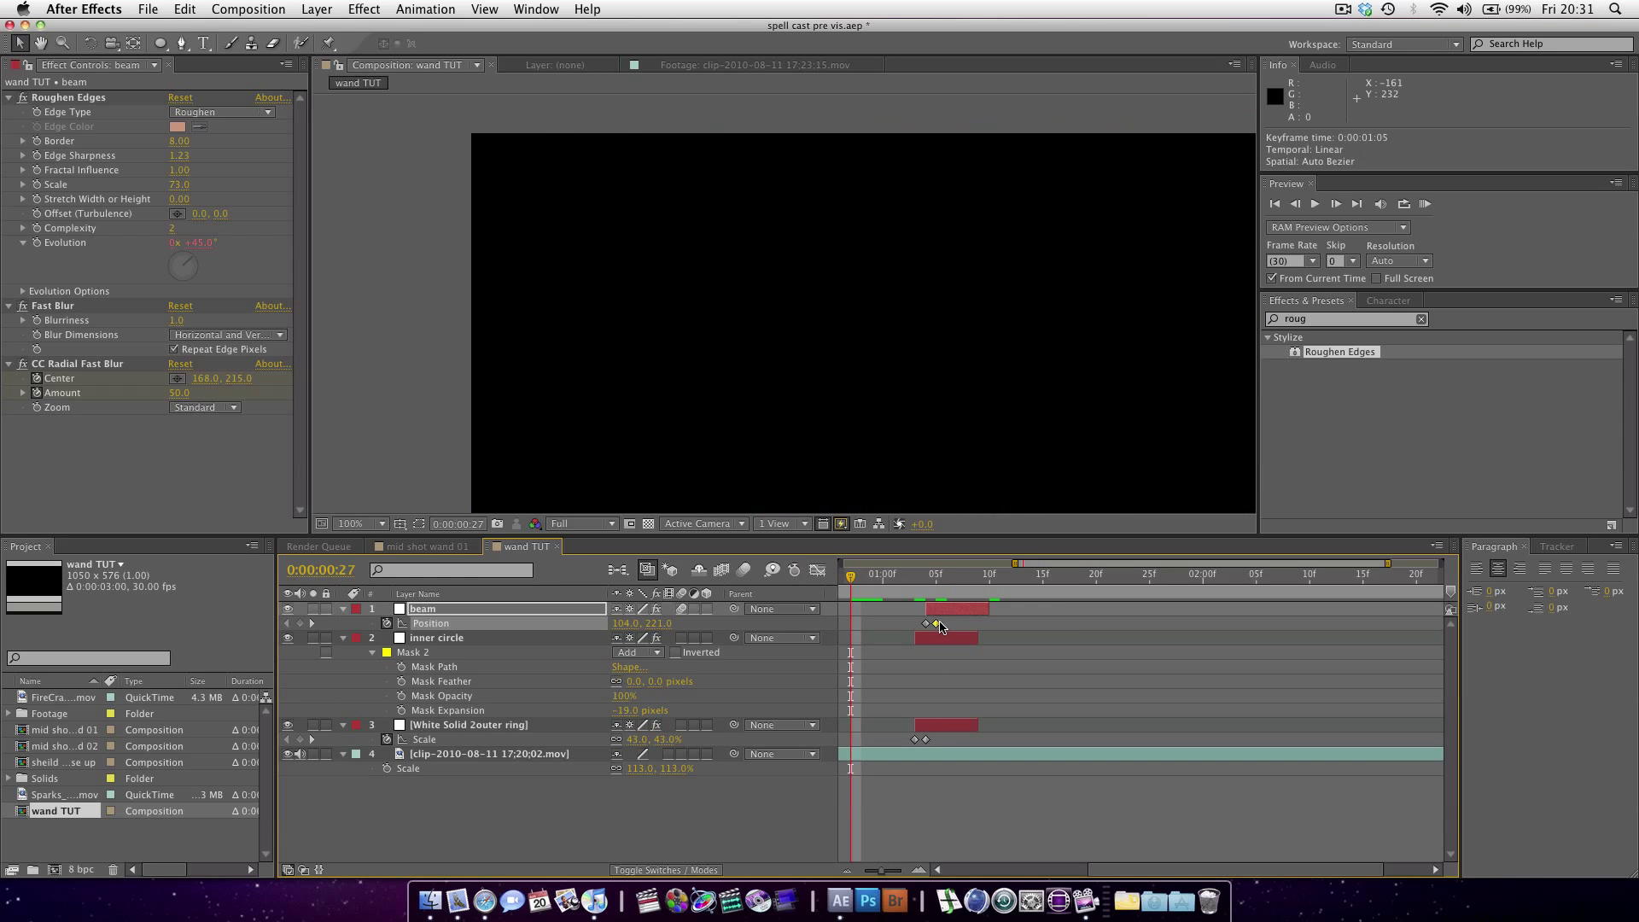
left_click(936, 574)
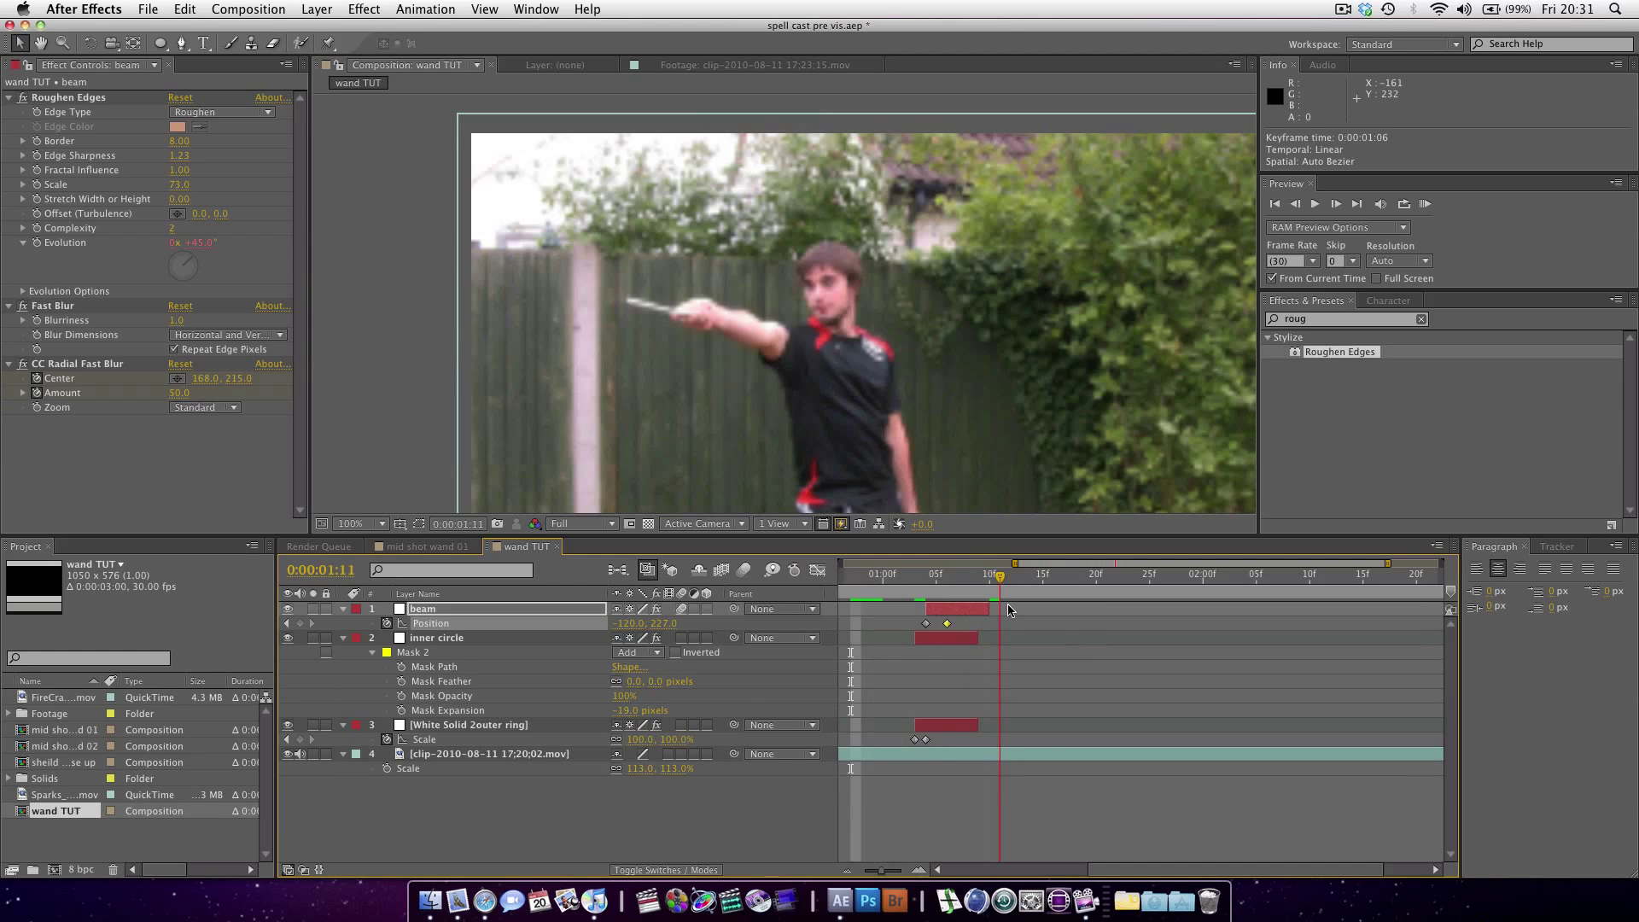
left_click(945, 574)
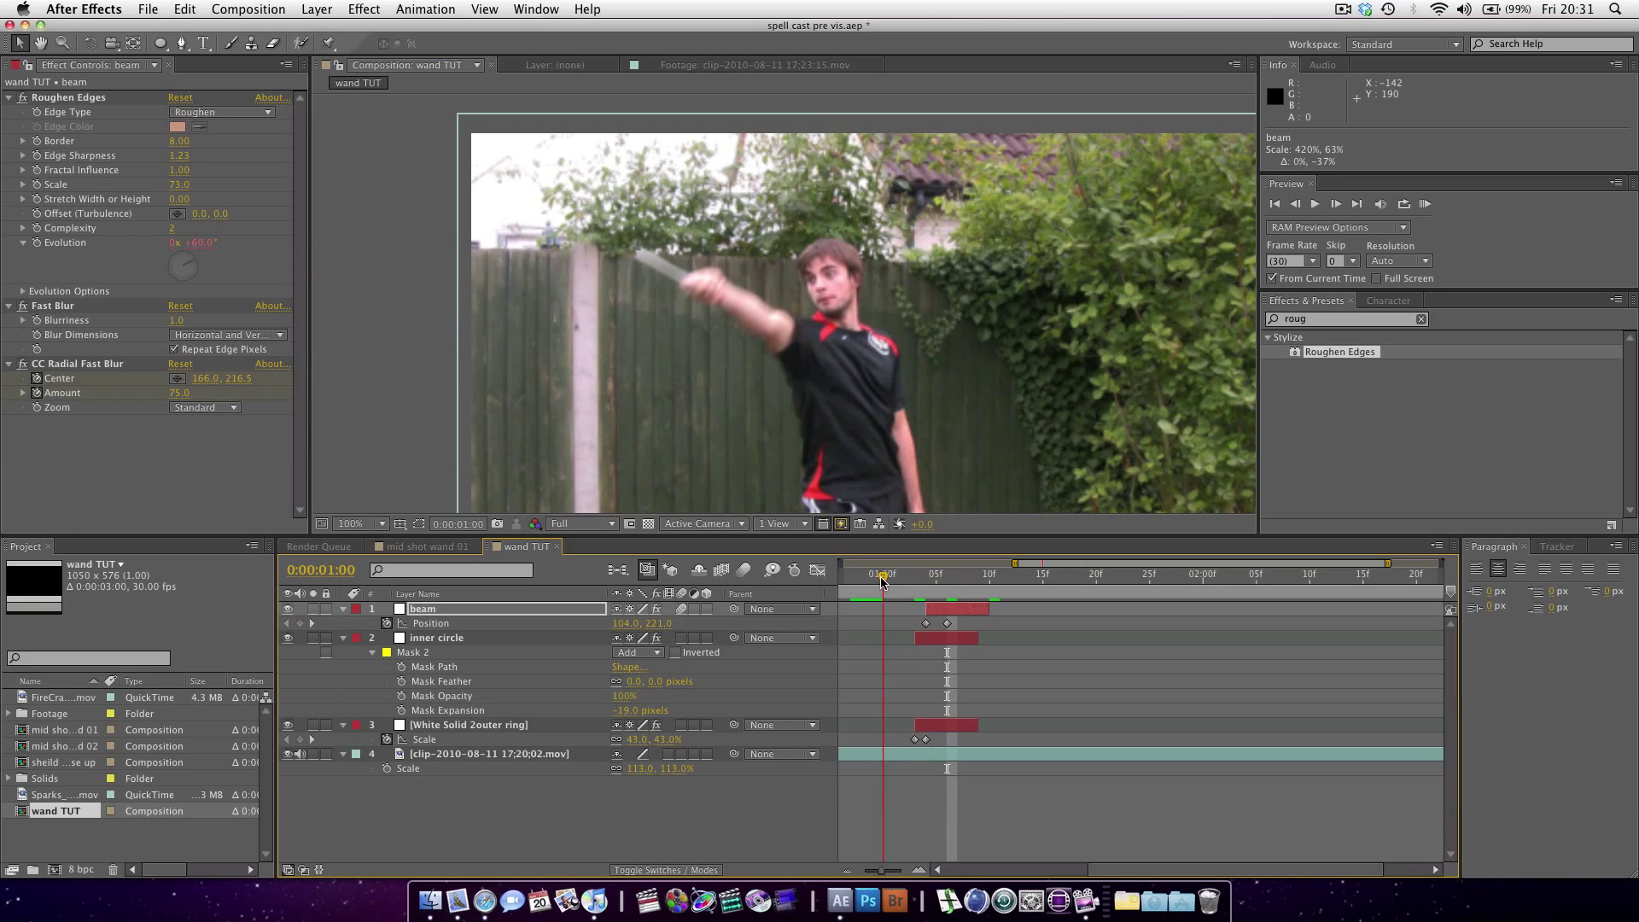
left_click(945, 573)
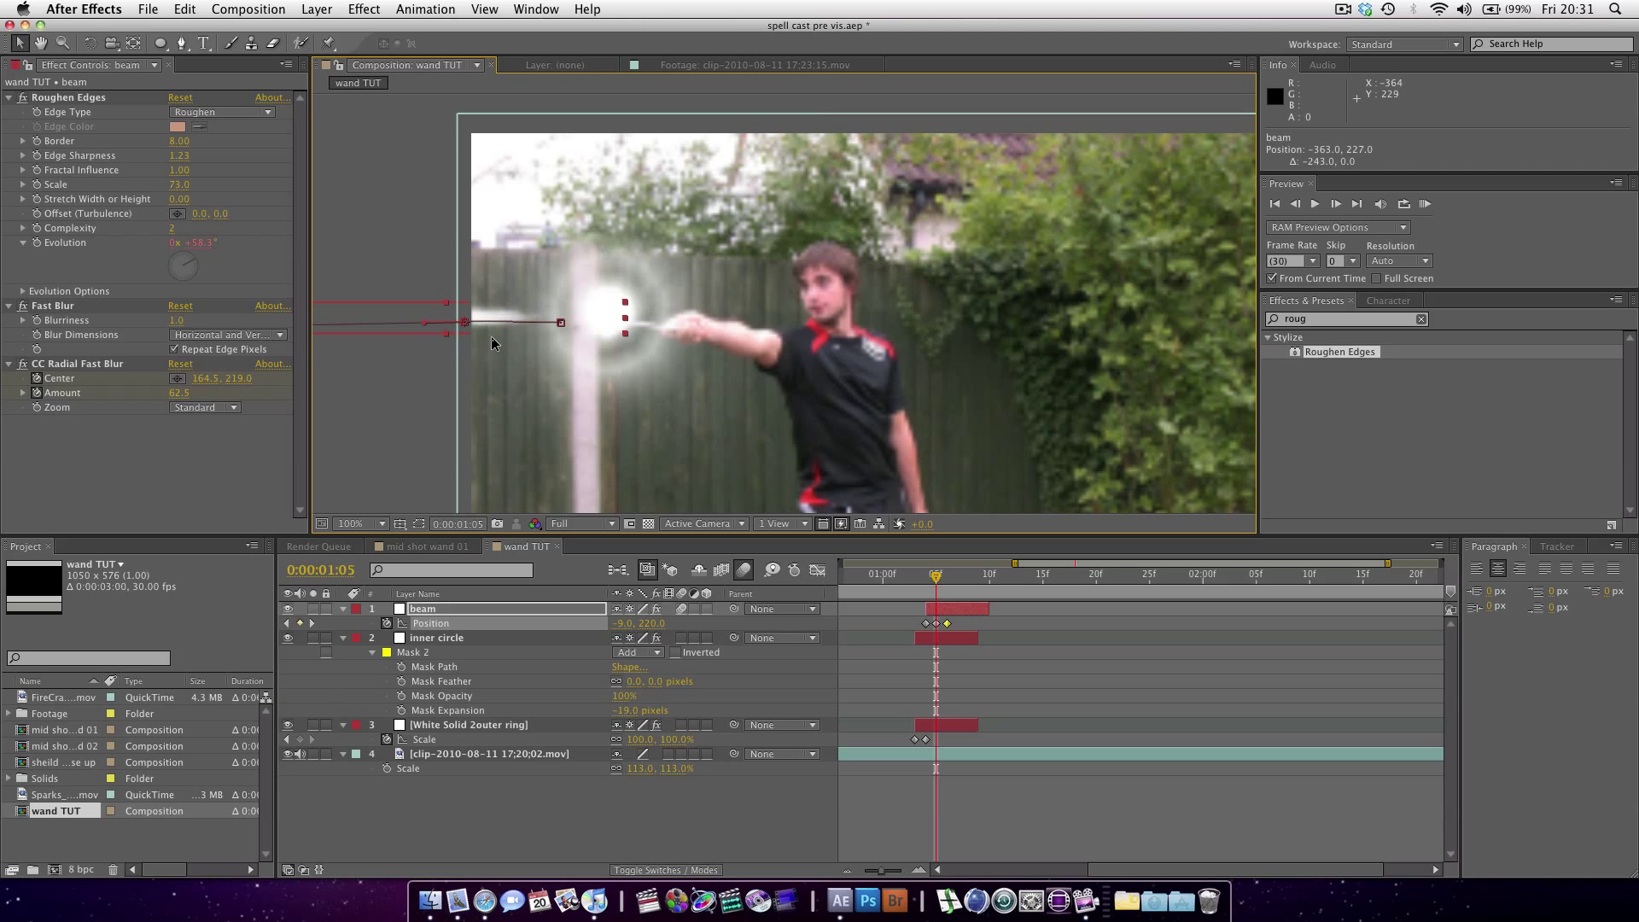
left_click(353, 523)
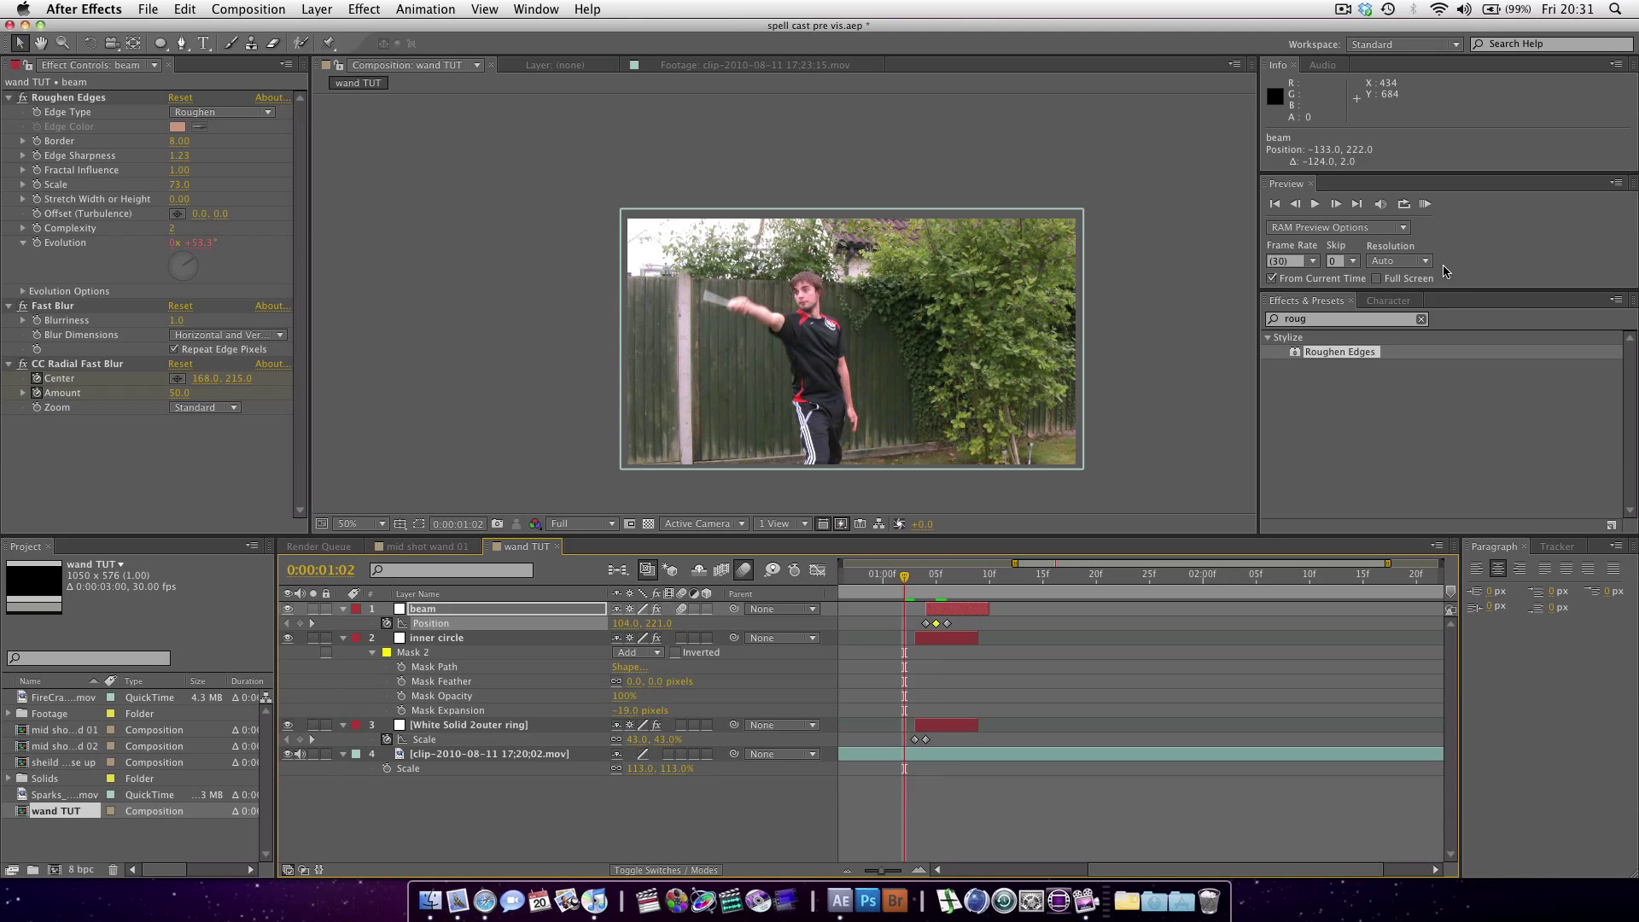
- Render and play a RAM preview of the wand shot, then return to the beam's glow frame
left_click(1423, 204)
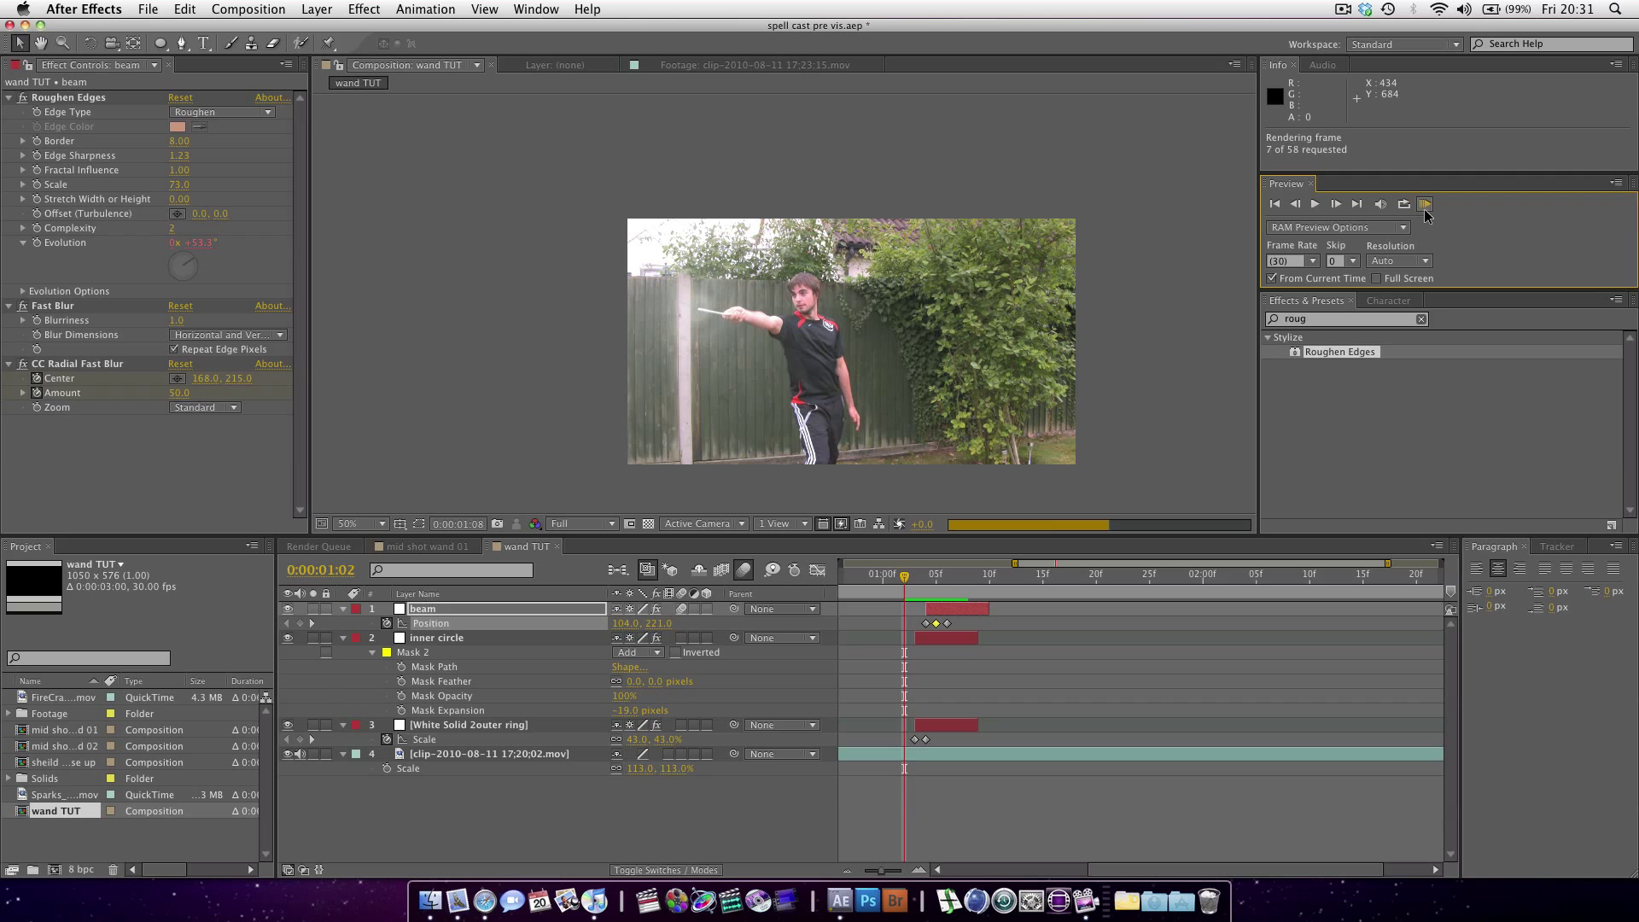
left_click(1424, 205)
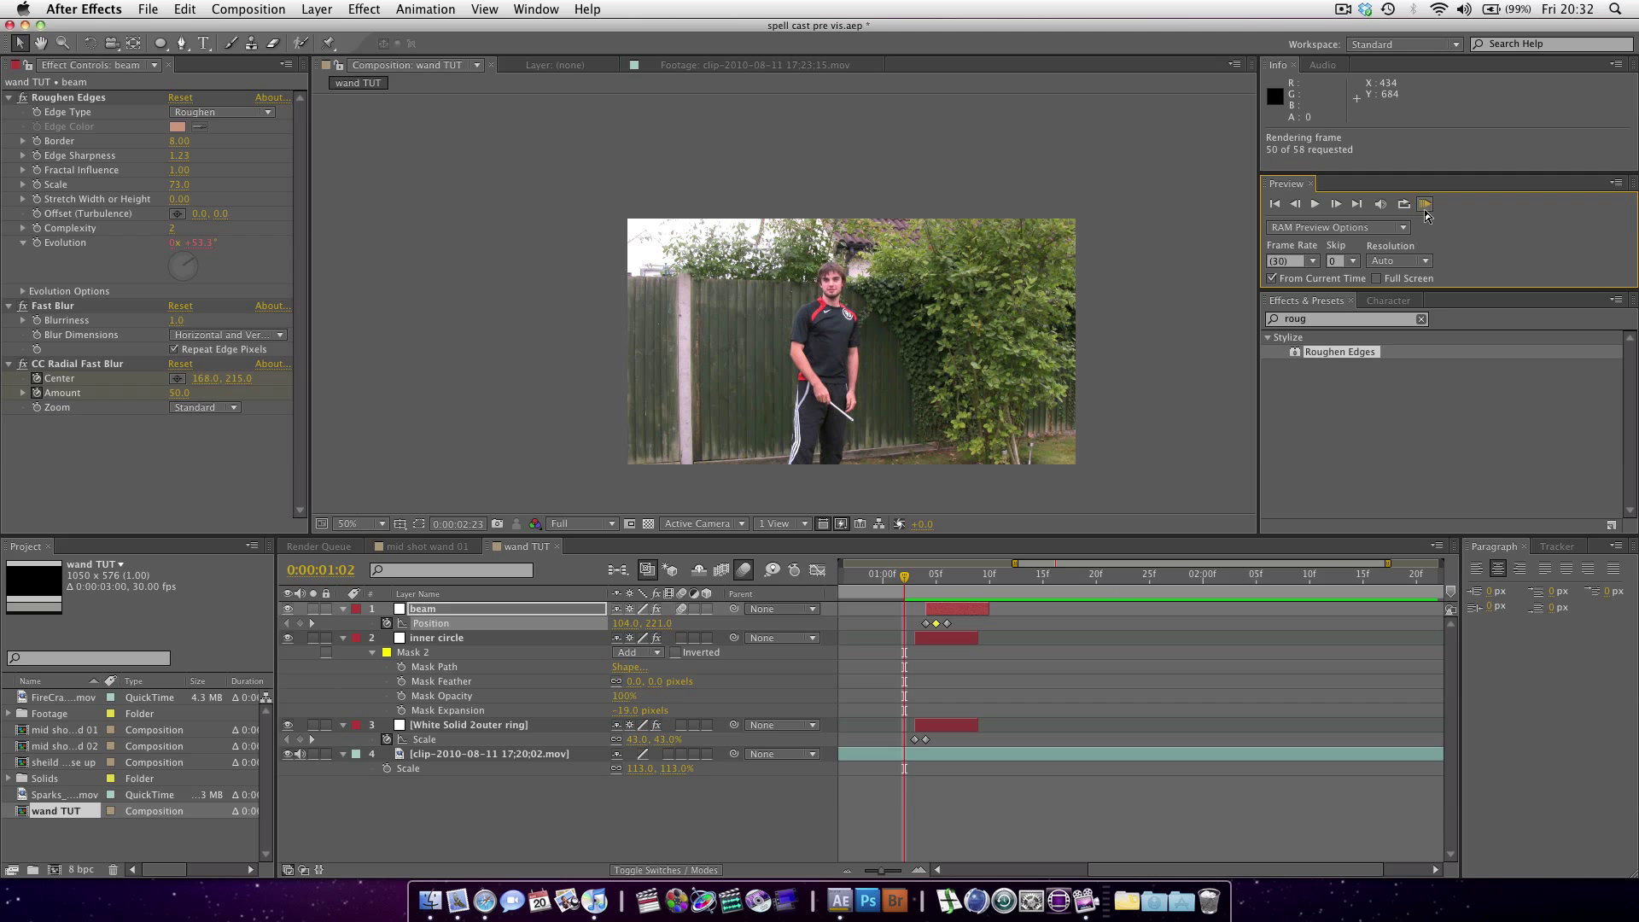
left_click(1424, 204)
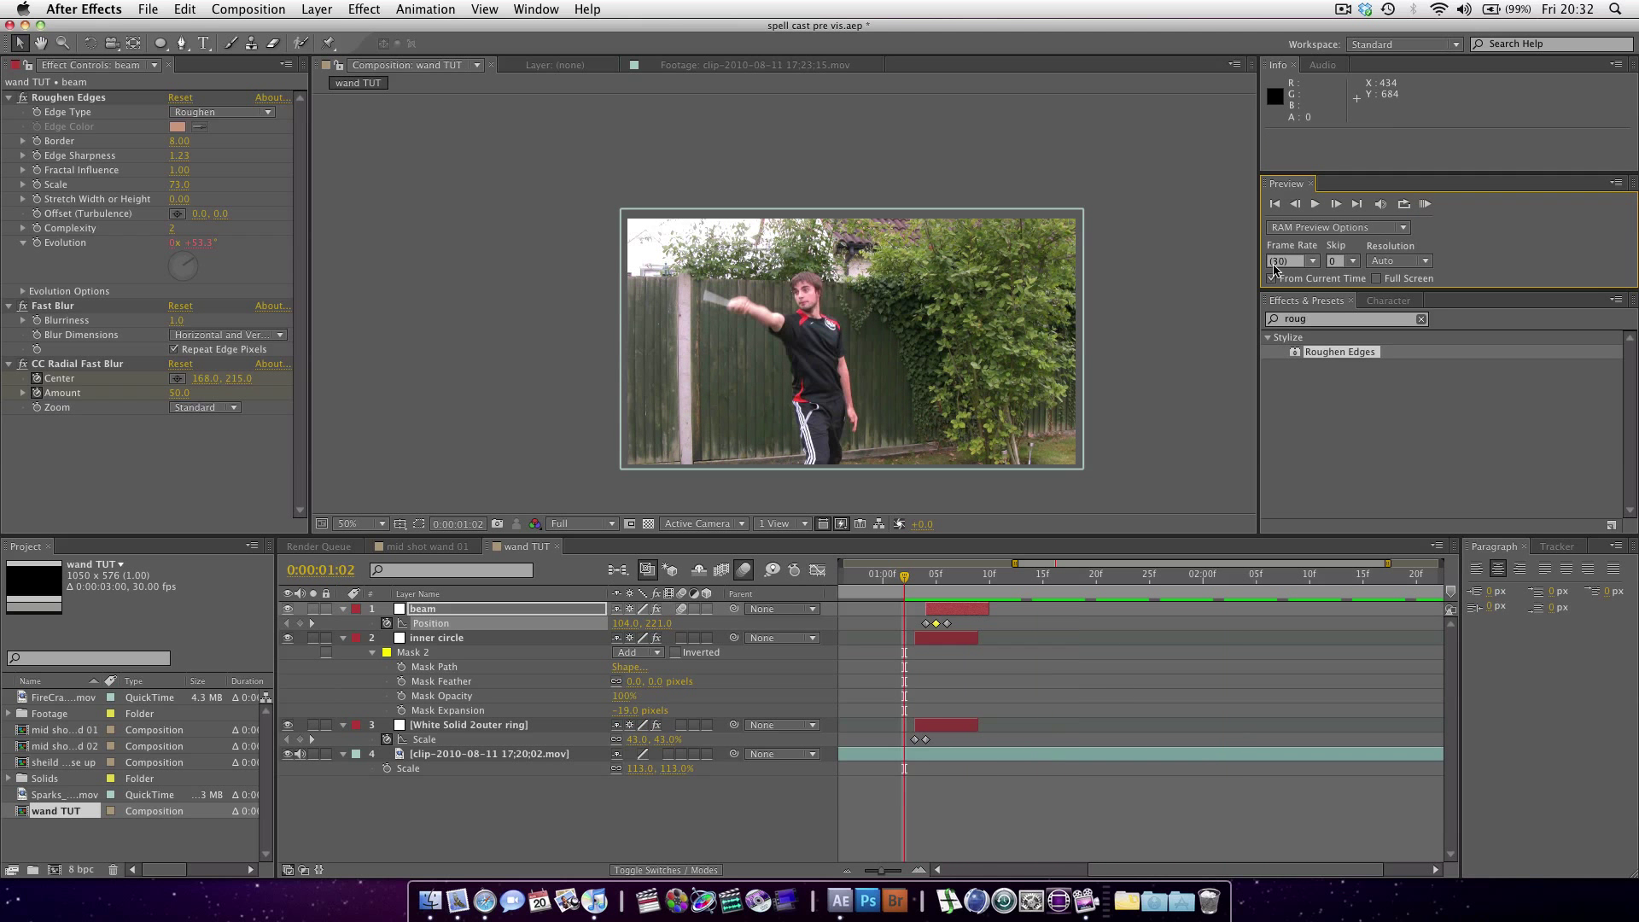
left_click(946, 573)
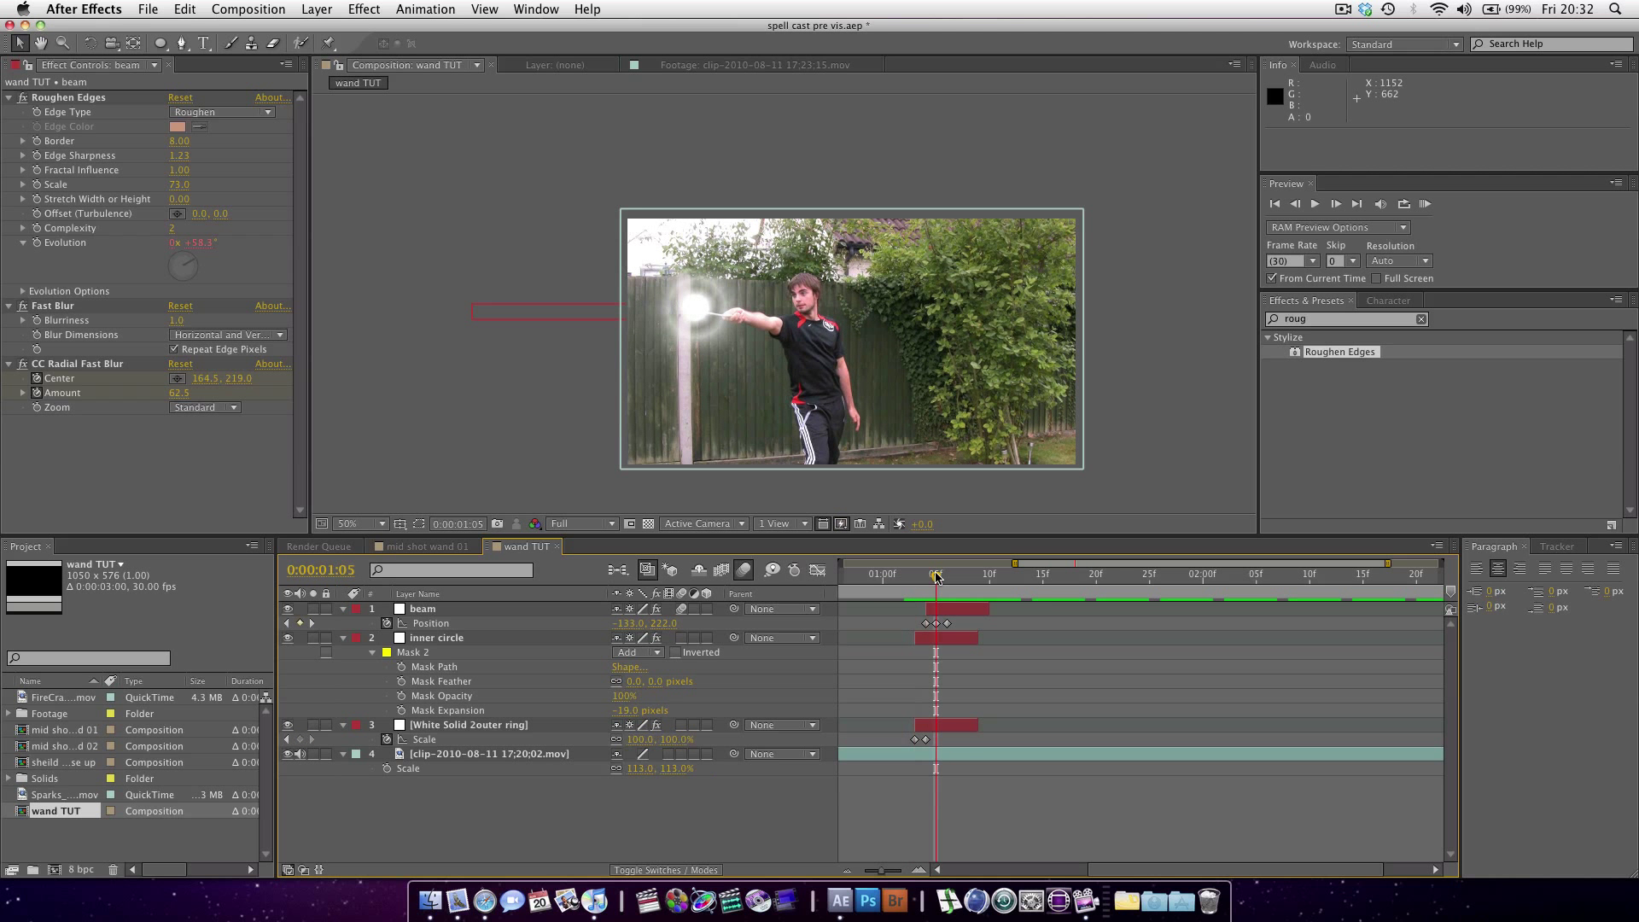
left_click(358, 523)
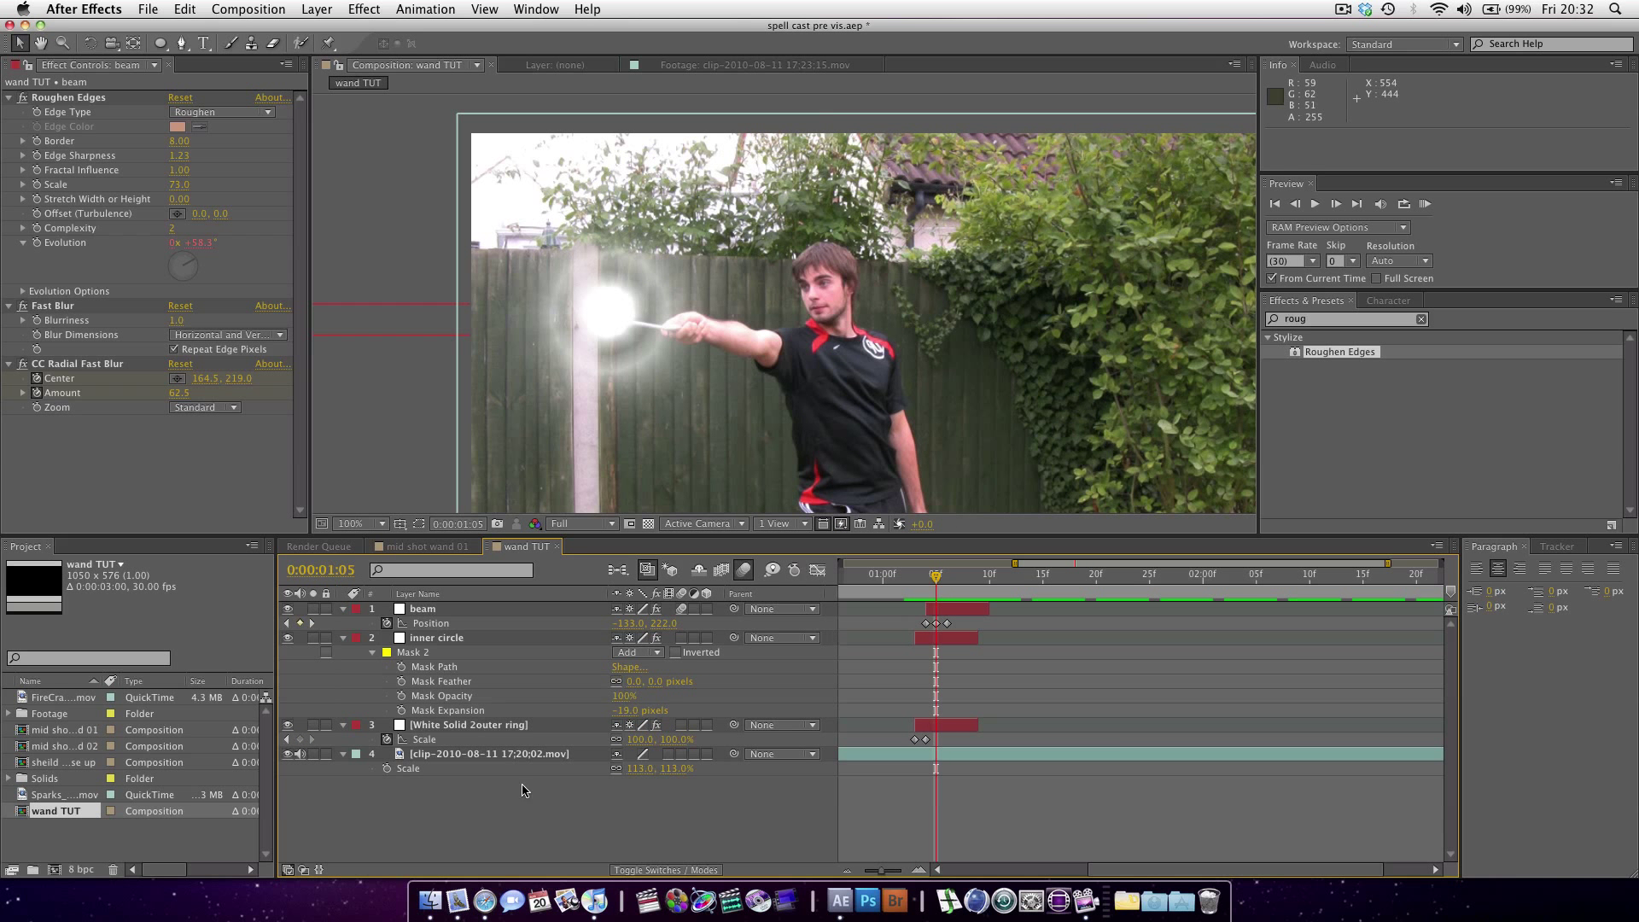
mouse_move(541, 818)
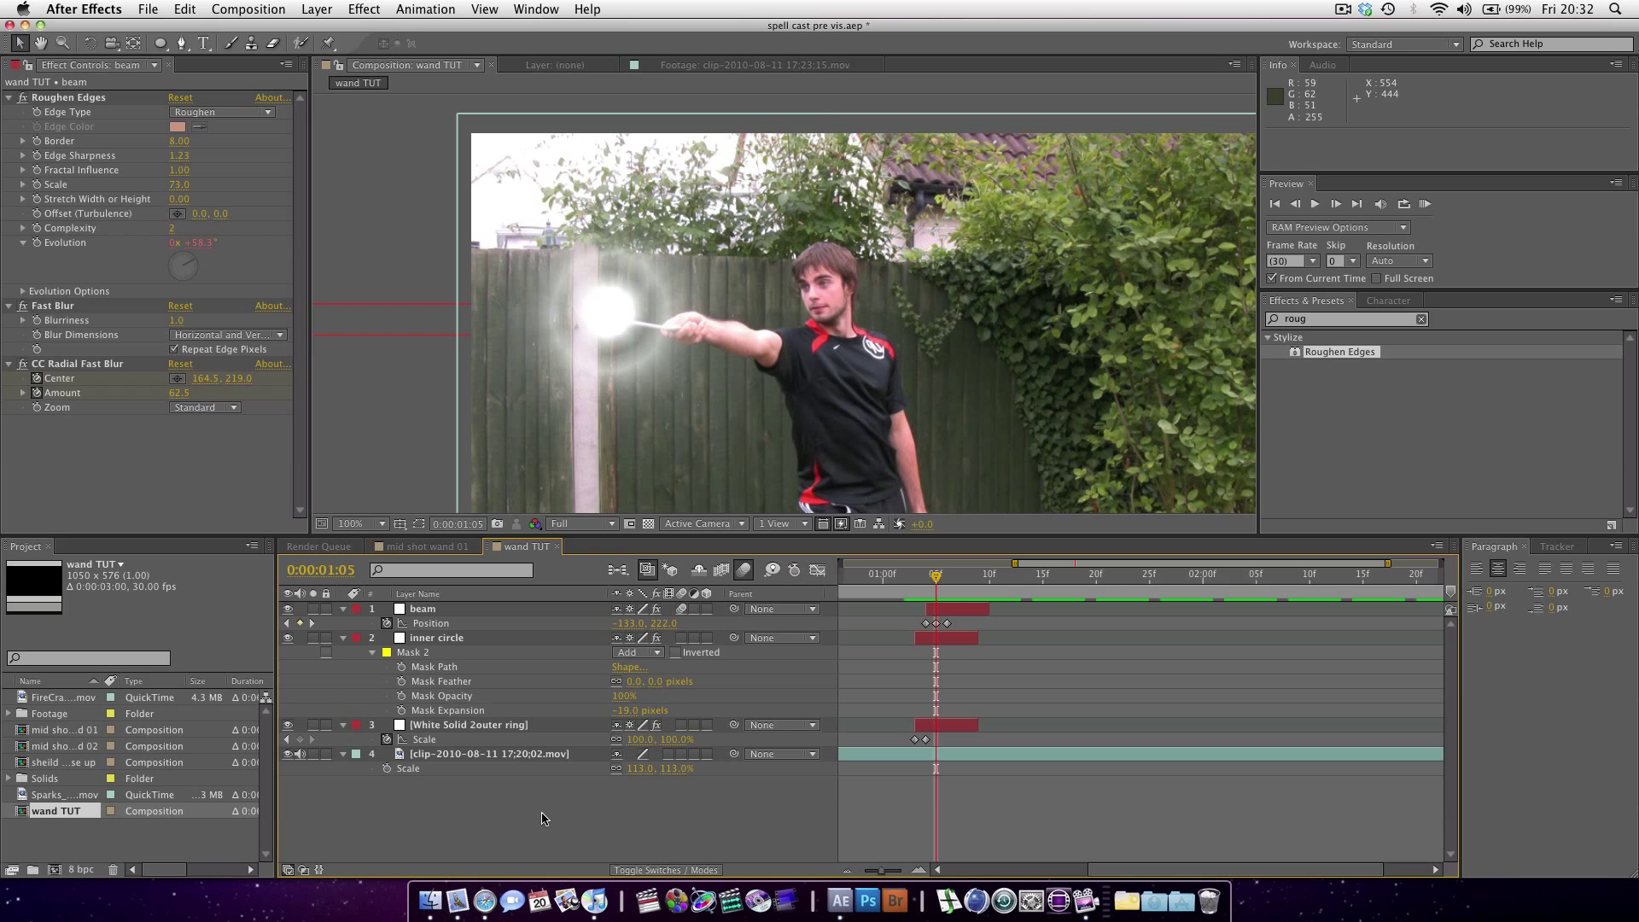
mouse_move(73, 802)
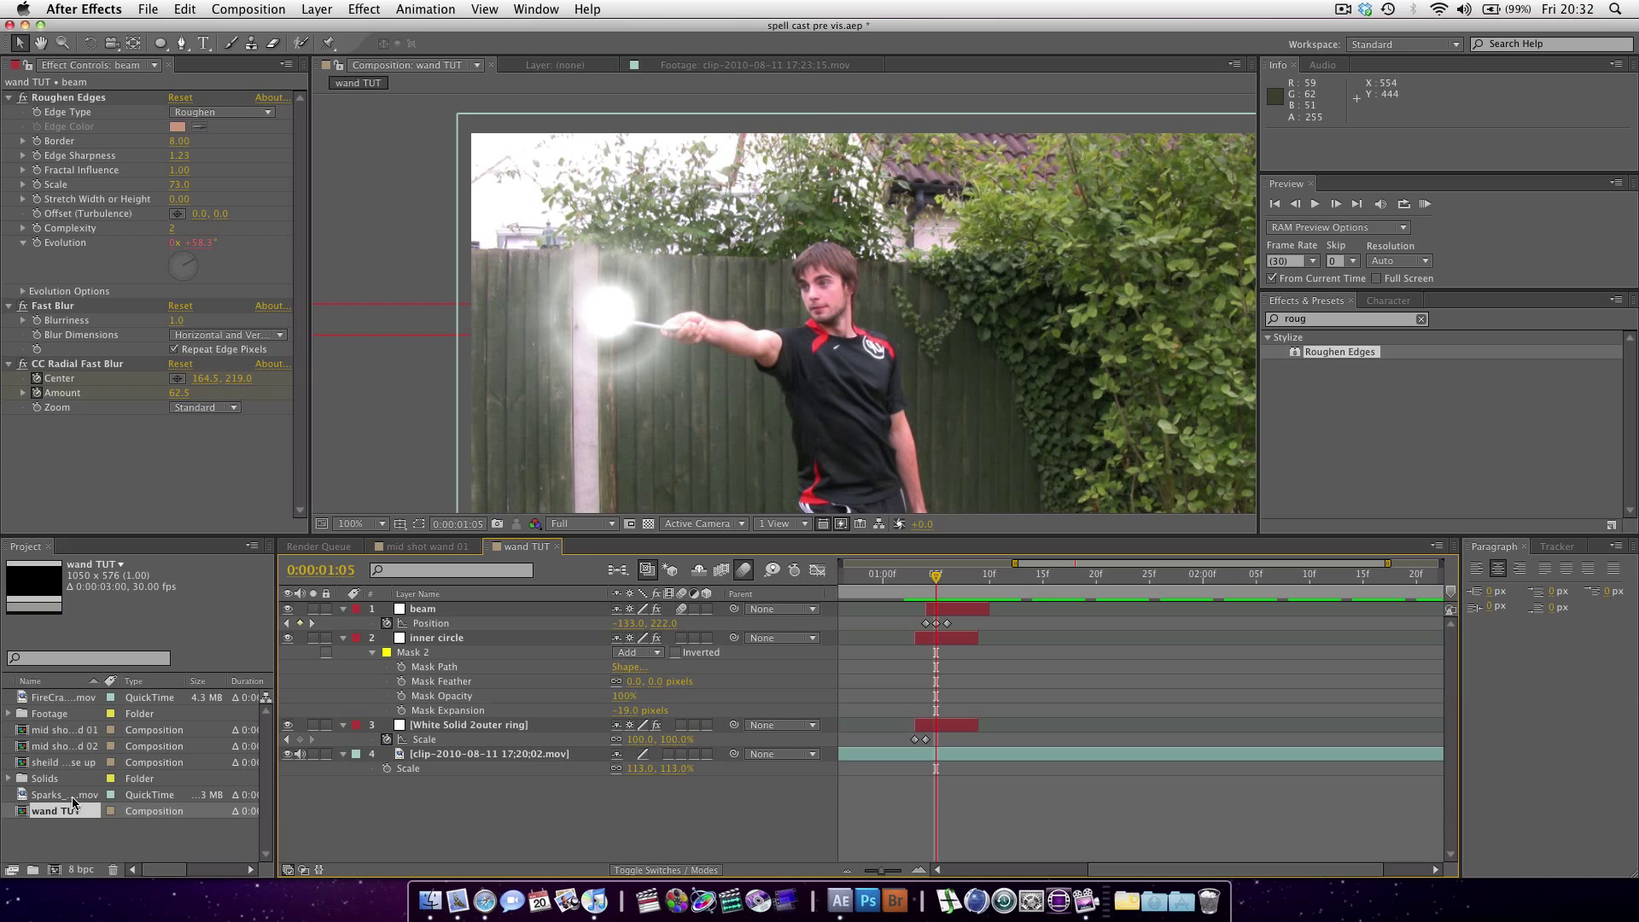
- Add Sparks_02.mov to the comp, scale it to about 27% and move it to the wand tip
left_click(60, 794)
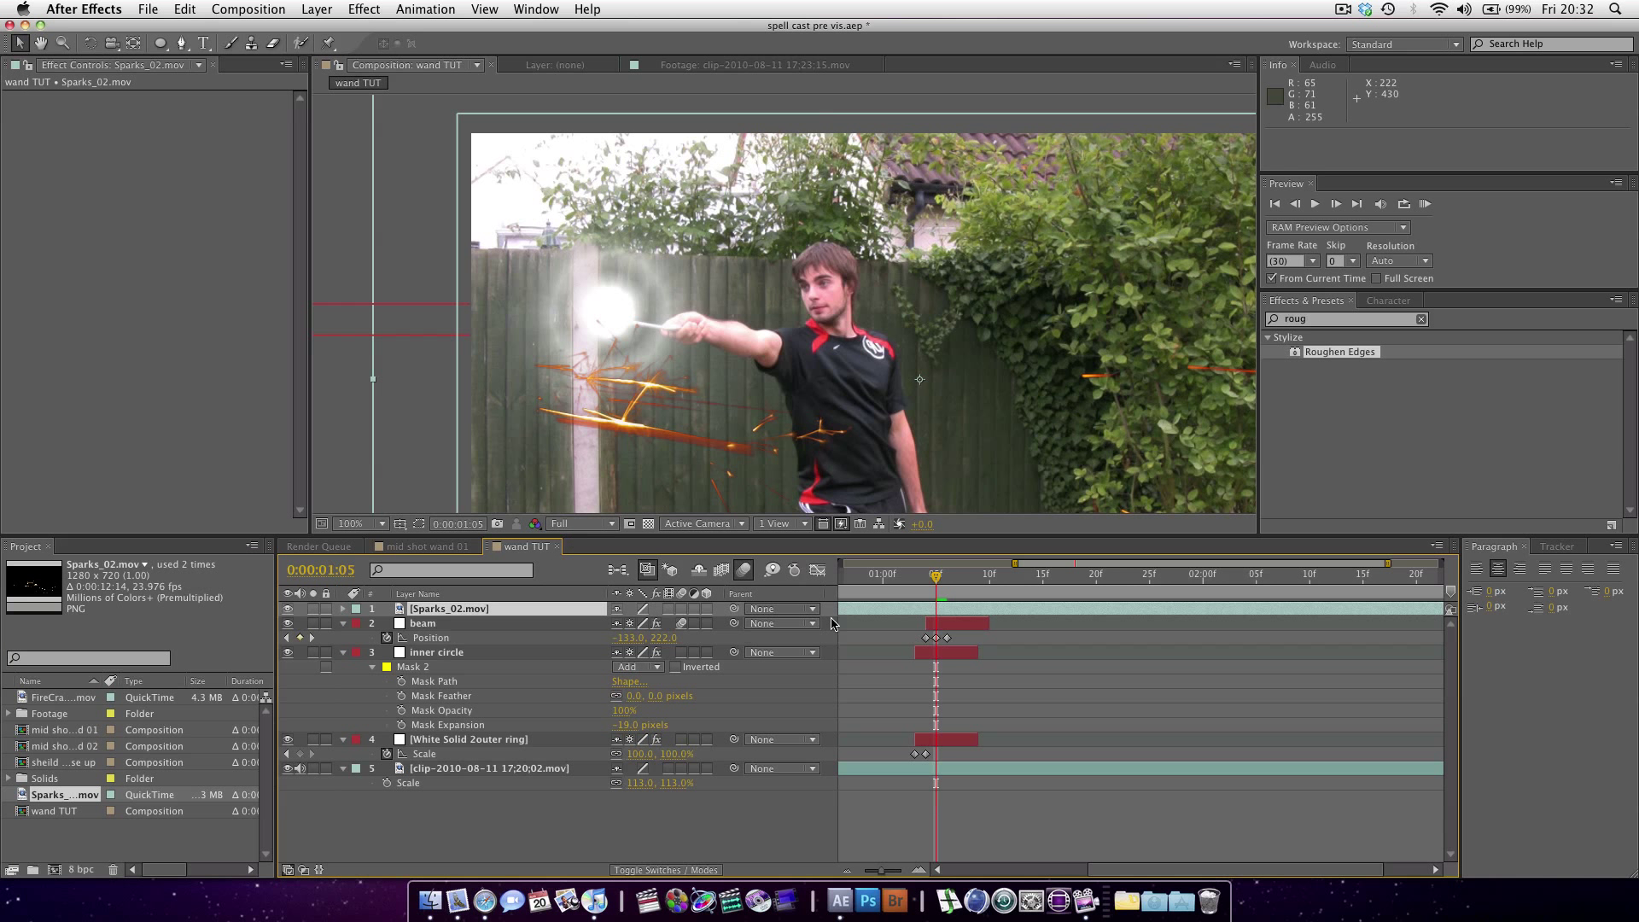
mouse_move(937, 574)
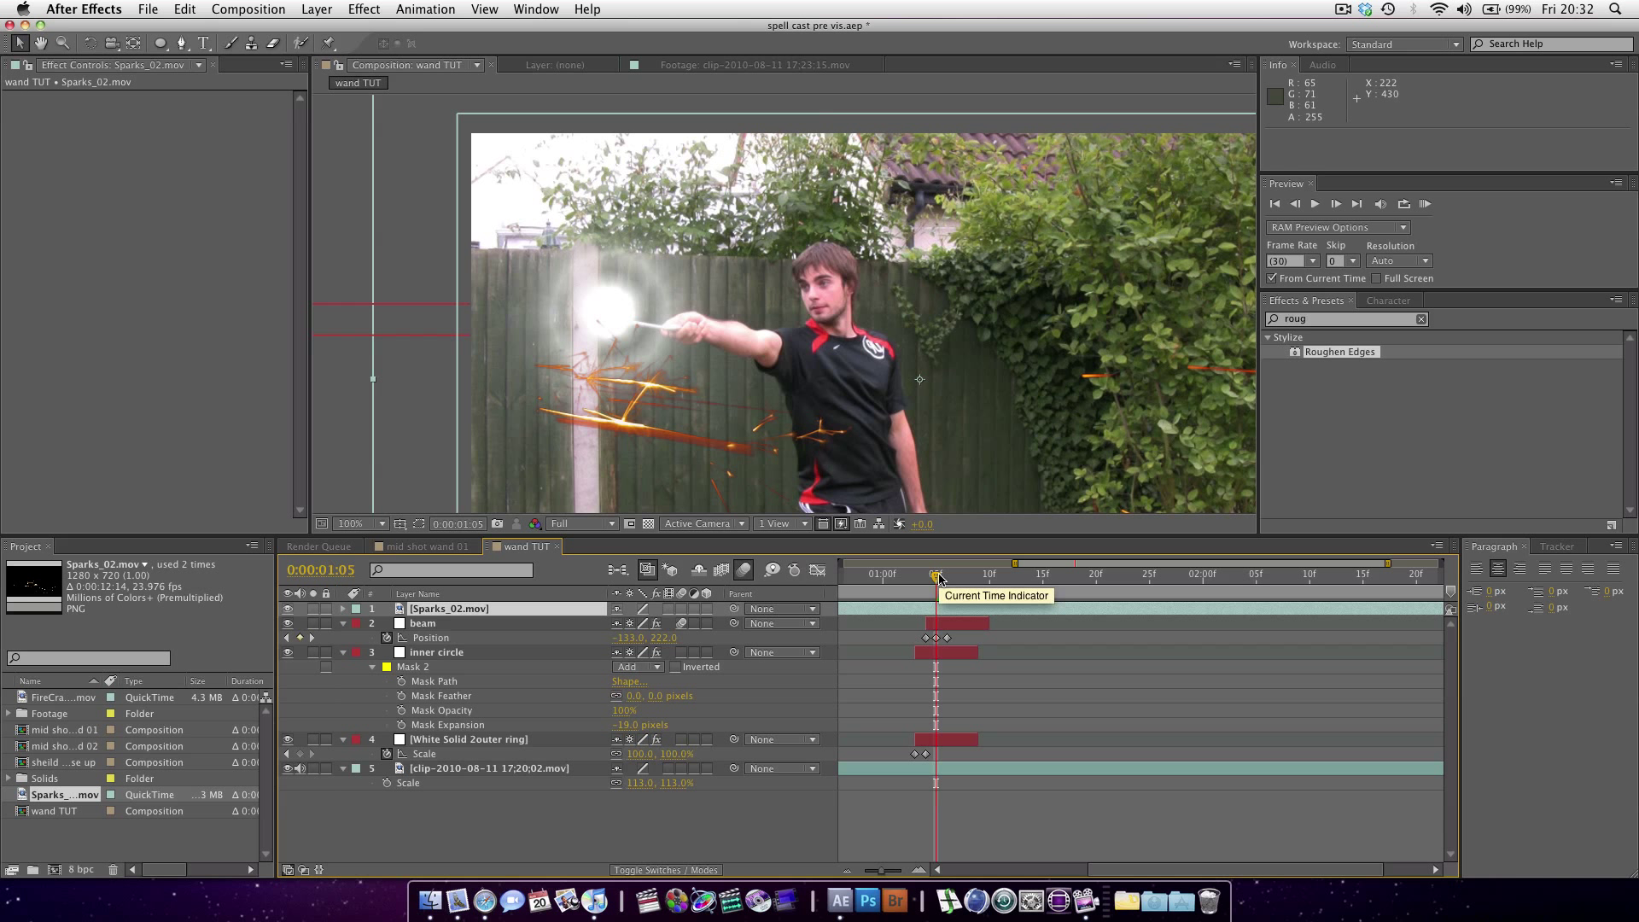
mouse_move(933, 576)
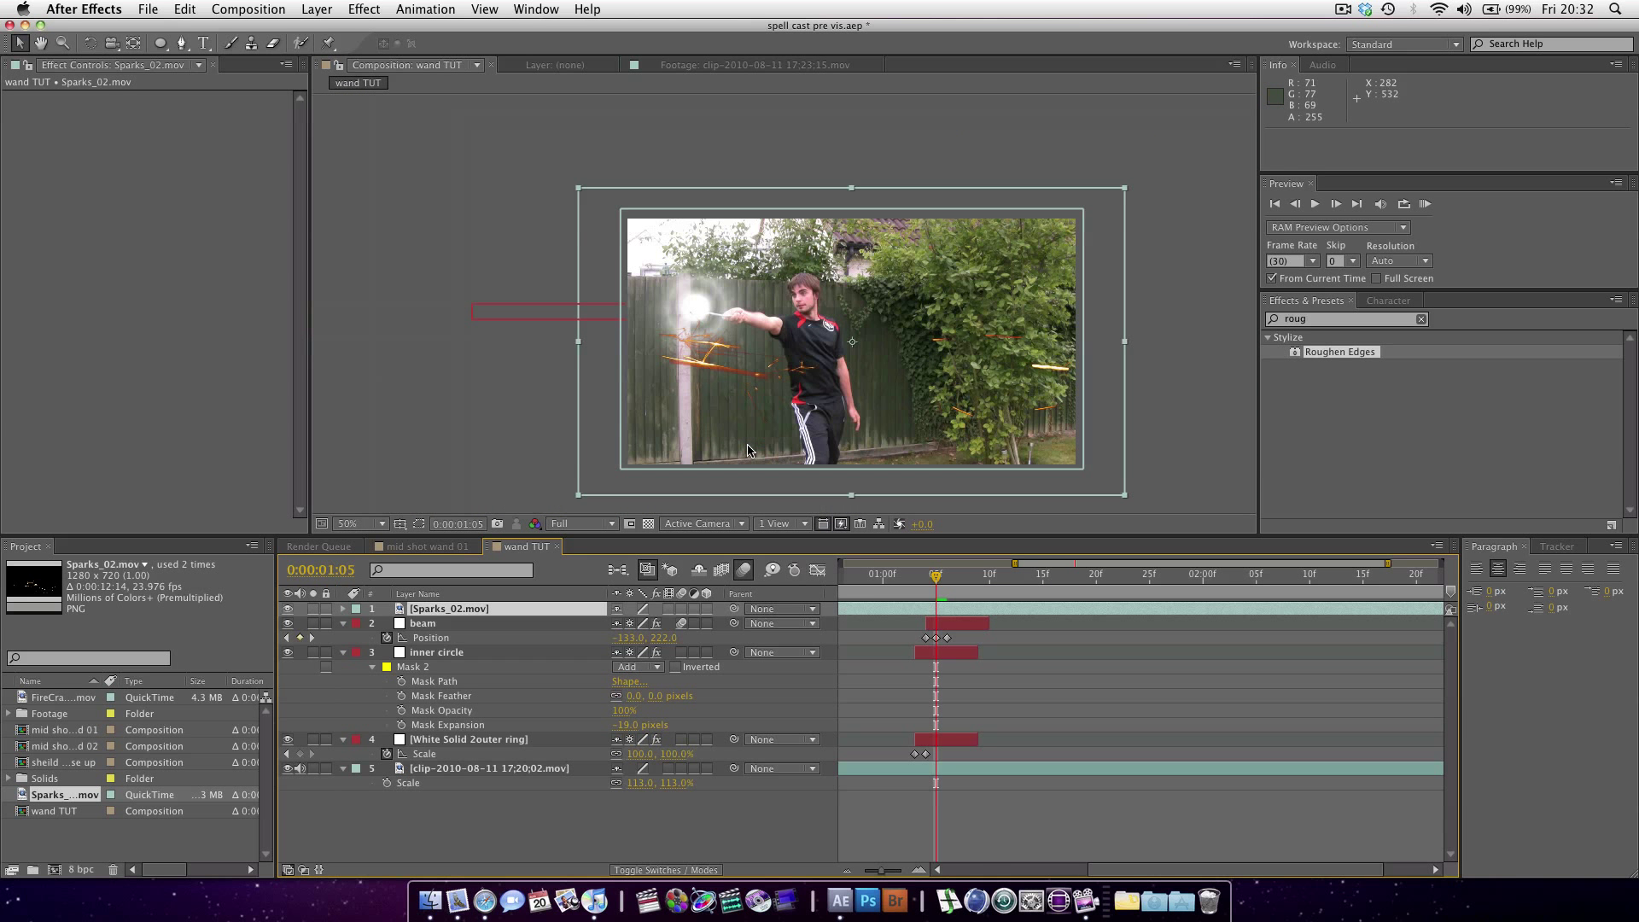
mouse_move(939, 345)
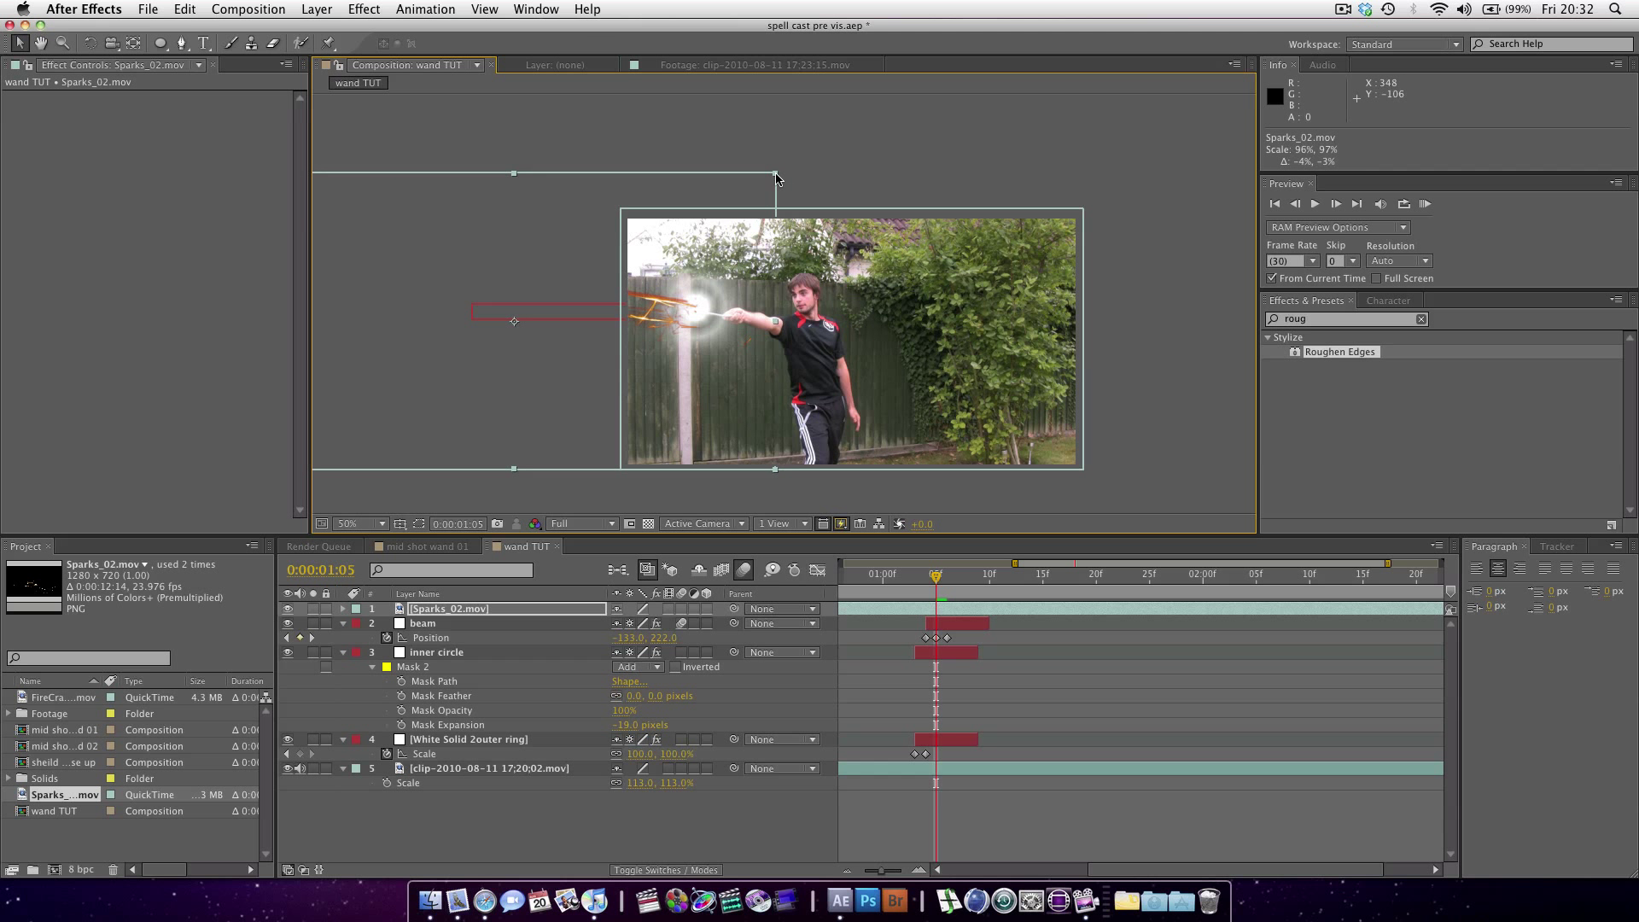
left_click_drag(776, 174, 742, 188)
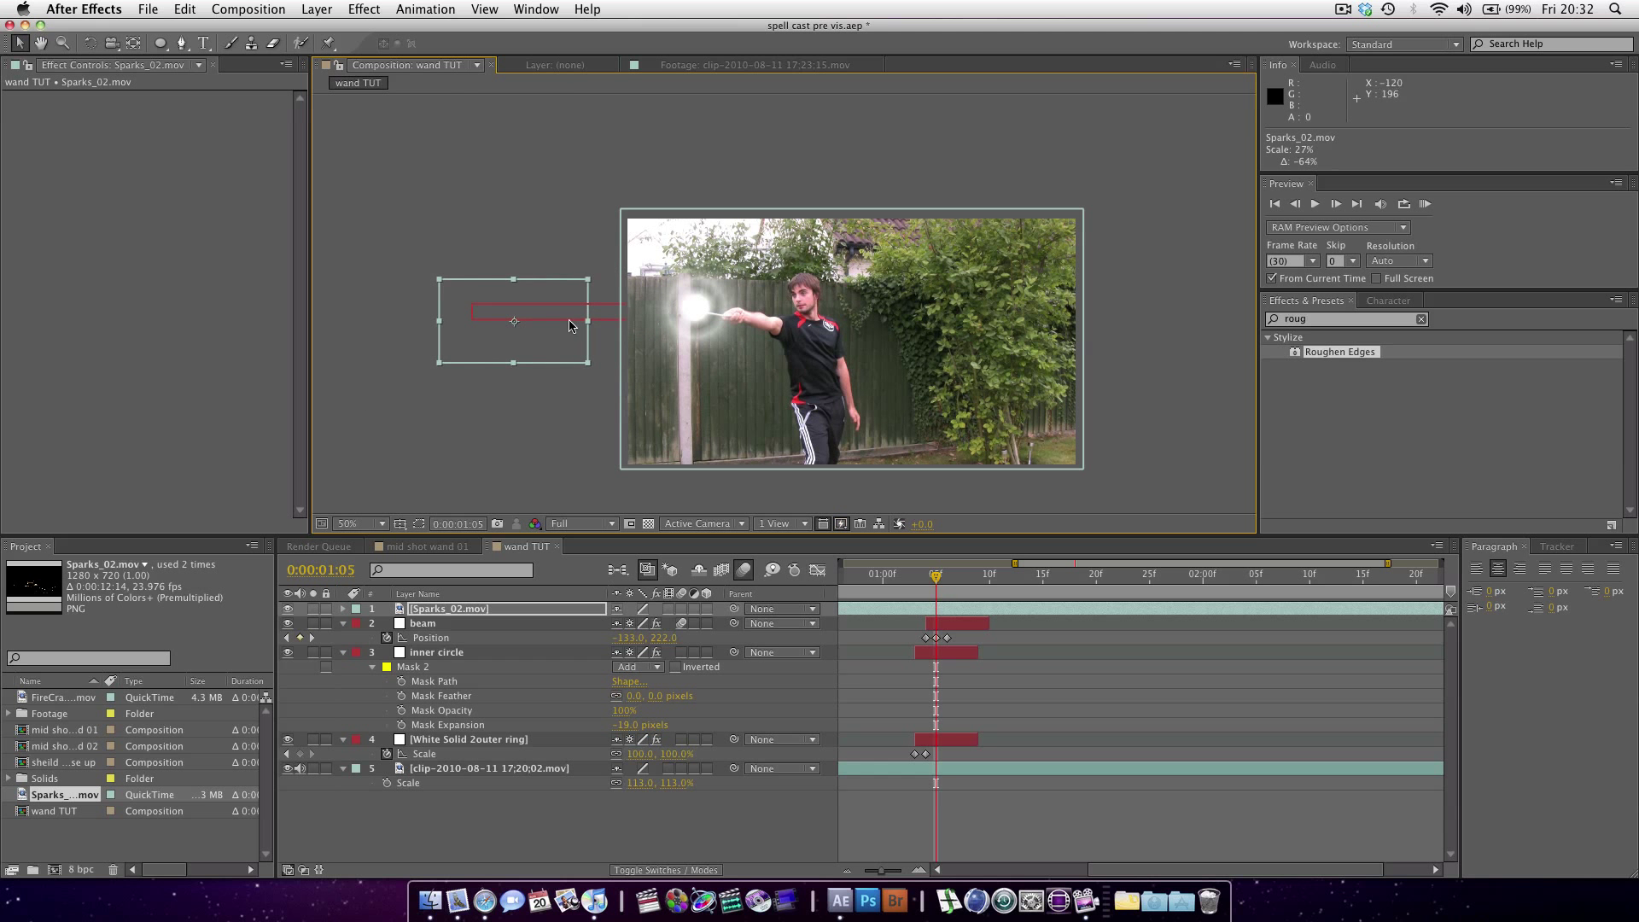
left_click_drag(513, 321, 635, 310)
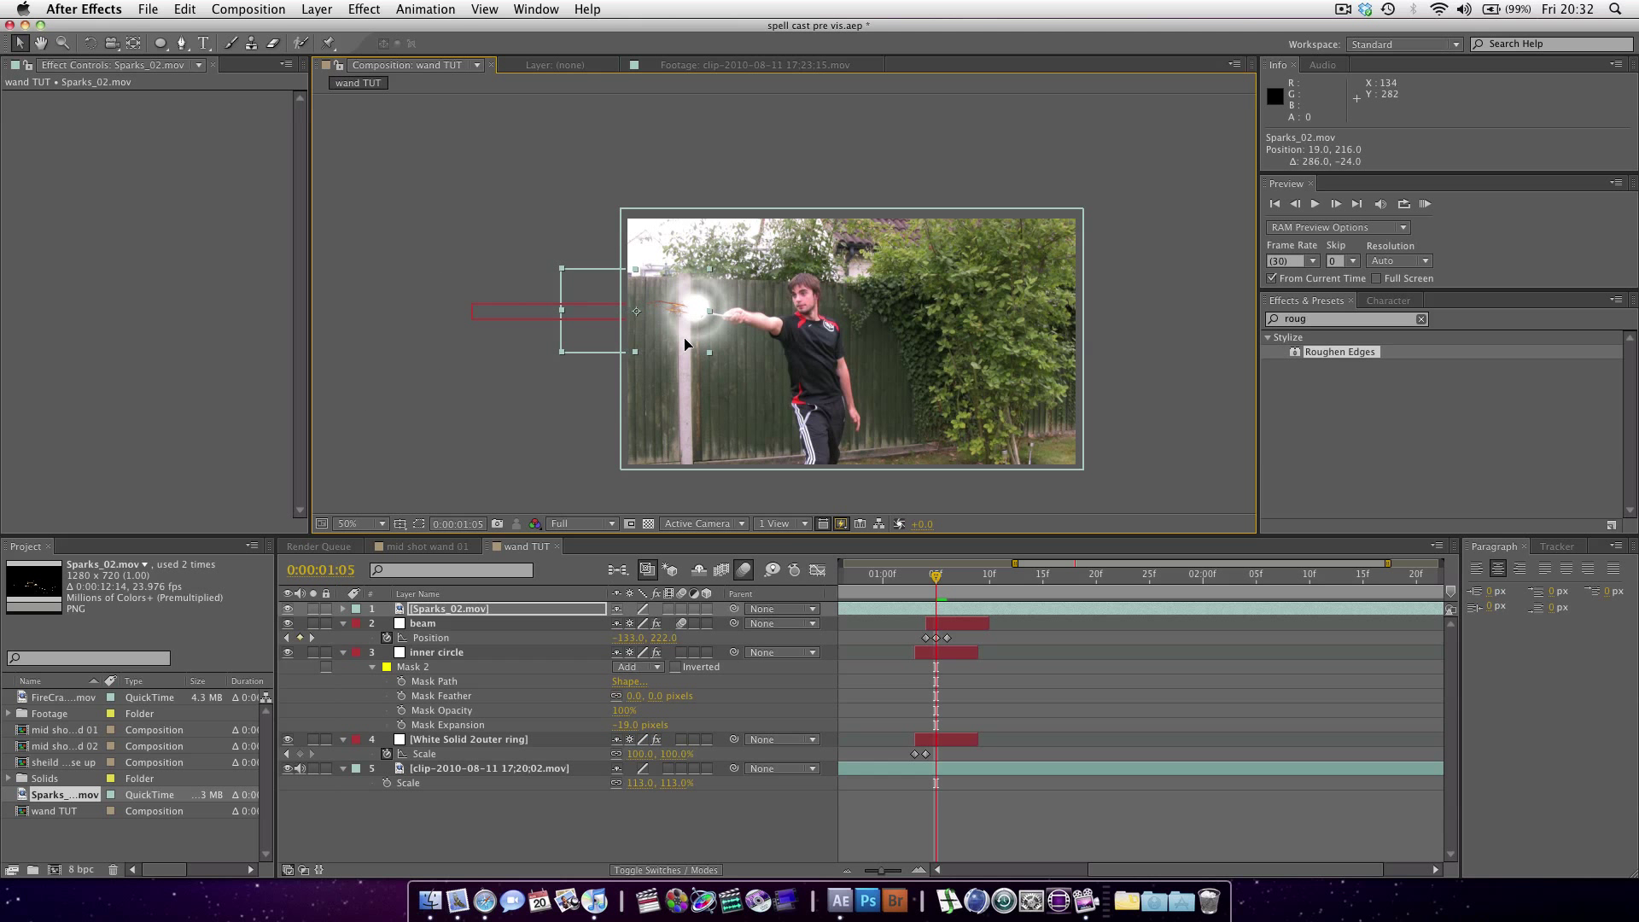
left_click(353, 523)
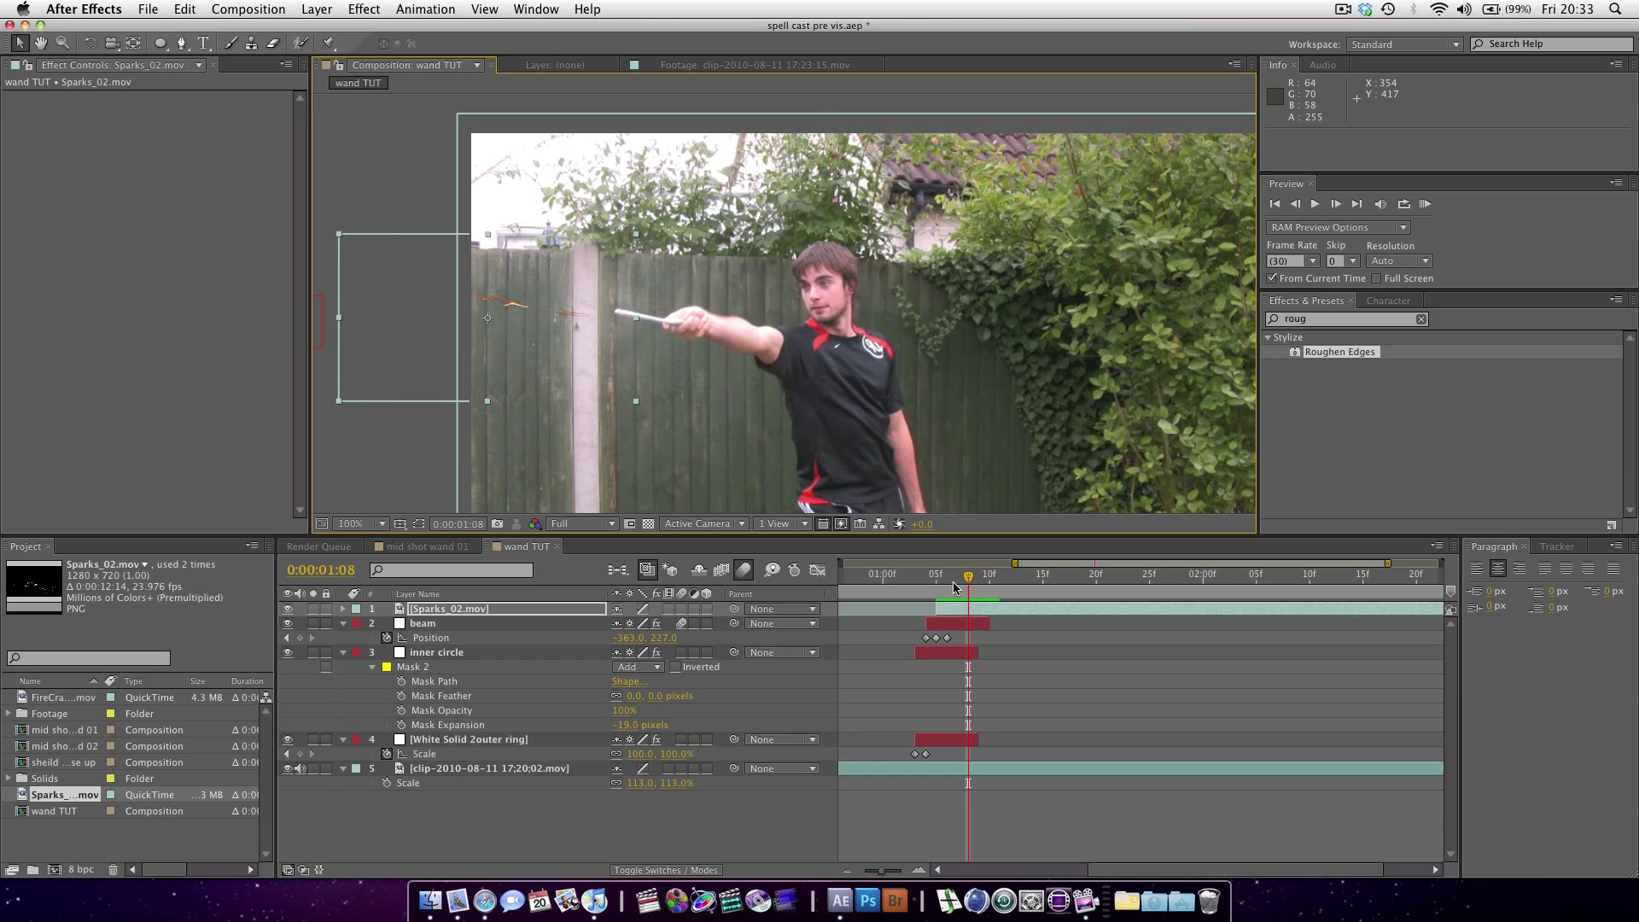
mouse_move(987, 591)
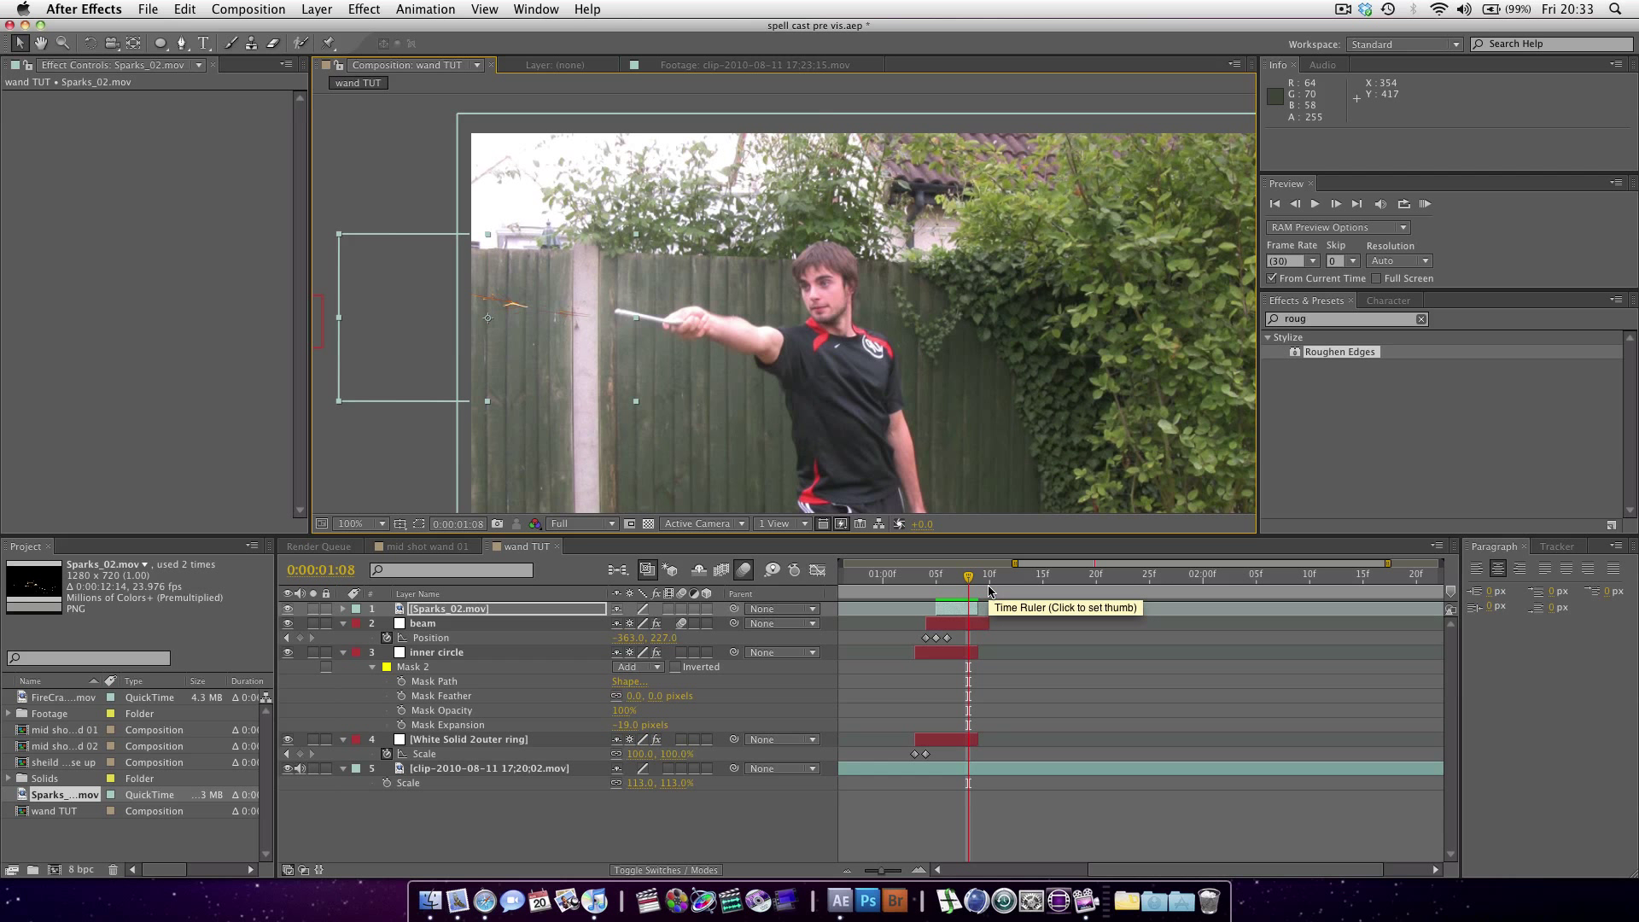
- Move Sparks_02 below inner circle, starting at the burst frame, with Scale at 19.2%
left_click(926, 575)
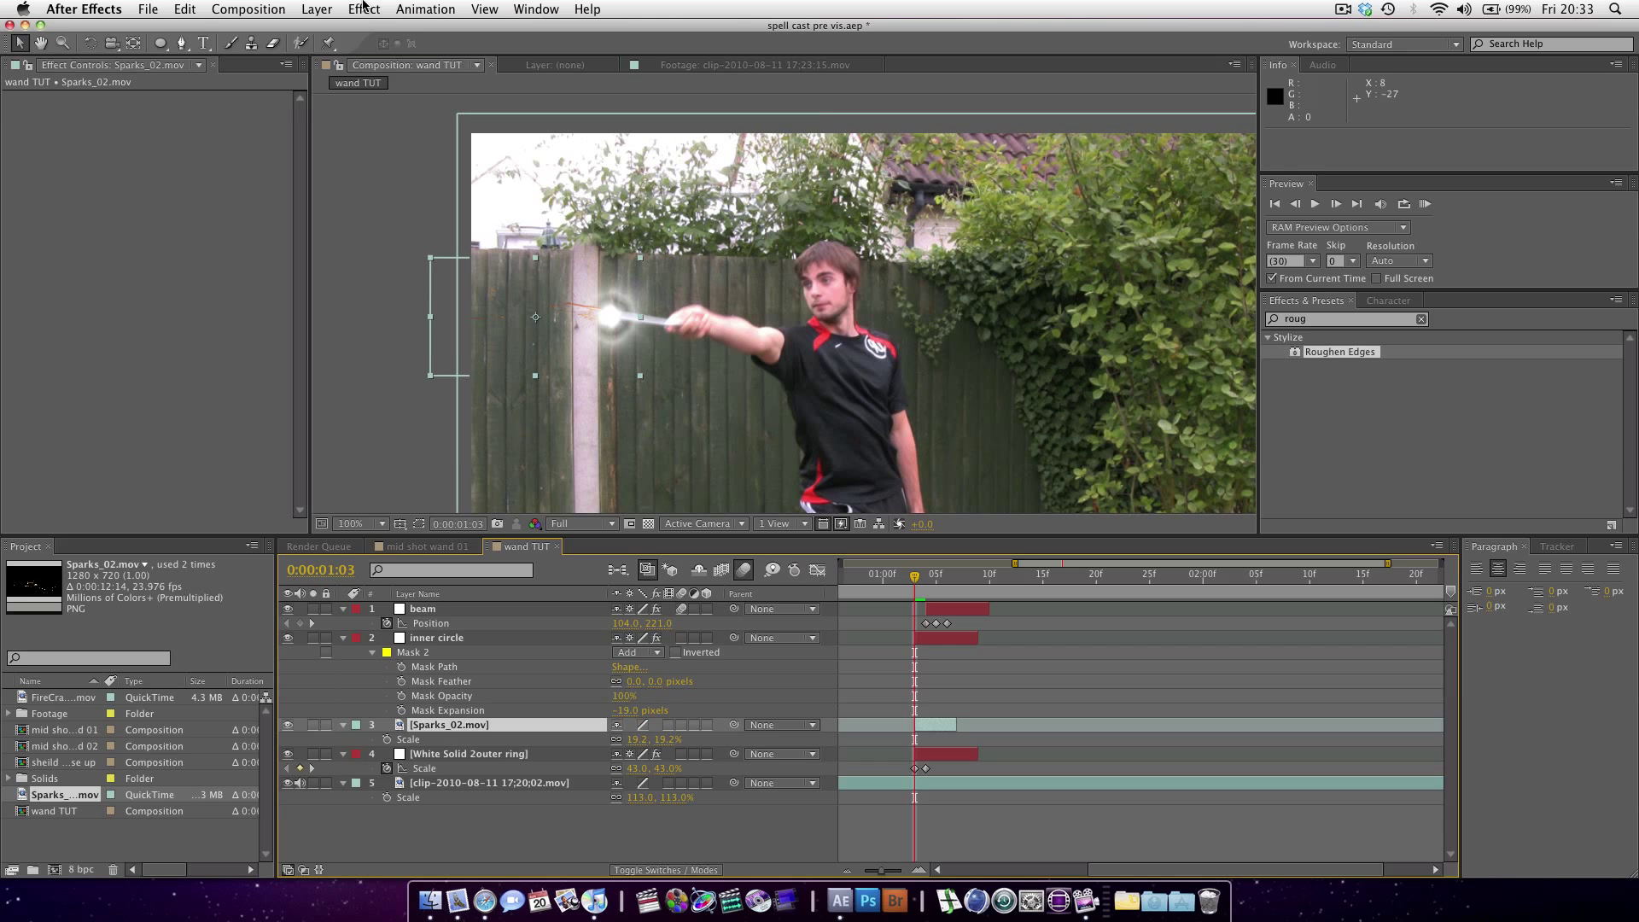
- Apply Tint and Levels to Sparks_02 with input white at 106, and review a later frame
left_click(363, 9)
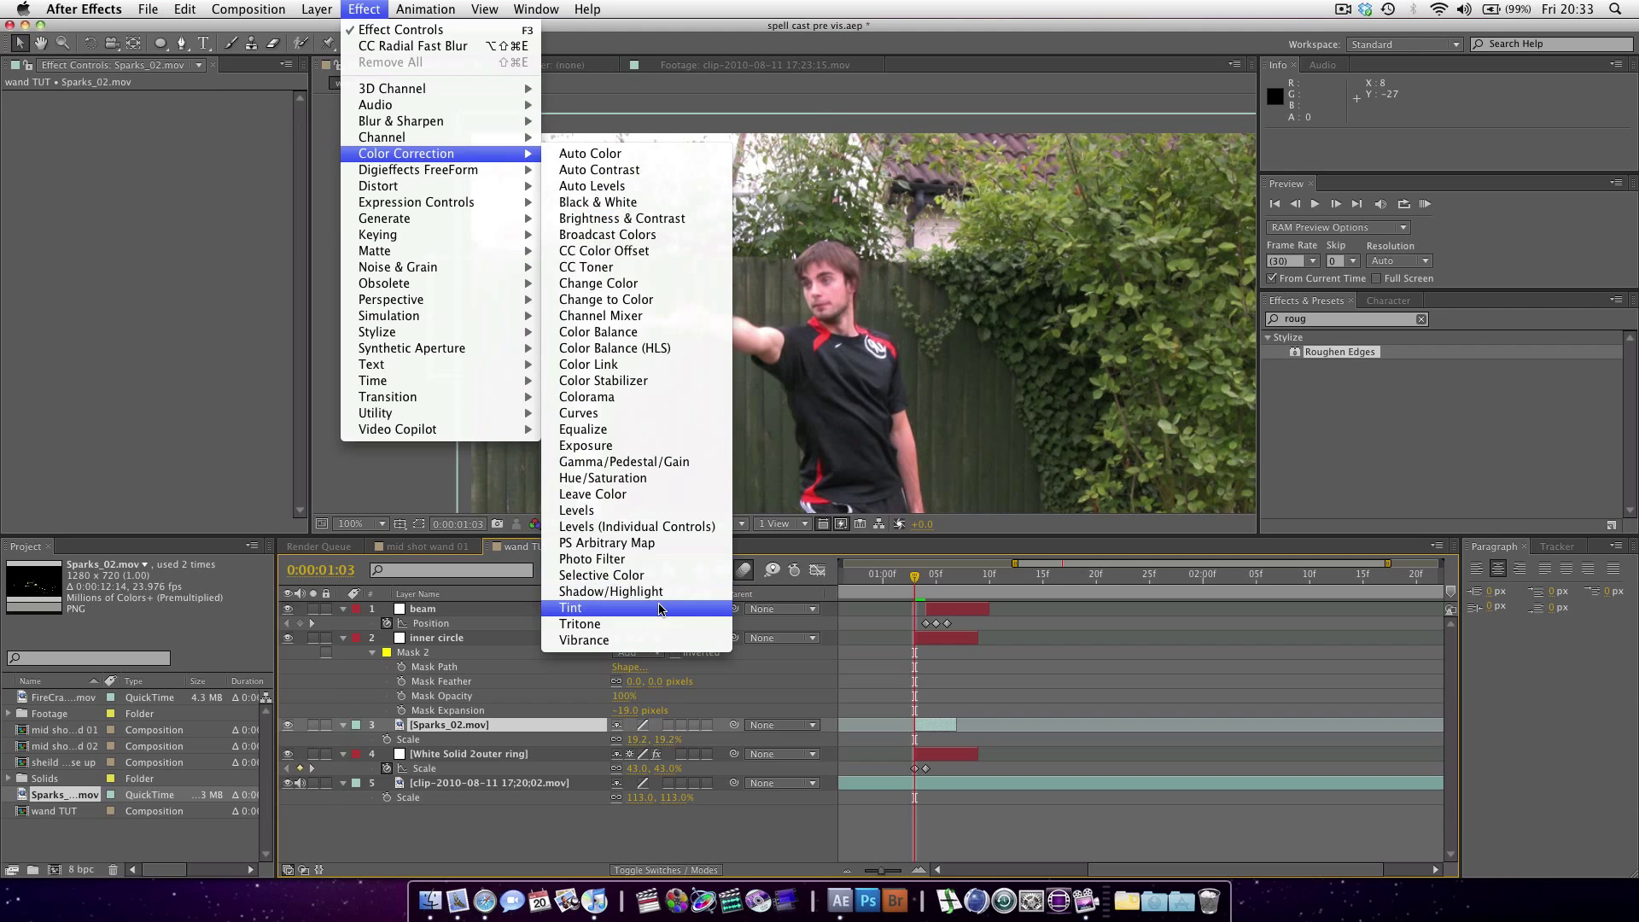
left_click(571, 606)
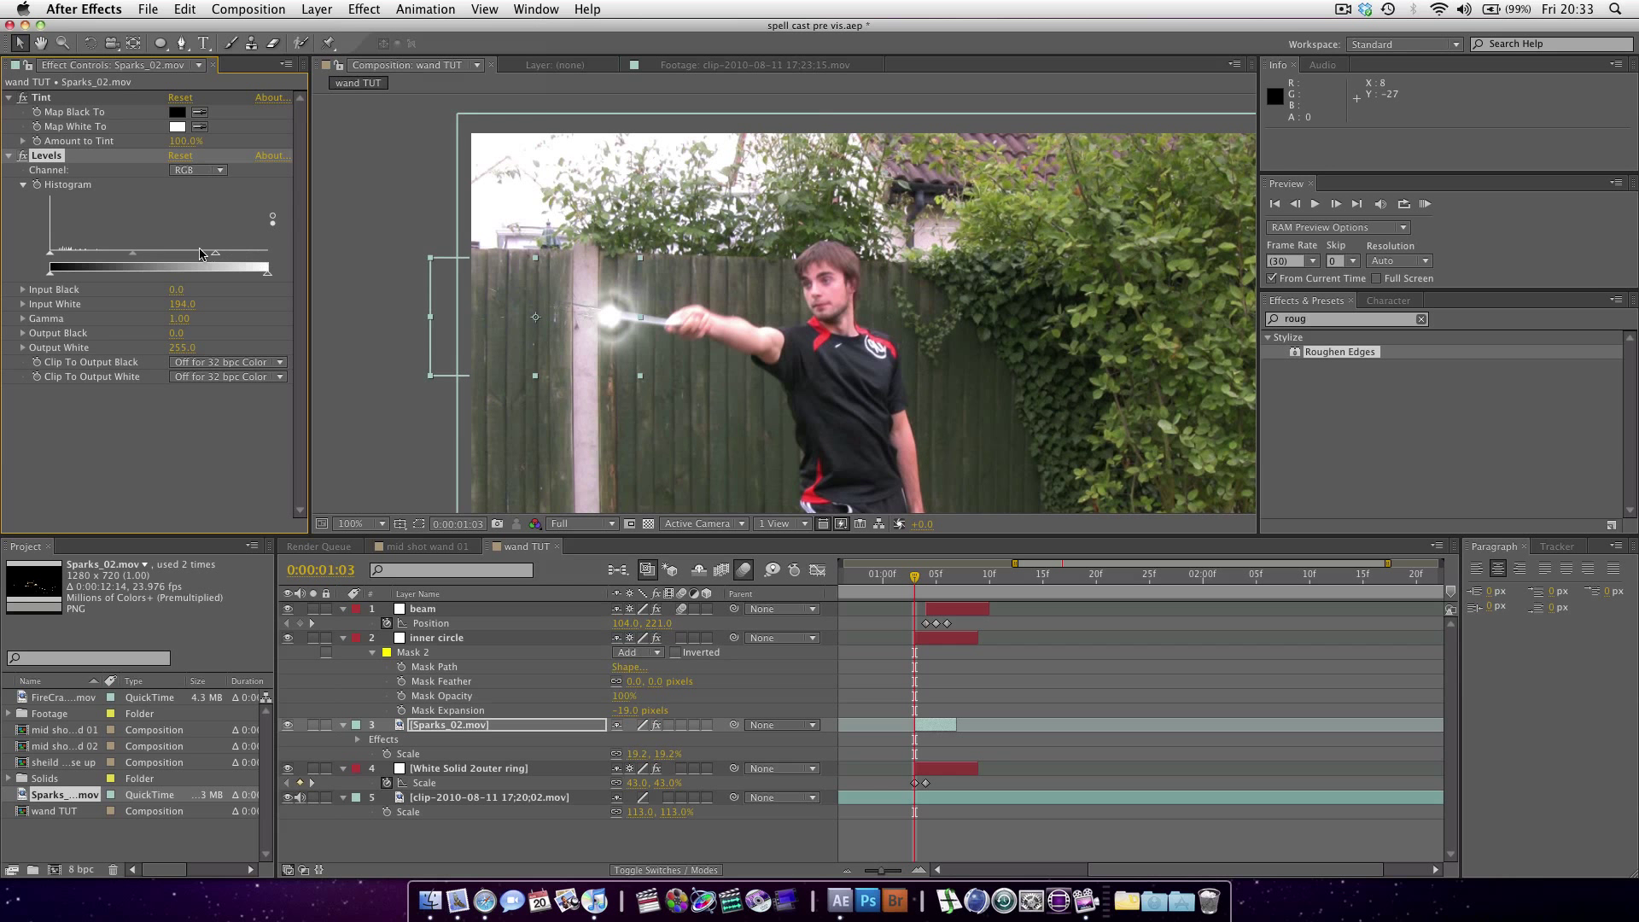
left_click_drag(197, 255, 144, 247)
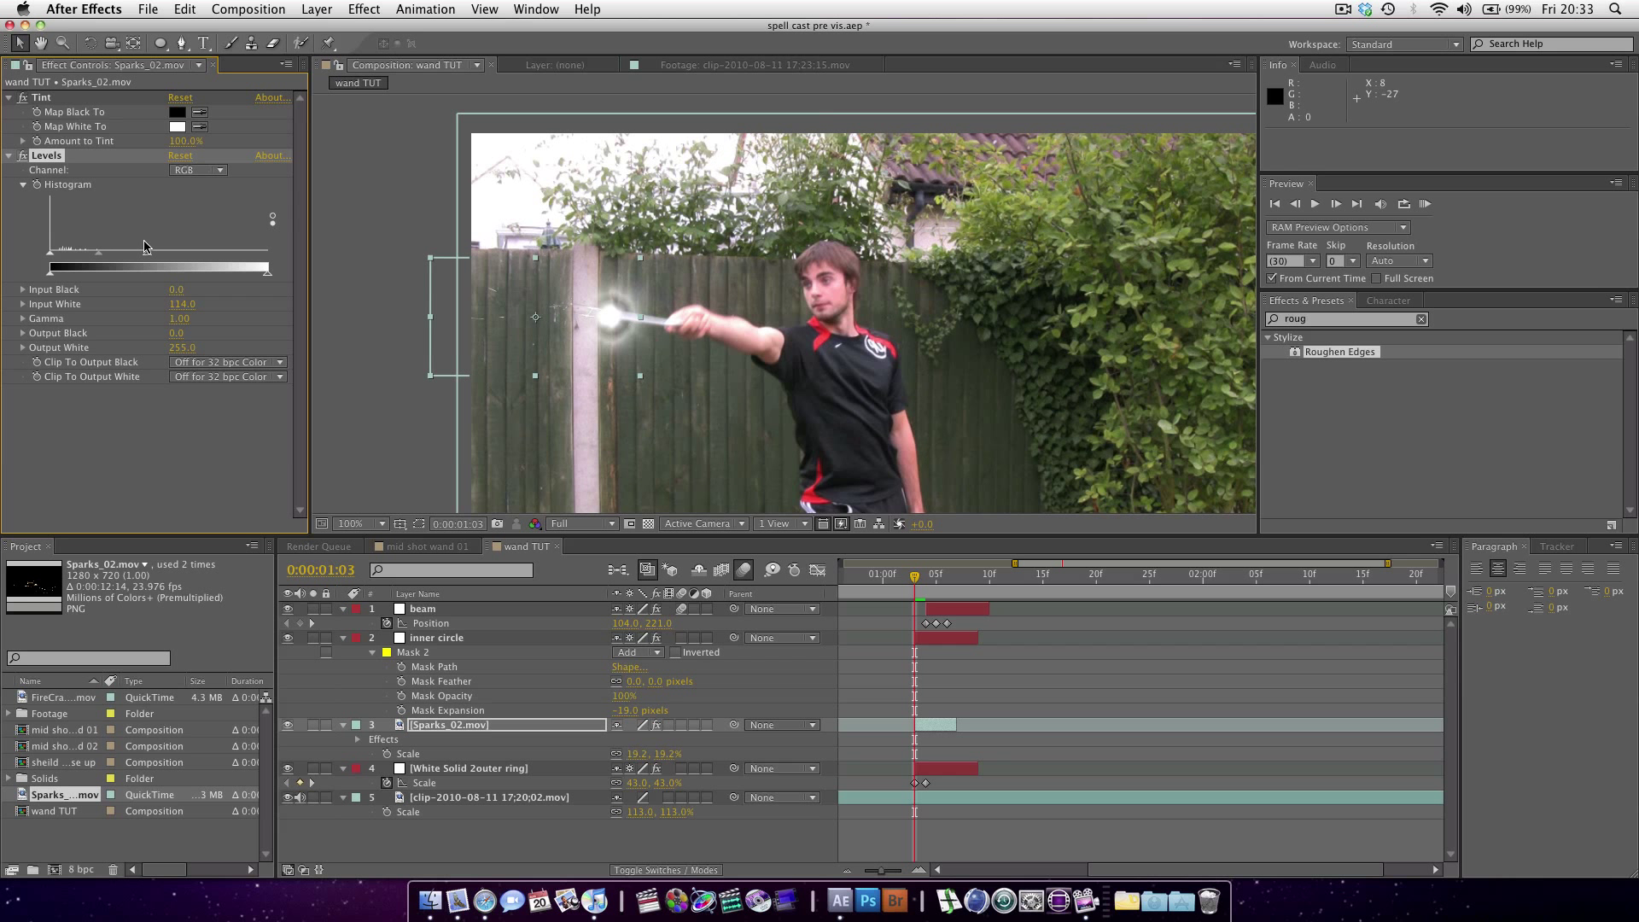
left_click(363, 8)
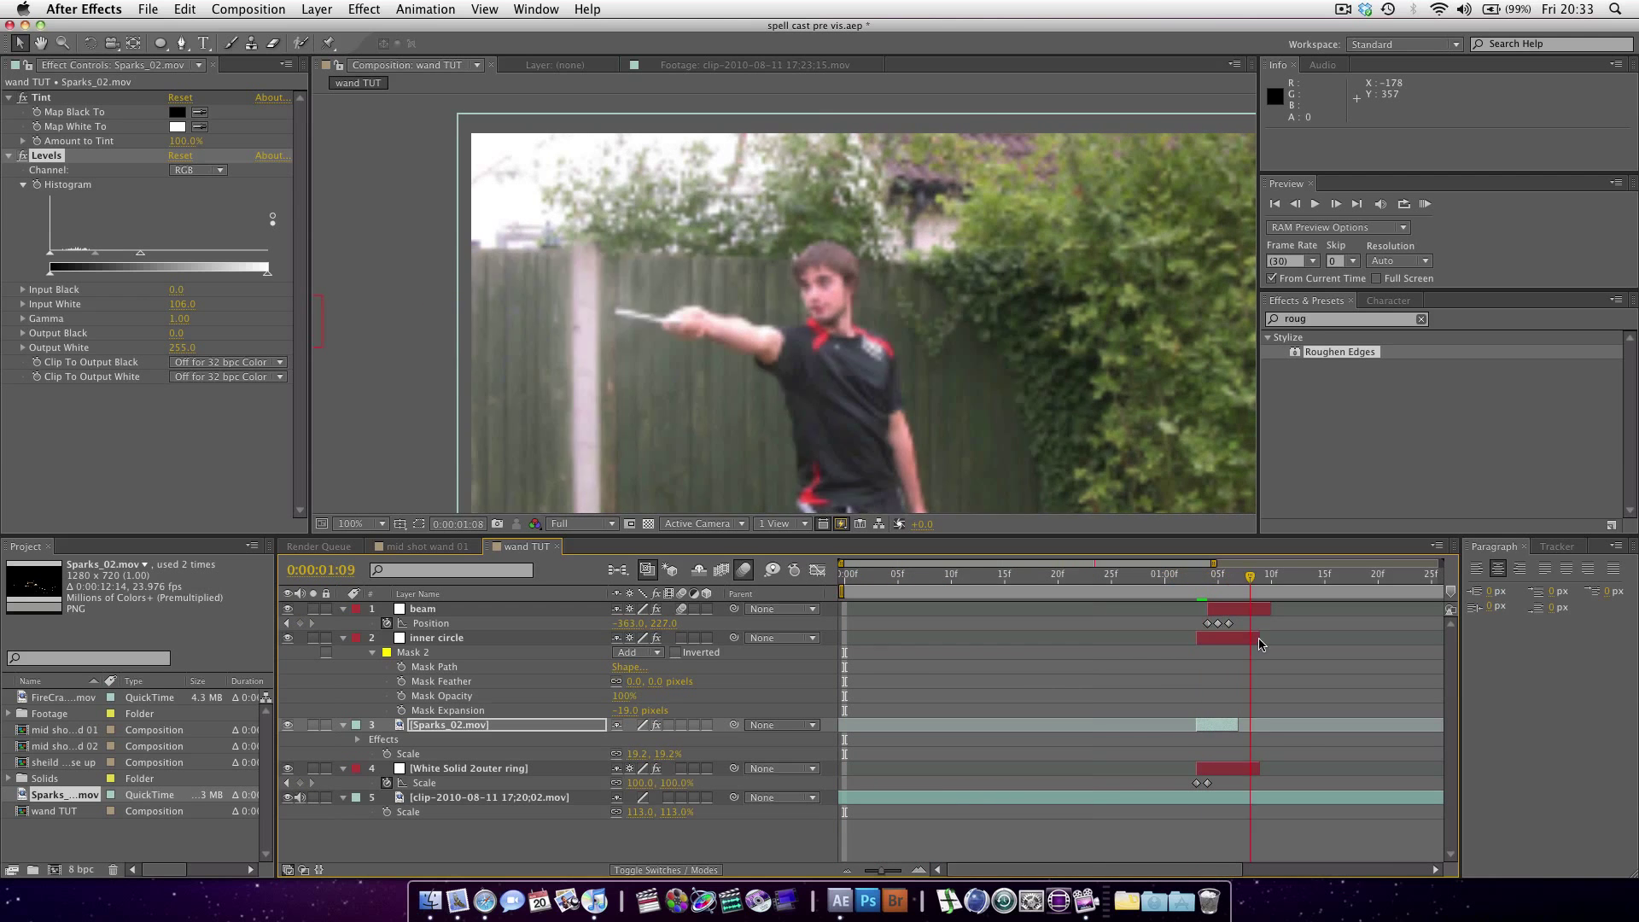
left_click(1208, 573)
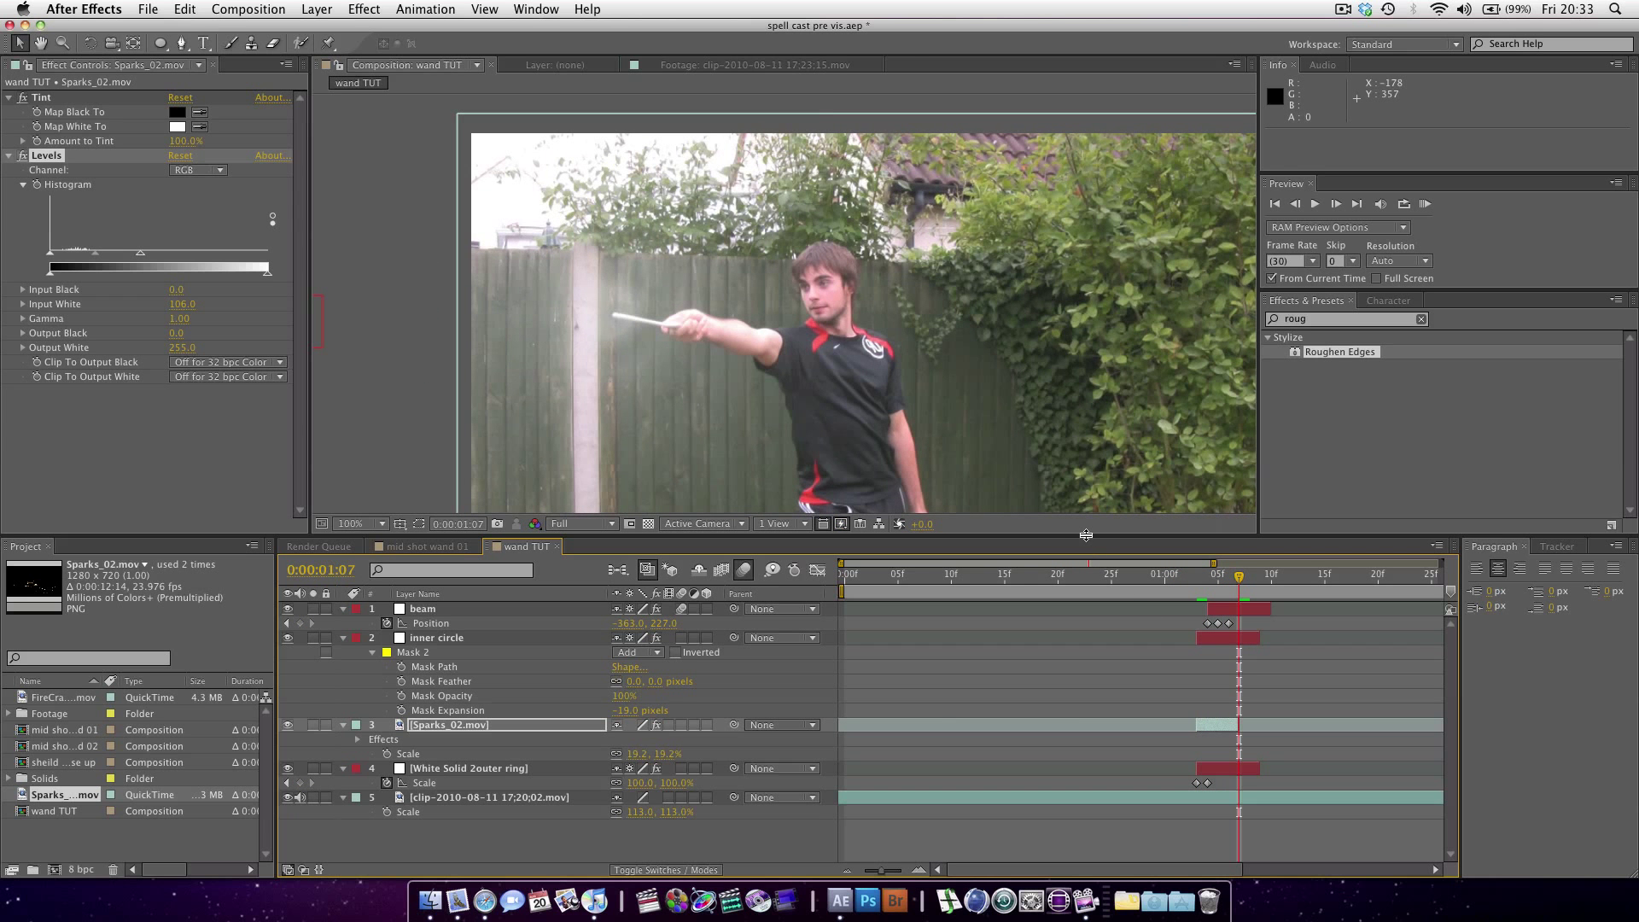
left_click(353, 523)
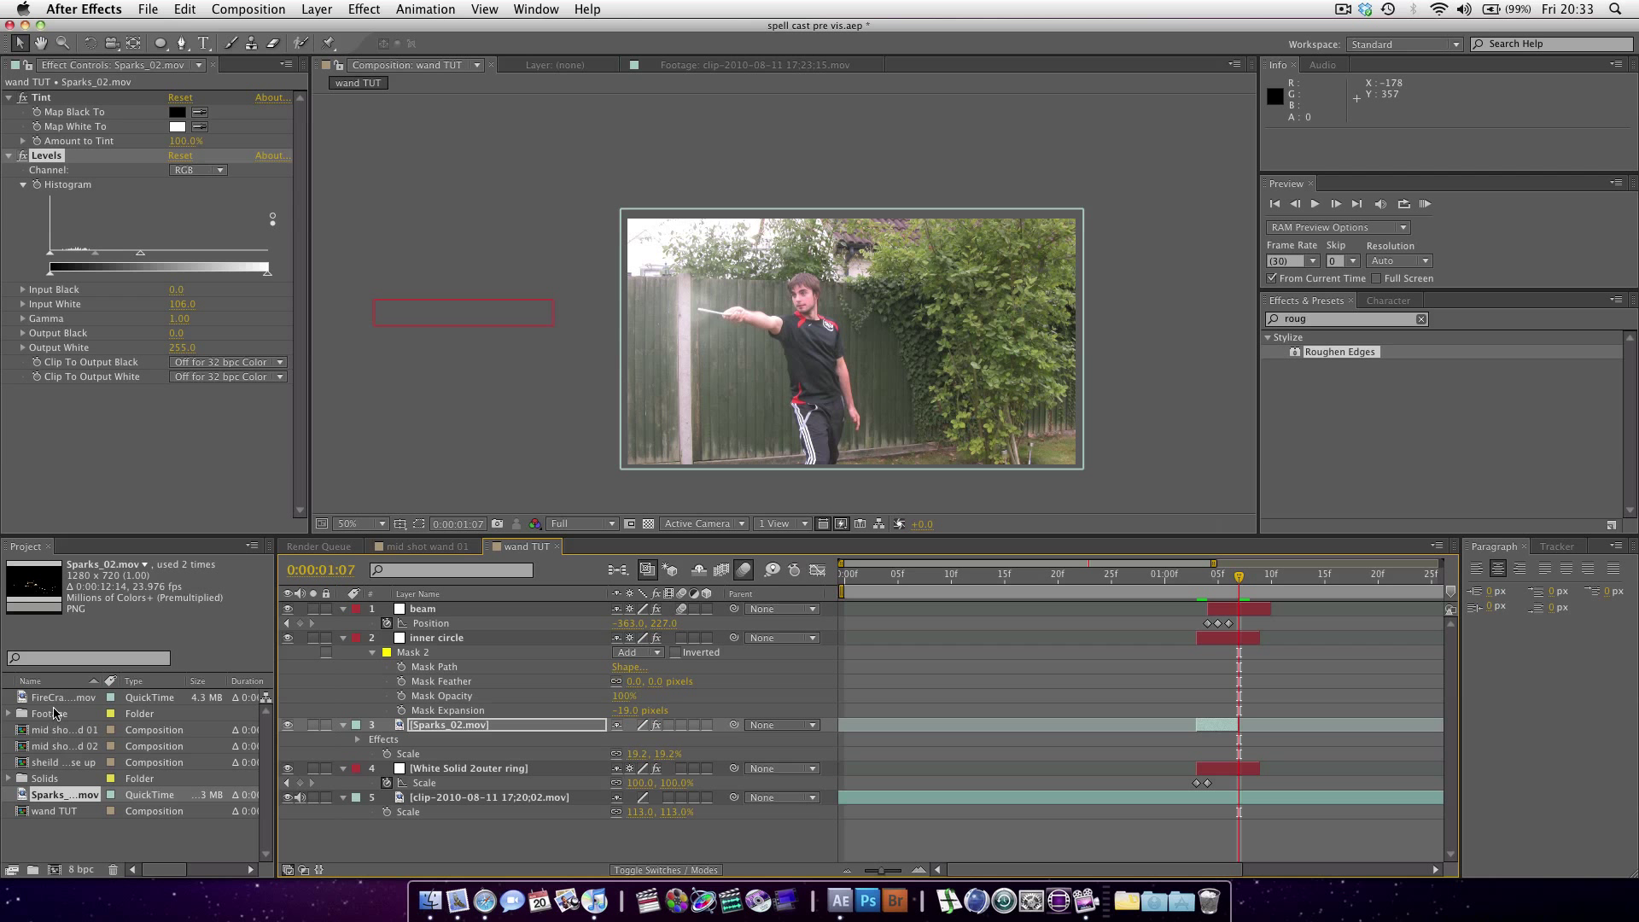
- Preview FireCracker_03.mov and add it to the comp with a 33 px feathered ellipse mask
double_click(57, 698)
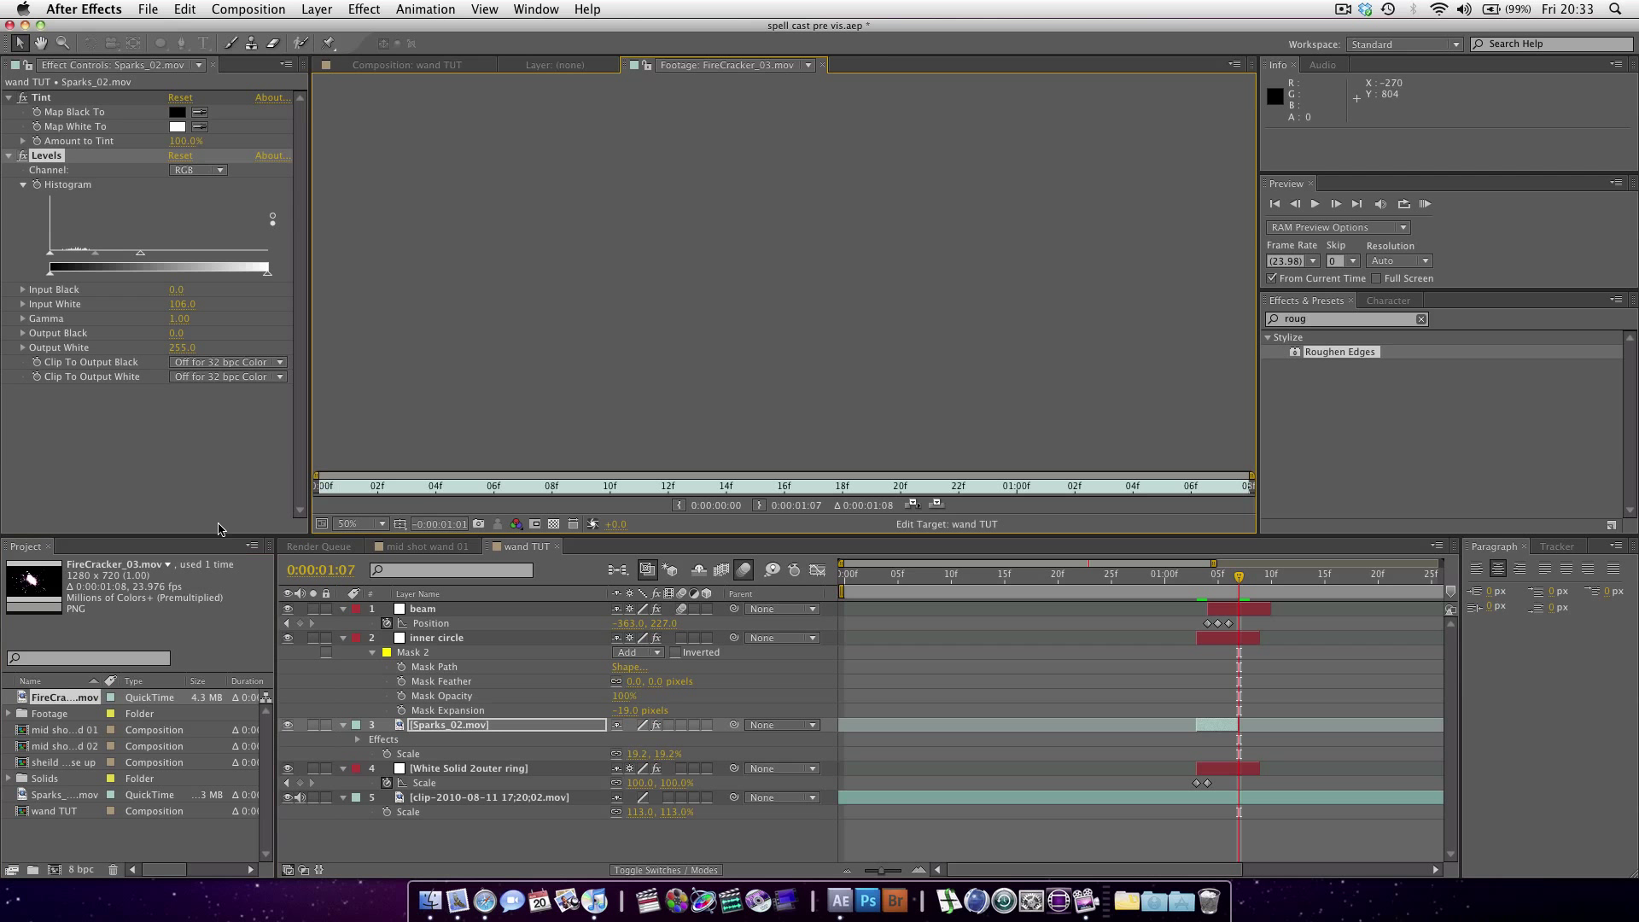
left_click(378, 486)
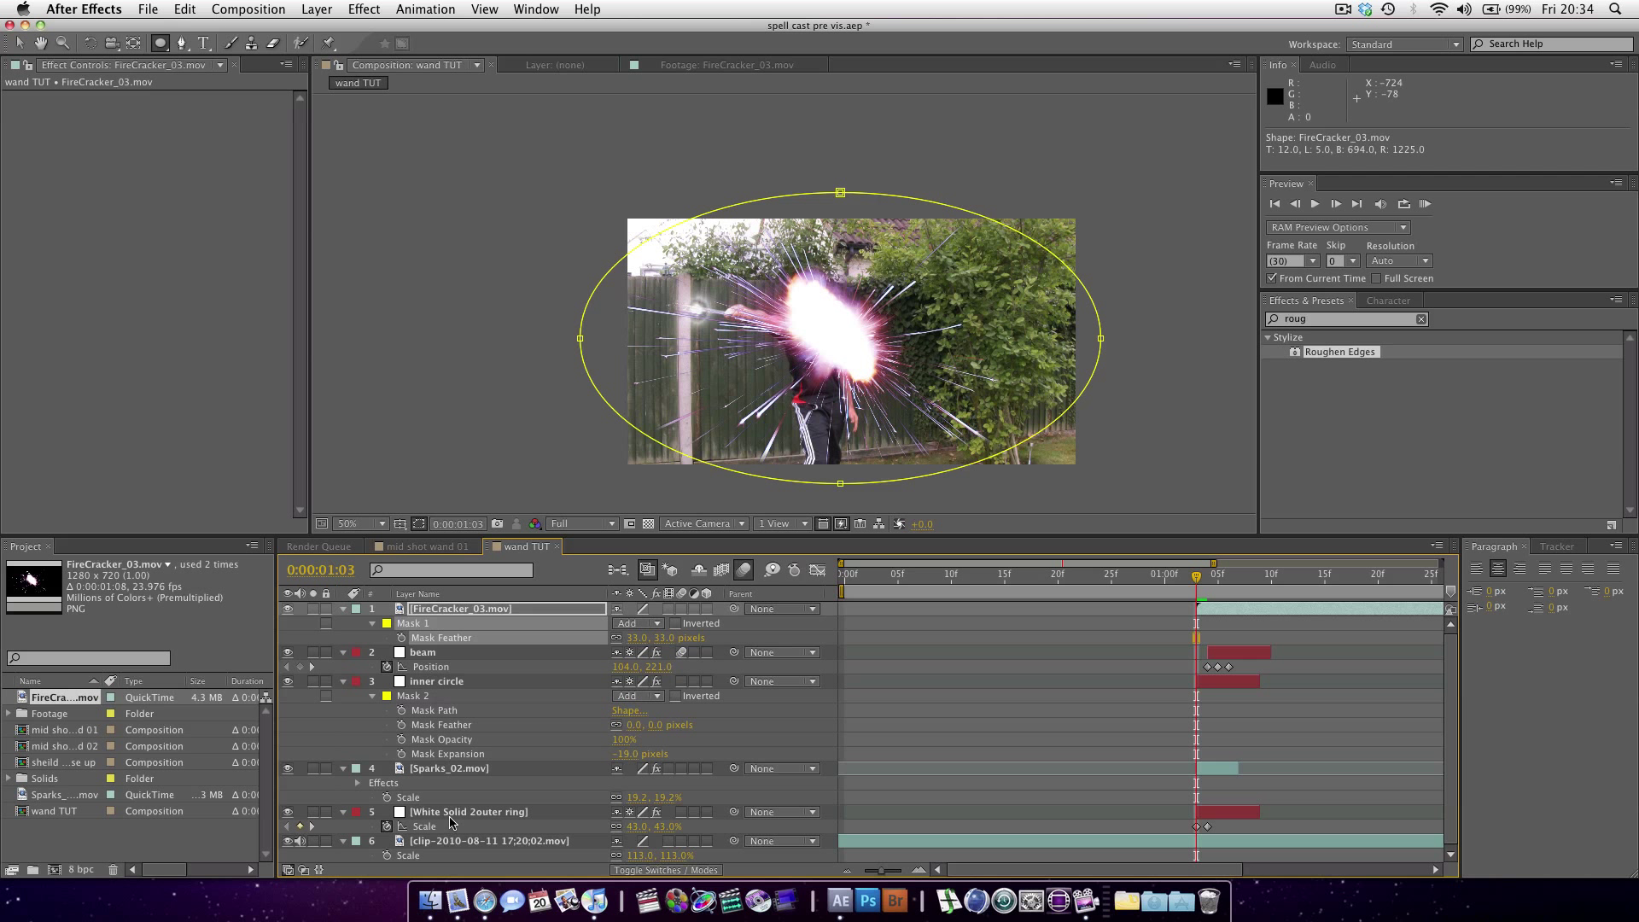
- Paste Sparks_02's Tint and Levels onto FireCracker_03, placed below the beam at 13% scale
left_click(449, 767)
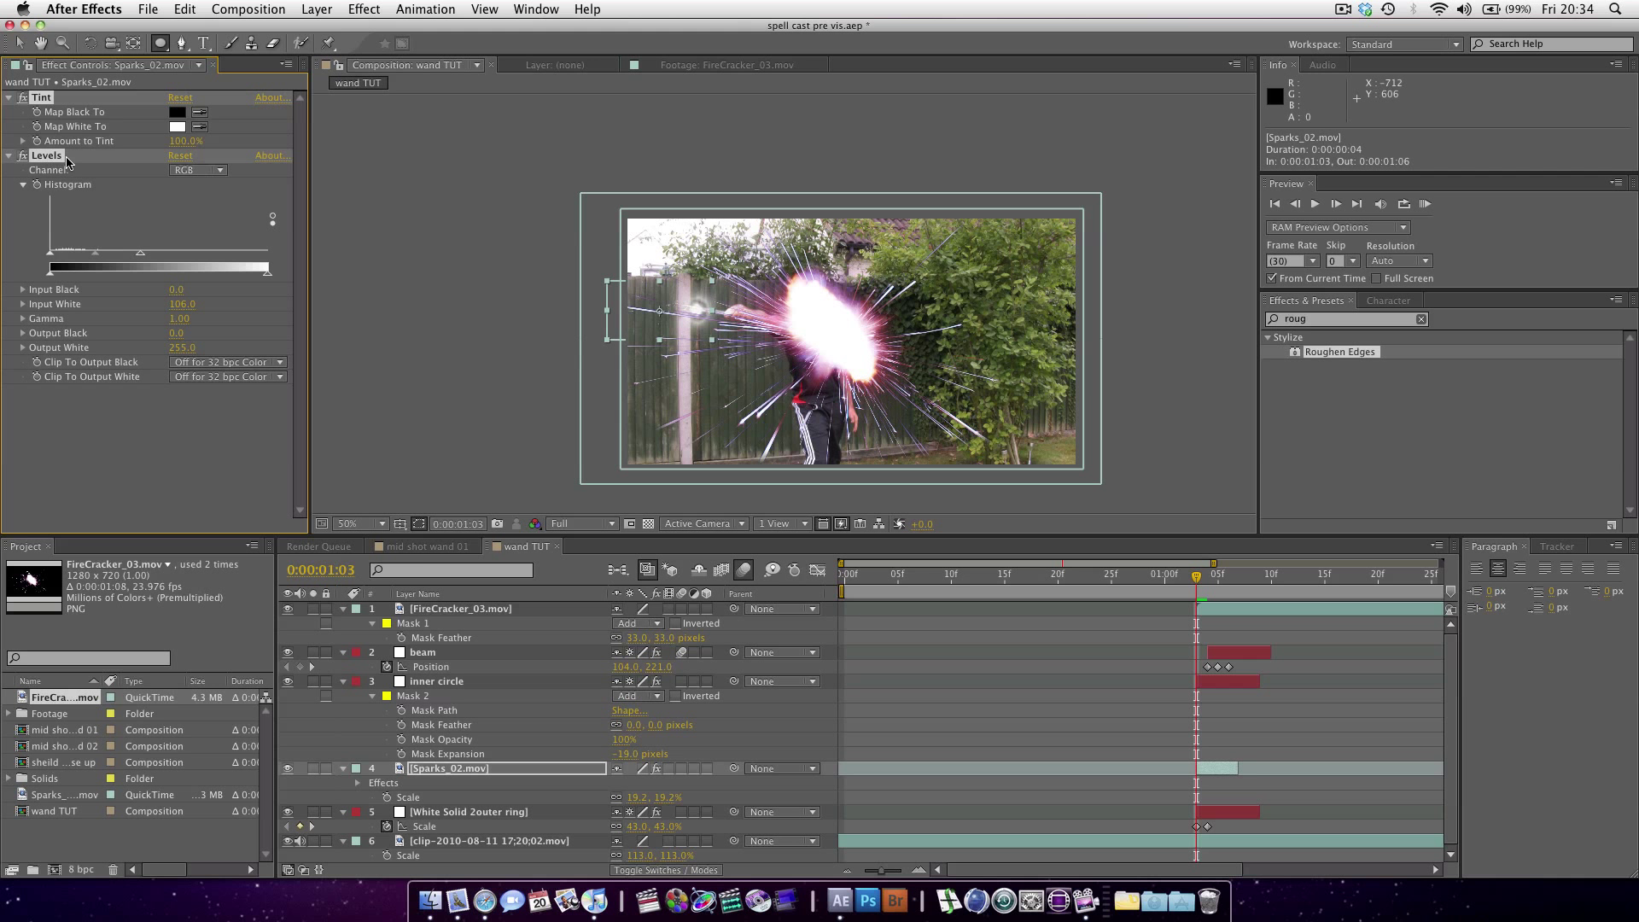
left_click(461, 608)
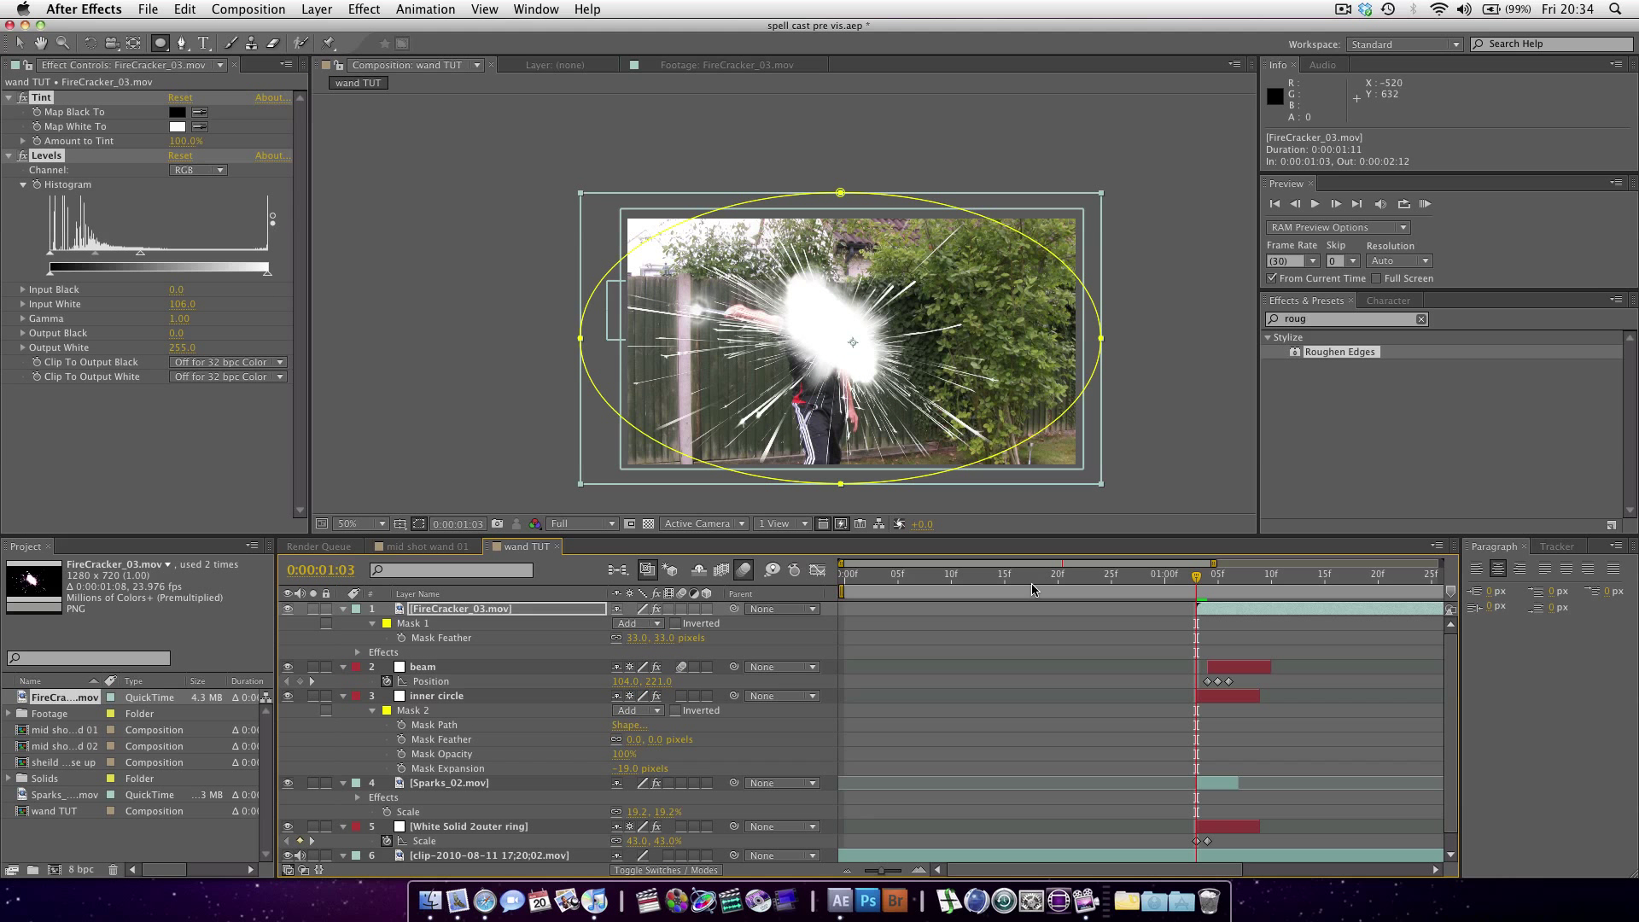
mouse_move(432, 638)
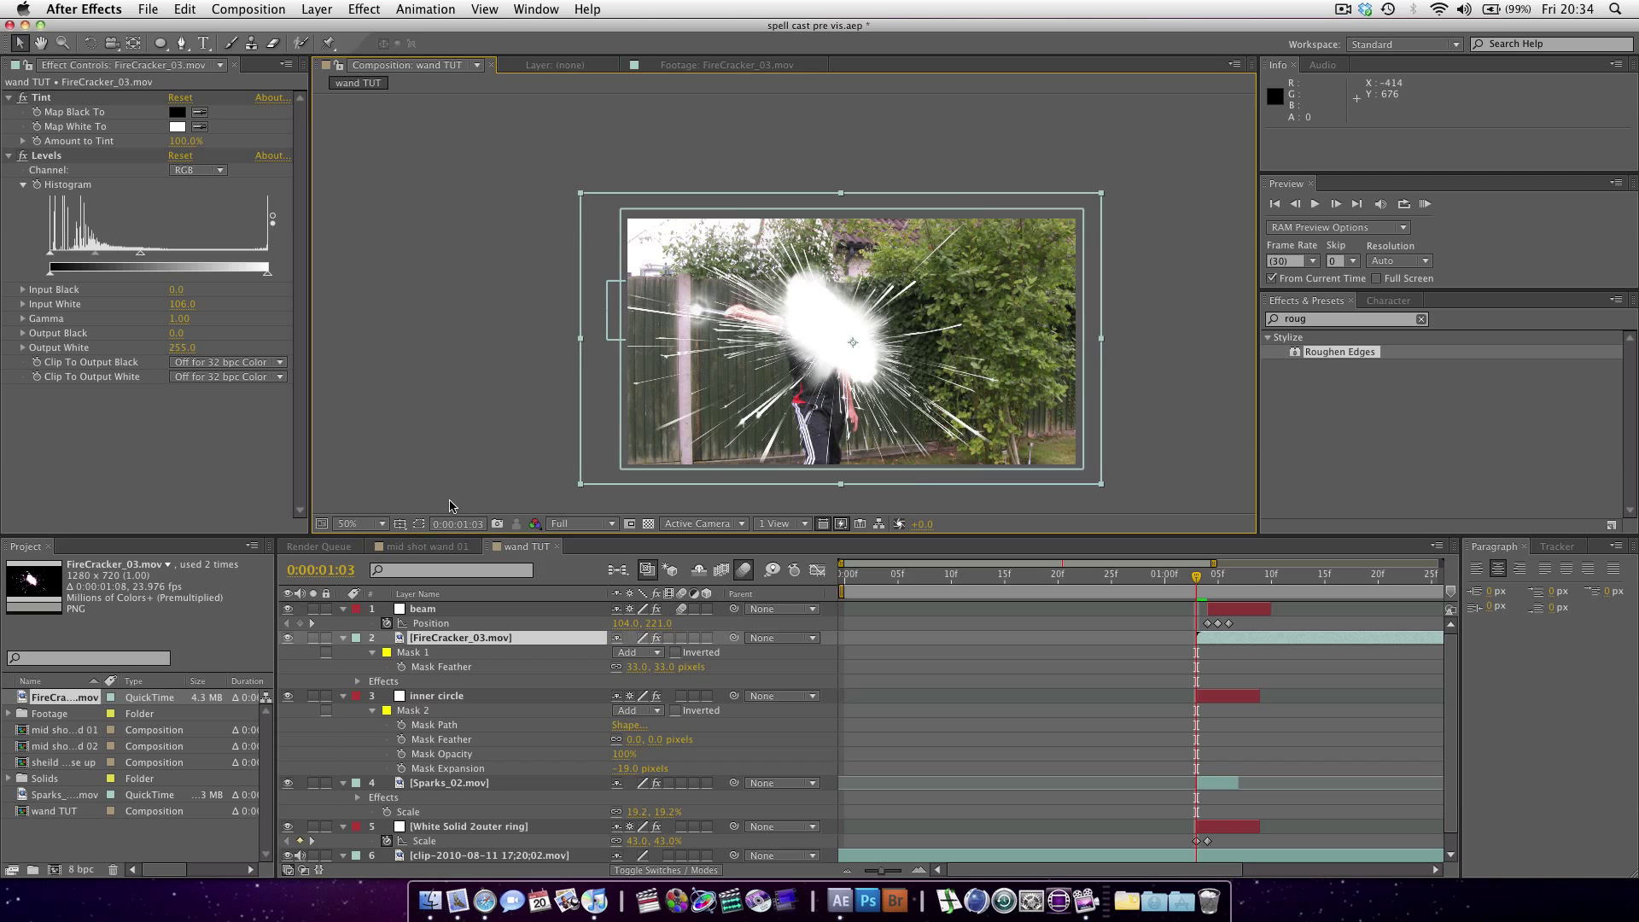
mouse_move(641, 664)
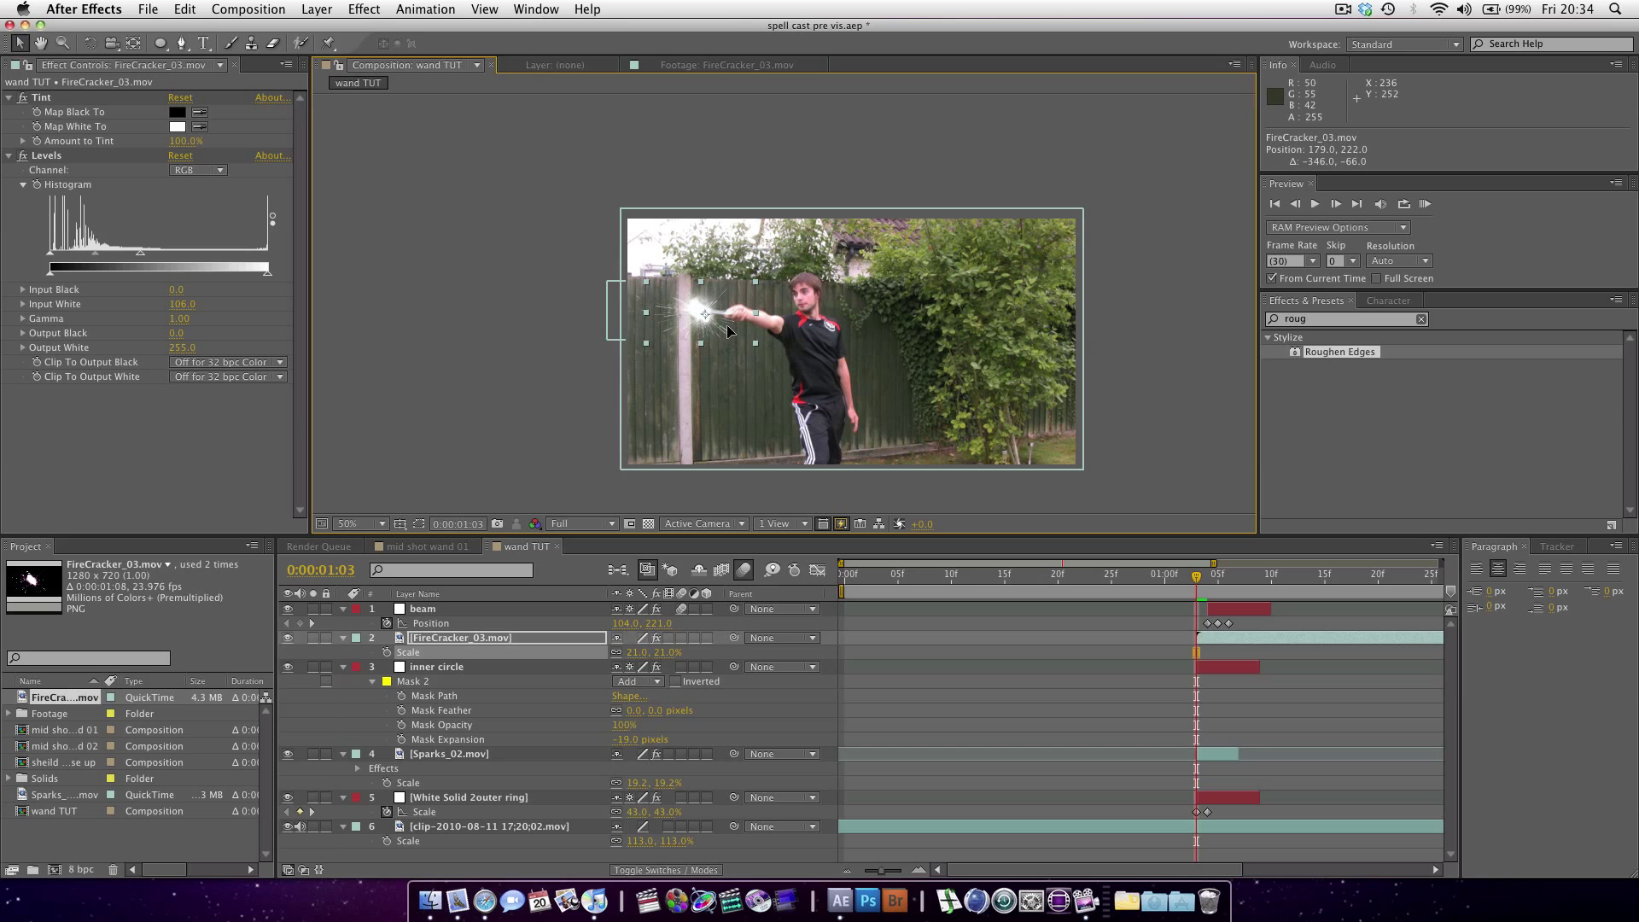
left_click(376, 524)
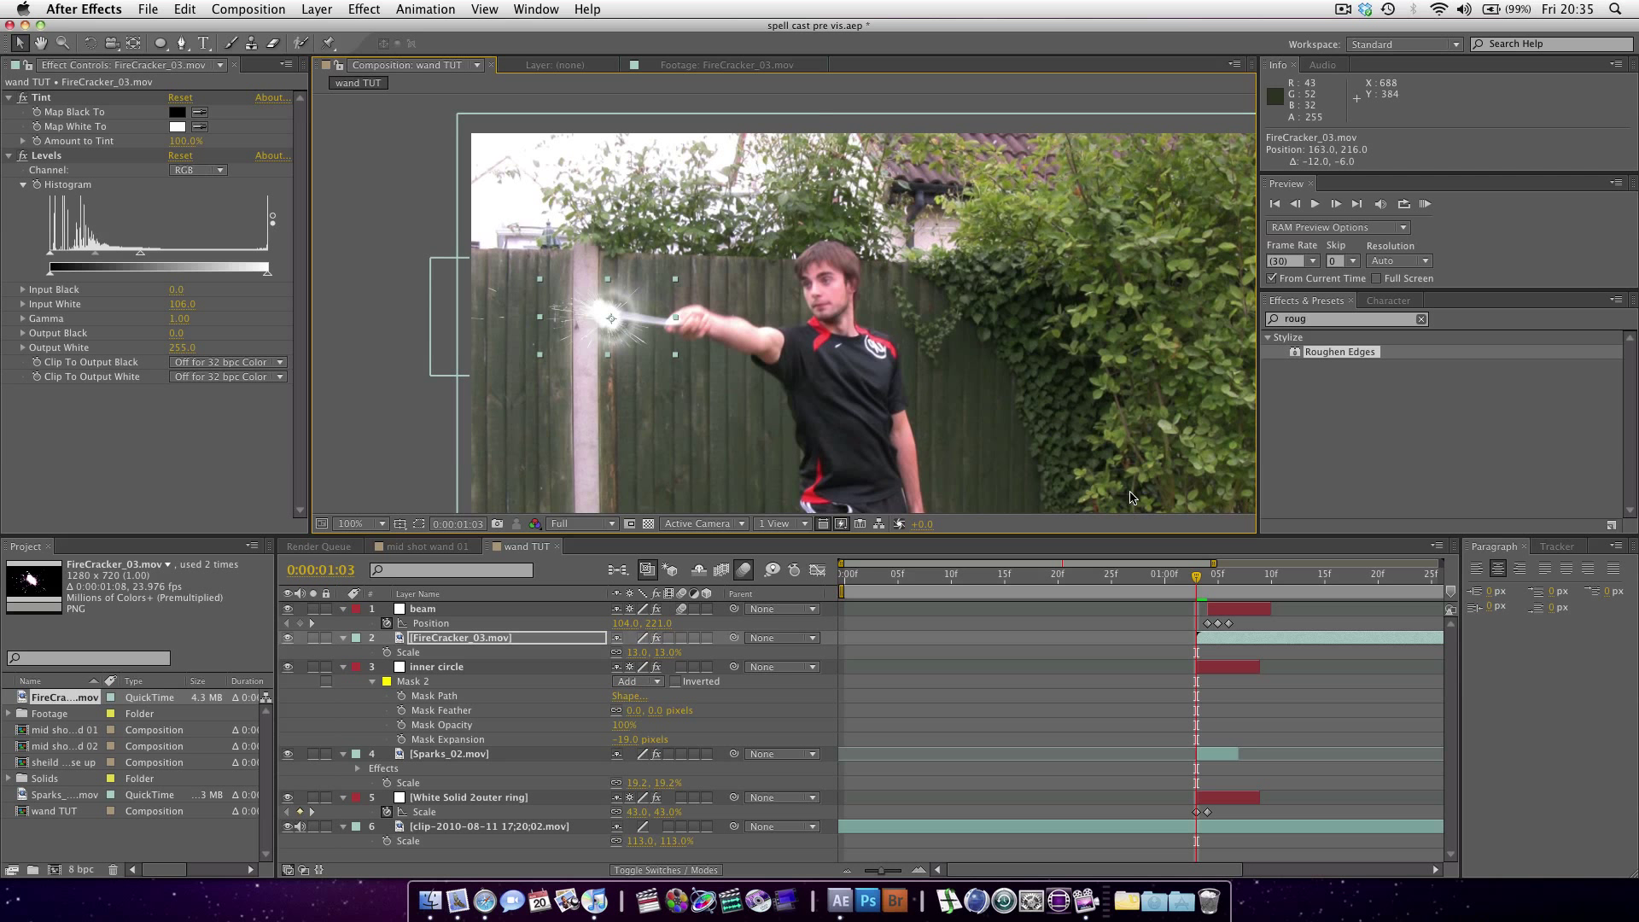
mouse_move(1209, 594)
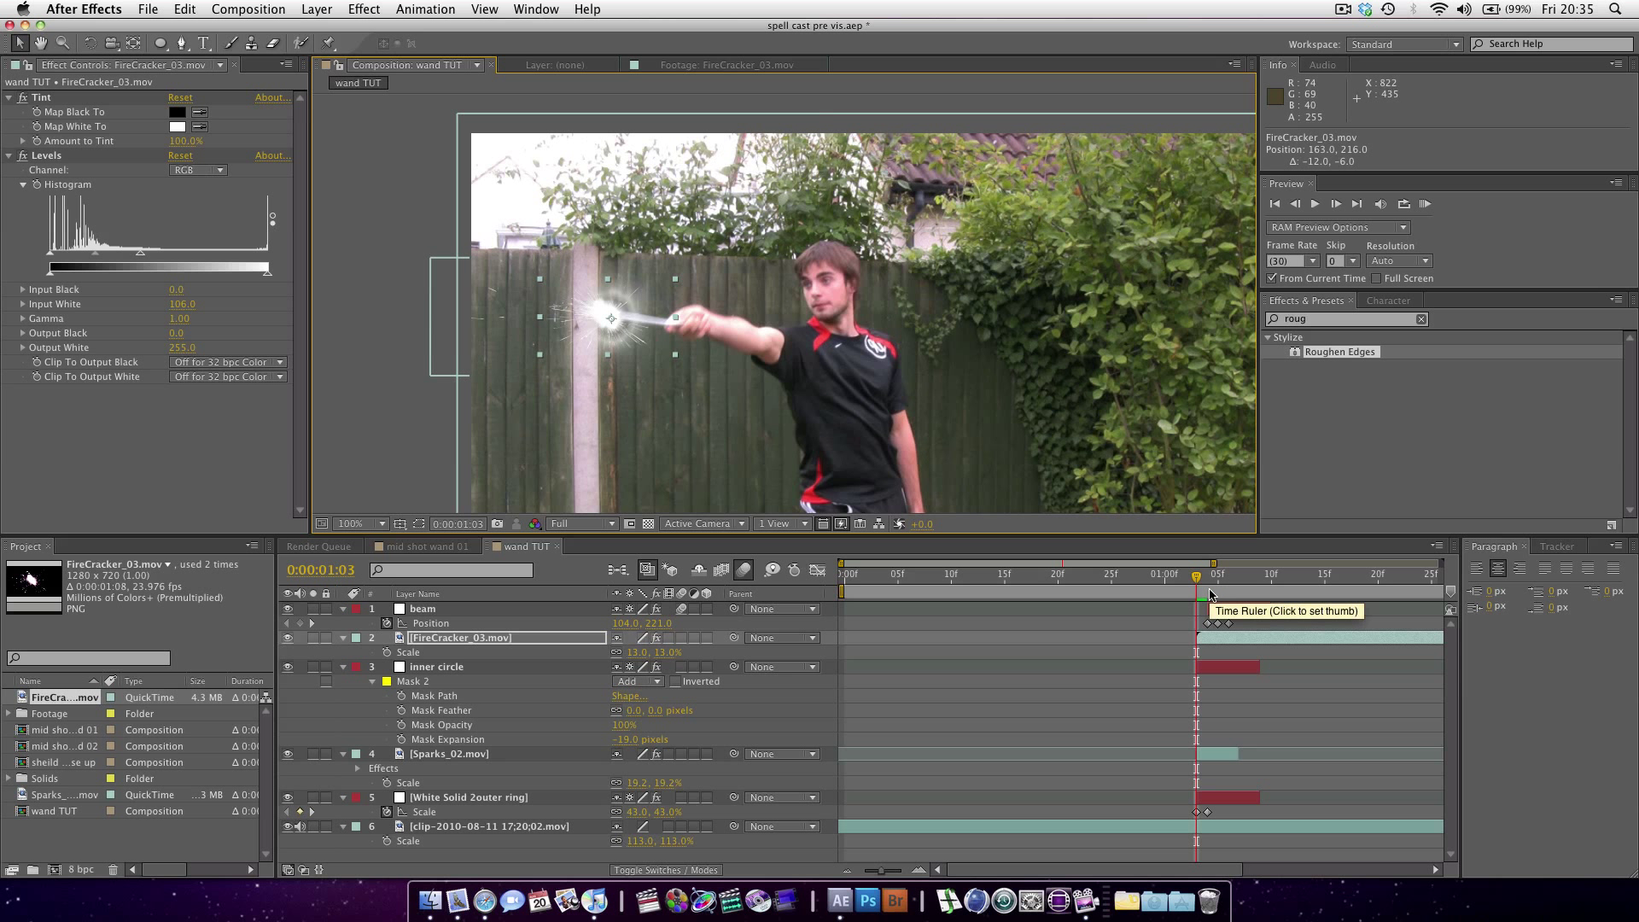
mouse_move(1198, 582)
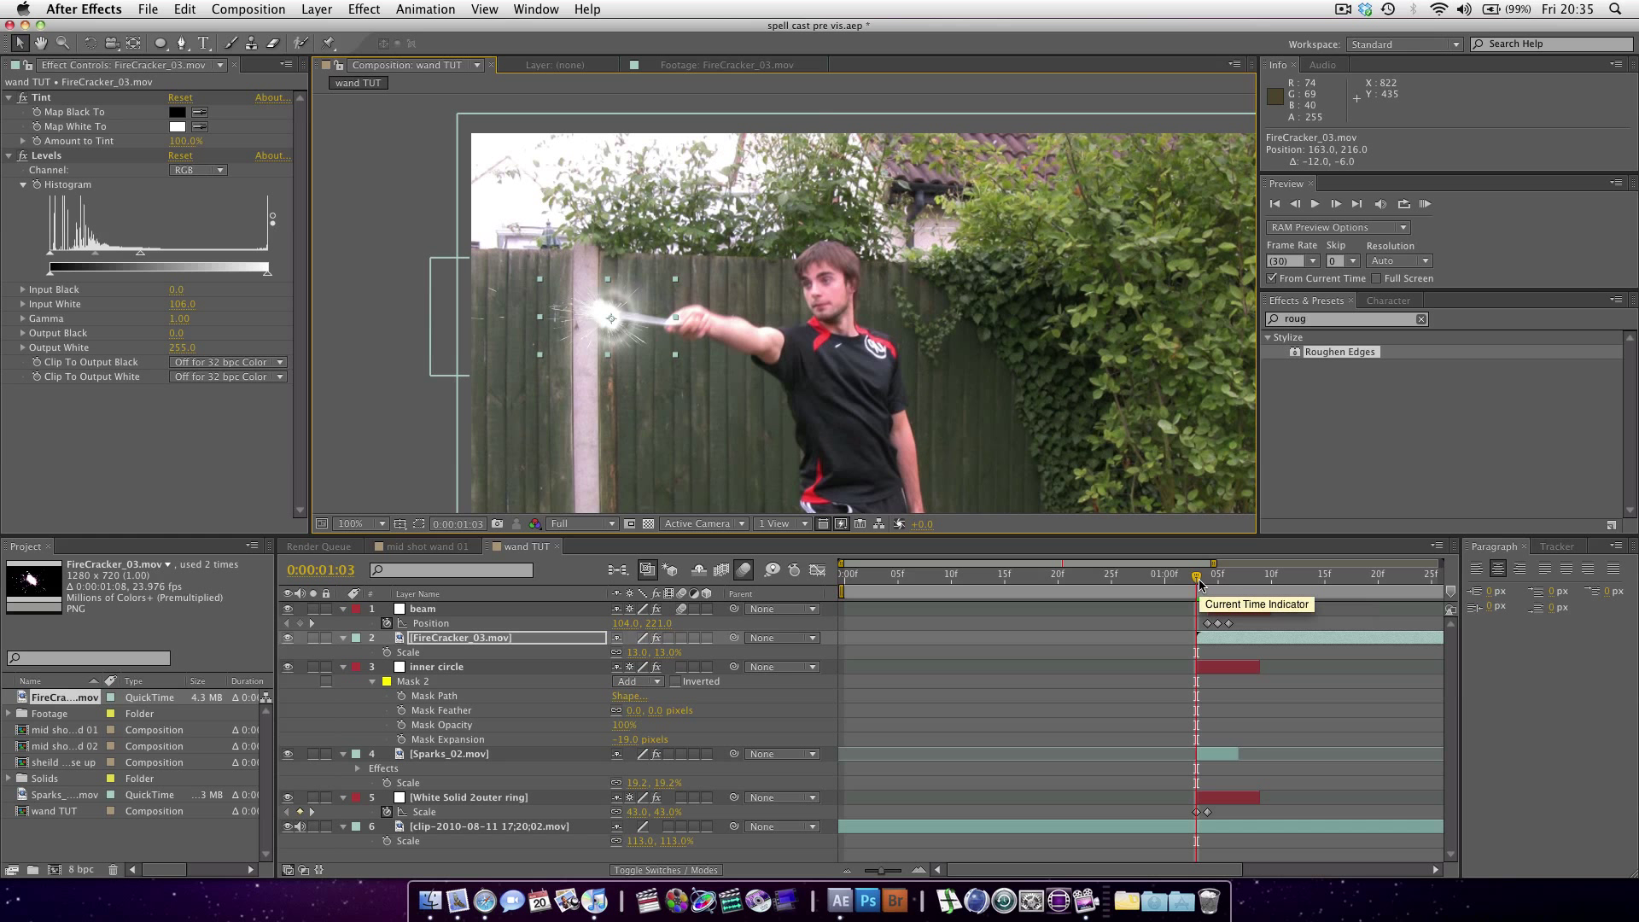